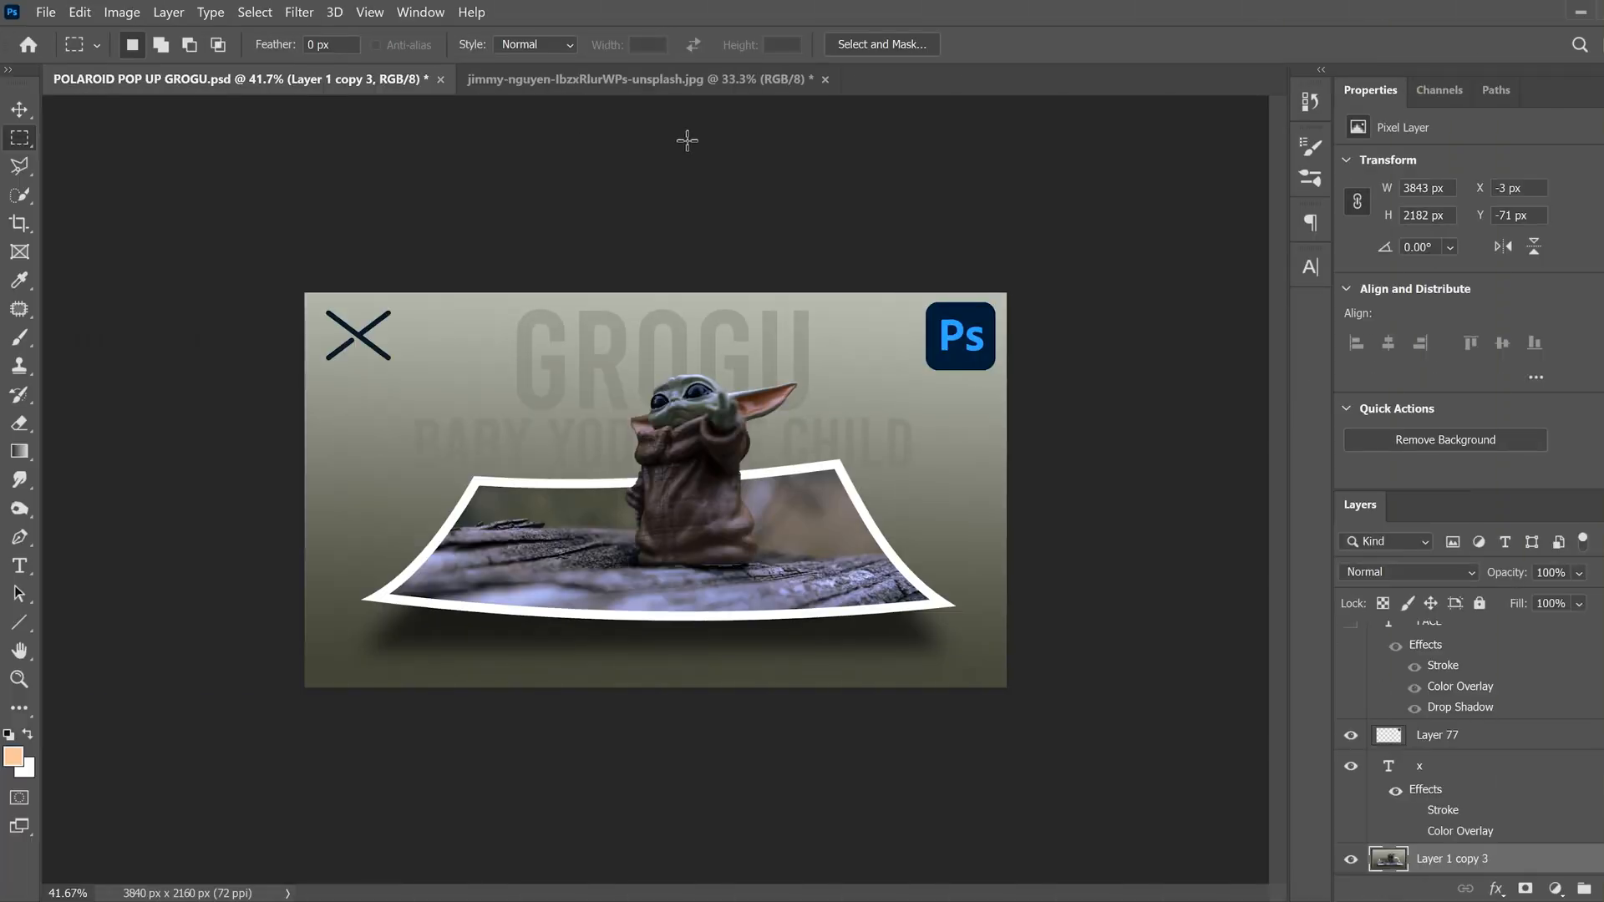
Switch to the source document showing Grogu standing on the weathered log.
left_click(640, 78)
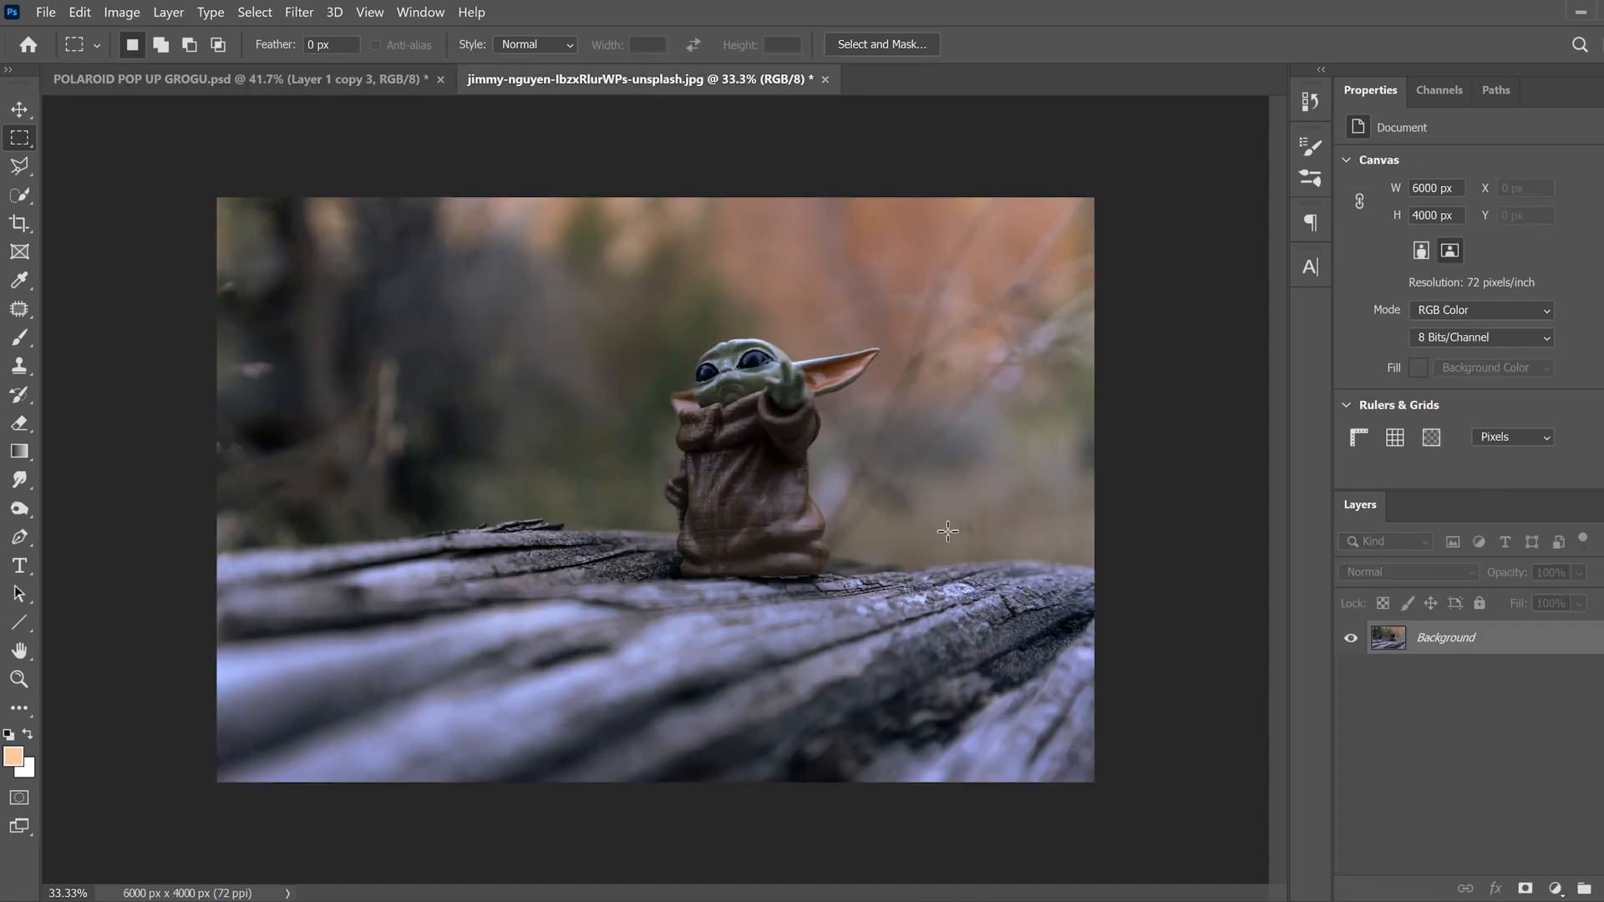
mouse_move(808, 581)
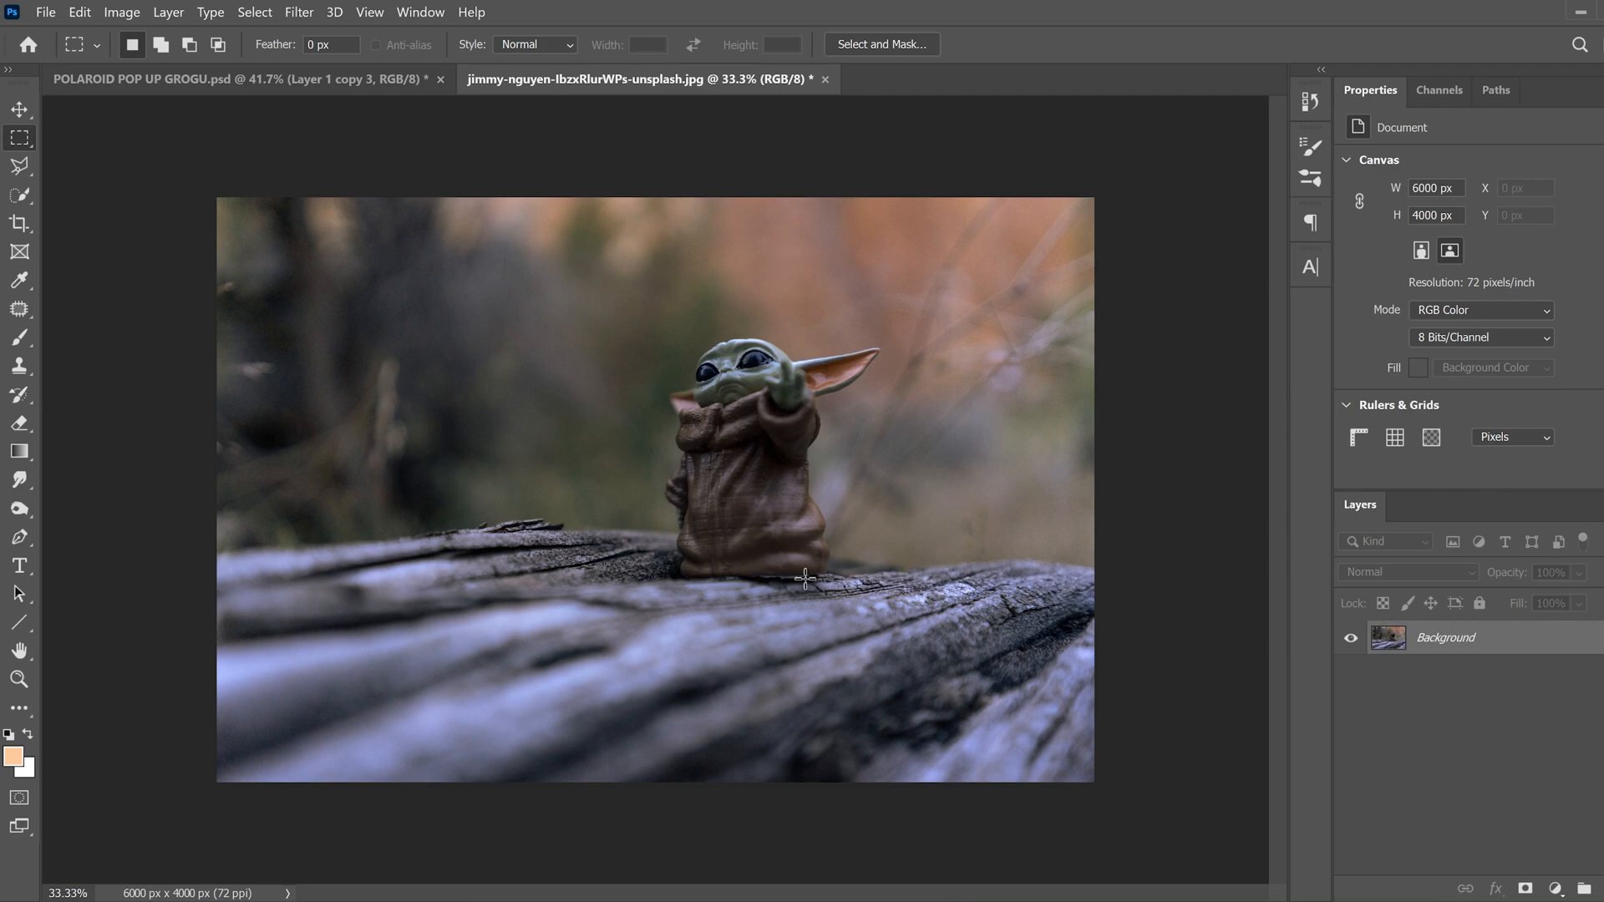
mouse_move(838, 436)
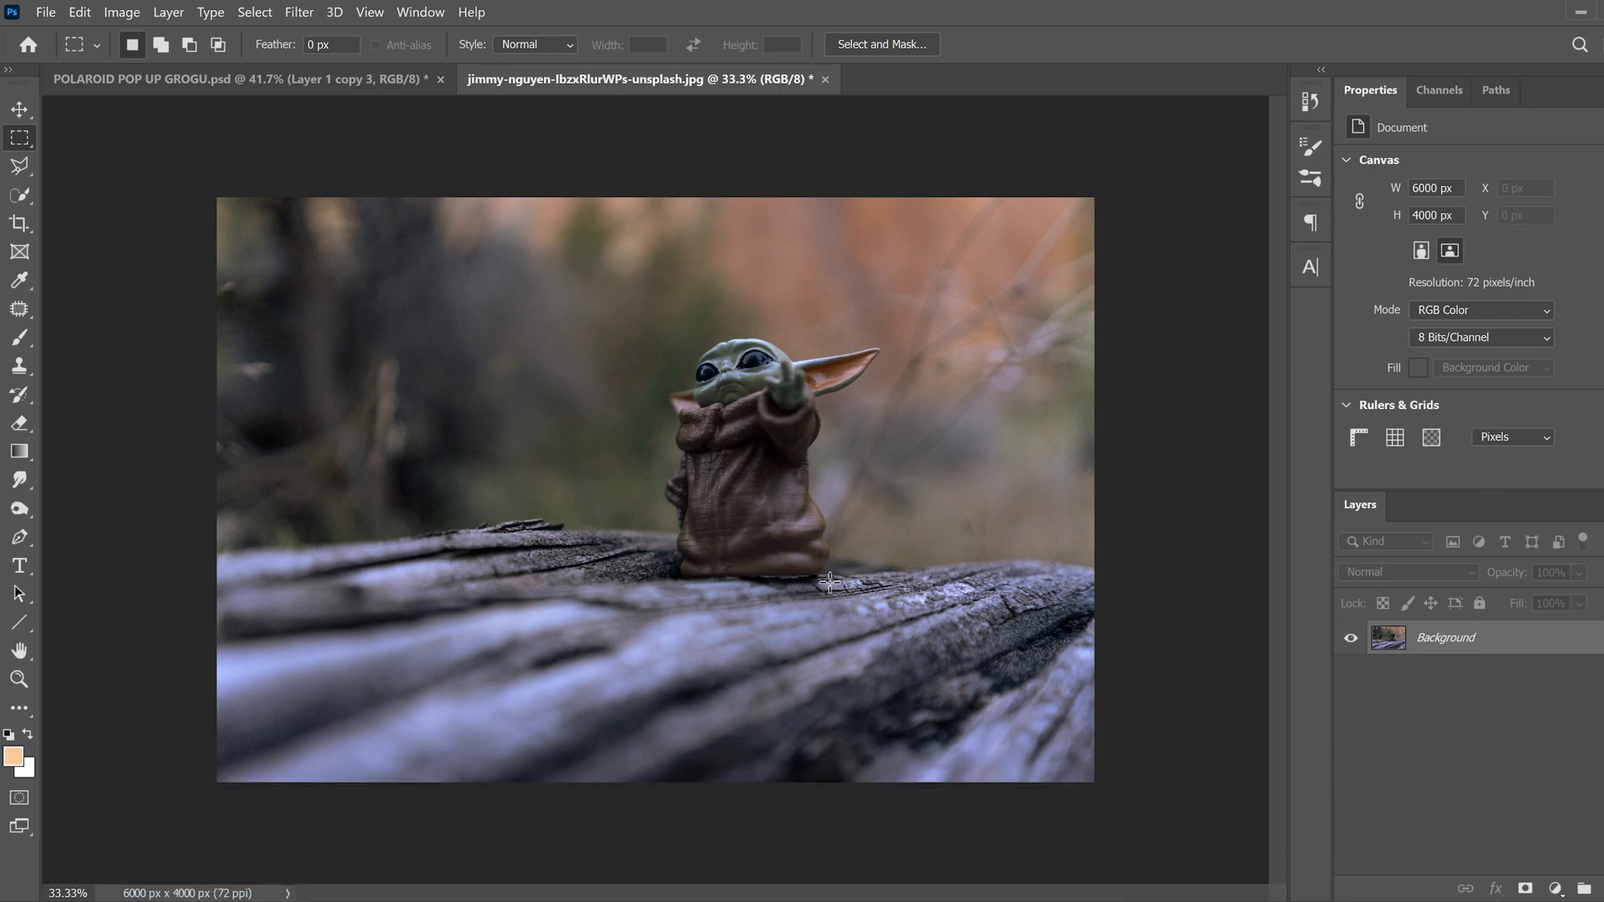
mouse_move(909, 634)
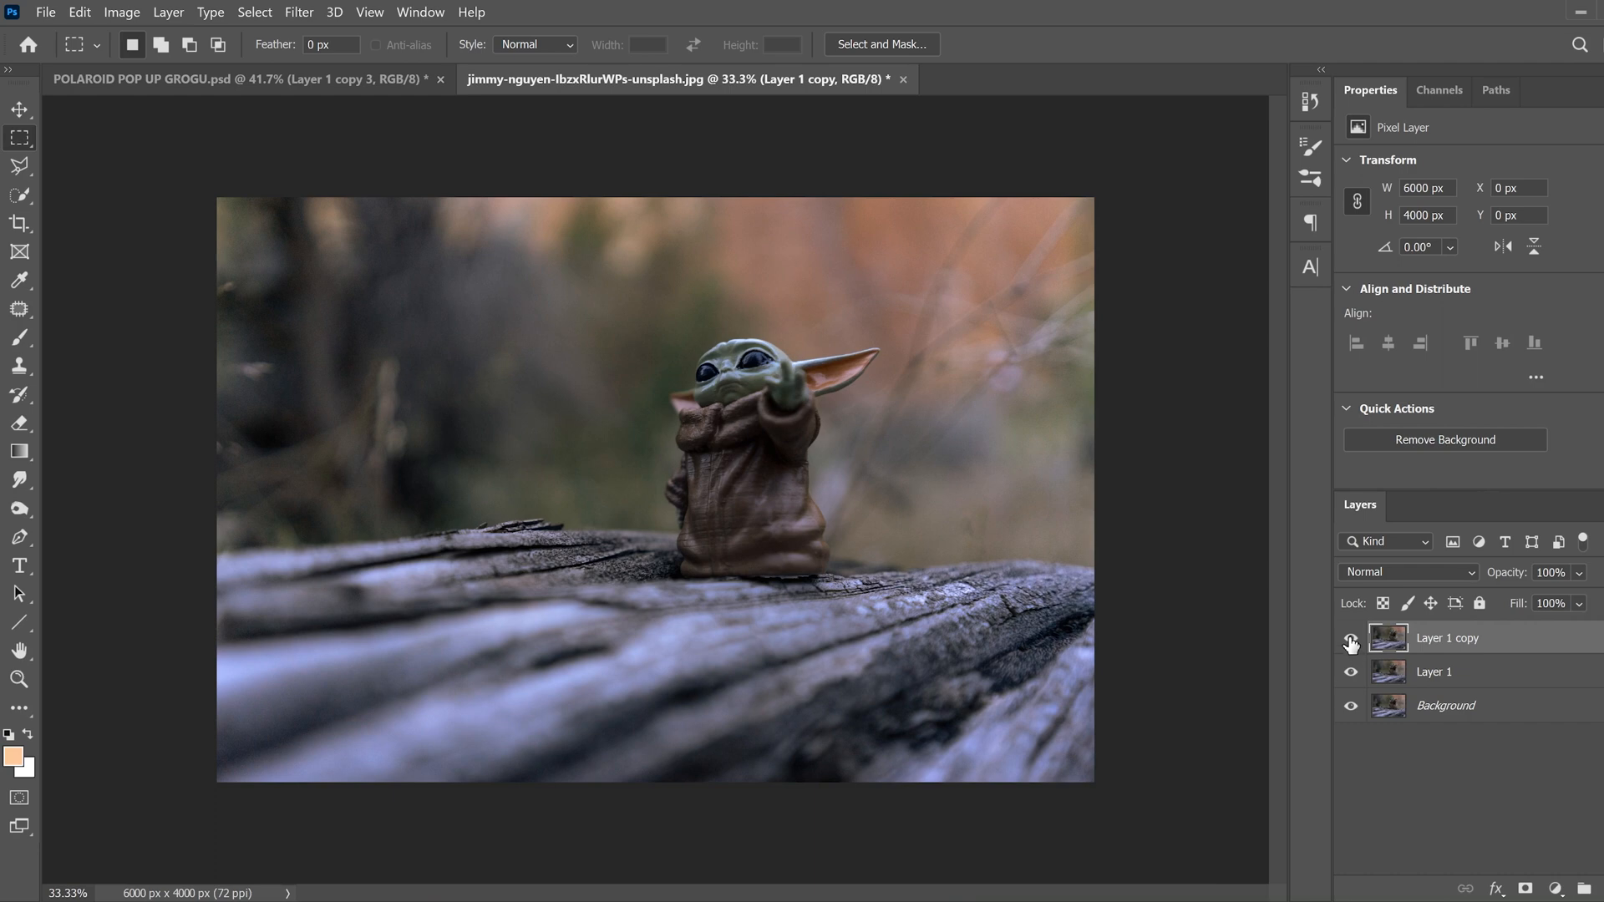
Hide the Layer 1 copy and make the Background layer the one being edited.
left_click(1350, 638)
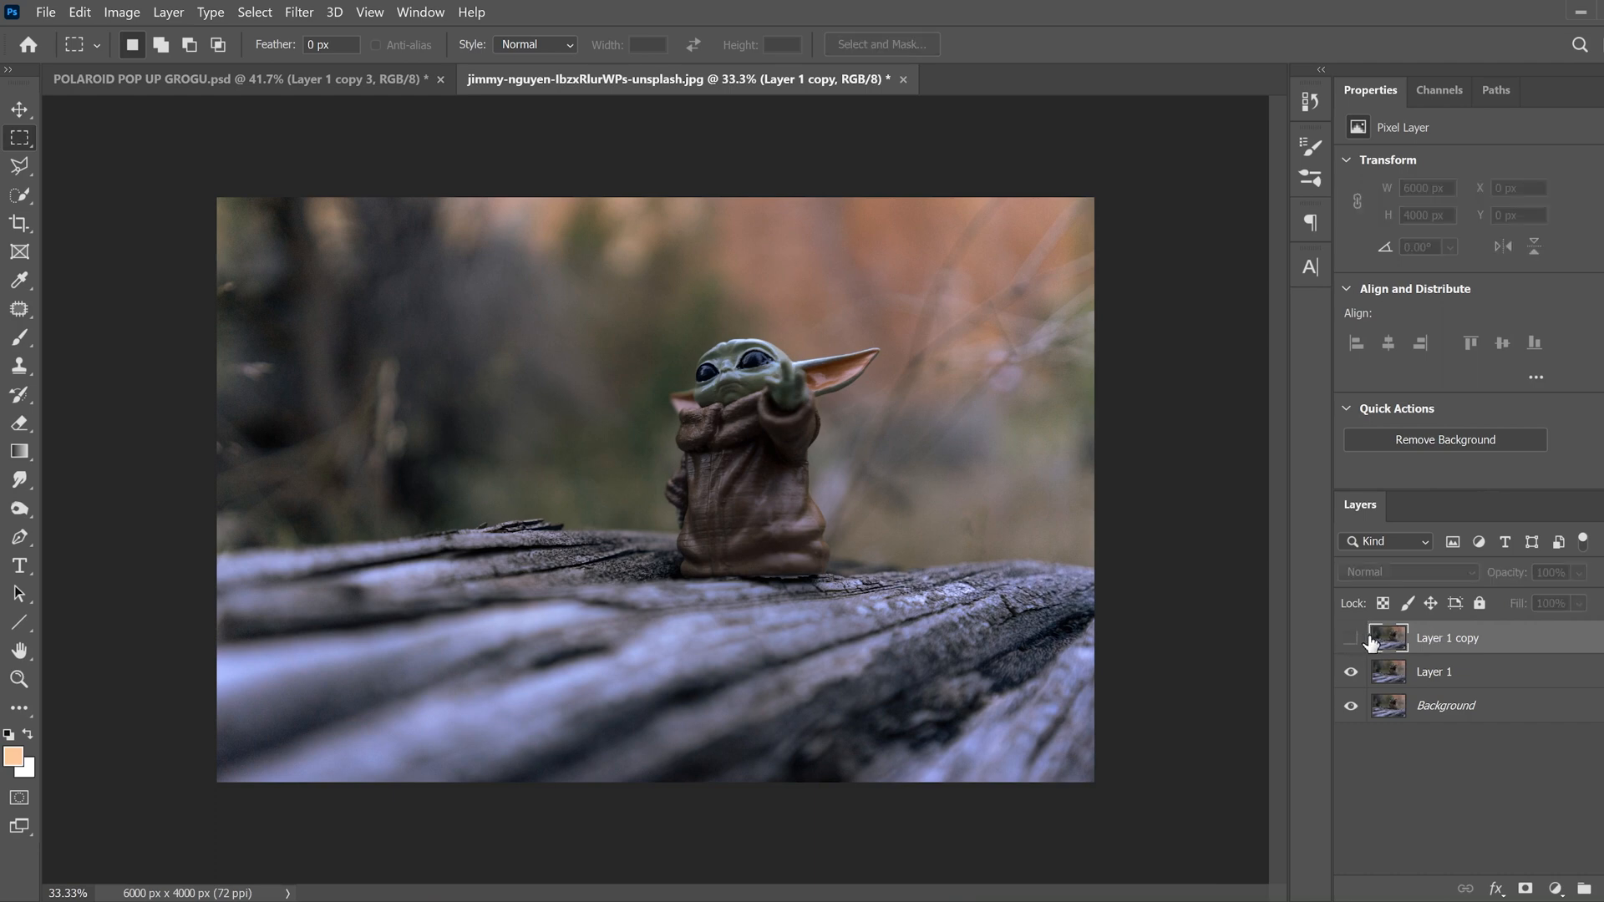
mouse_move(1386, 709)
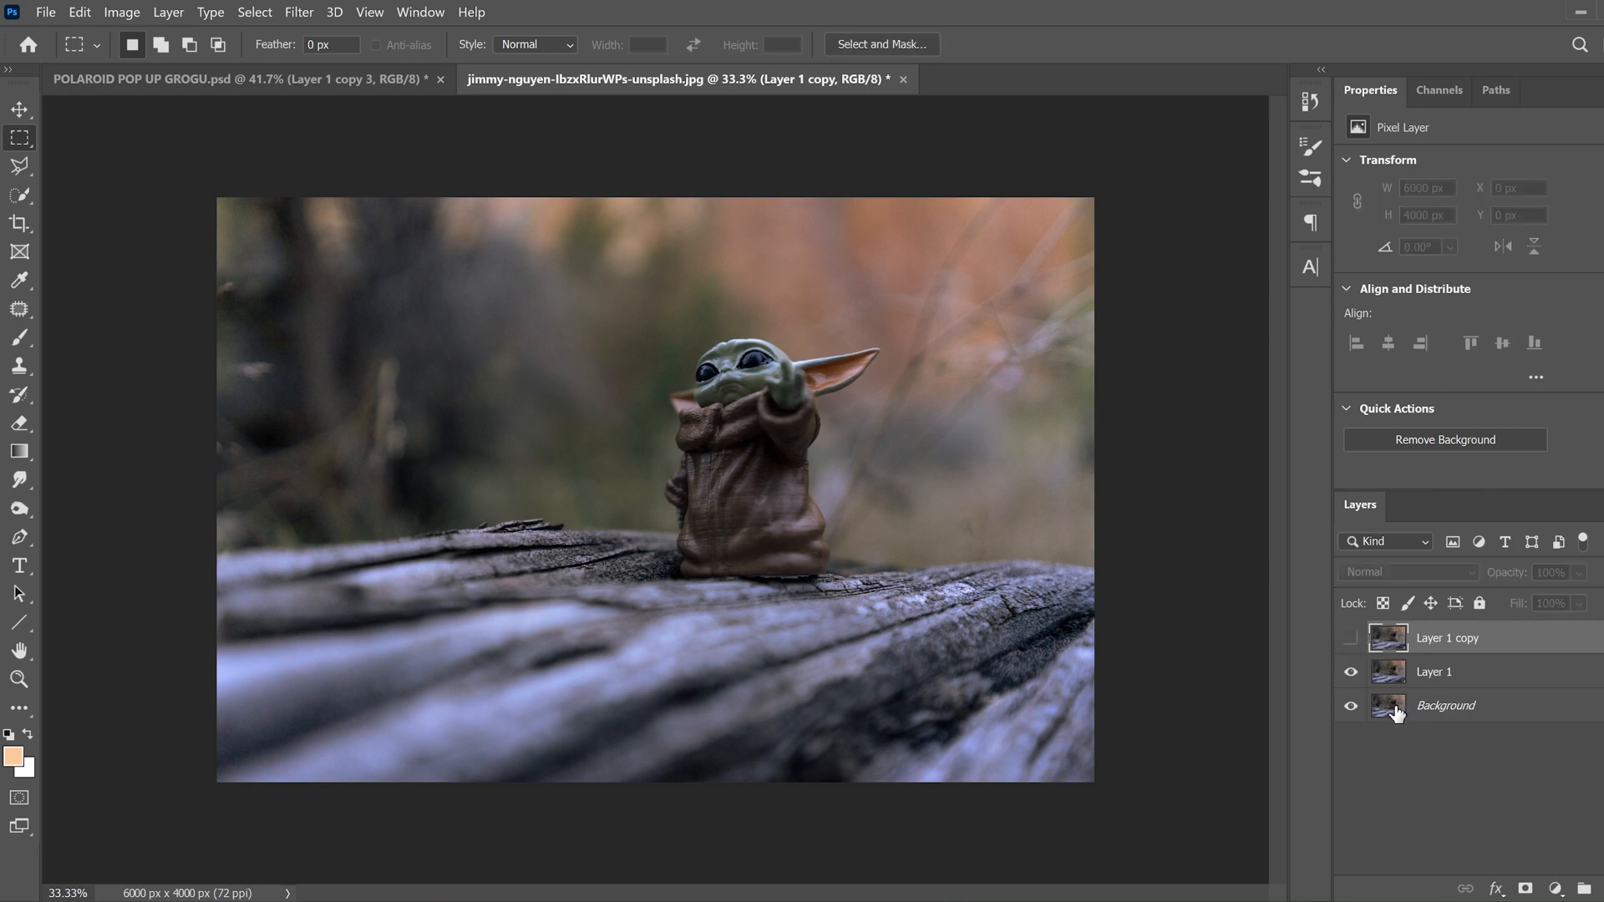
left_click(1444, 705)
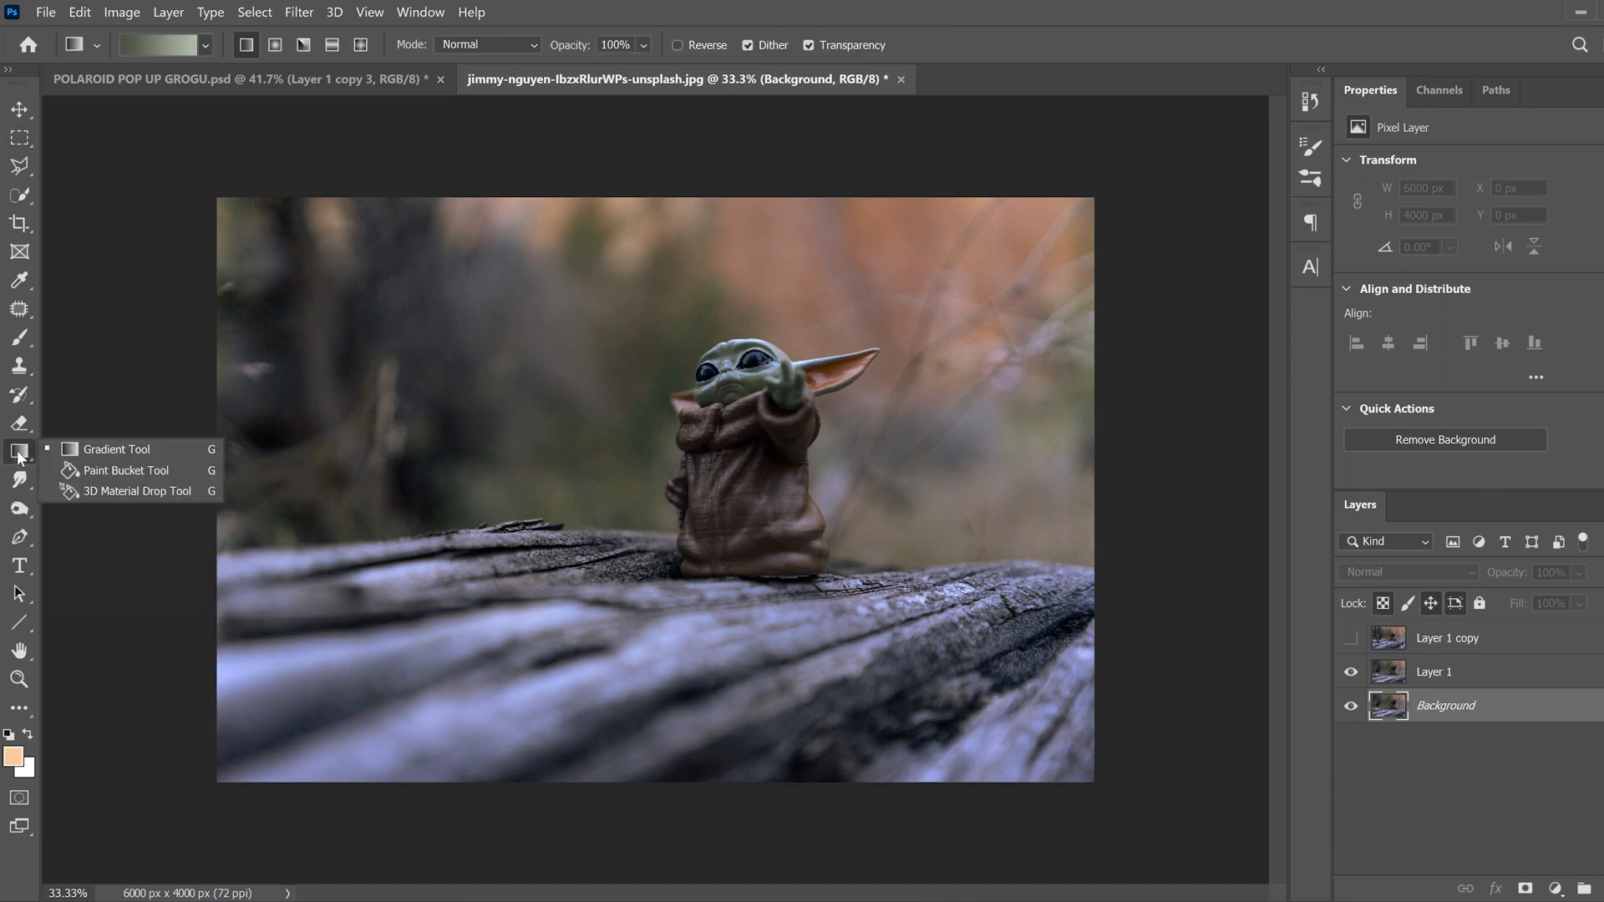
mouse_move(87, 455)
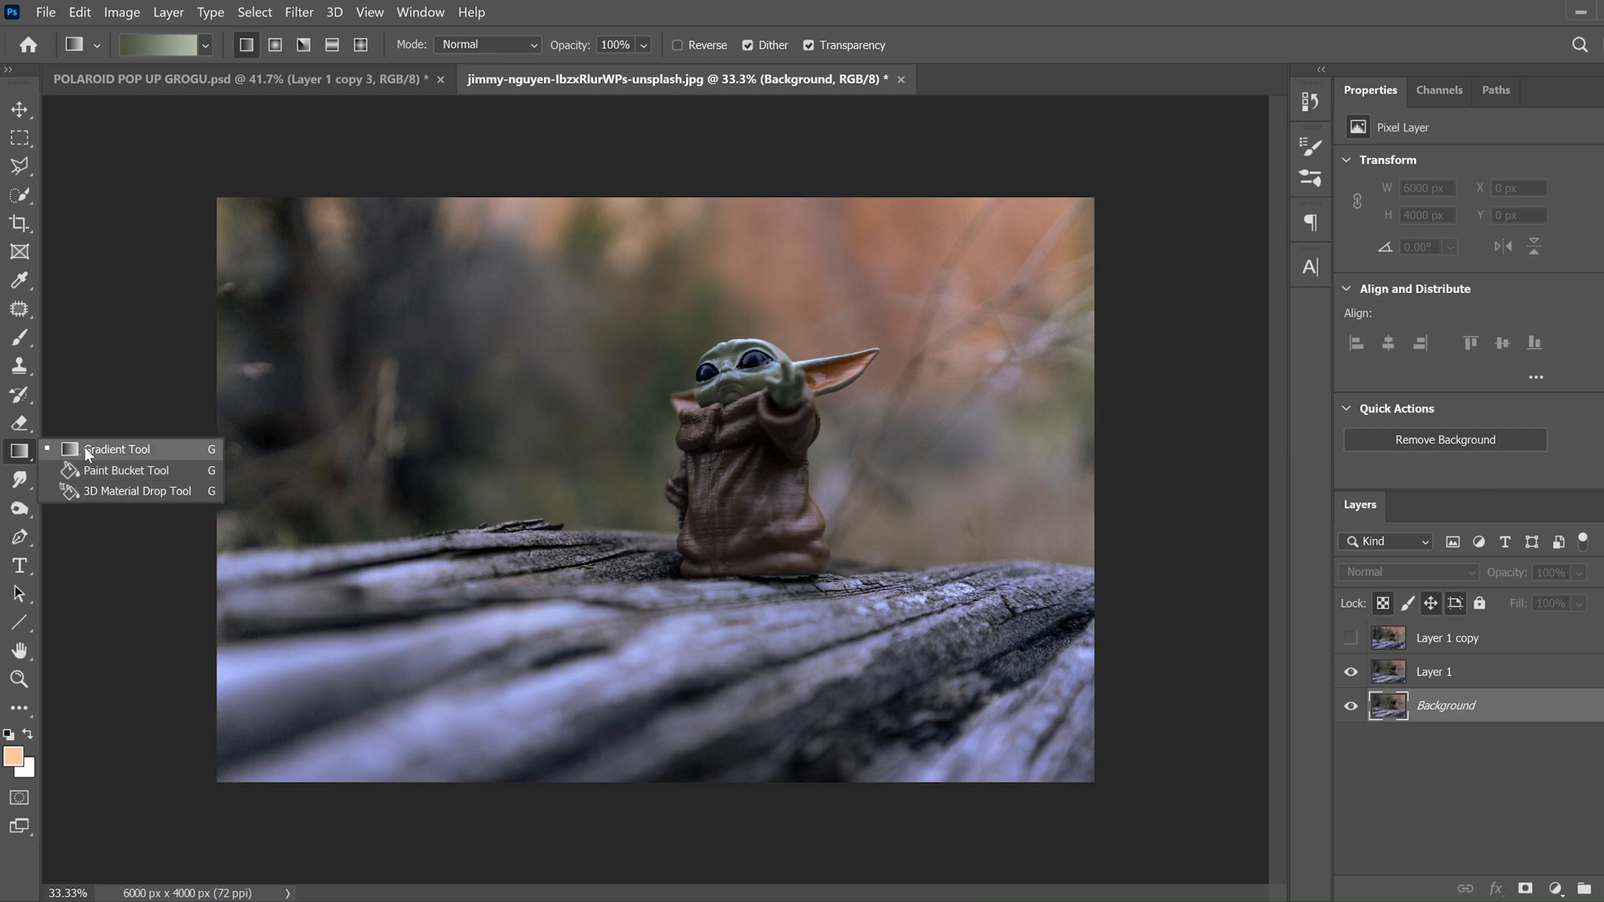
Pick the Gradient Tool from the fill tool group in the toolbar.
left_click(117, 448)
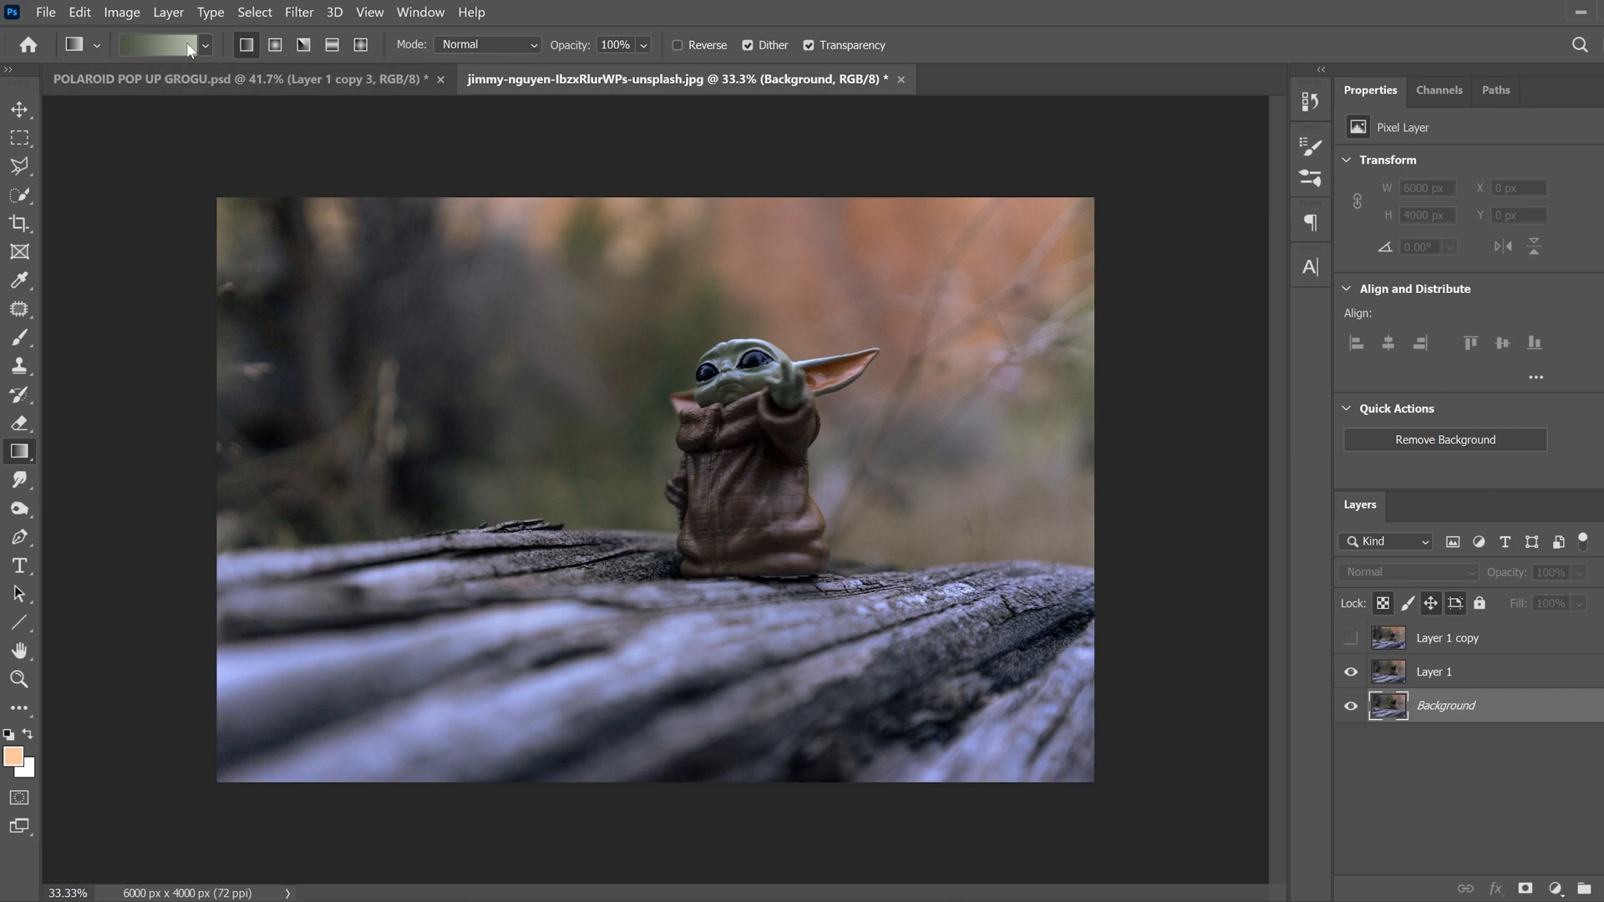
mouse_move(174, 47)
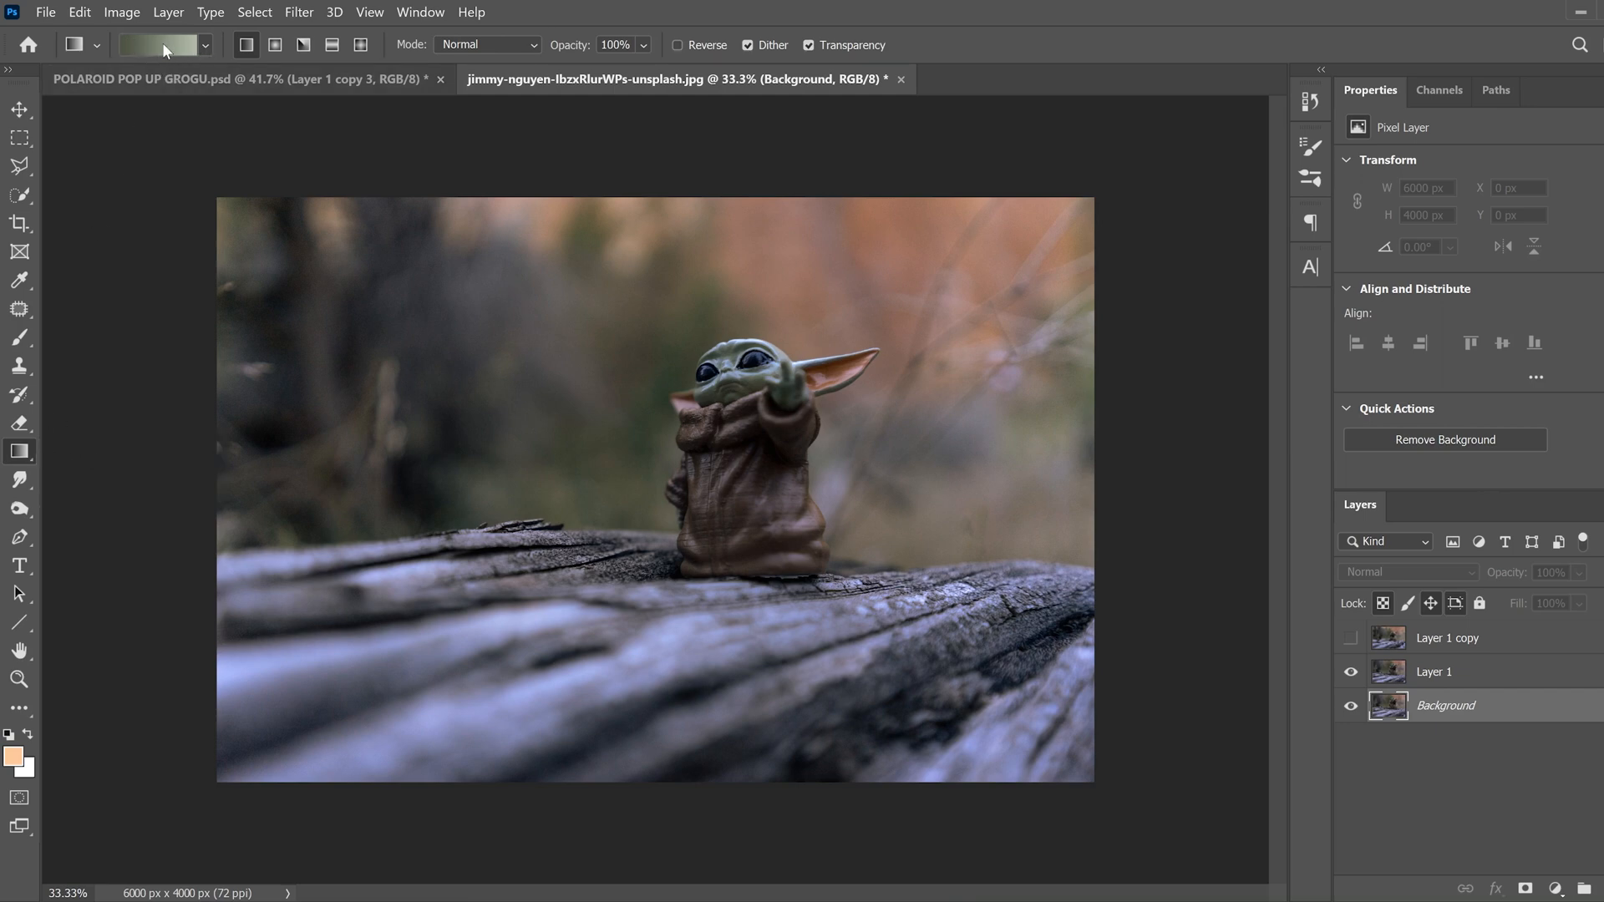
Start a custom gradient in the Gradient Editor from the Basics black-to-white preset.
left_click(160, 43)
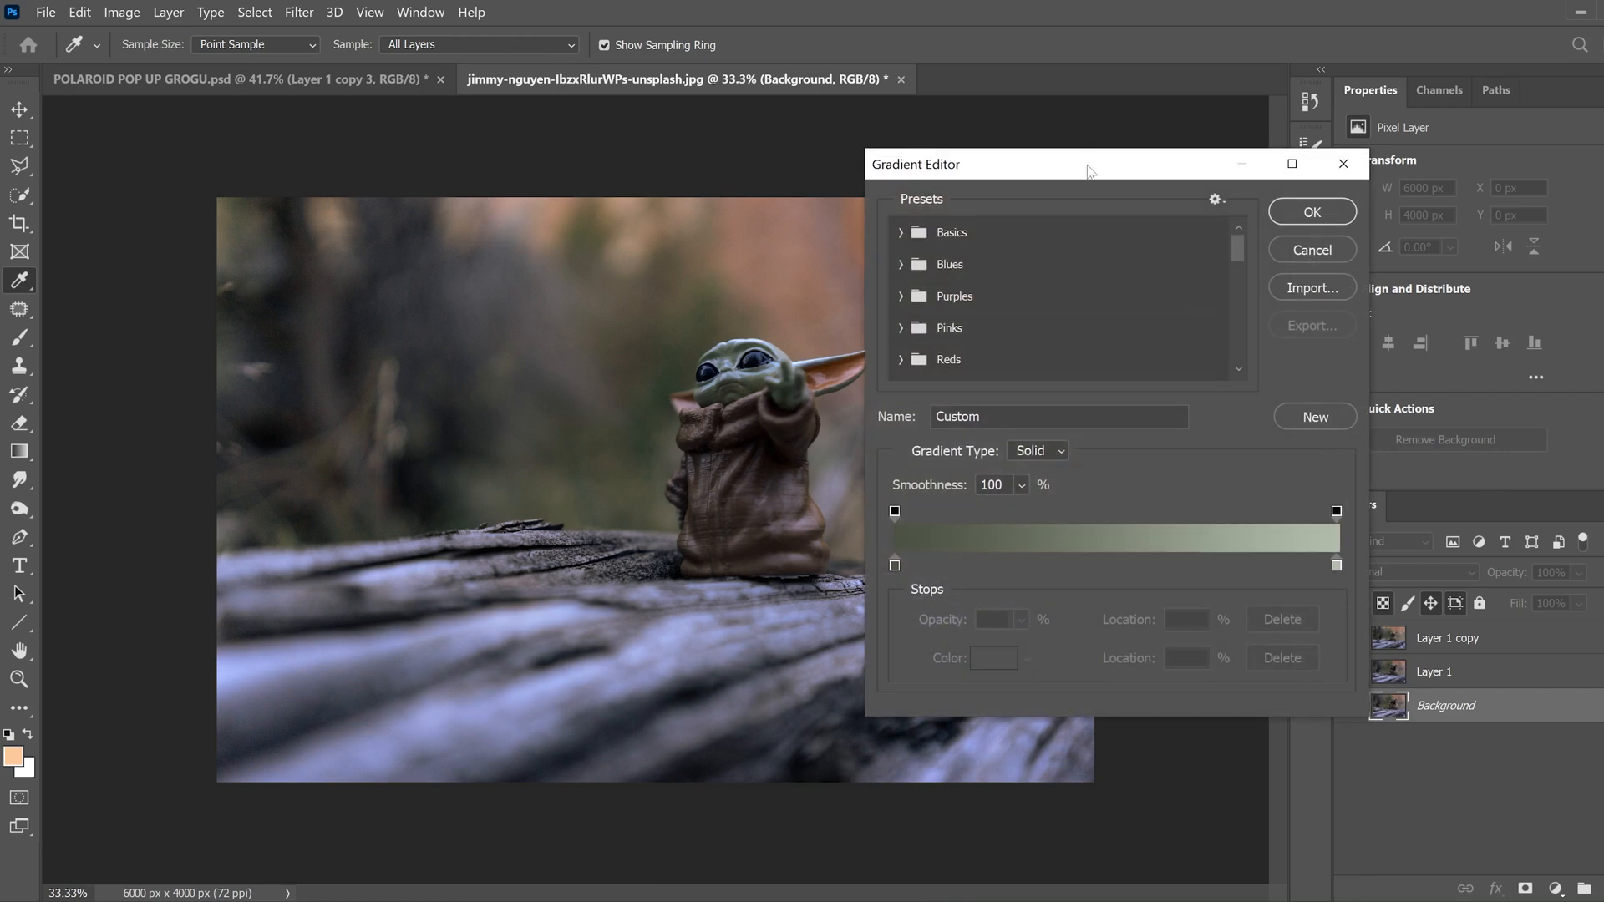
left_click_drag(1090, 164, 1160, 171)
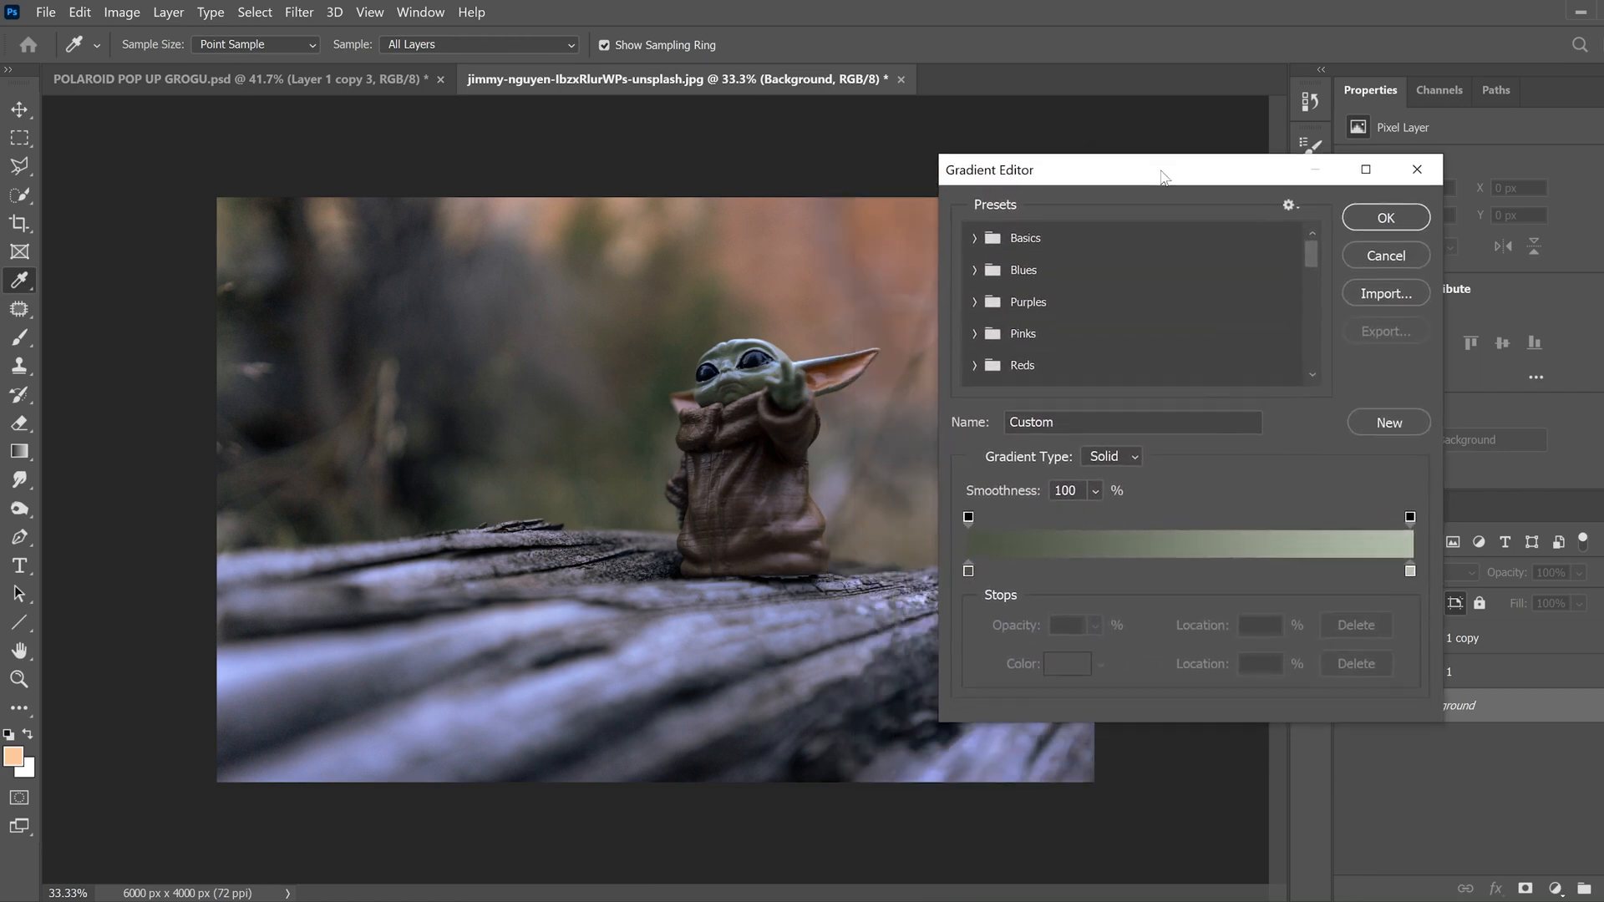
mouse_move(997, 246)
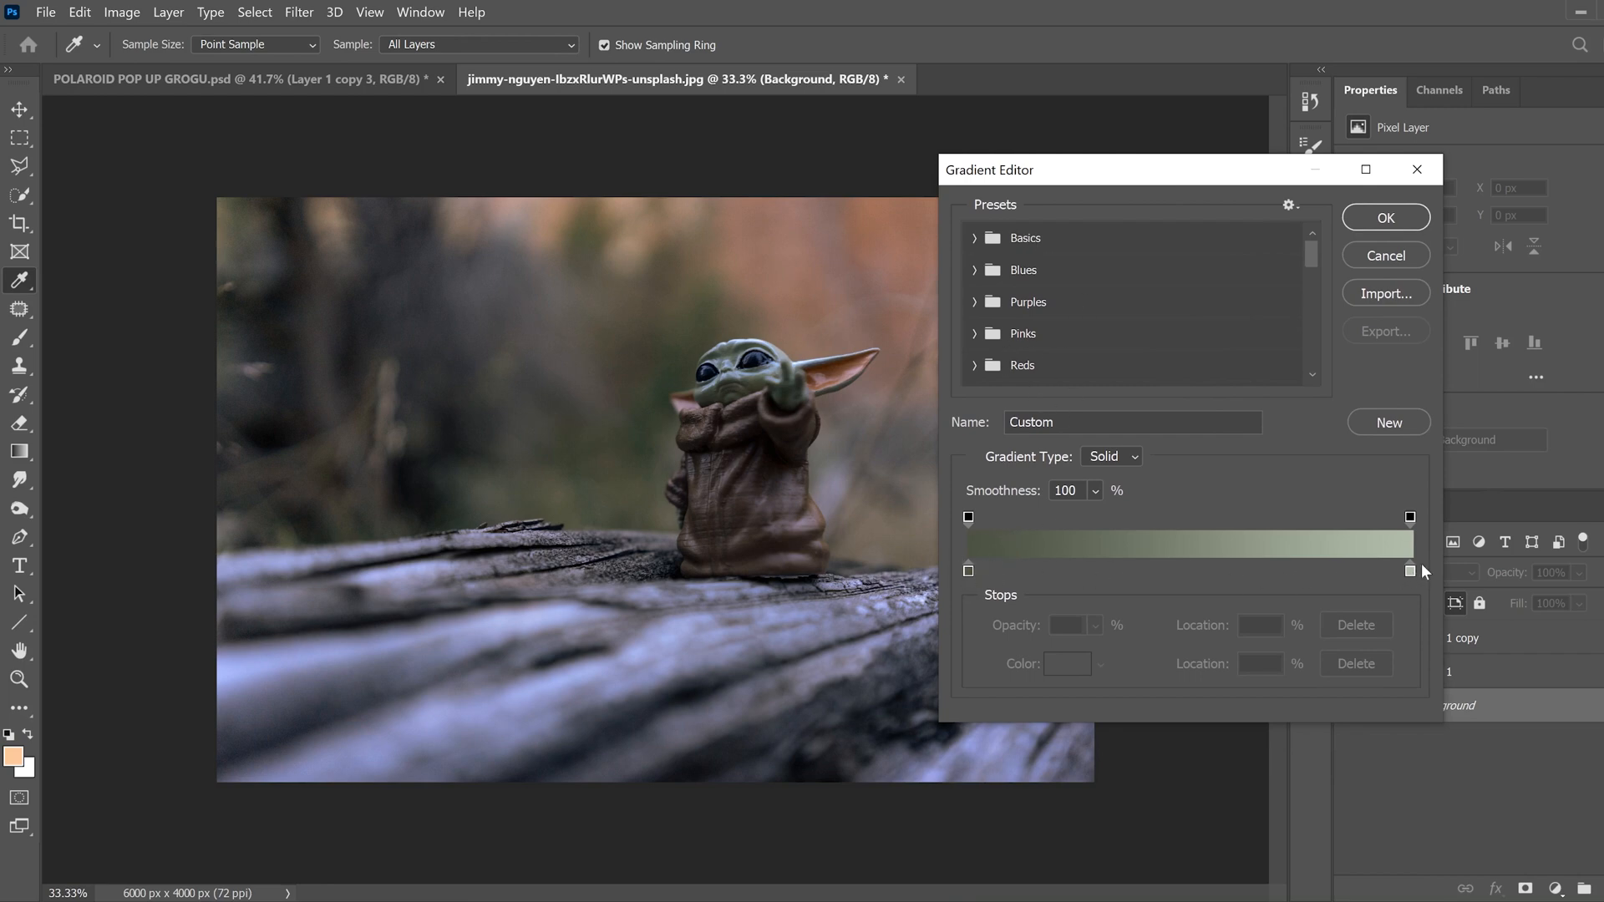
left_click(976, 237)
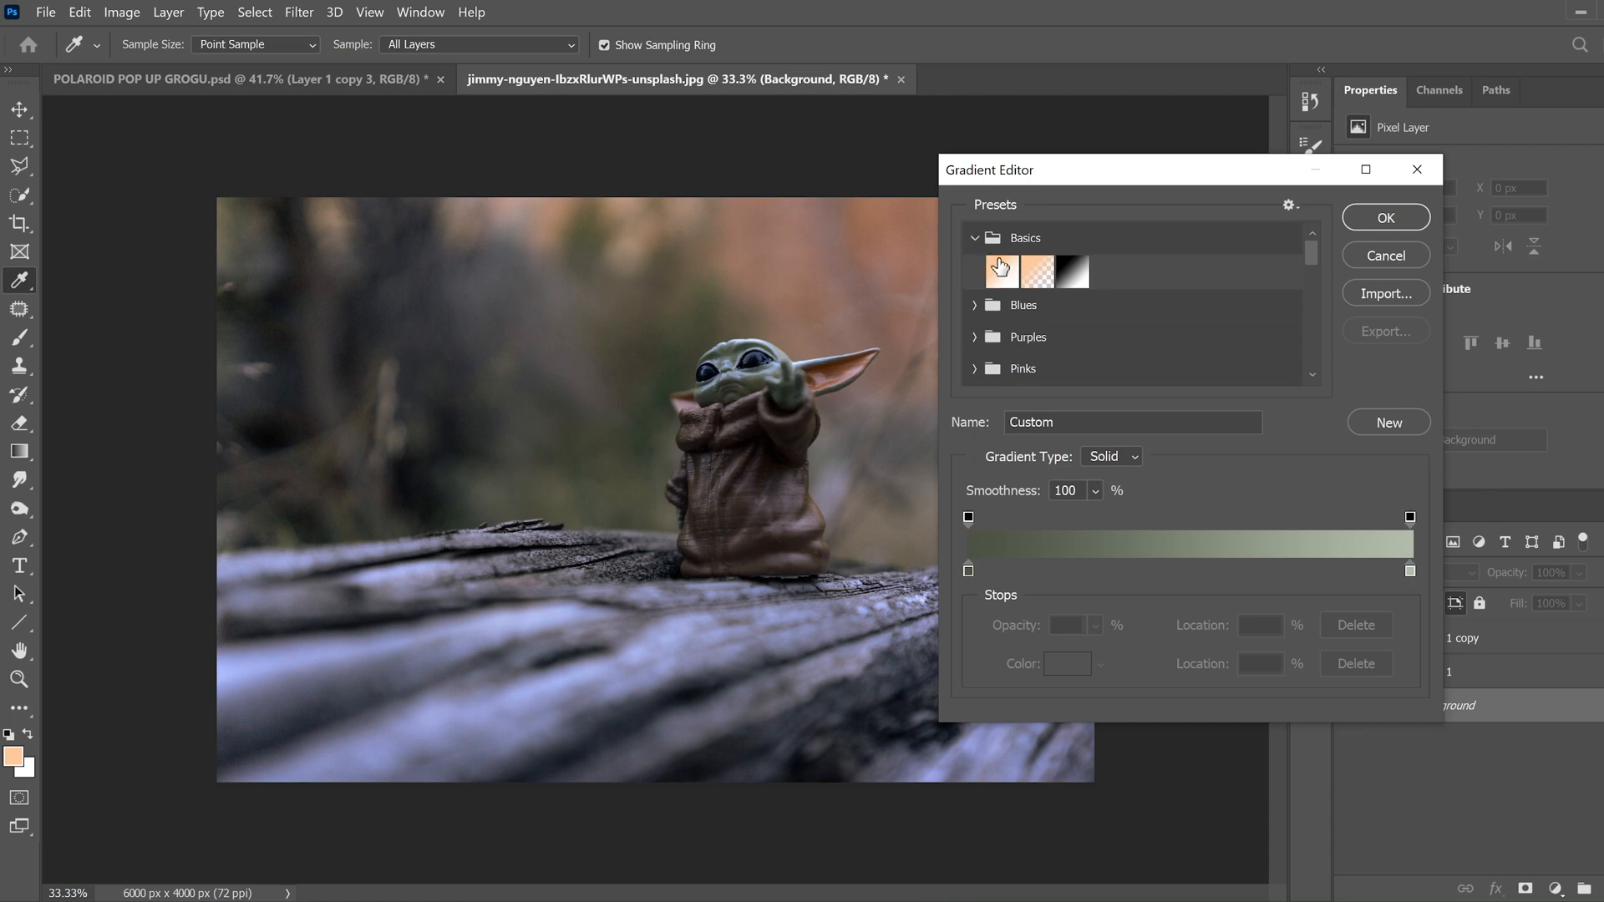
left_click(1072, 271)
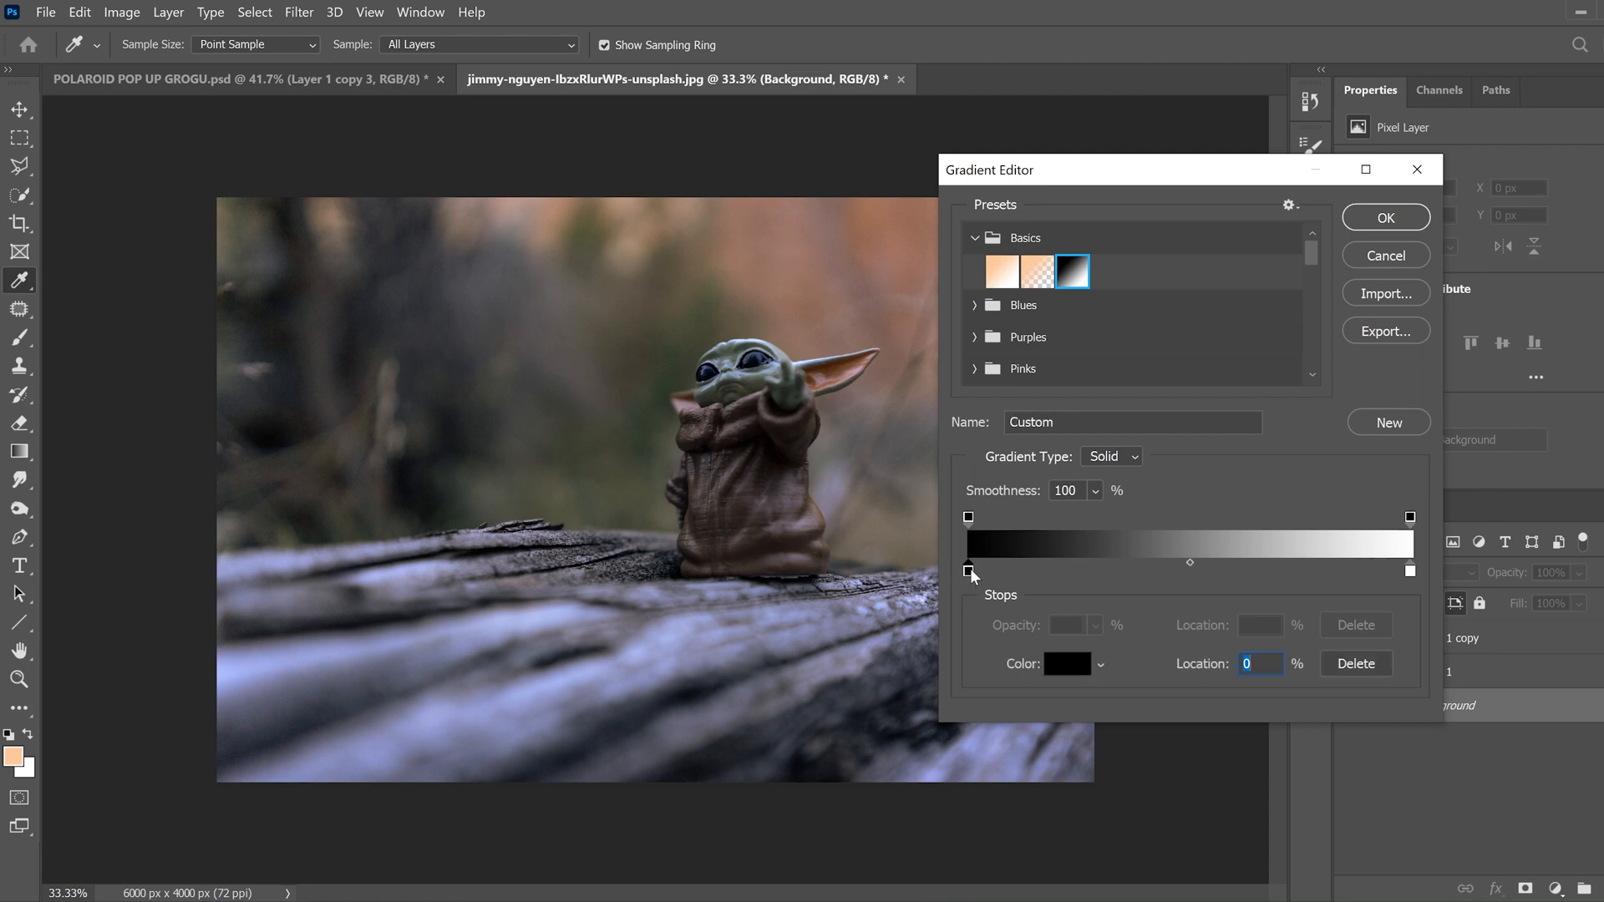
mouse_move(1062, 667)
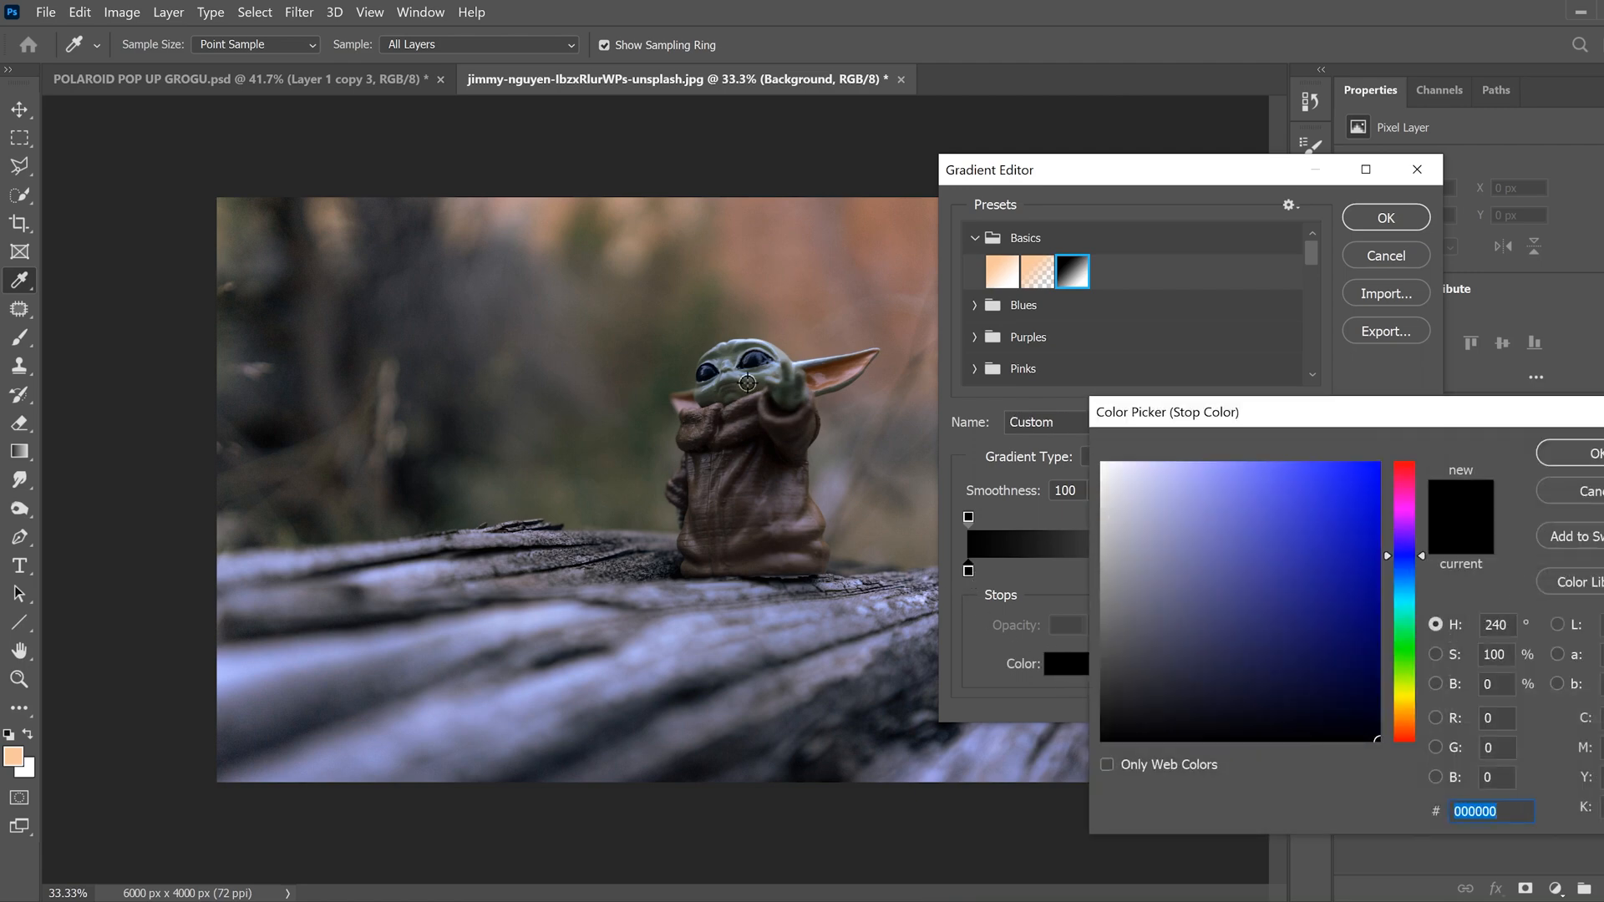
mouse_move(832, 264)
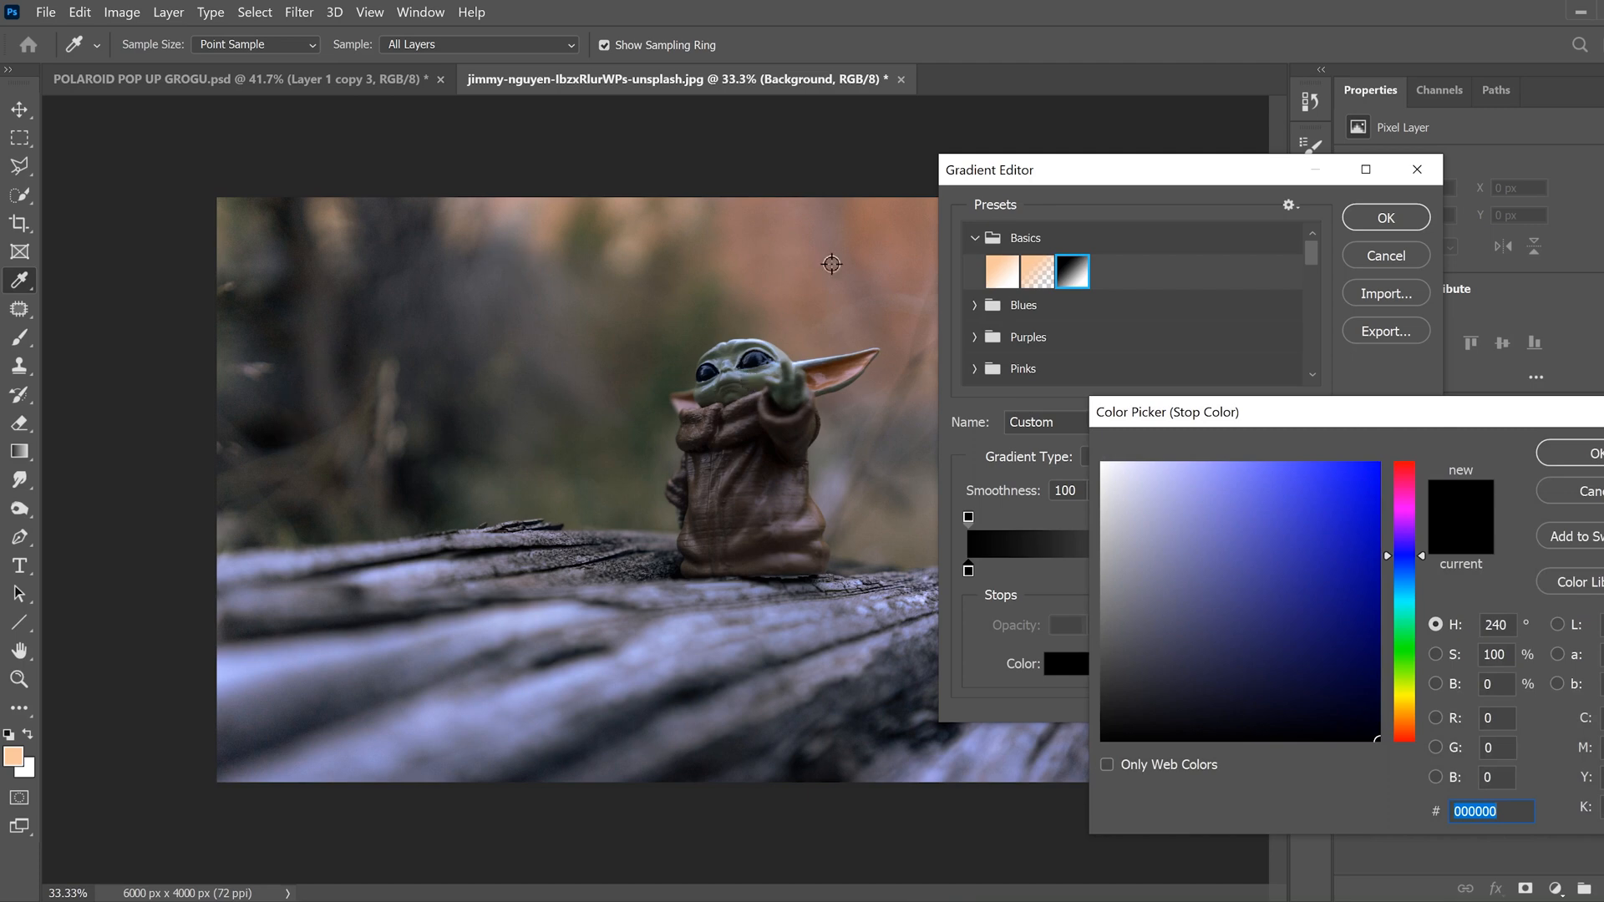
mouse_move(982, 571)
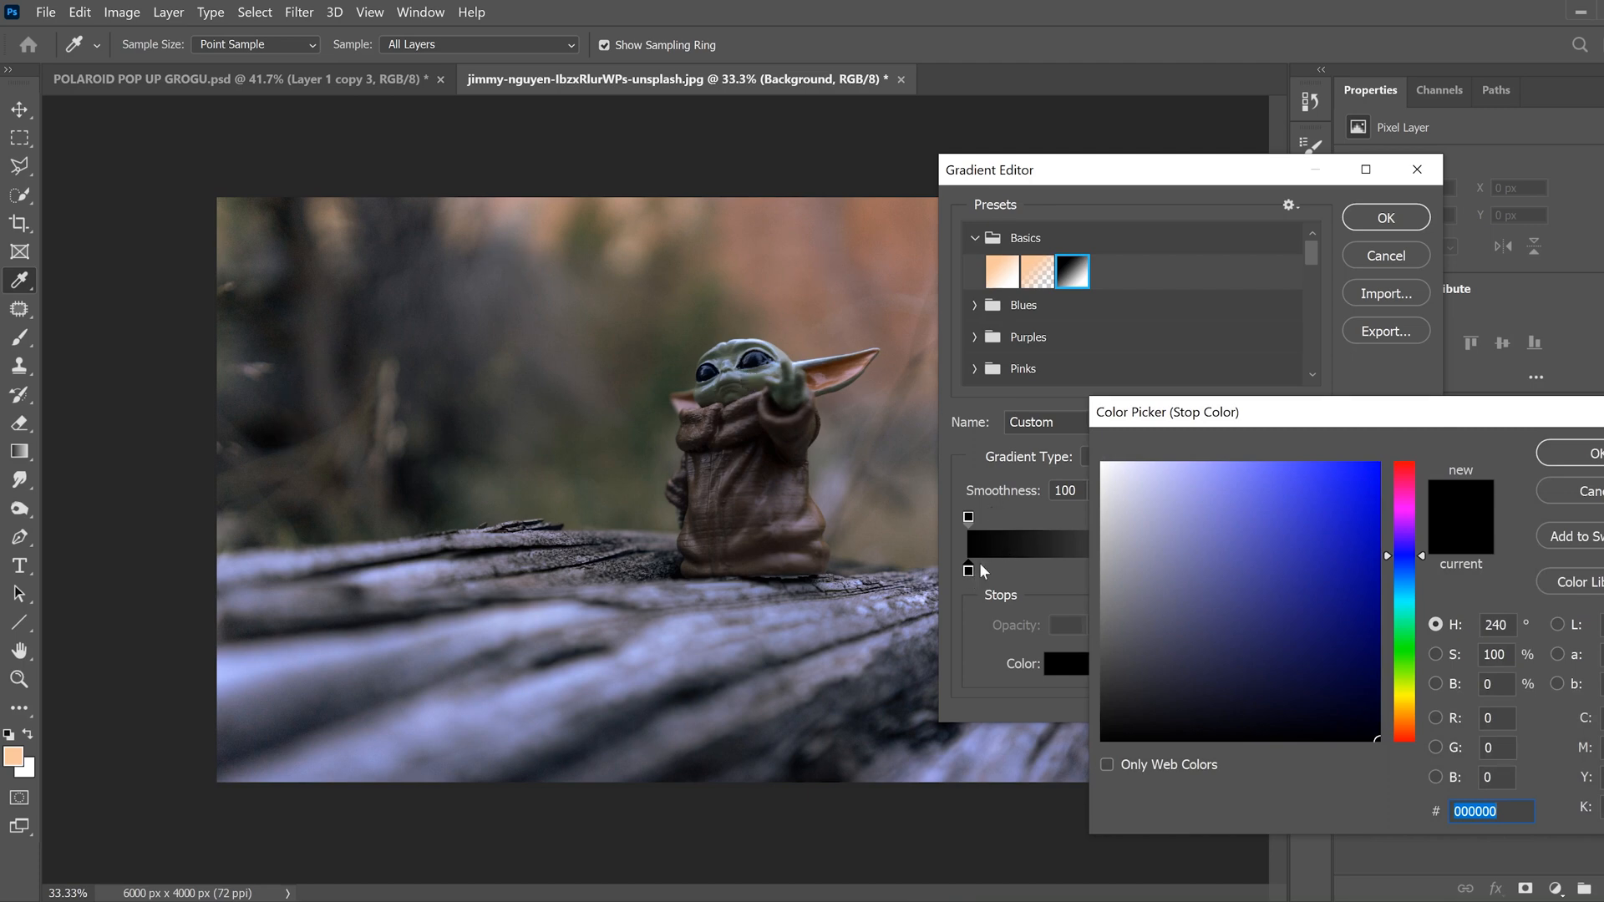
mouse_move(534, 708)
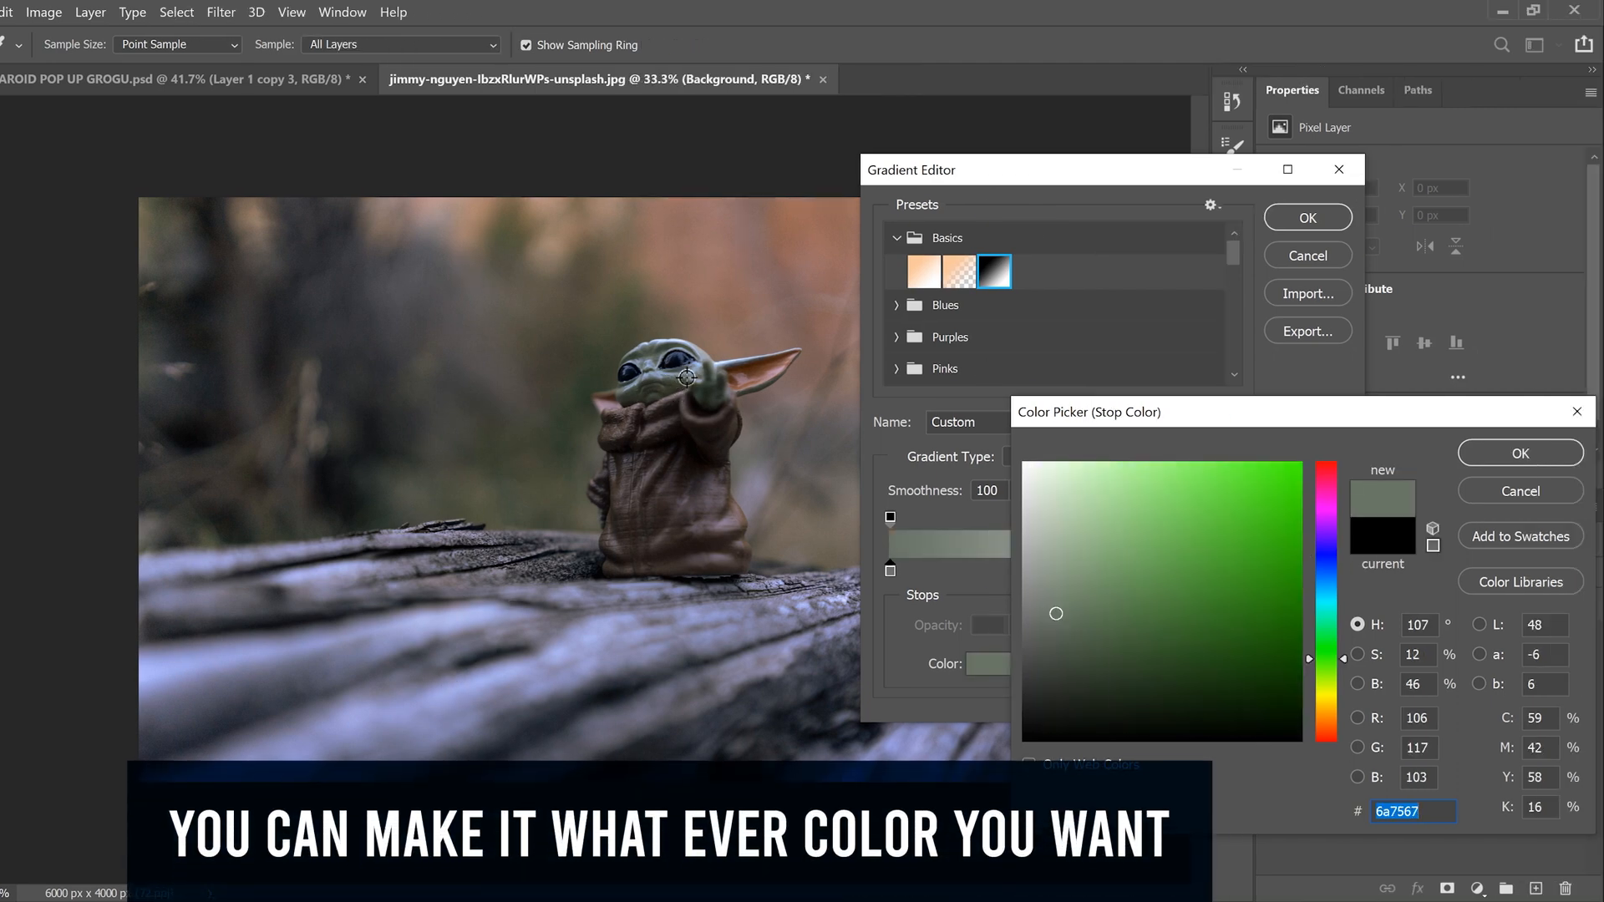
Set the gradient stops to muted dark green #6a7567 and pale sage #c7d5c2.
left_click(1520, 453)
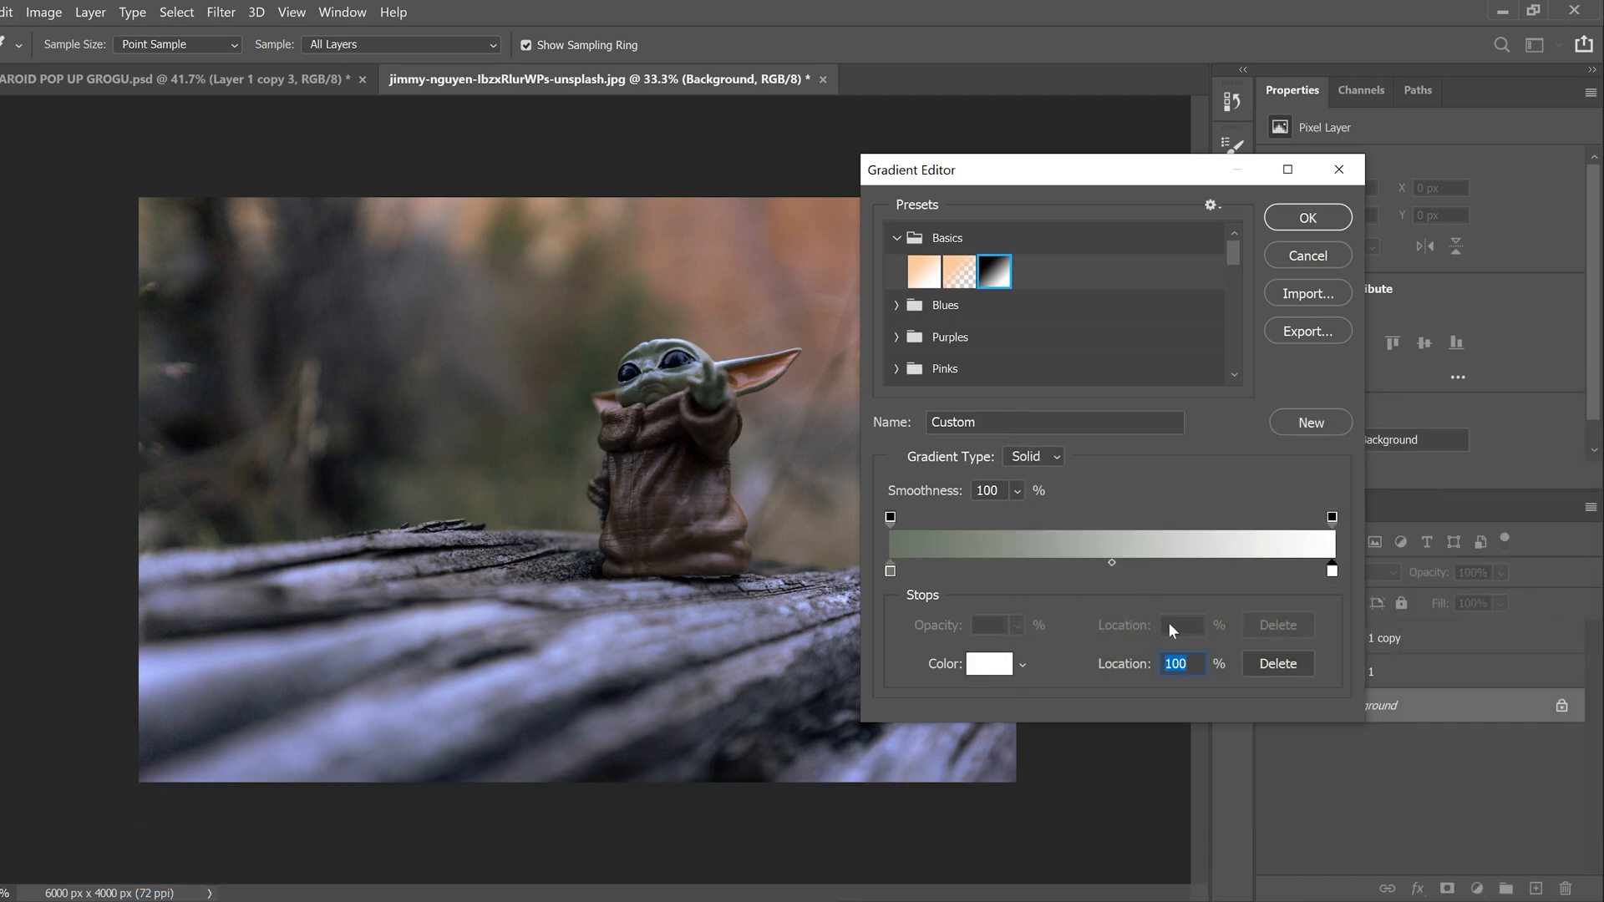
left_click(989, 665)
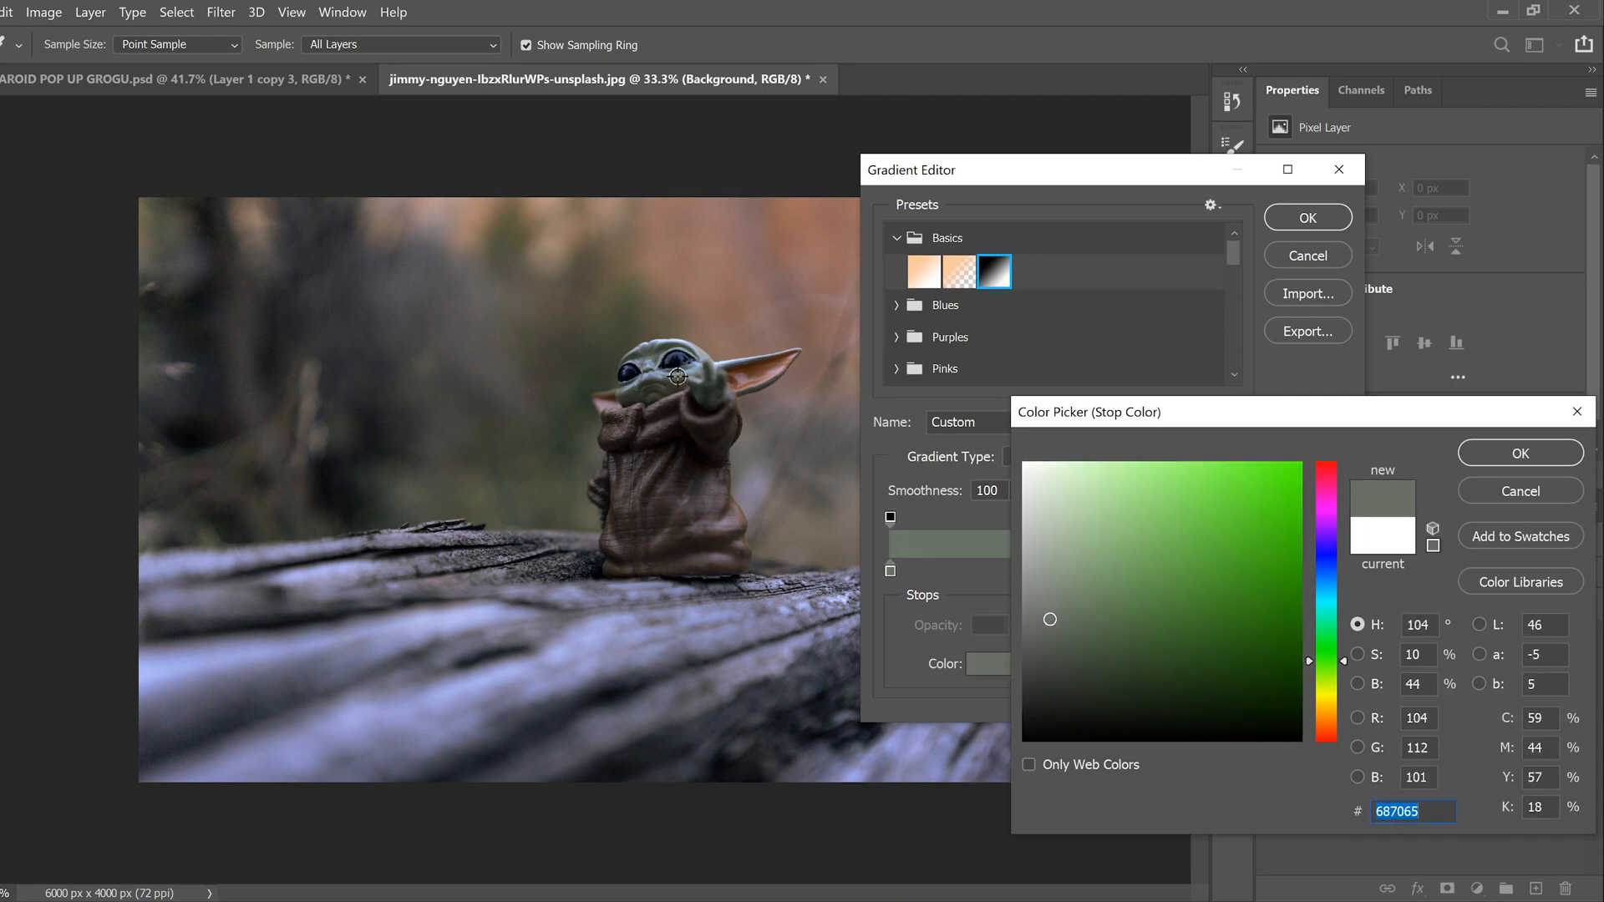
left_click(1049, 546)
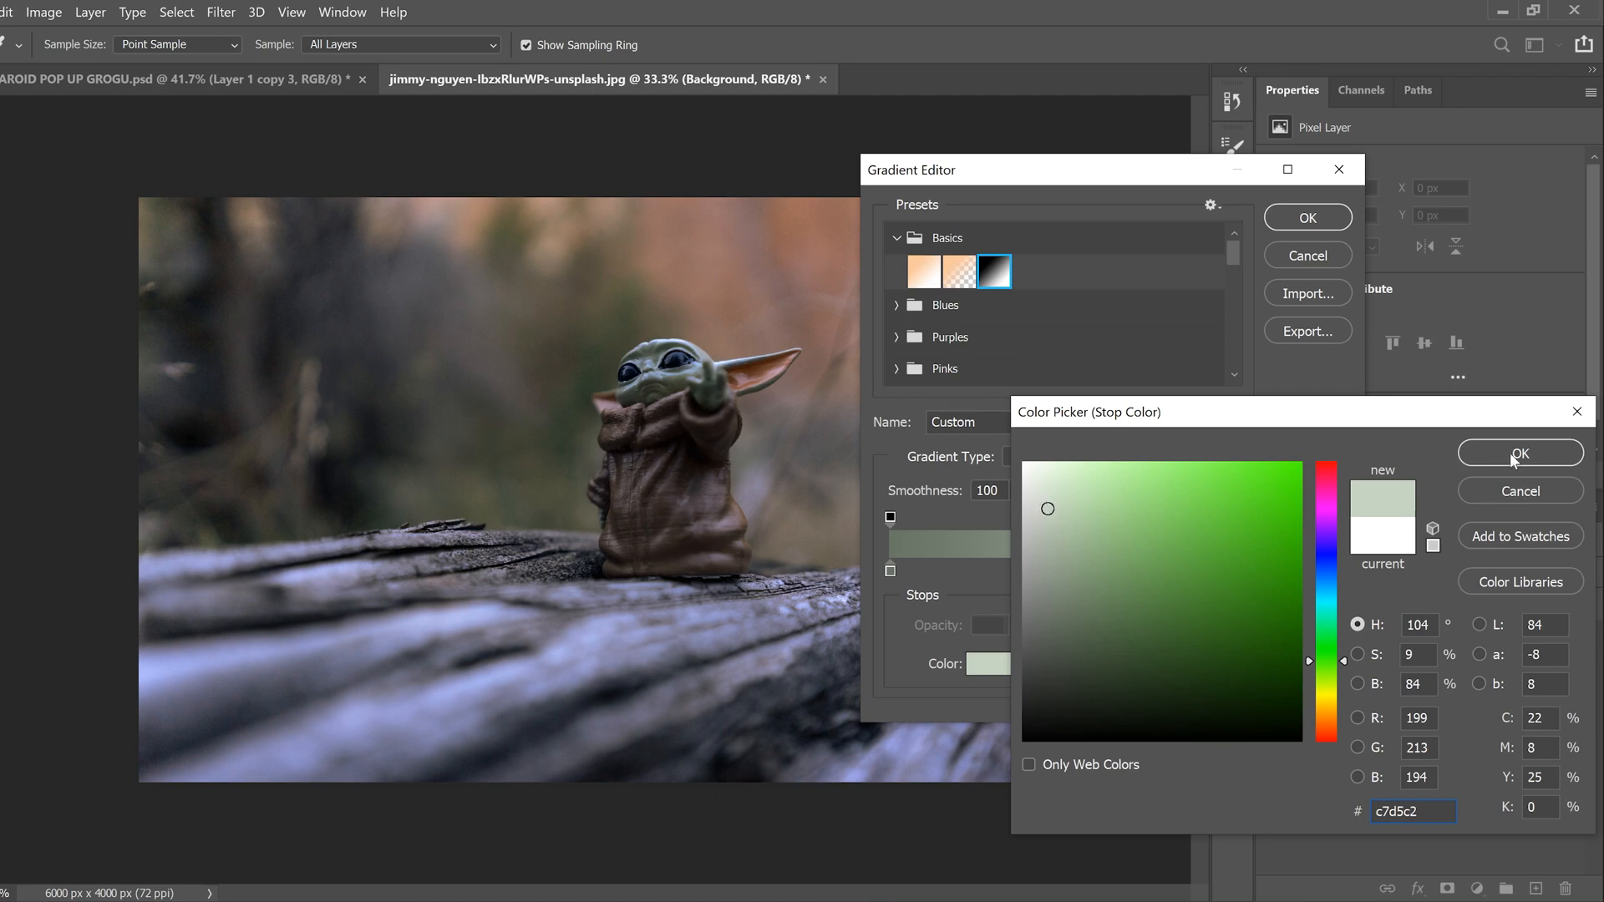
left_click(1520, 454)
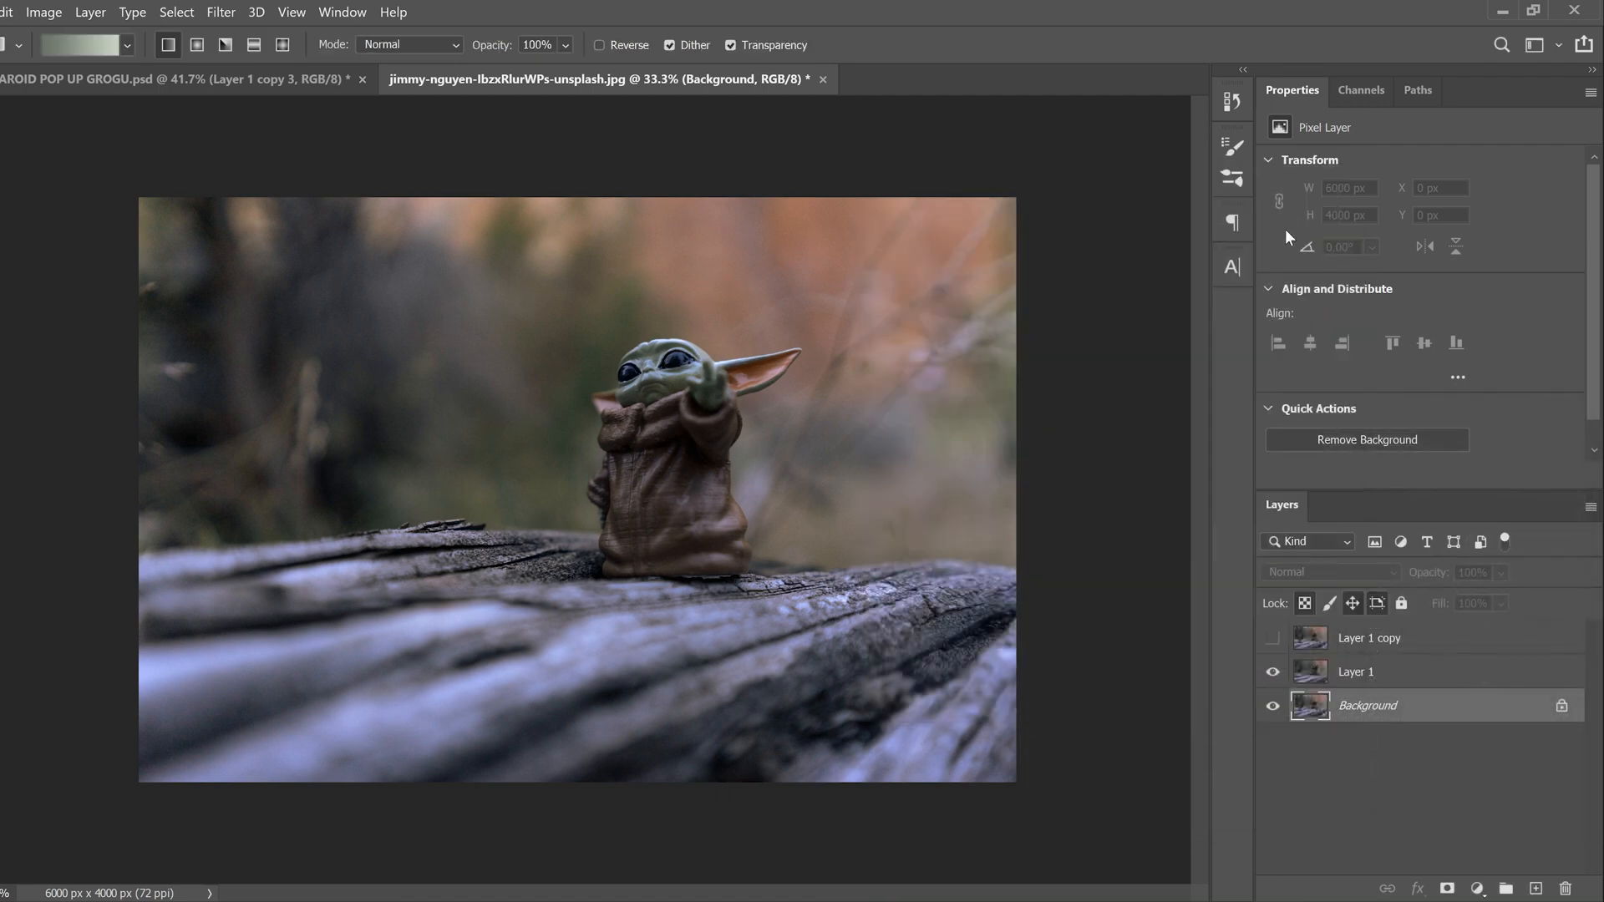
Hide Layer 1 and fill the Background with the green gradient, dark at the bottom.
left_click(1273, 671)
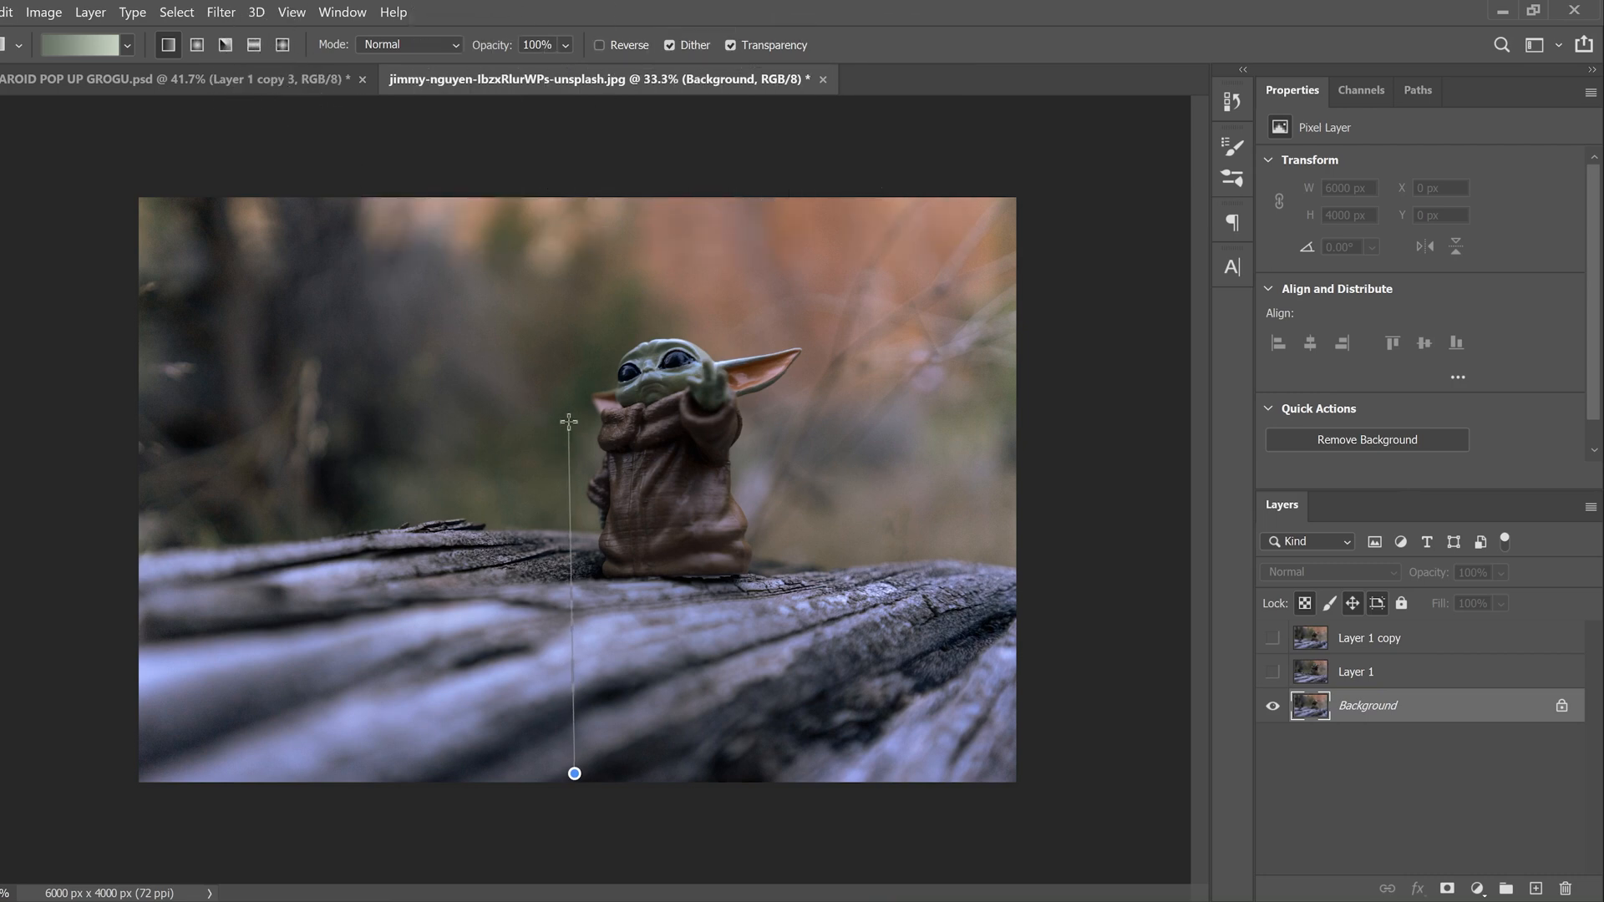
left_click_drag(573, 409, 573, 771)
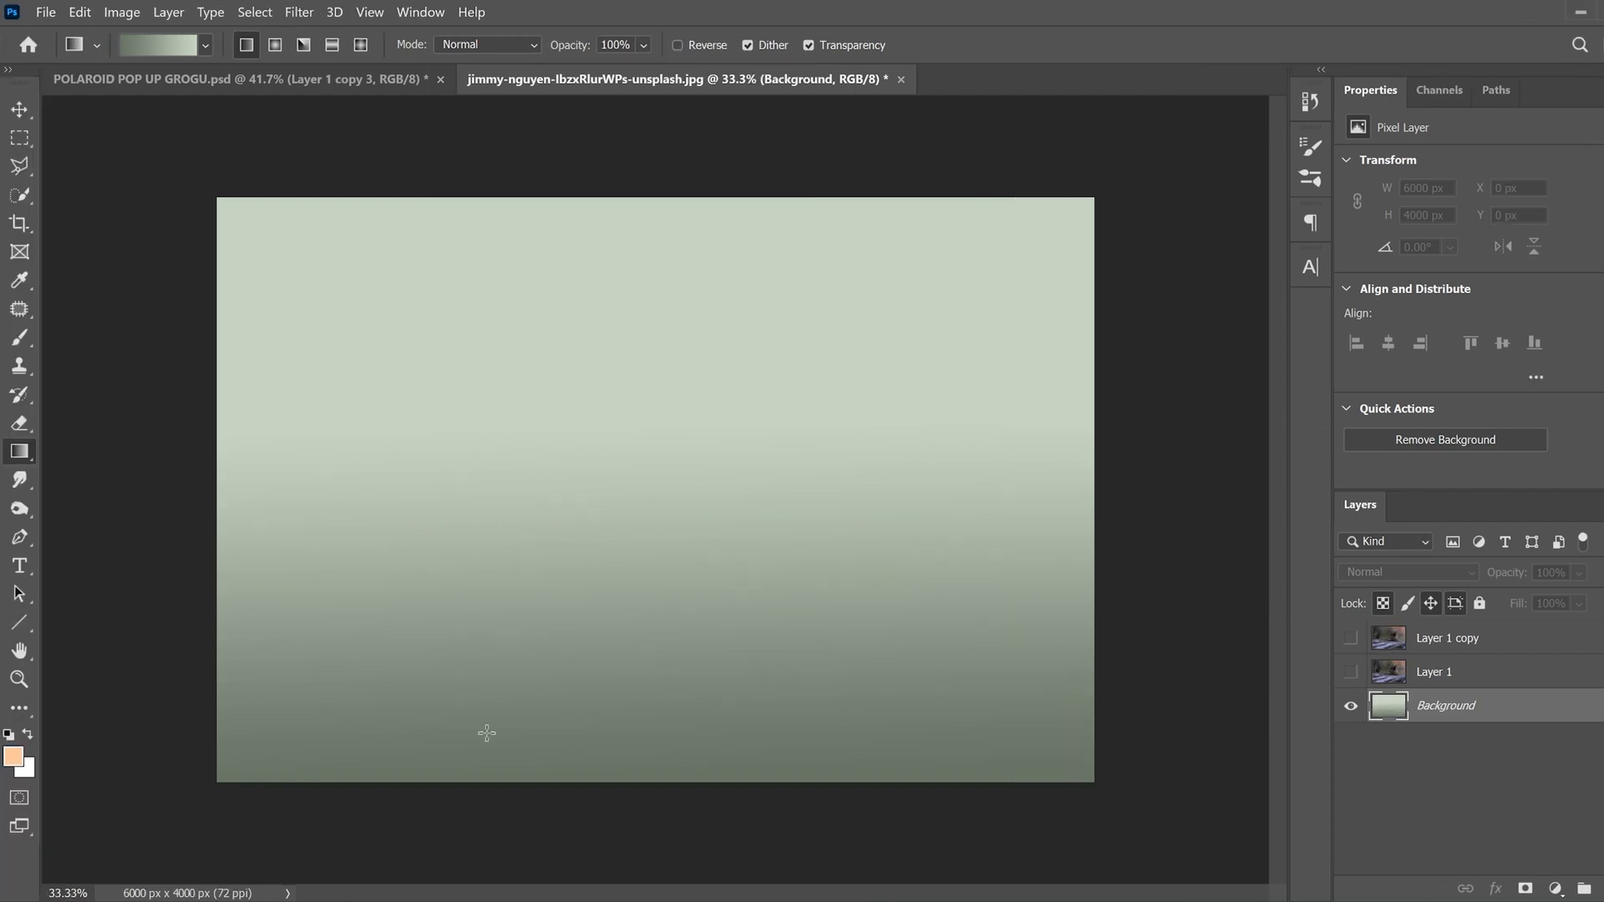
mouse_move(170, 42)
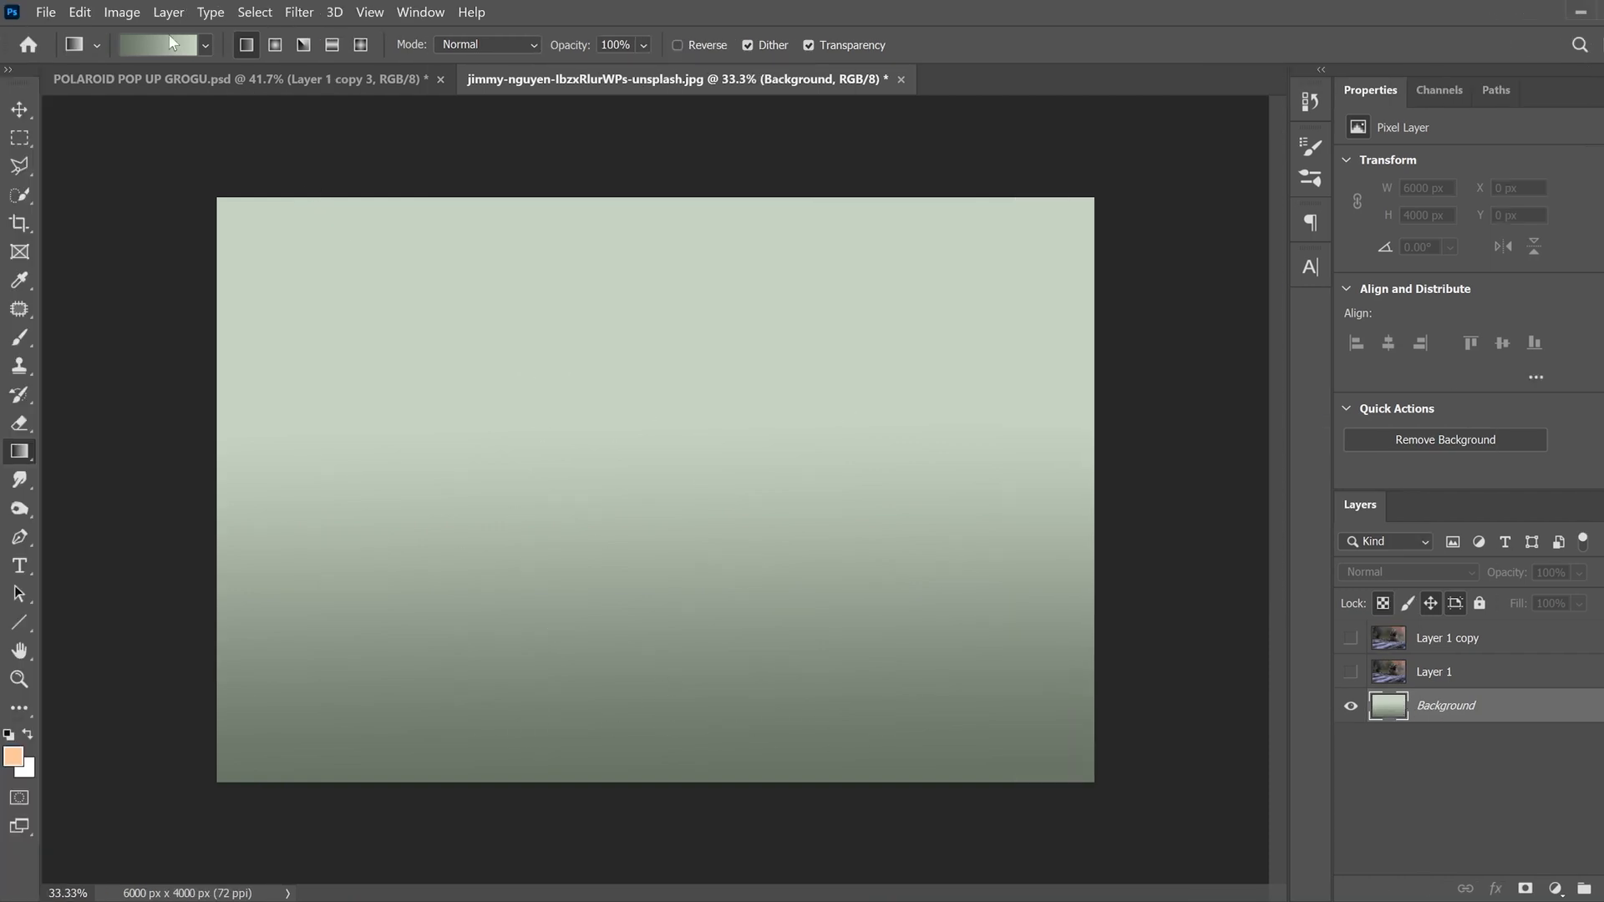
Adjust the gradient's dark stop to a deeper green in the Gradient Editor.
left_click(153, 44)
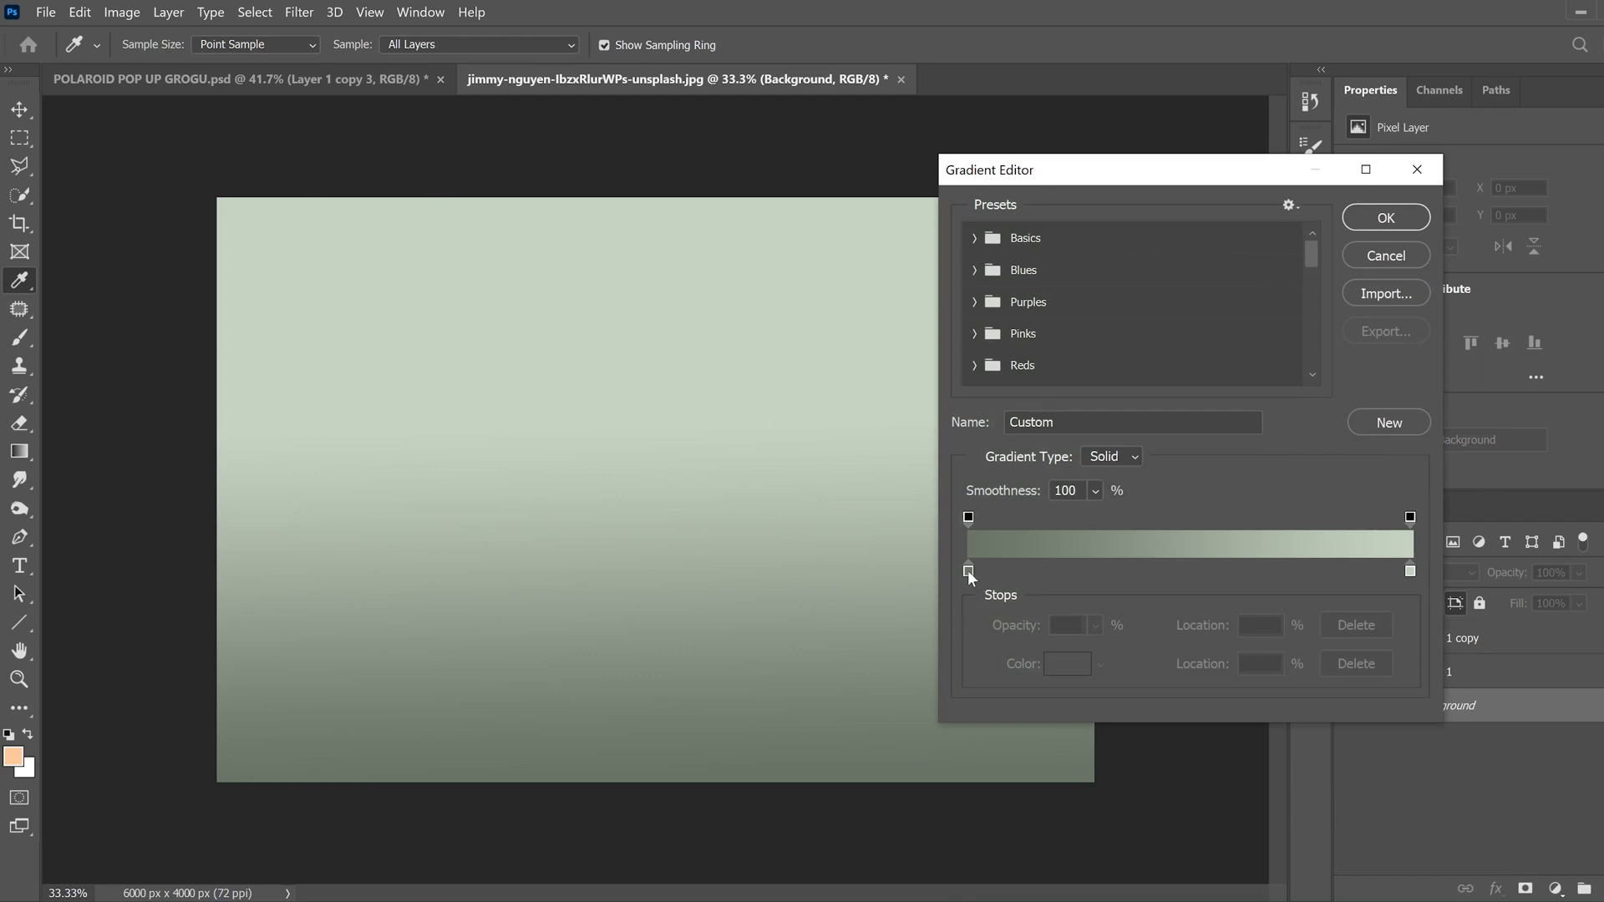
left_click(969, 572)
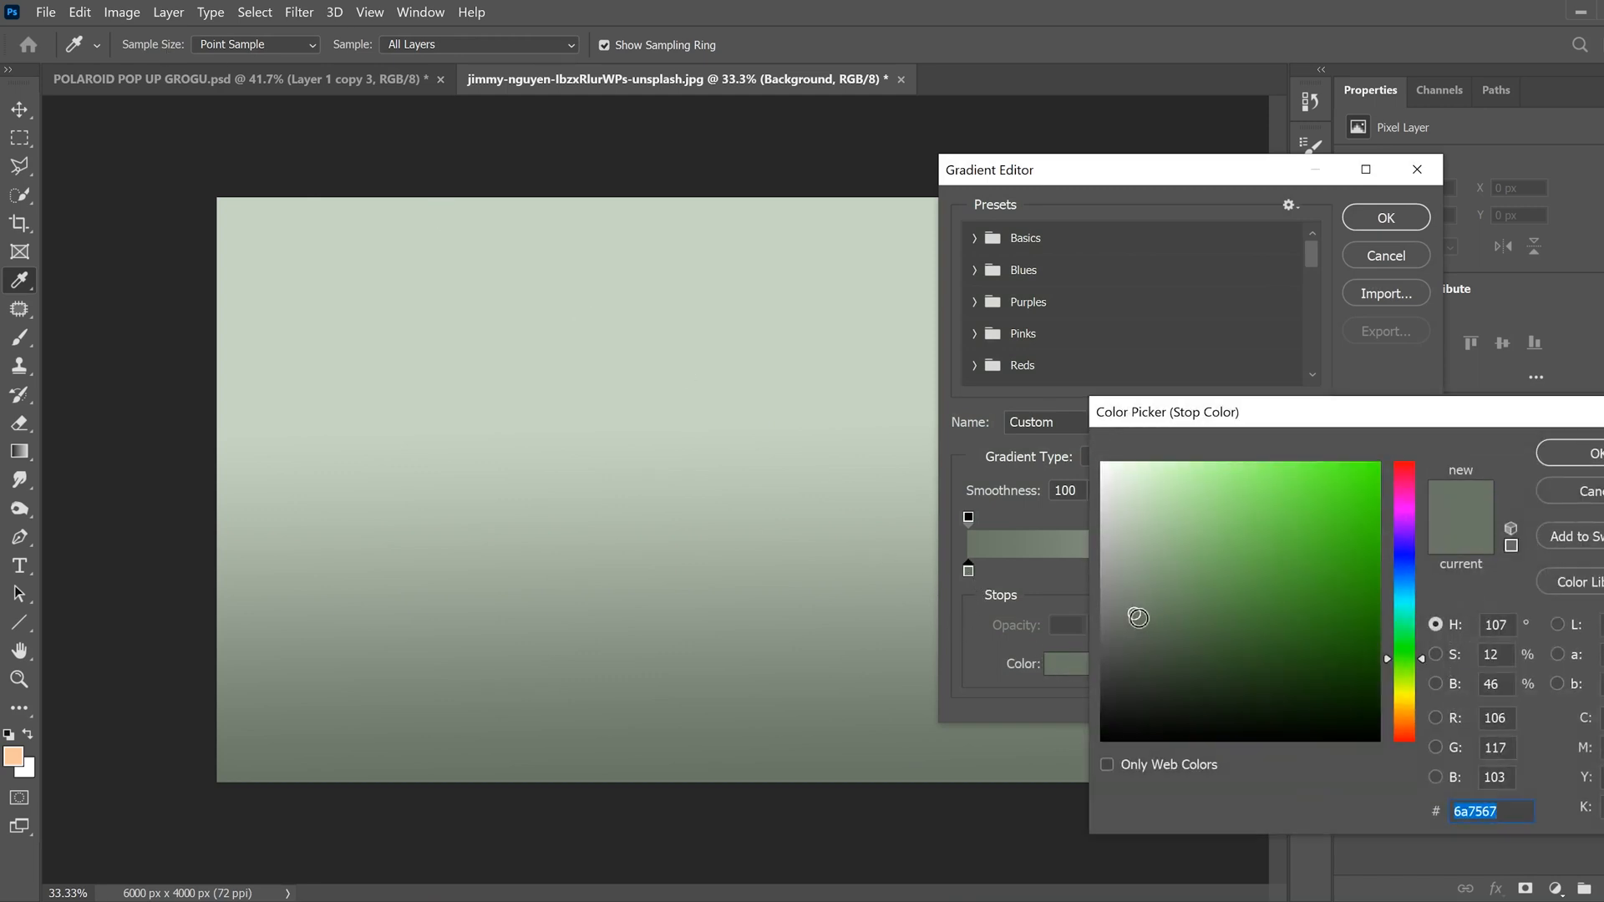
left_click(1139, 636)
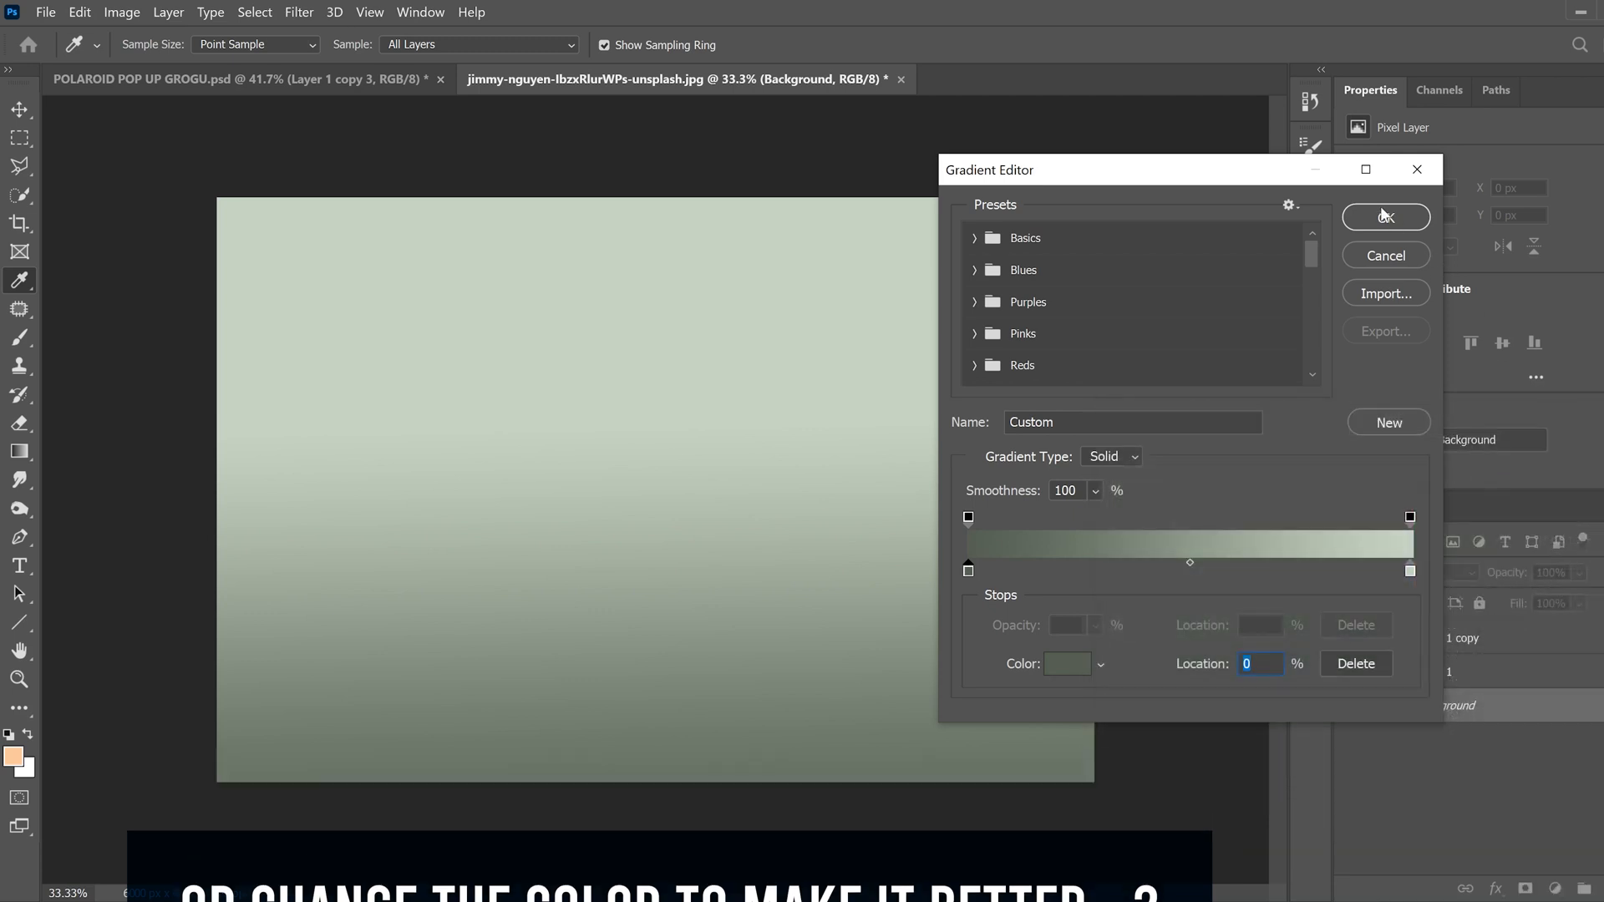
left_click(1385, 216)
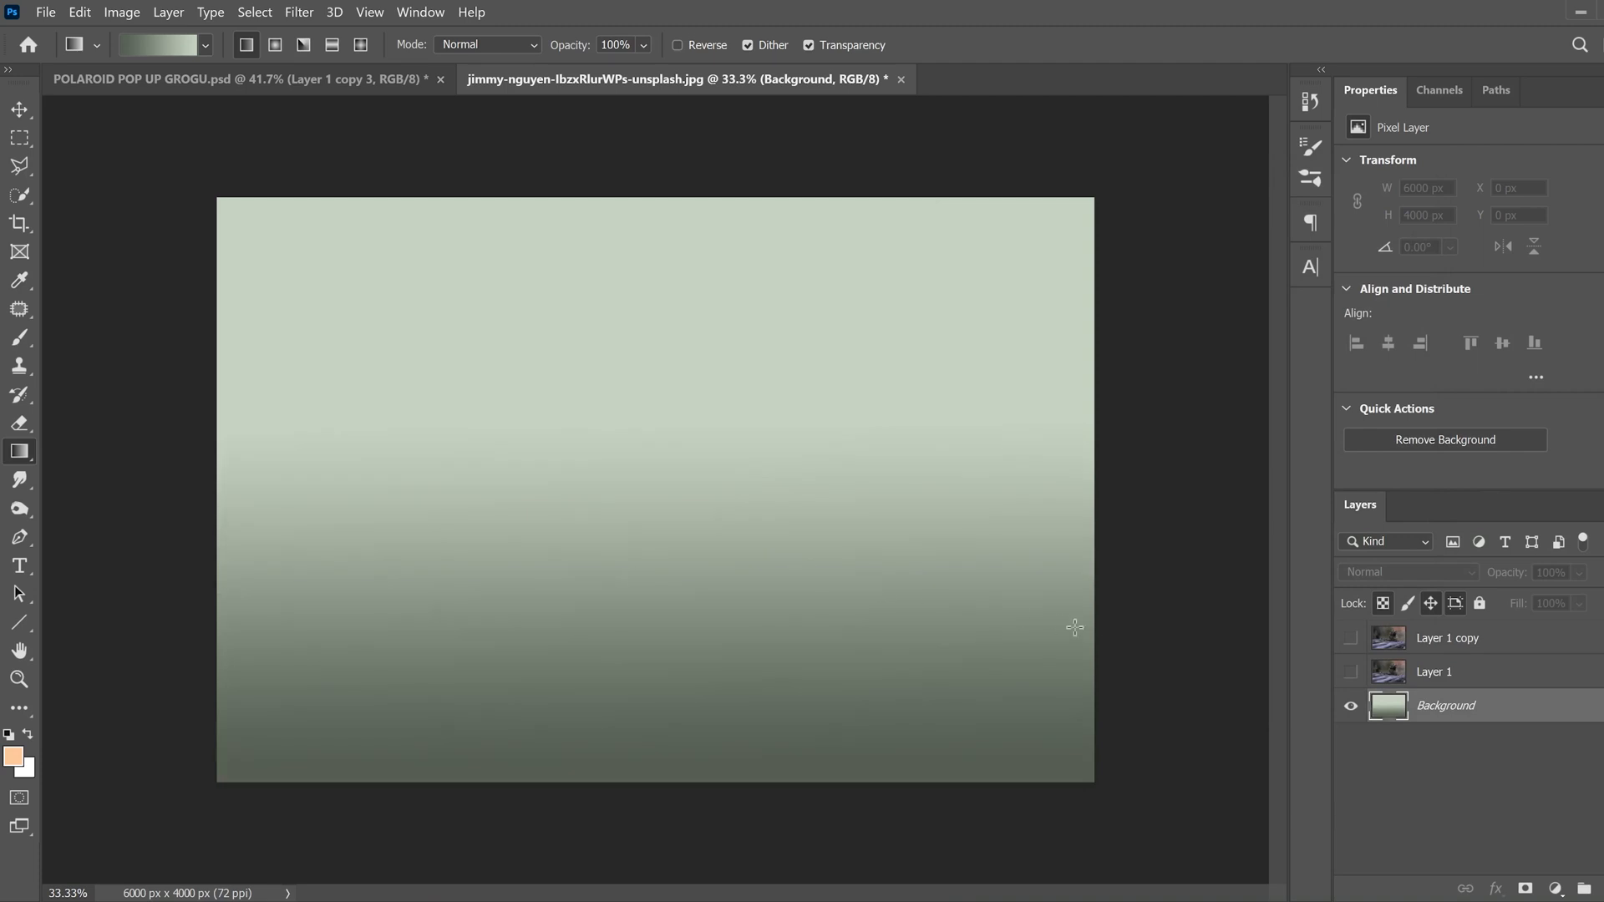
mouse_move(645, 703)
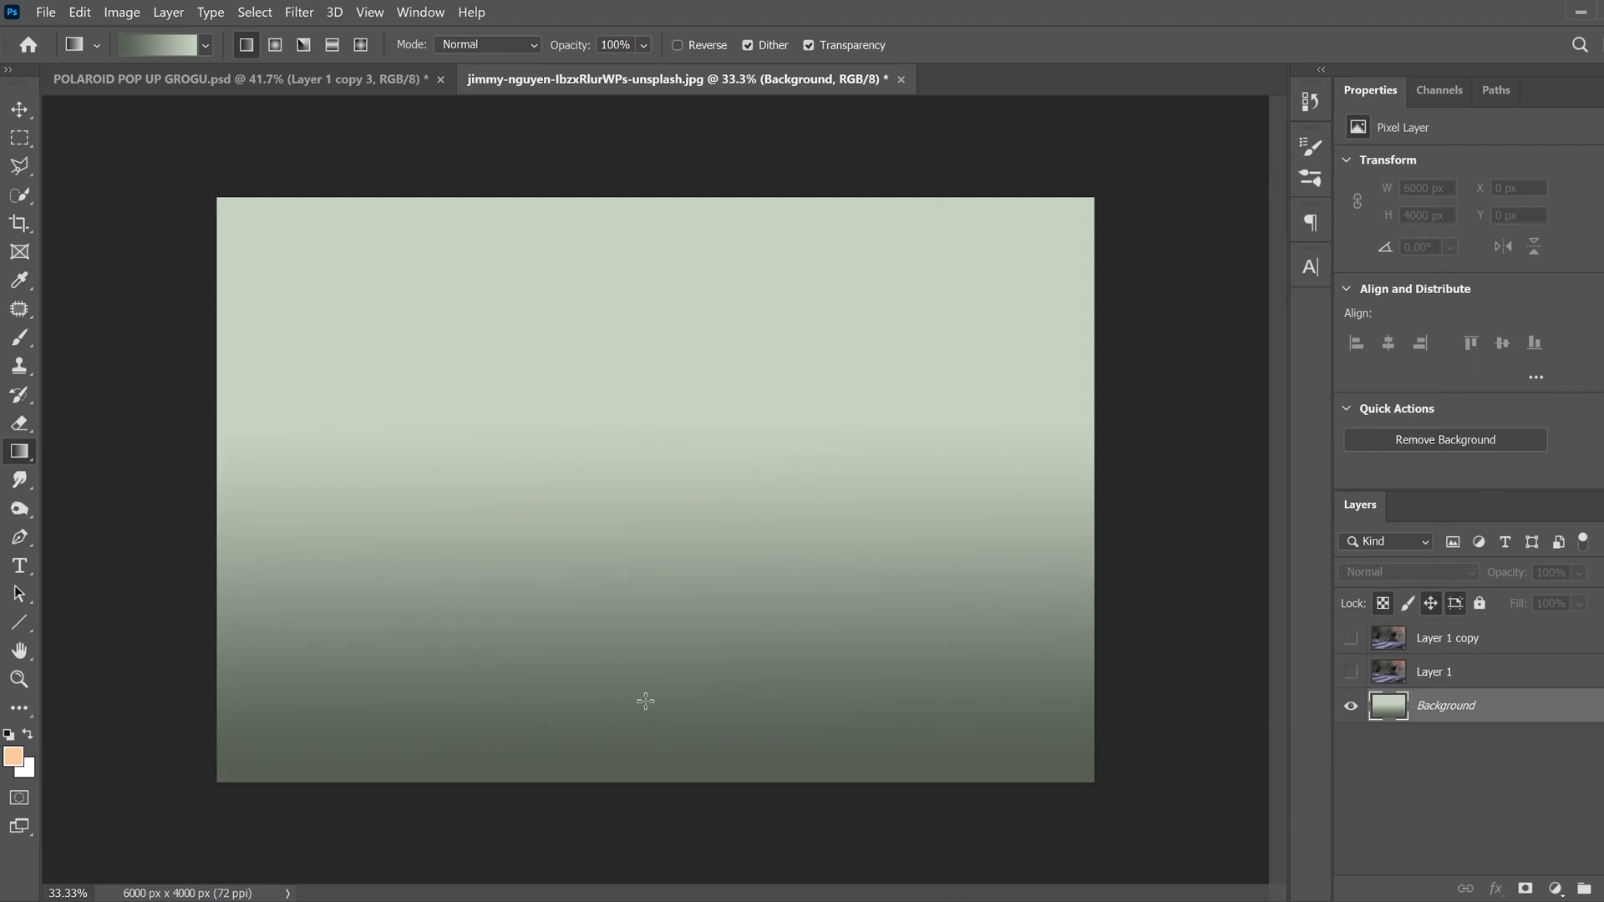
mouse_move(642, 794)
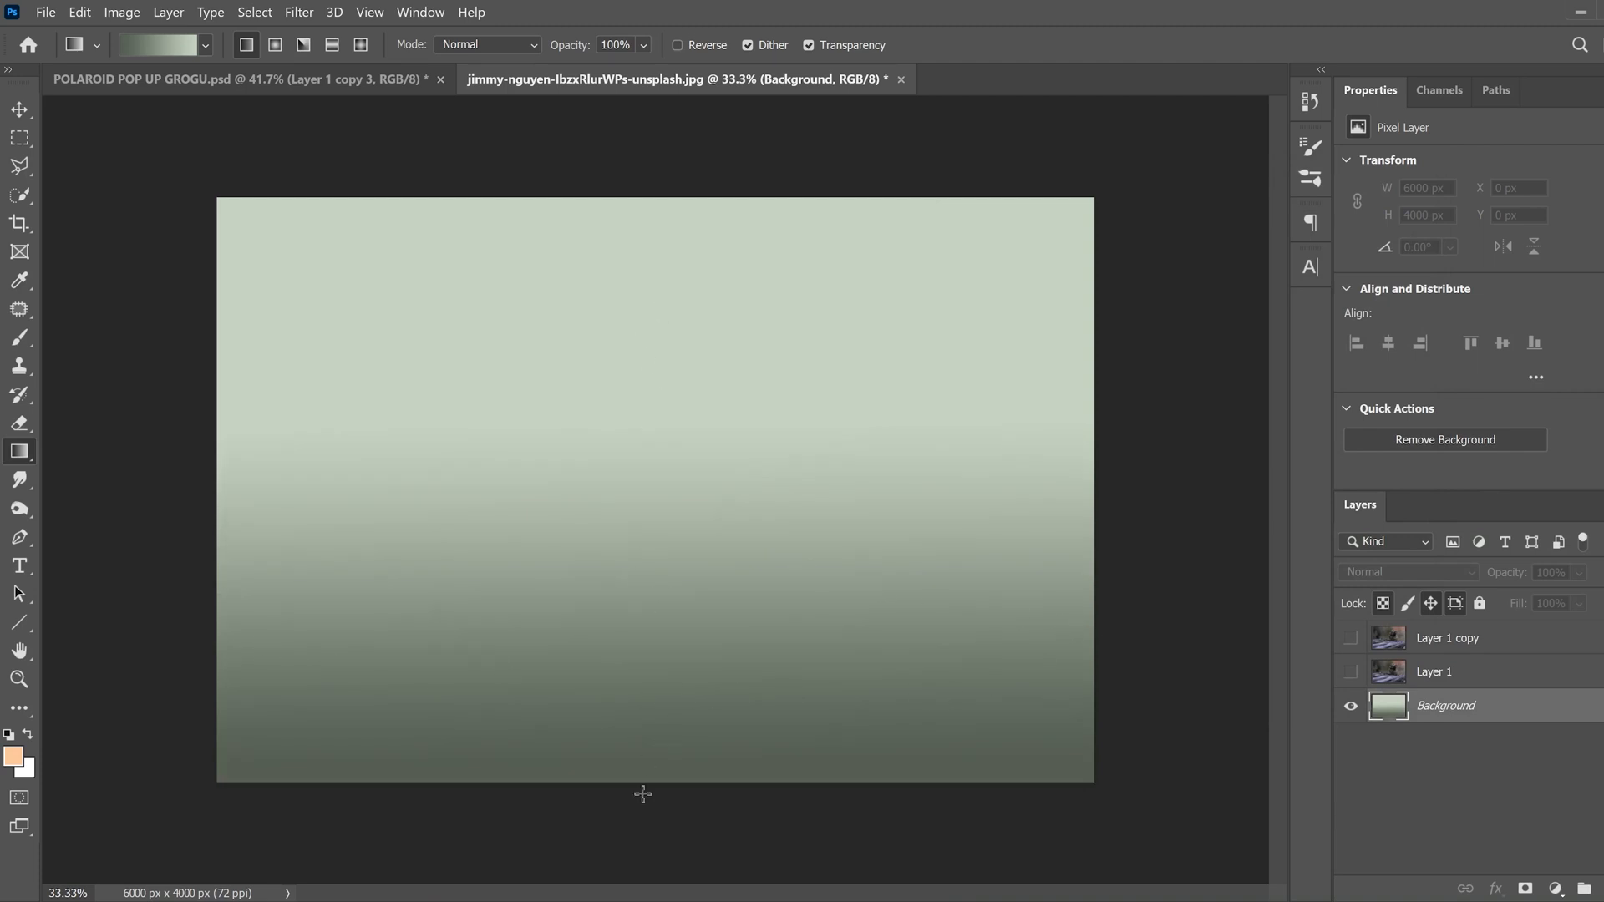
Redraw the background gradient so pale sage fades more gradually to green below.
left_click_drag(645, 773, 633, 204)
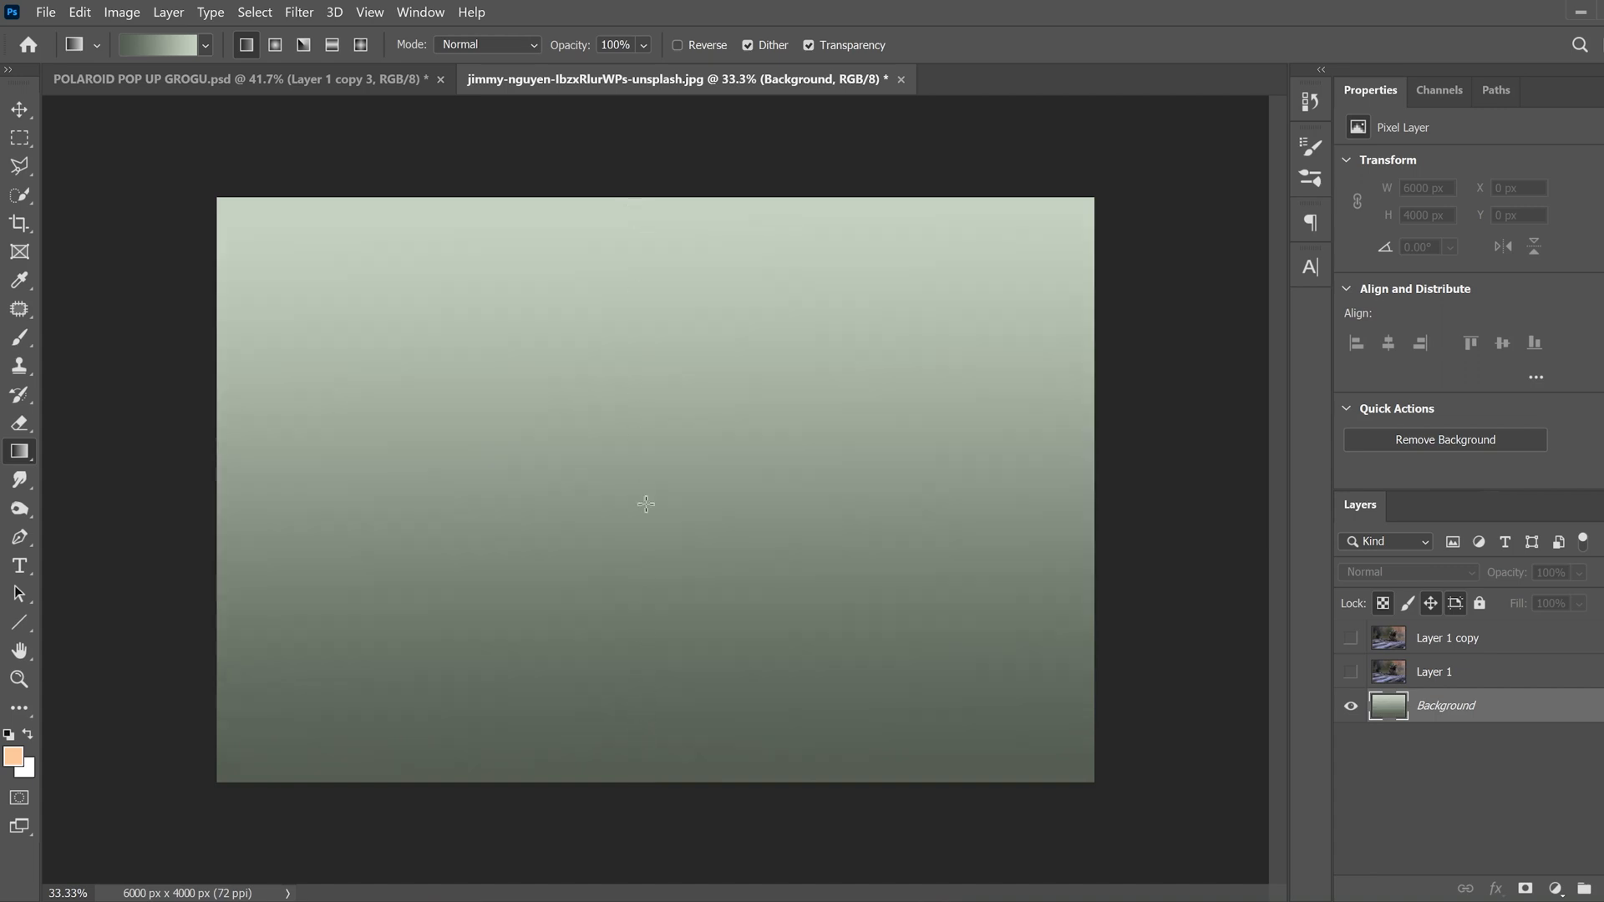
left_click_drag(640, 504, 637, 765)
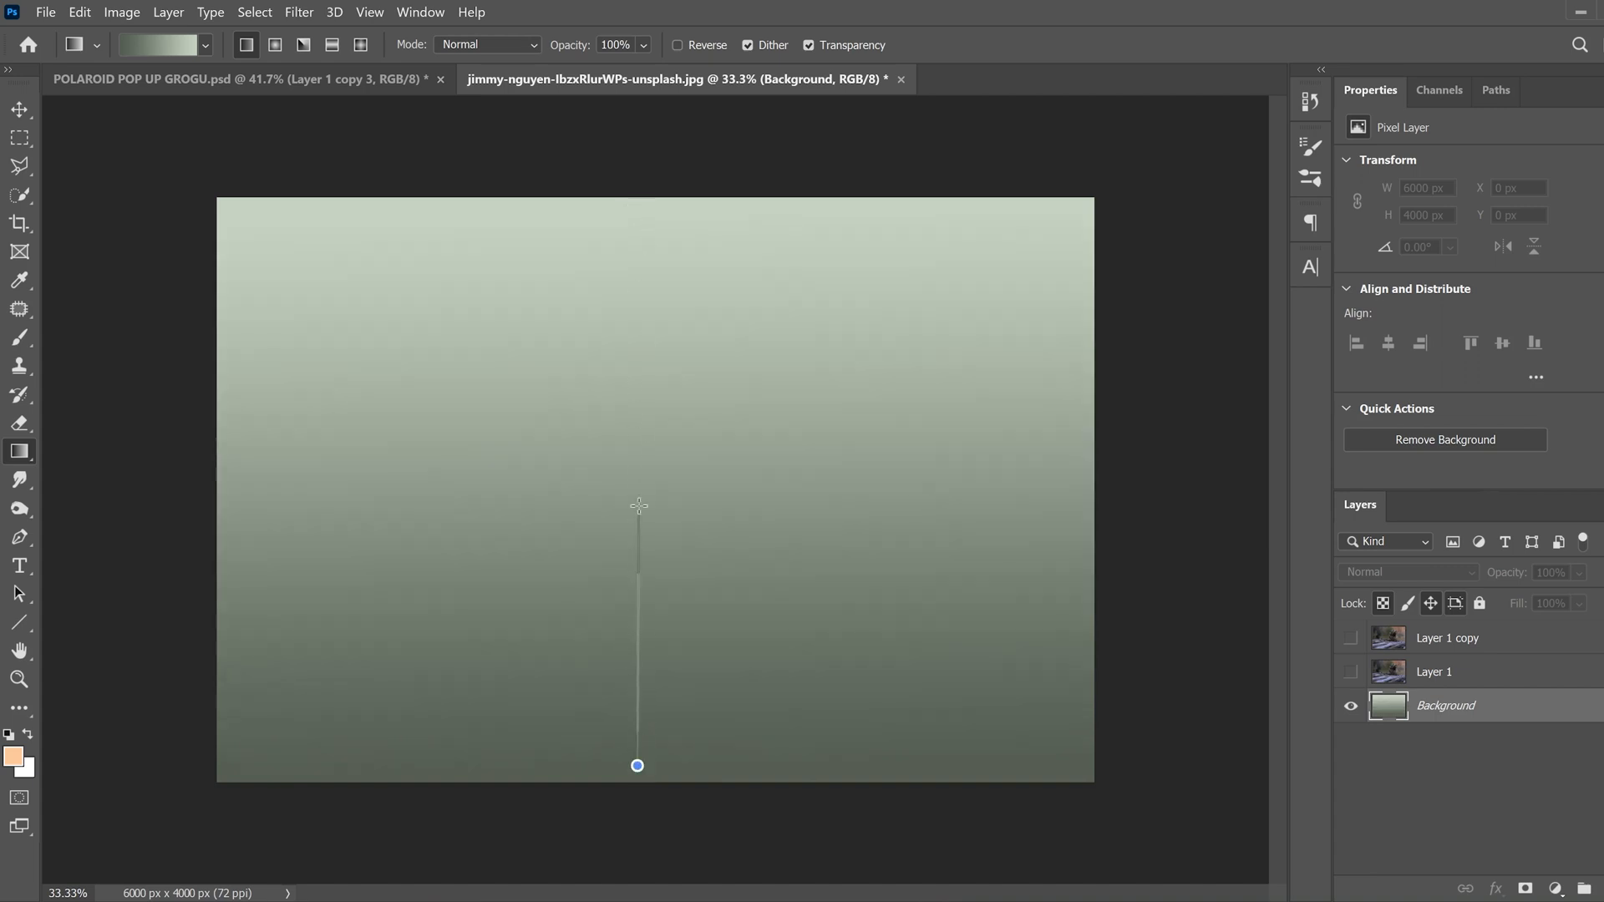
left_click_drag(636, 505, 637, 765)
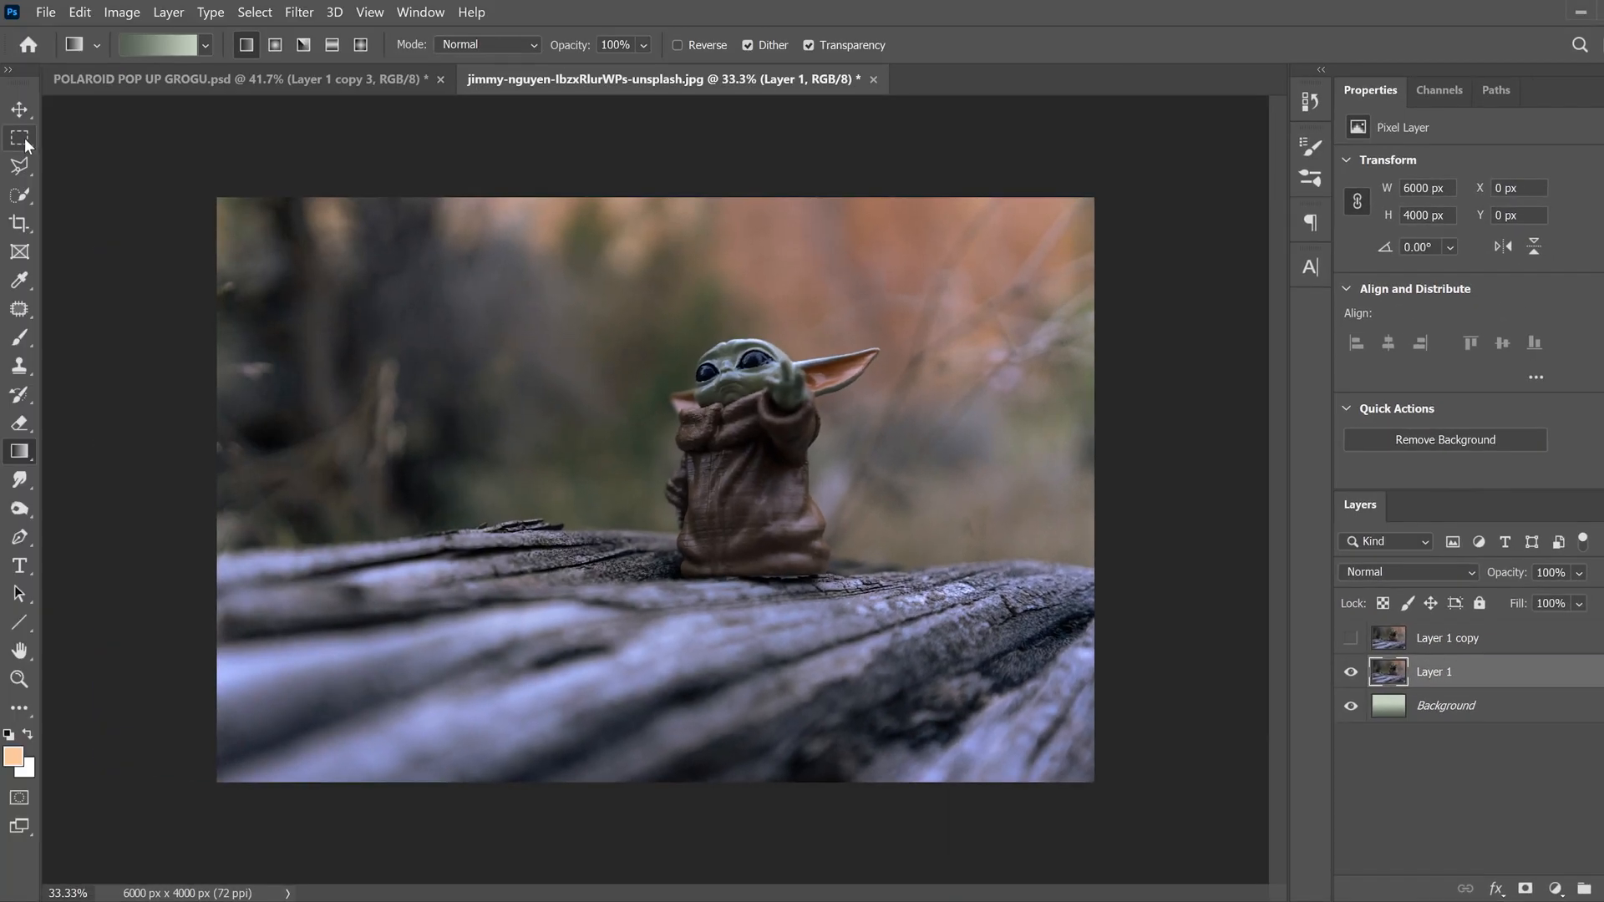
mouse_move(18, 140)
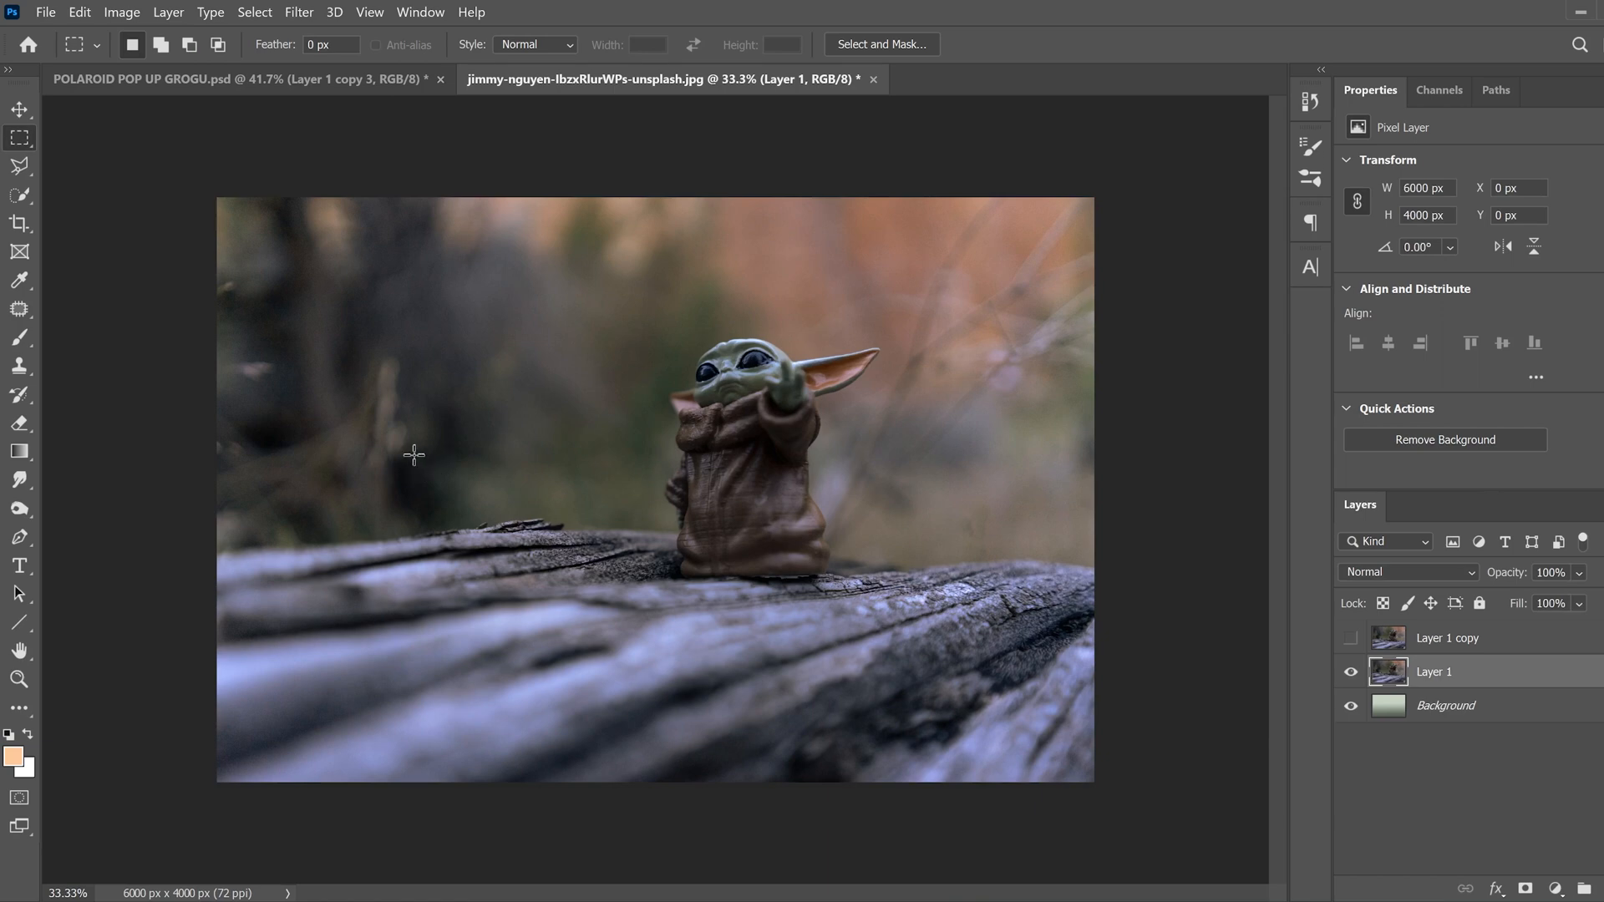
Select a rectangle over the log and put the selection into Perspective transform.
left_click_drag(416, 453, 1054, 680)
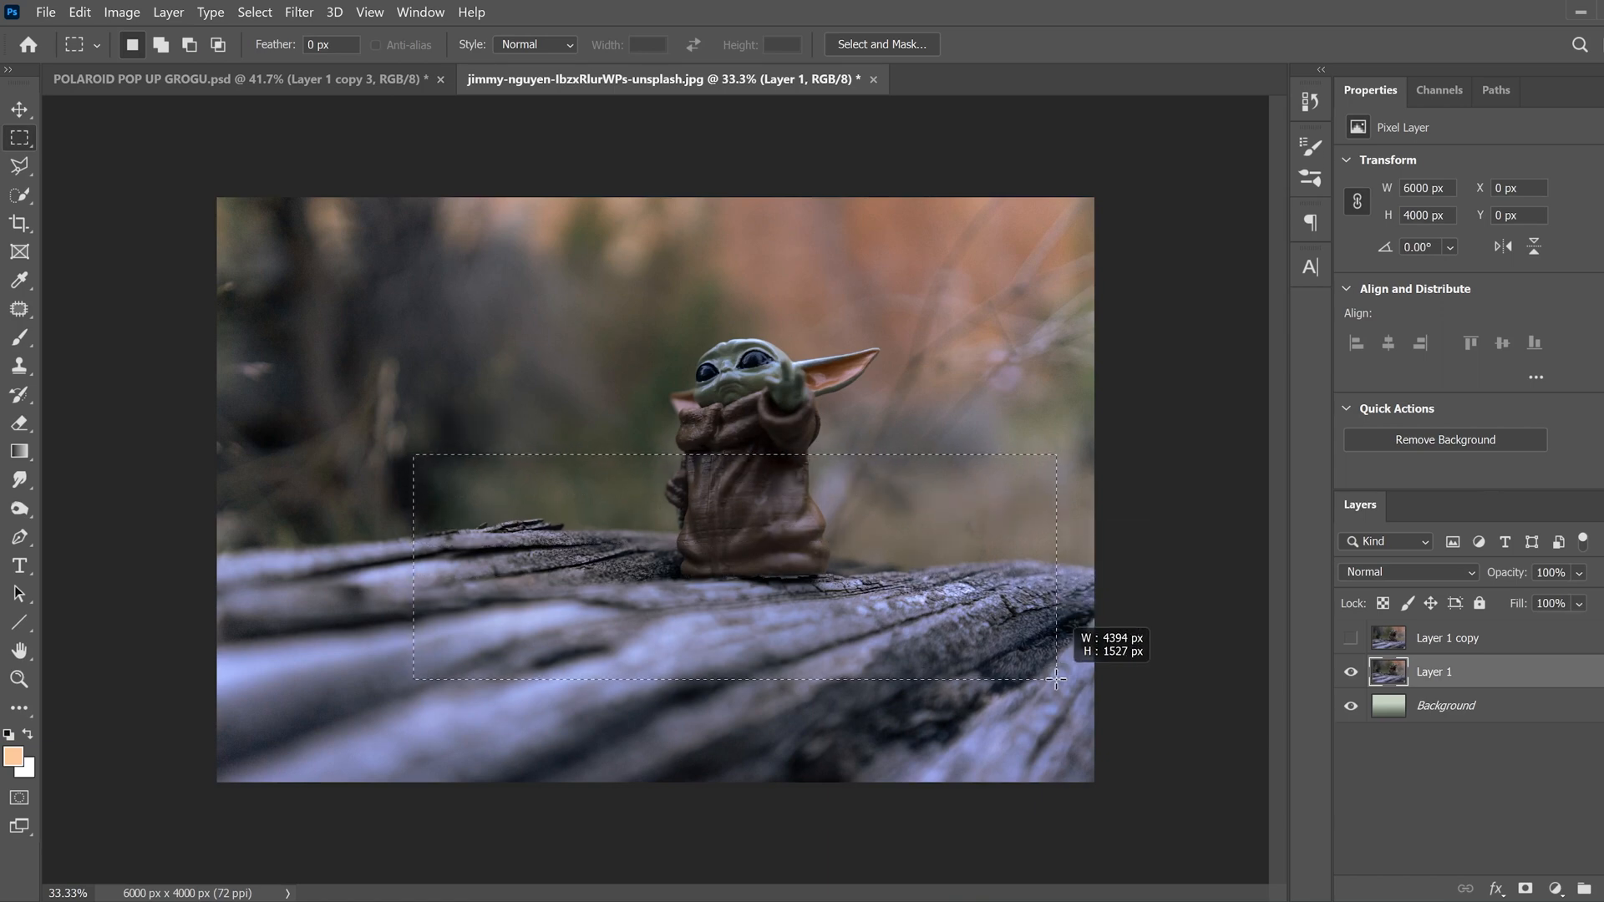
left_click_drag(1055, 678, 1055, 684)
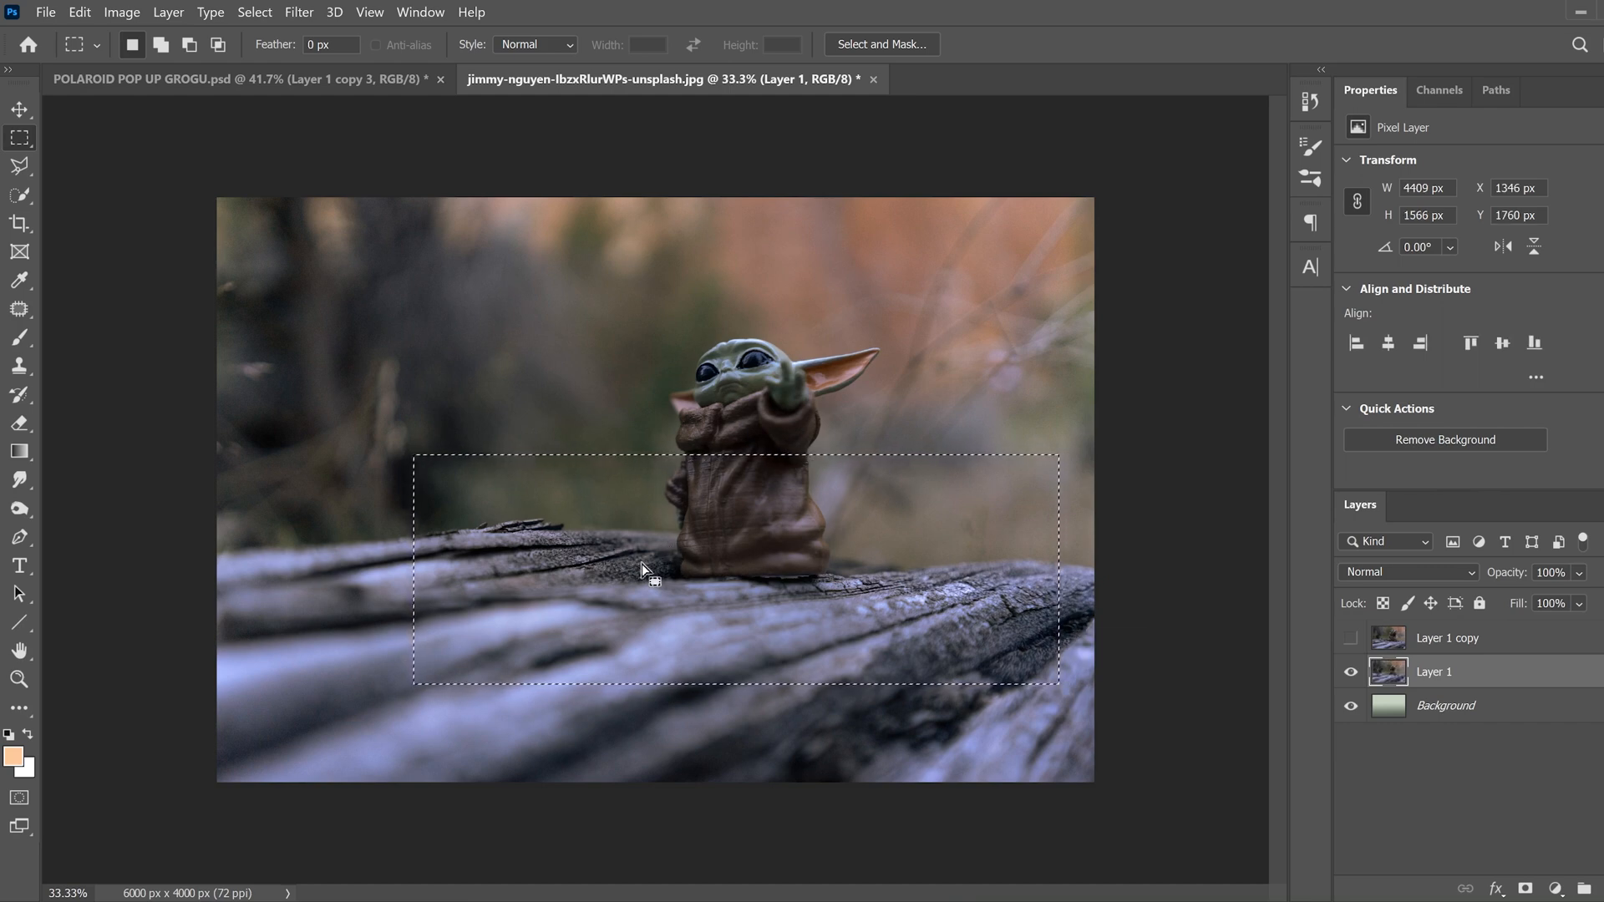
right_click(645, 571)
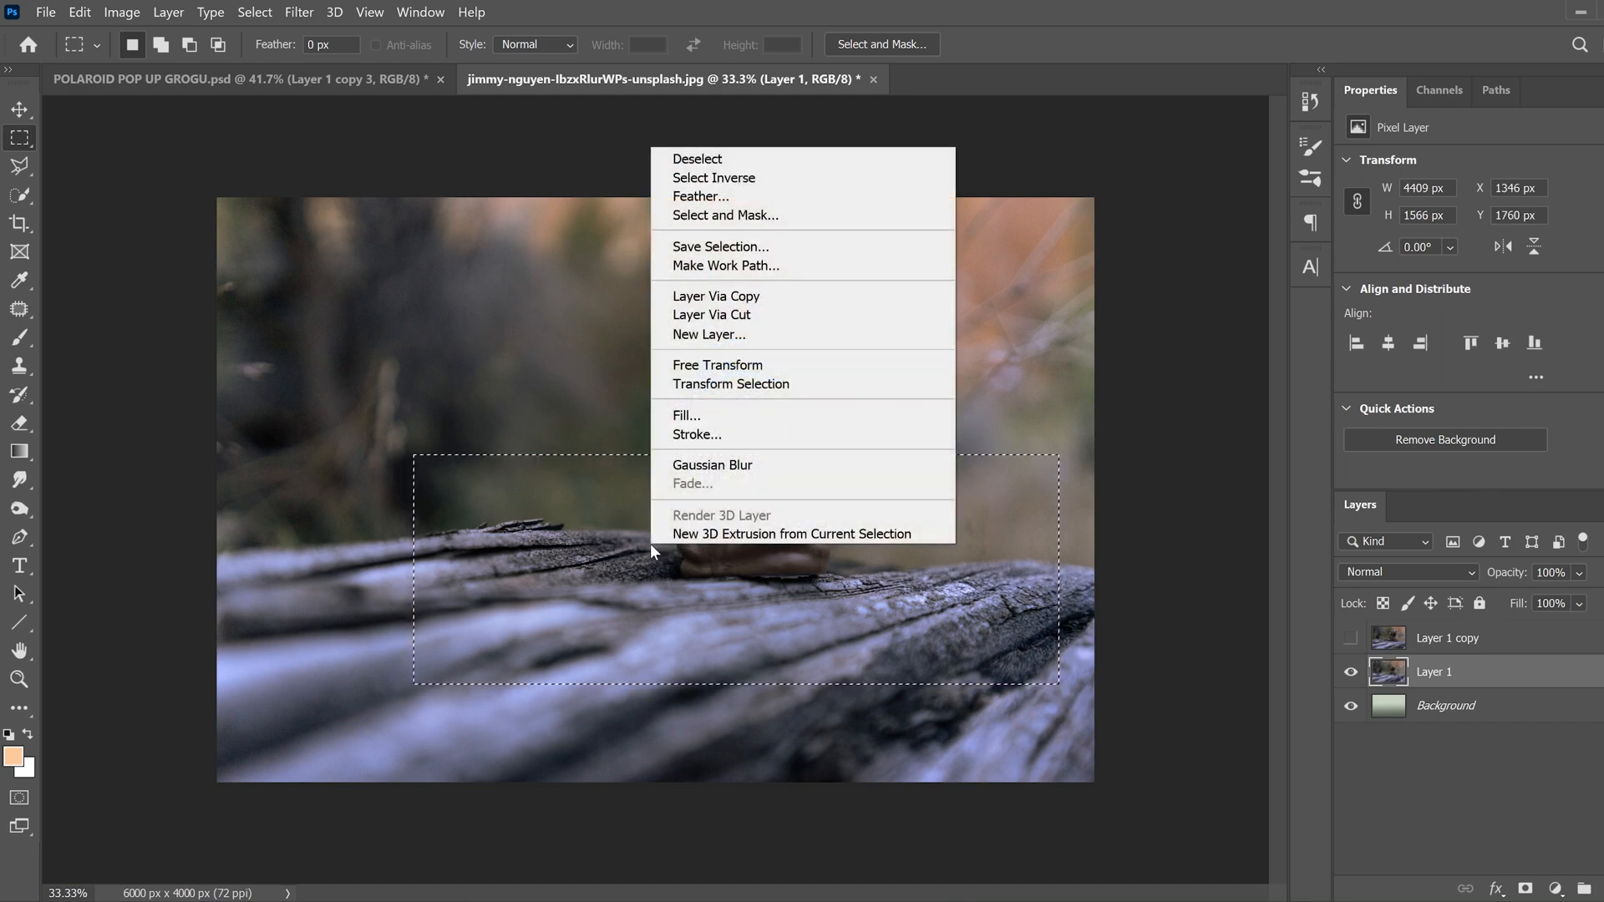
mouse_move(730, 391)
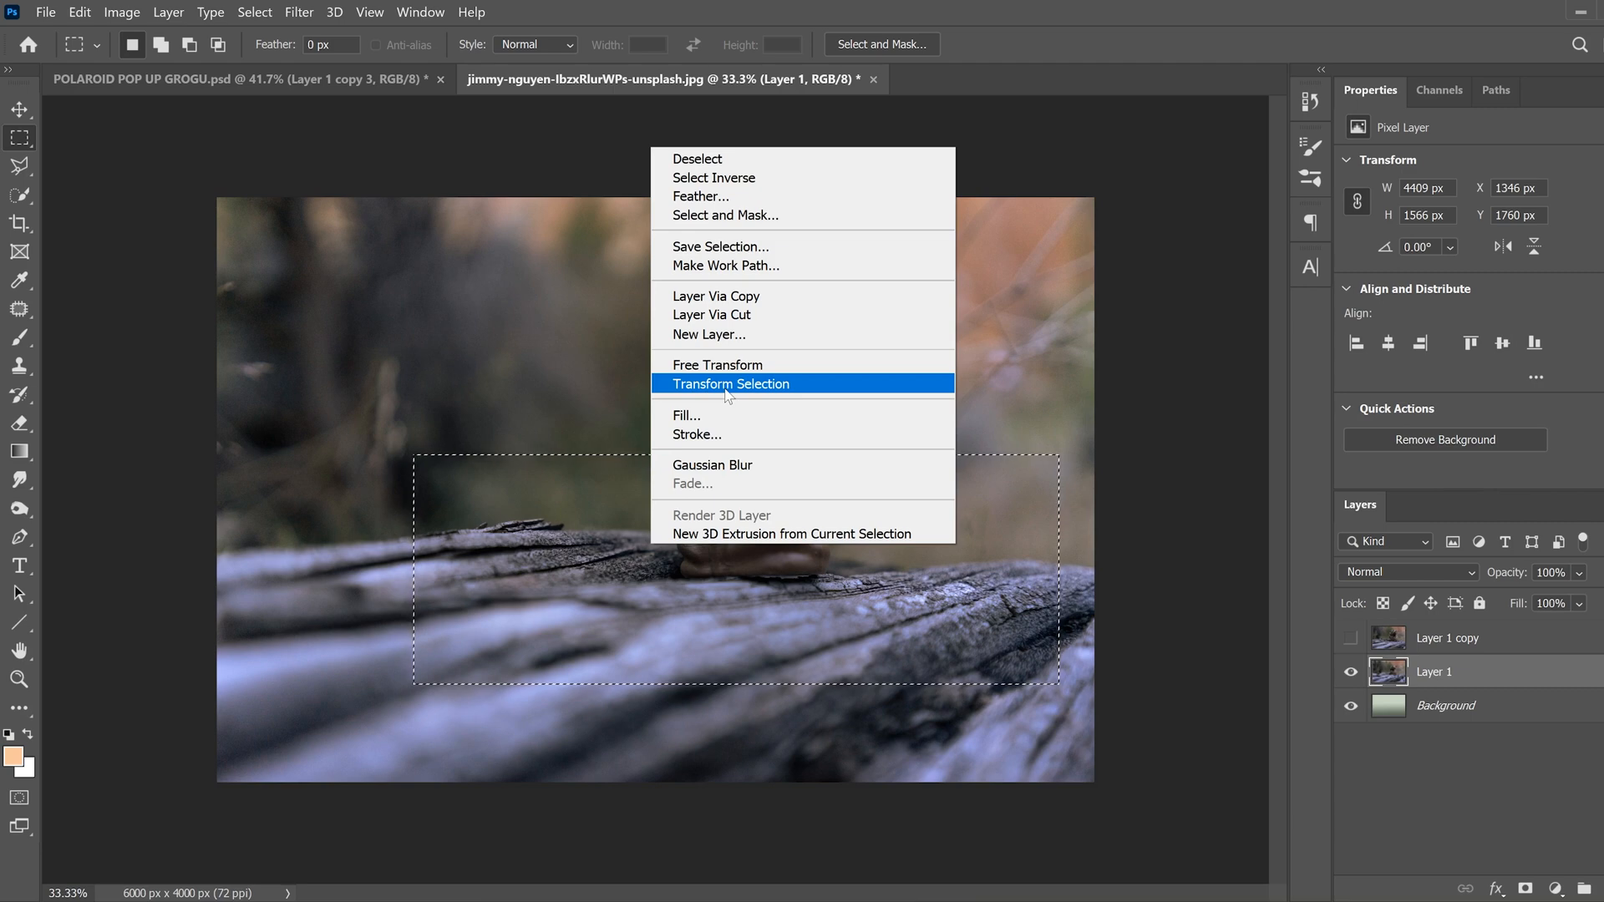
left_click(730, 385)
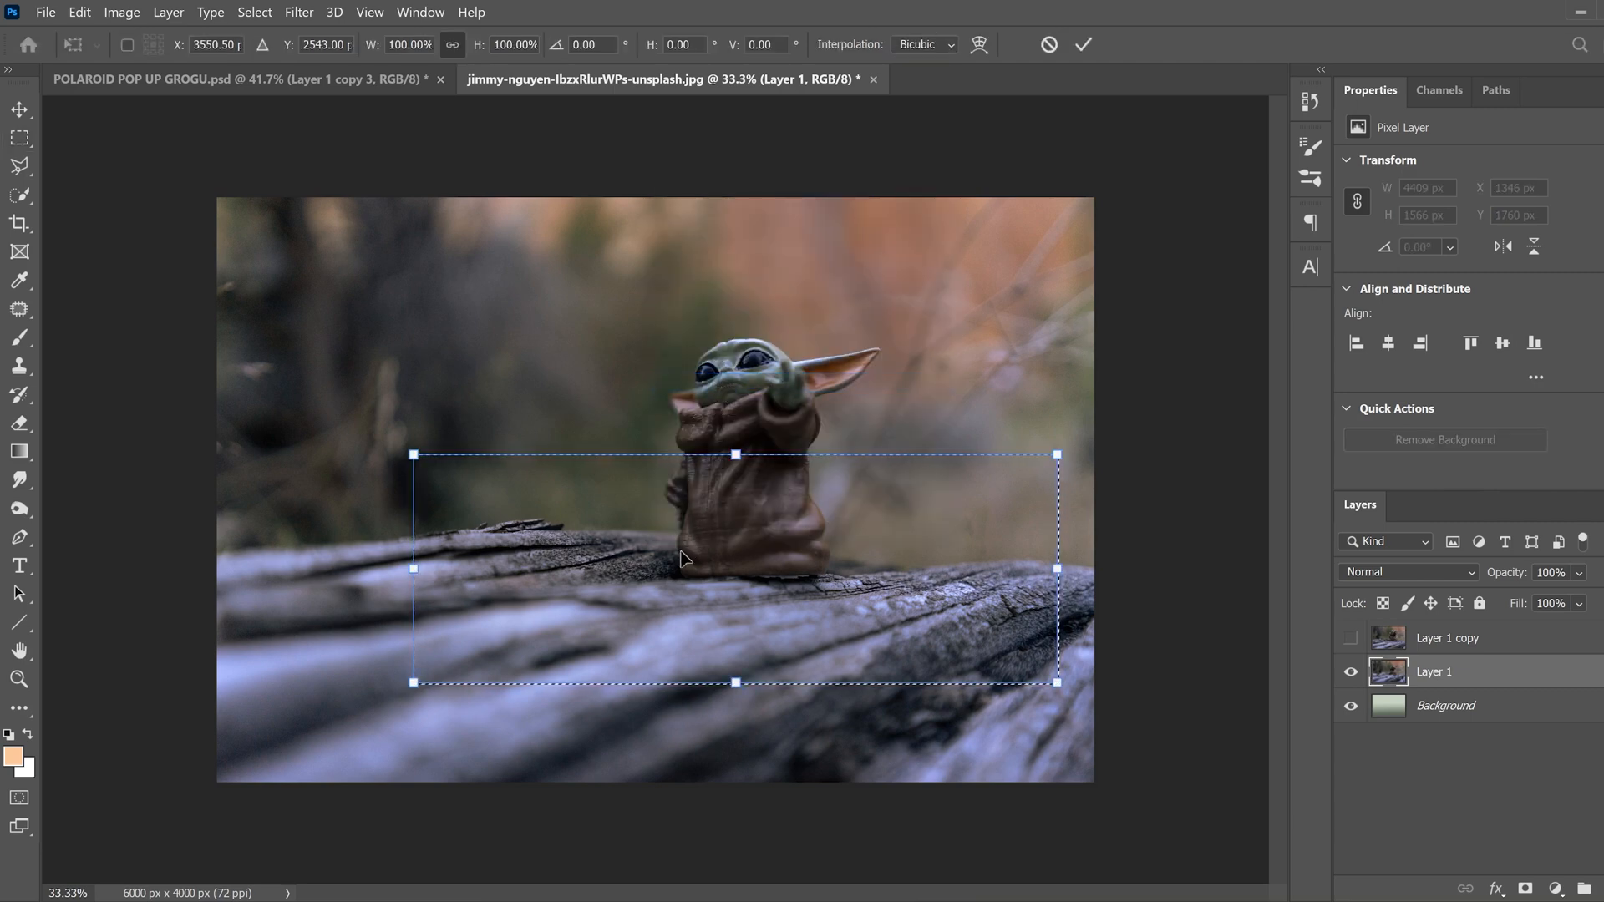
right_click(683, 559)
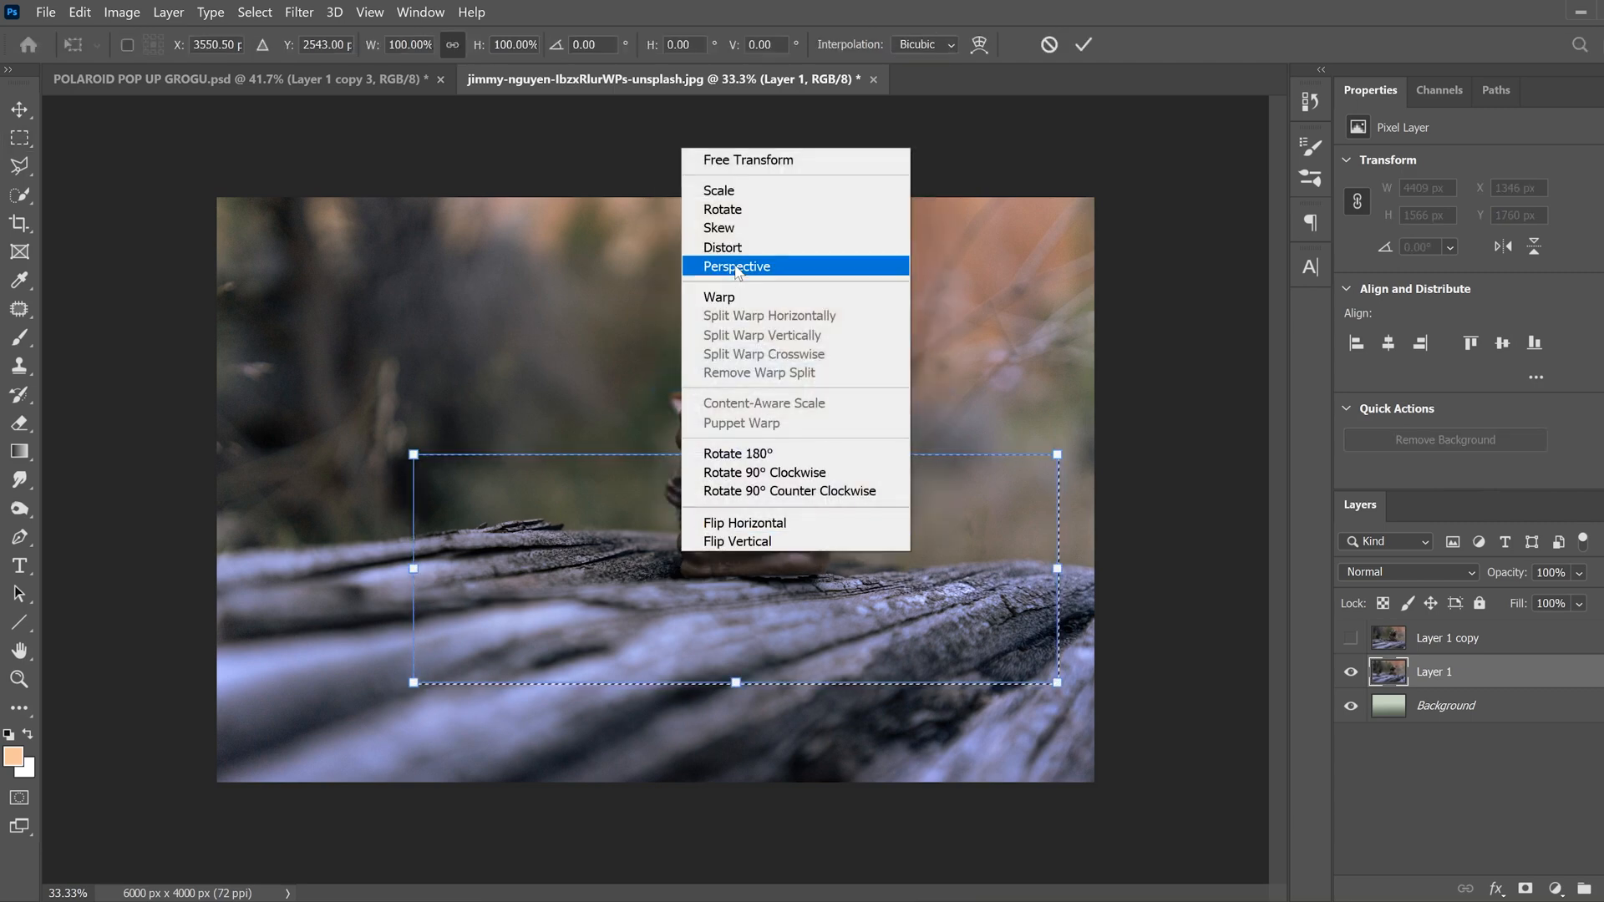
left_click(735, 266)
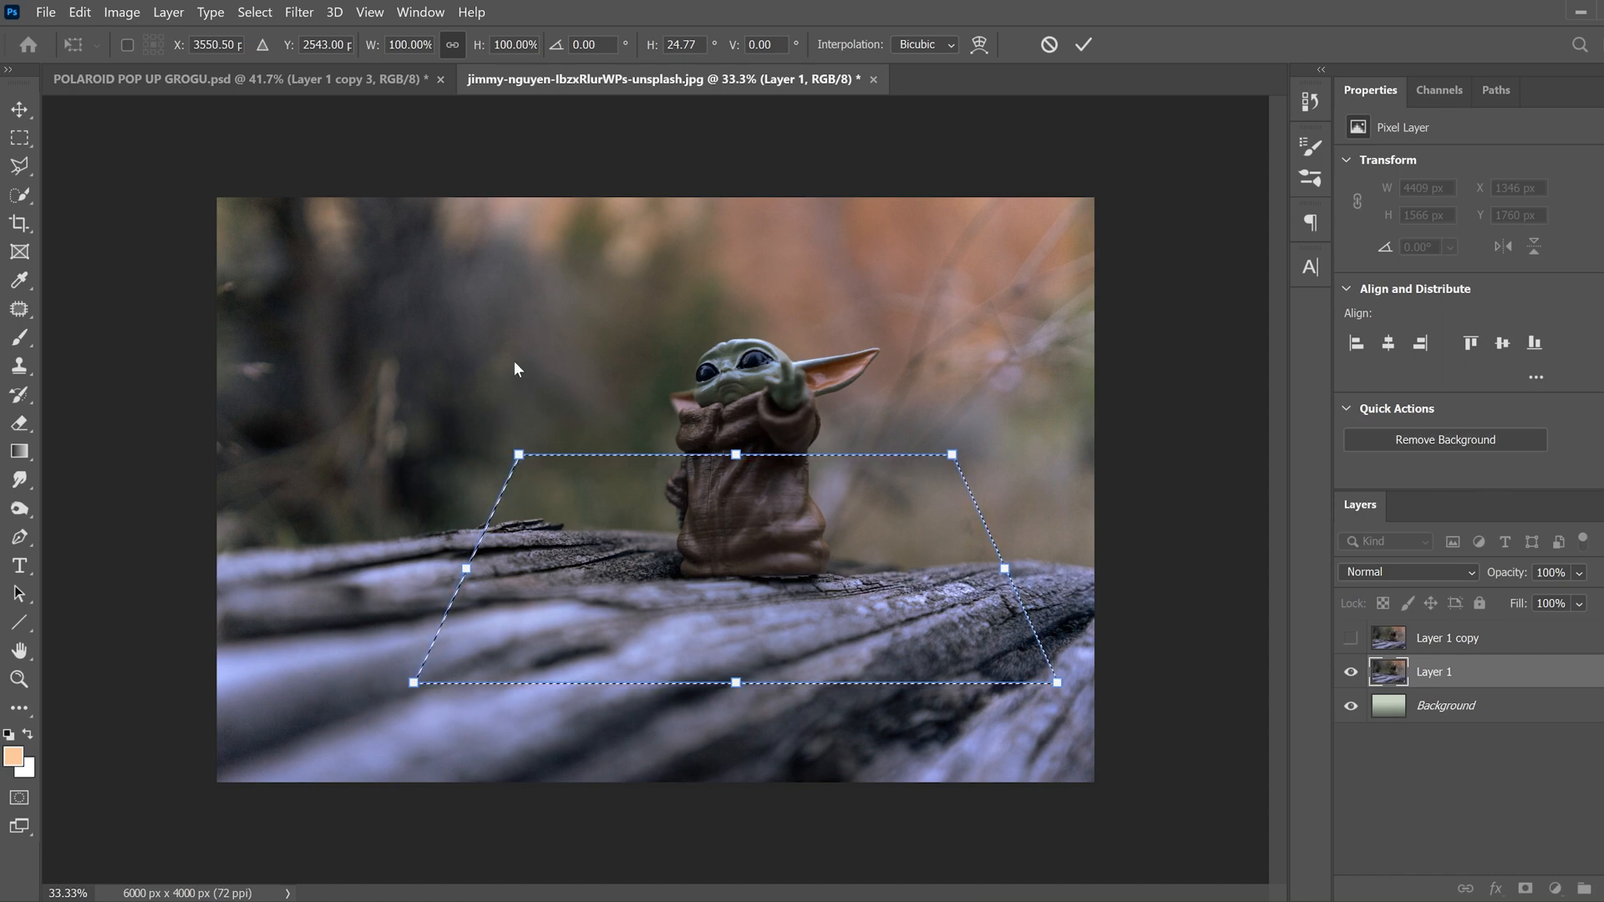
mouse_move(471, 663)
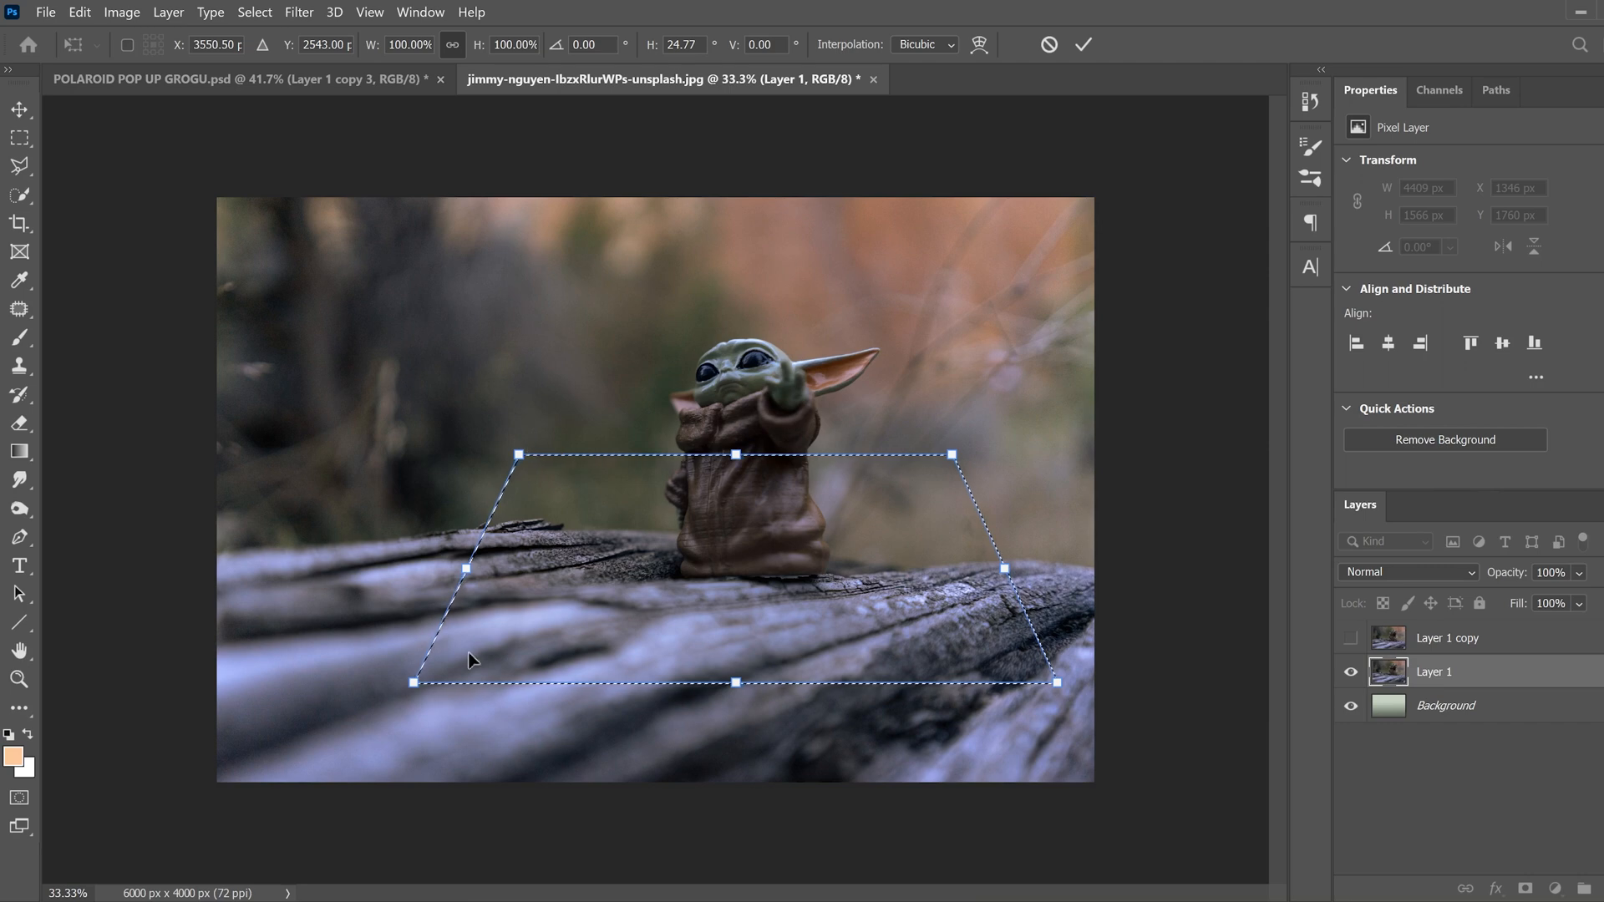
Pull the corners into a trapezoid that widens downward and narrows at the top.
left_click_drag(414, 682, 389, 685)
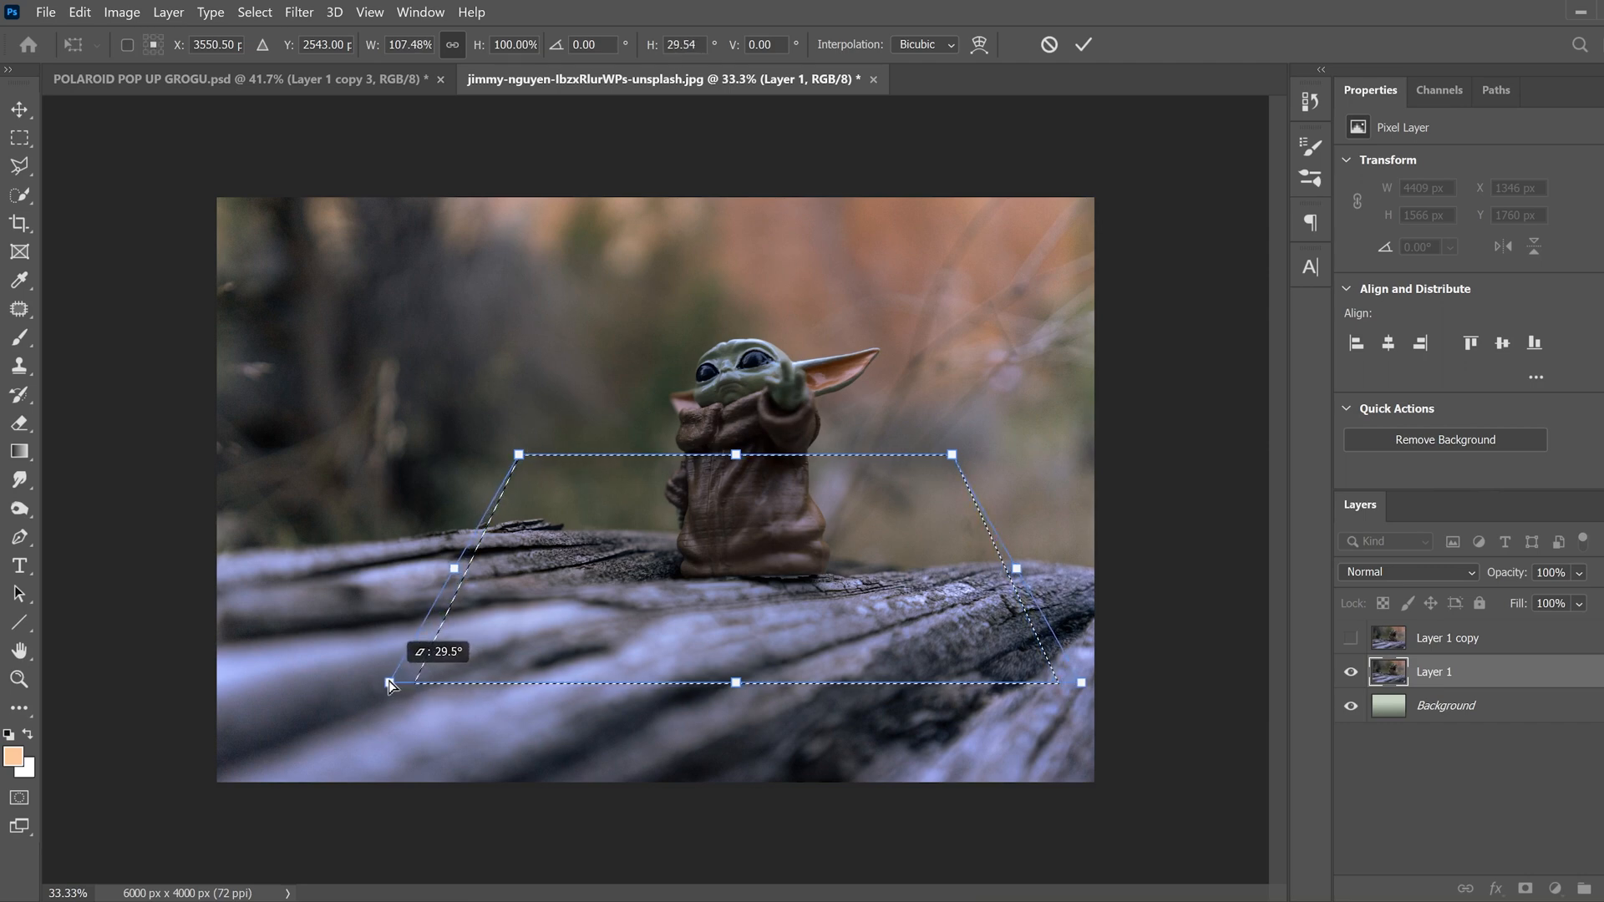
left_click_drag(974, 454, 956, 468)
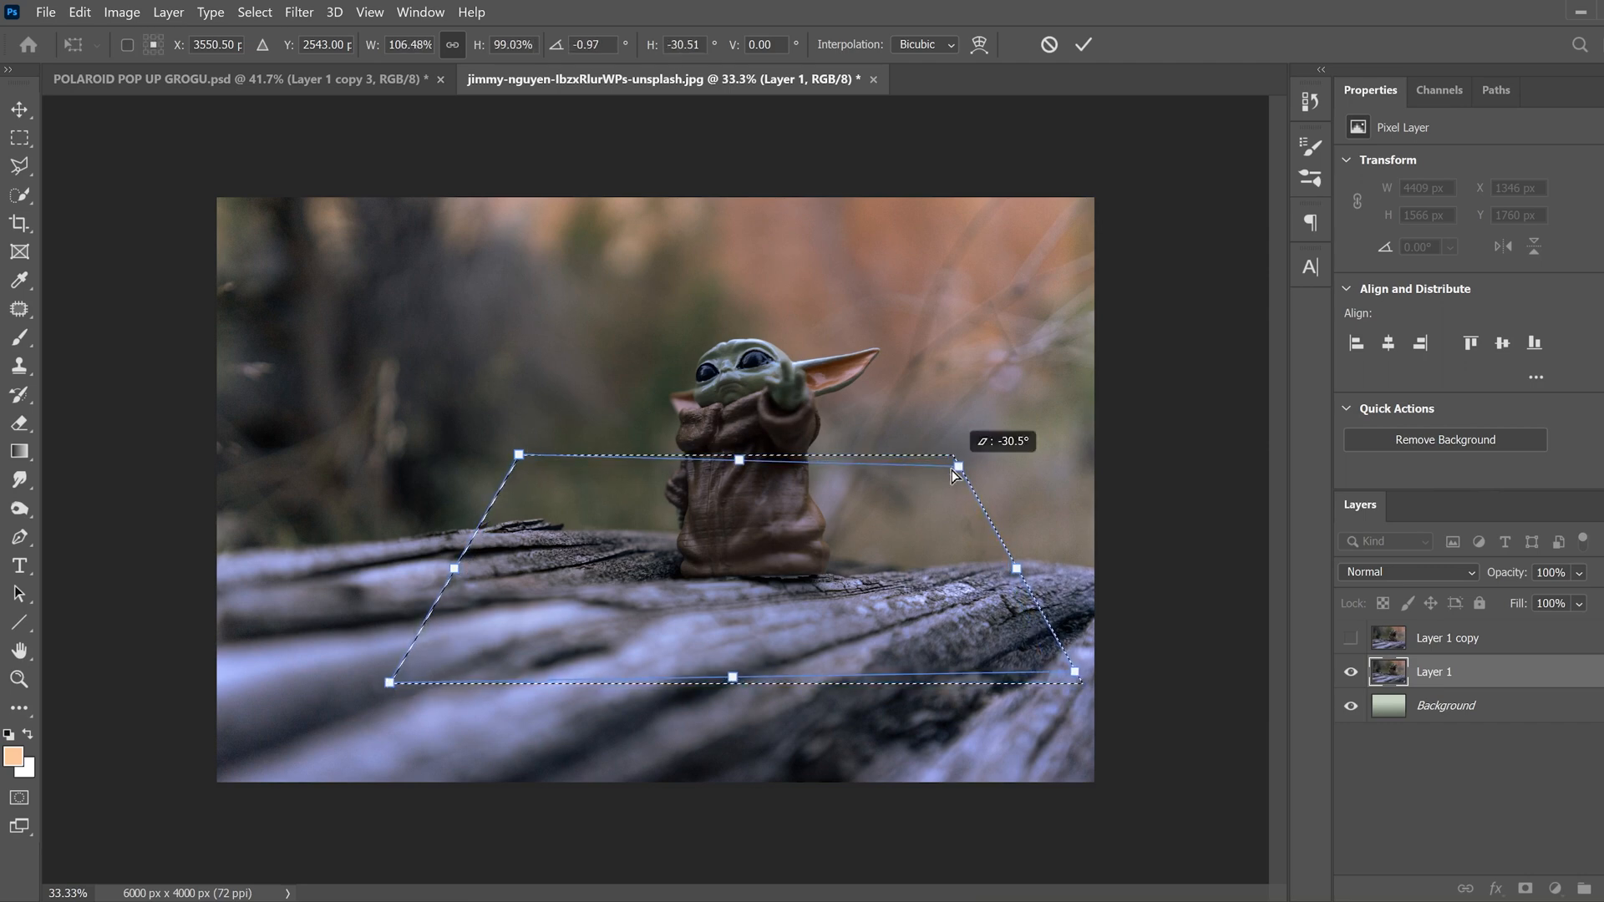
left_click_drag(956, 472, 950, 458)
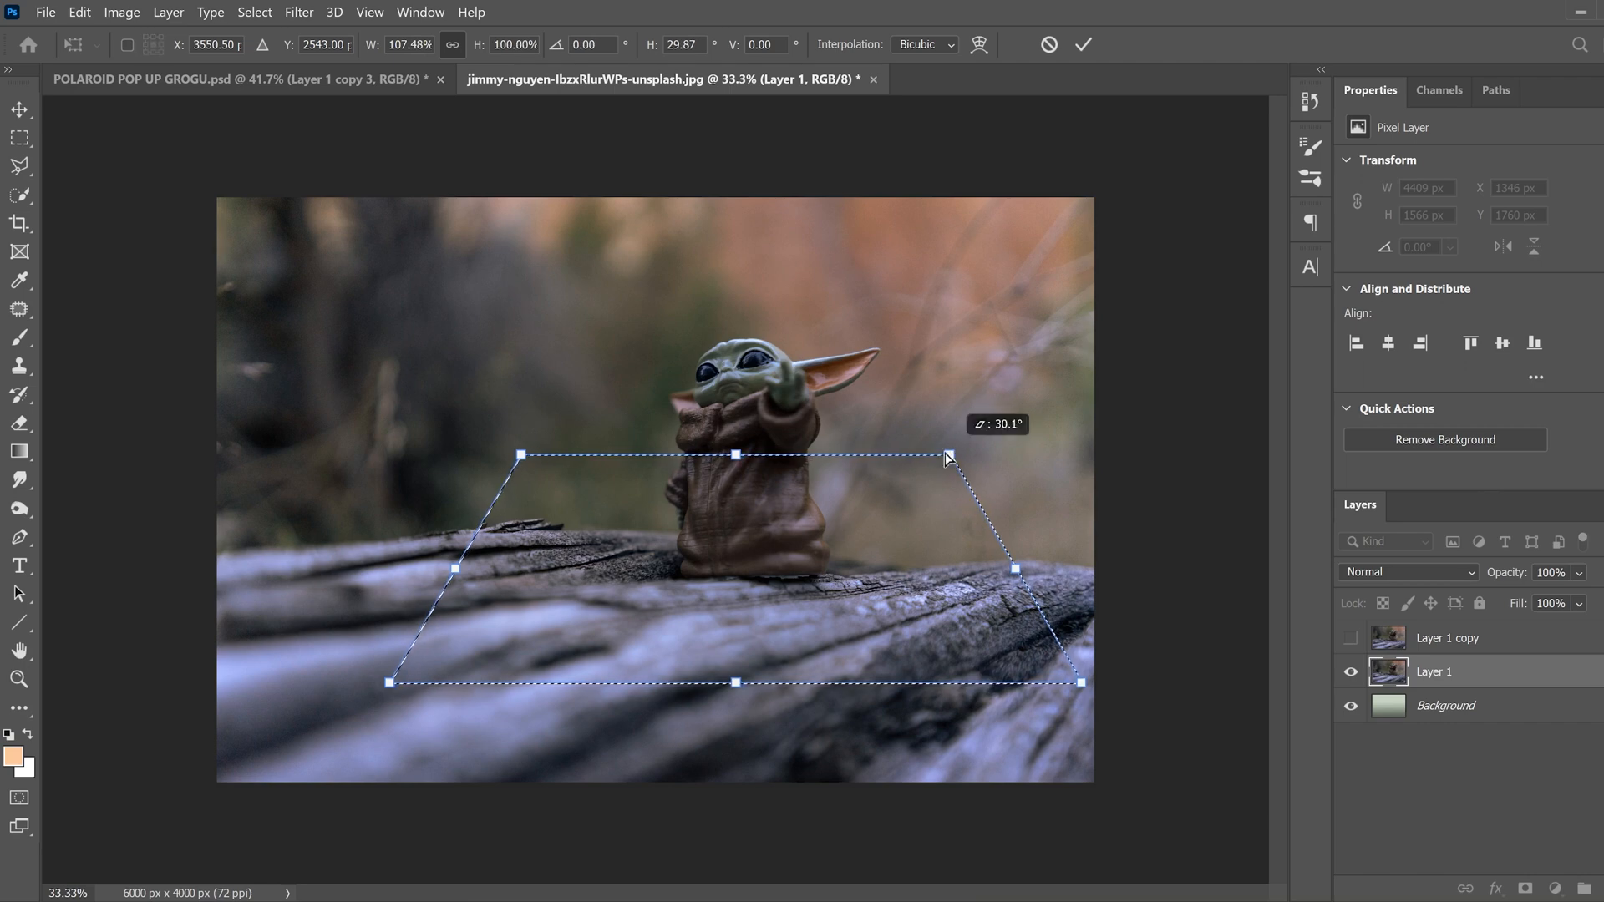
left_click_drag(946, 458, 926, 458)
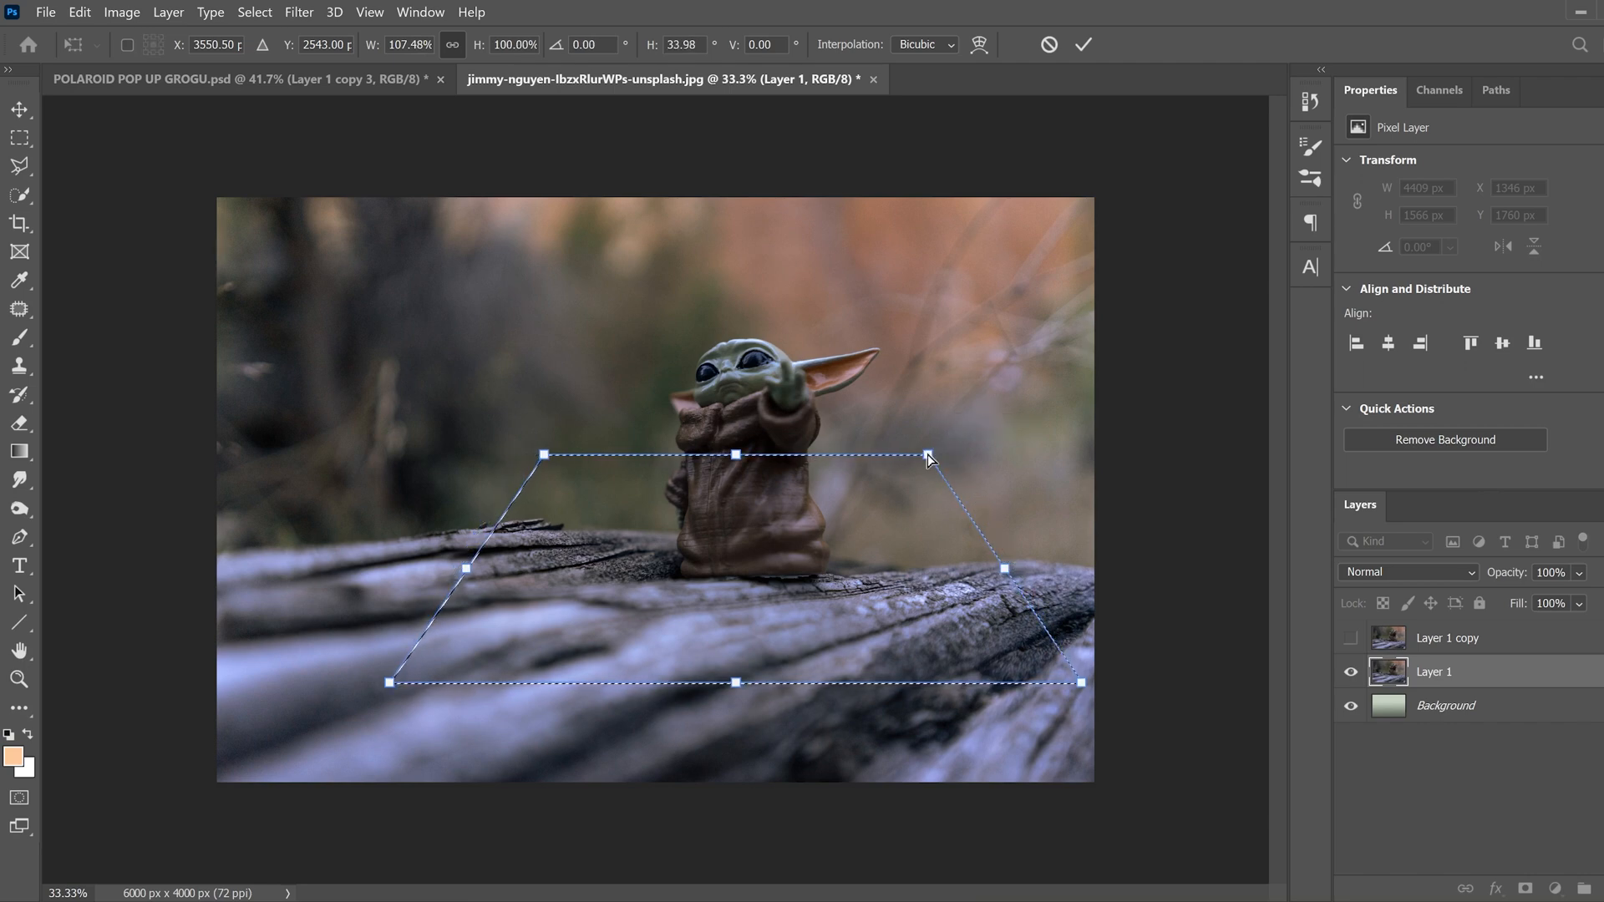
mouse_move(622, 551)
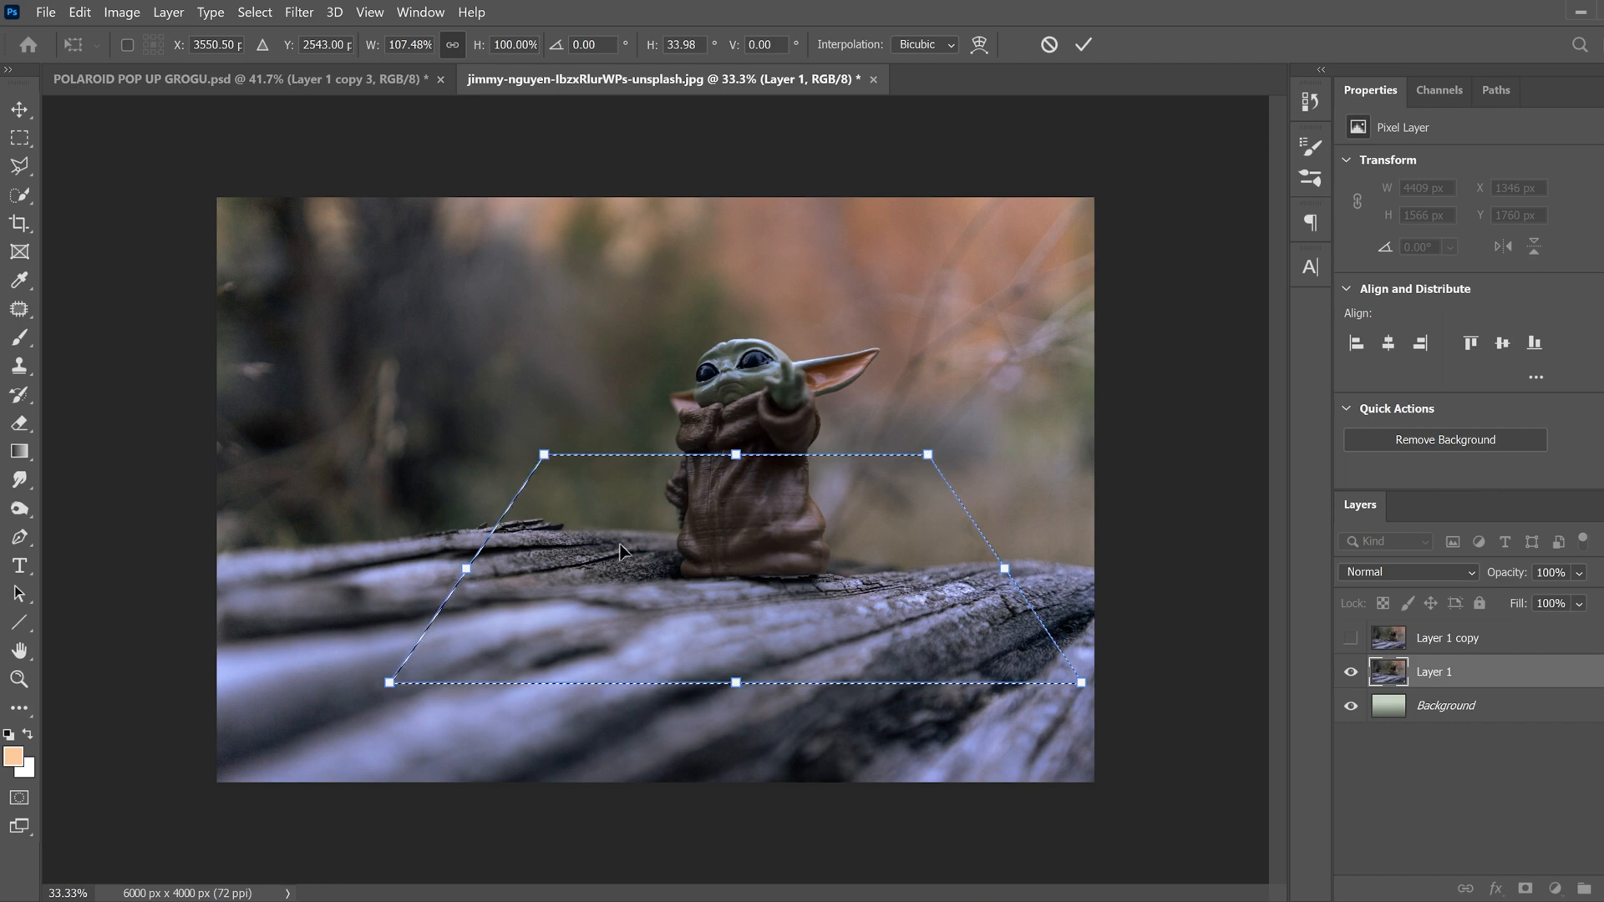
Lower the trapezoid's top edge and widen its base over the log.
right_click(625, 552)
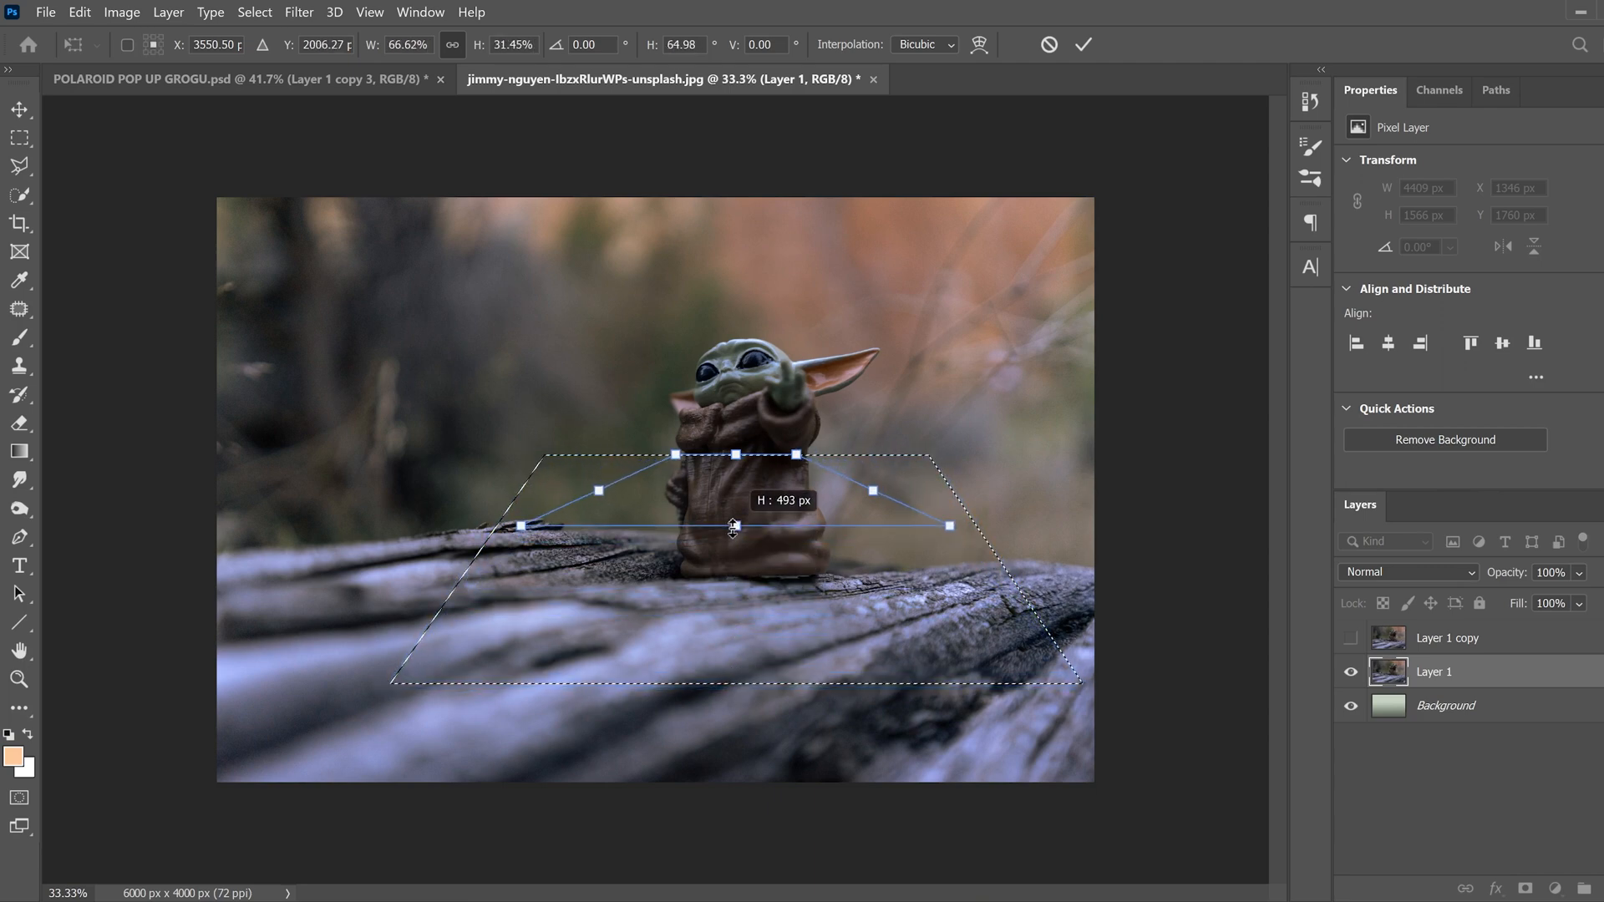
left_click_drag(733, 526, 738, 690)
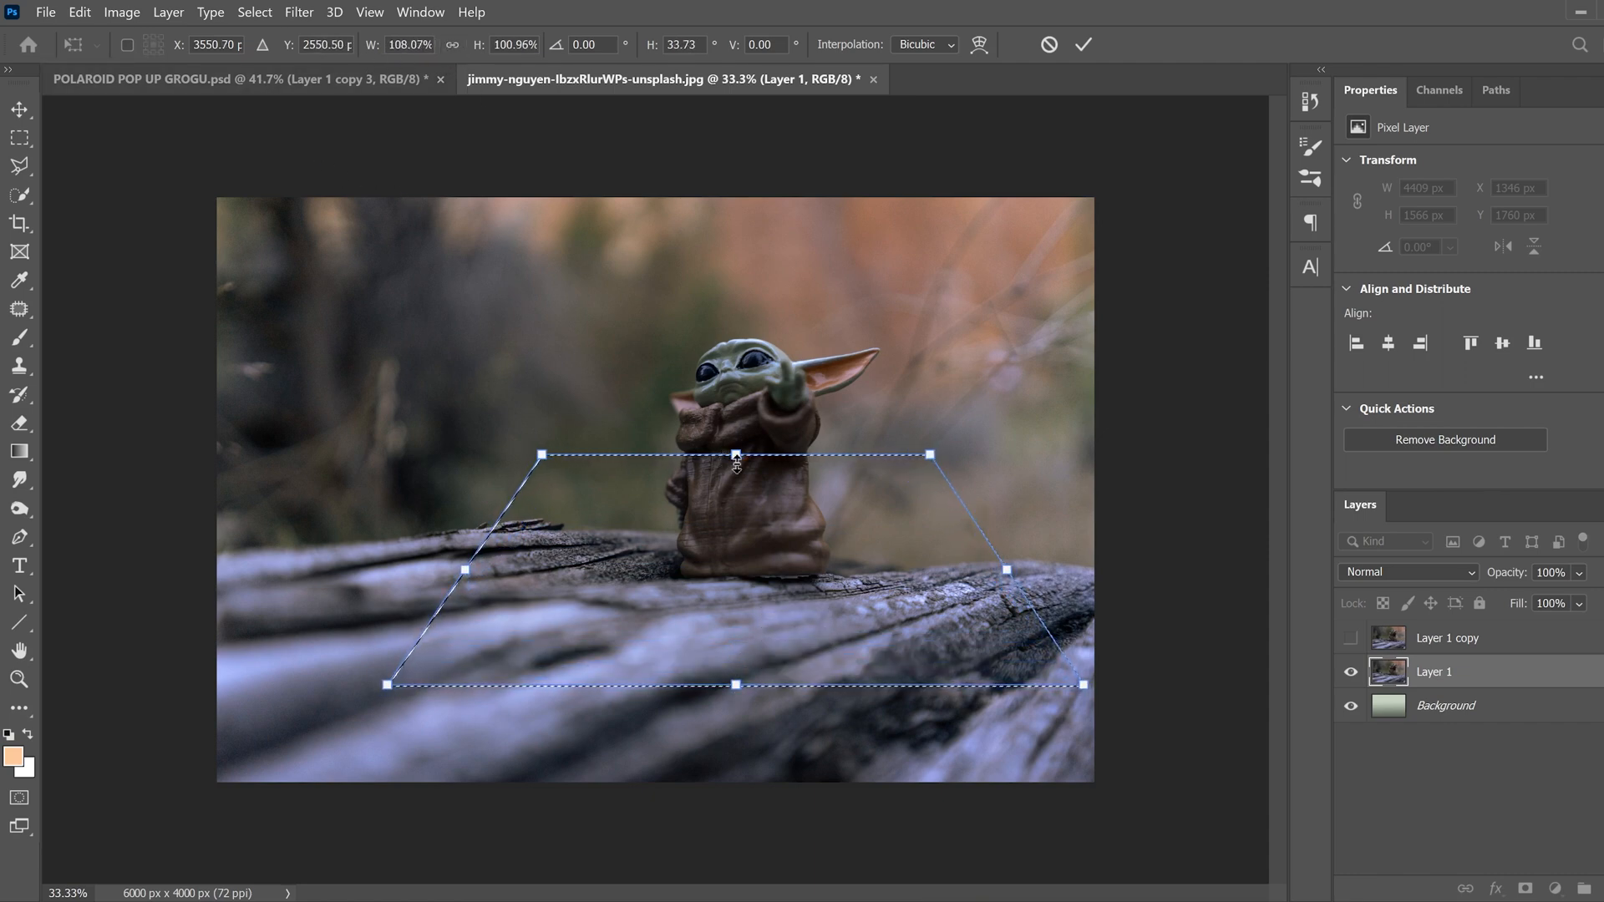
left_click_drag(735, 455, 735, 472)
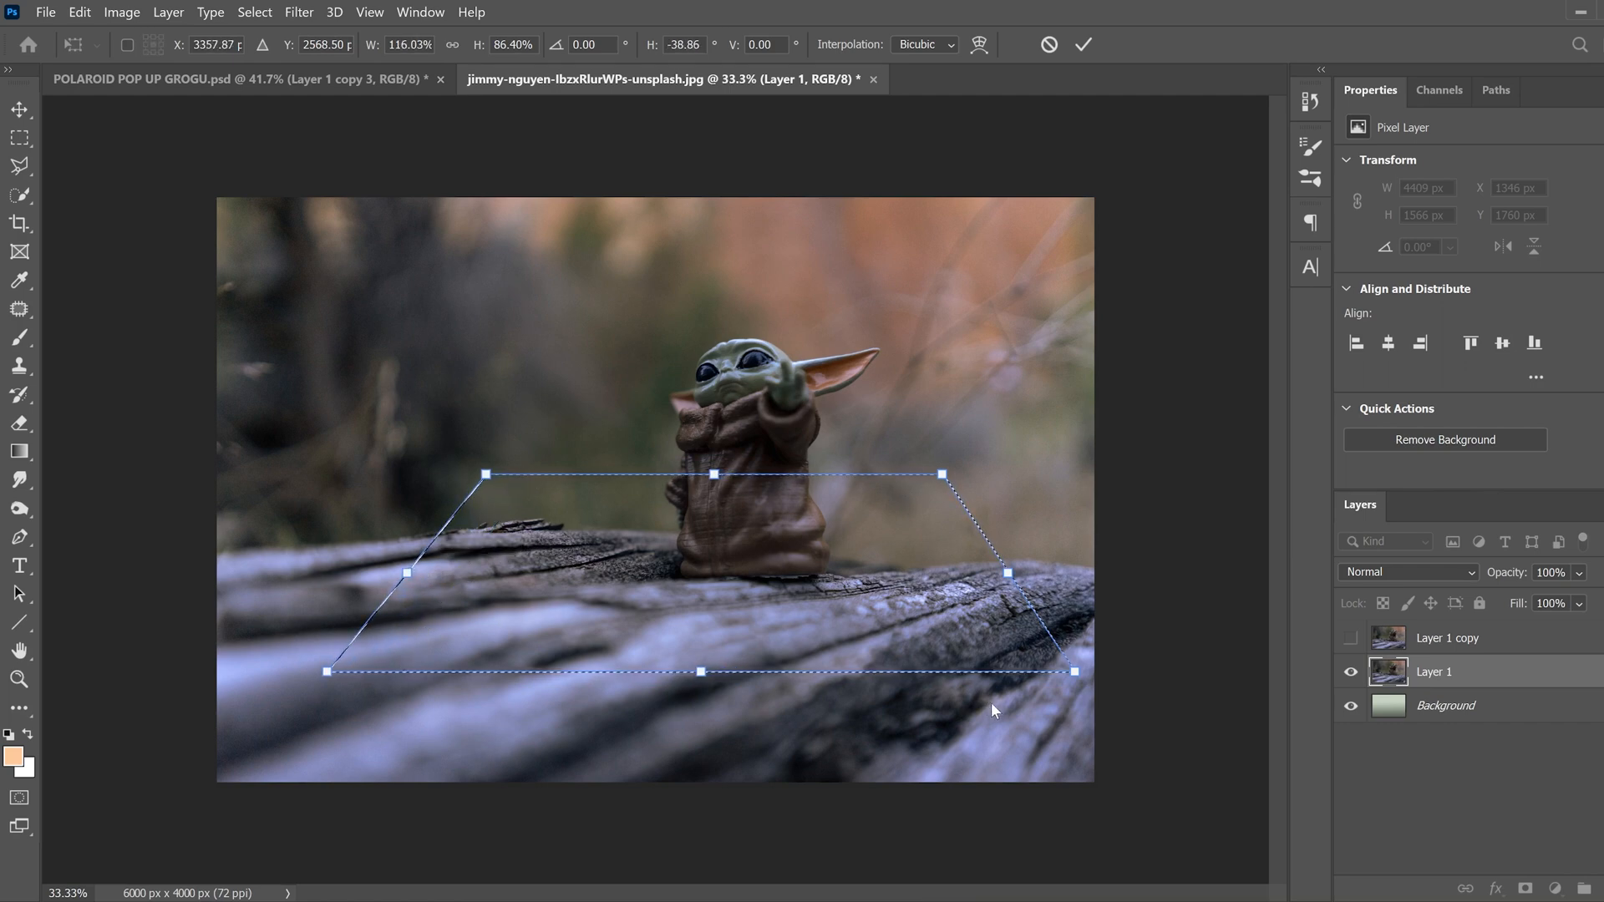
left_click_drag(703, 672, 700, 676)
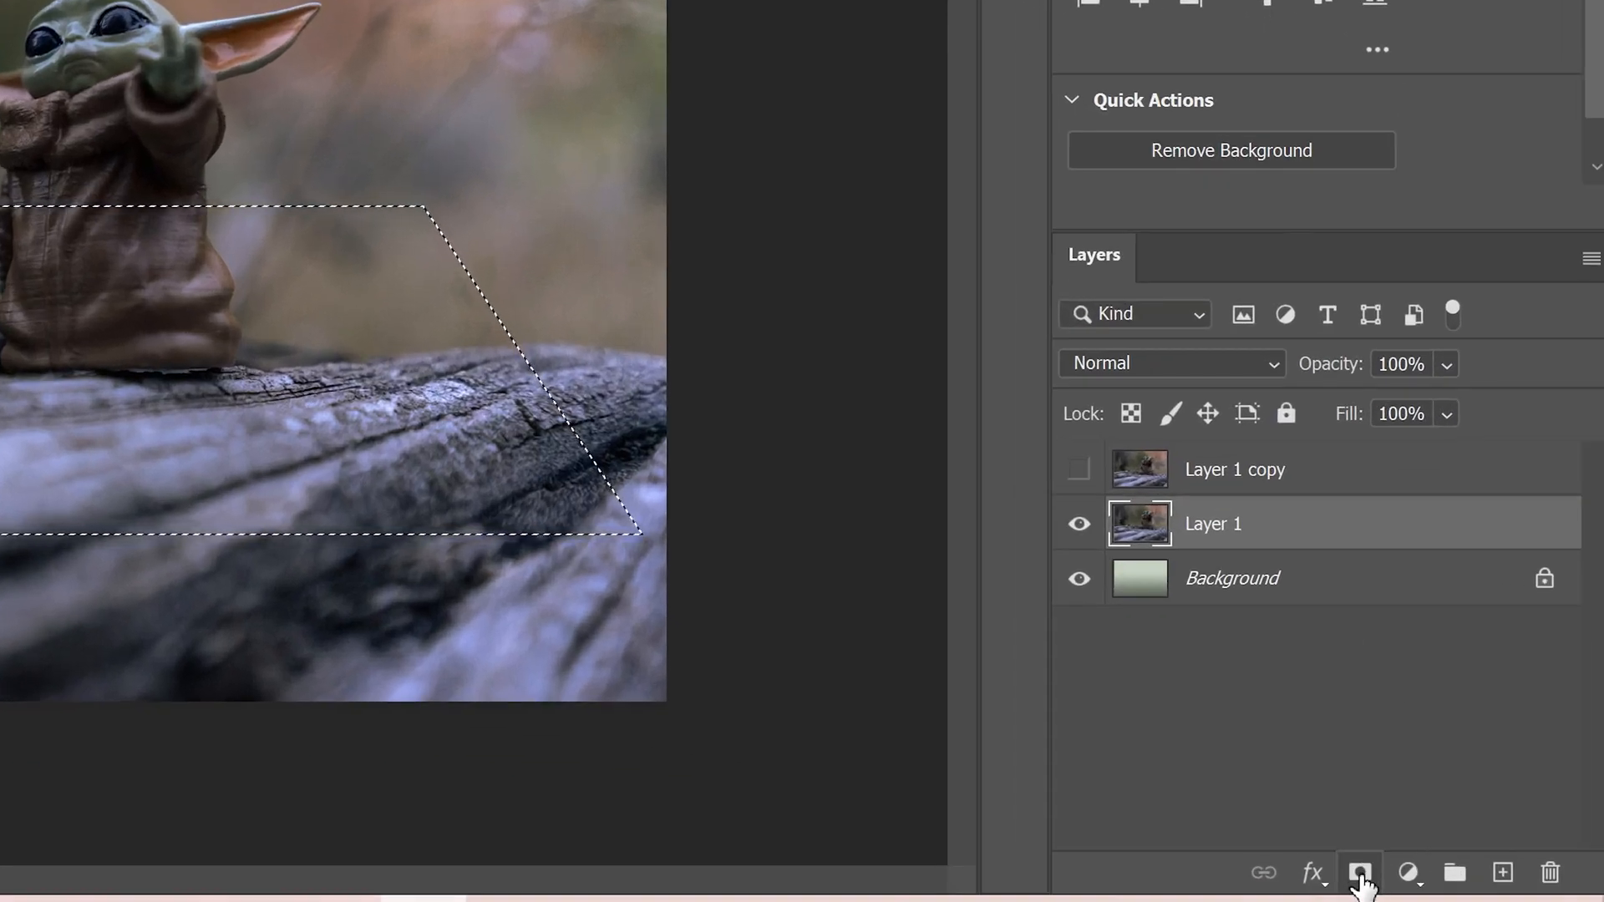
Add a layer mask from the trapezoid selection to Layer 1 and show Layer 1 copy.
left_click(1355, 872)
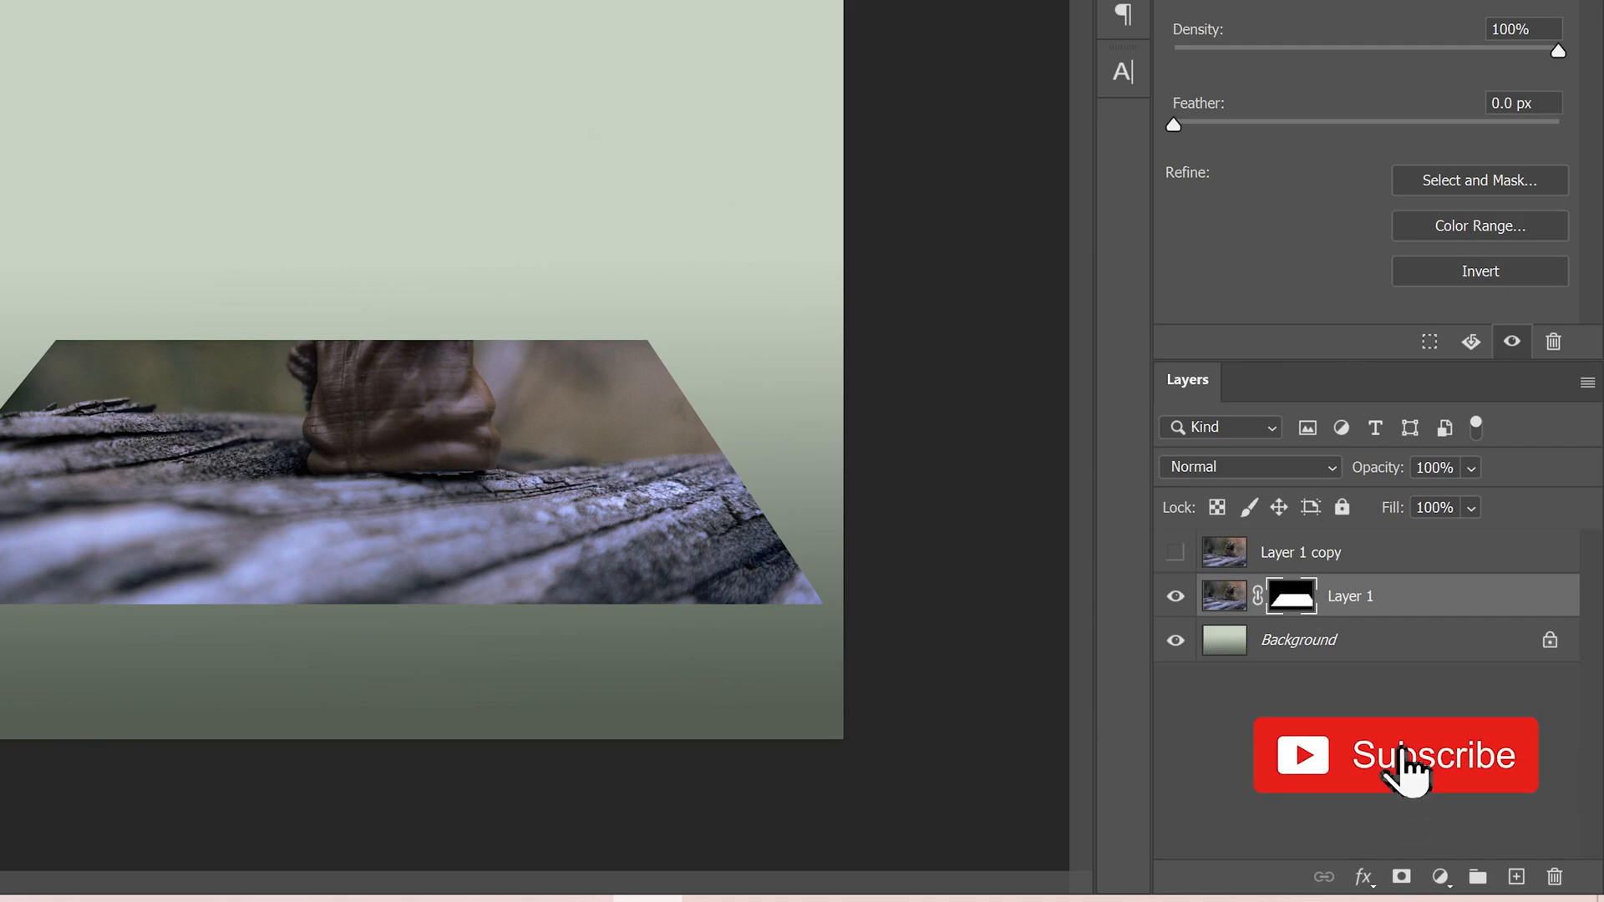
left_click(1406, 762)
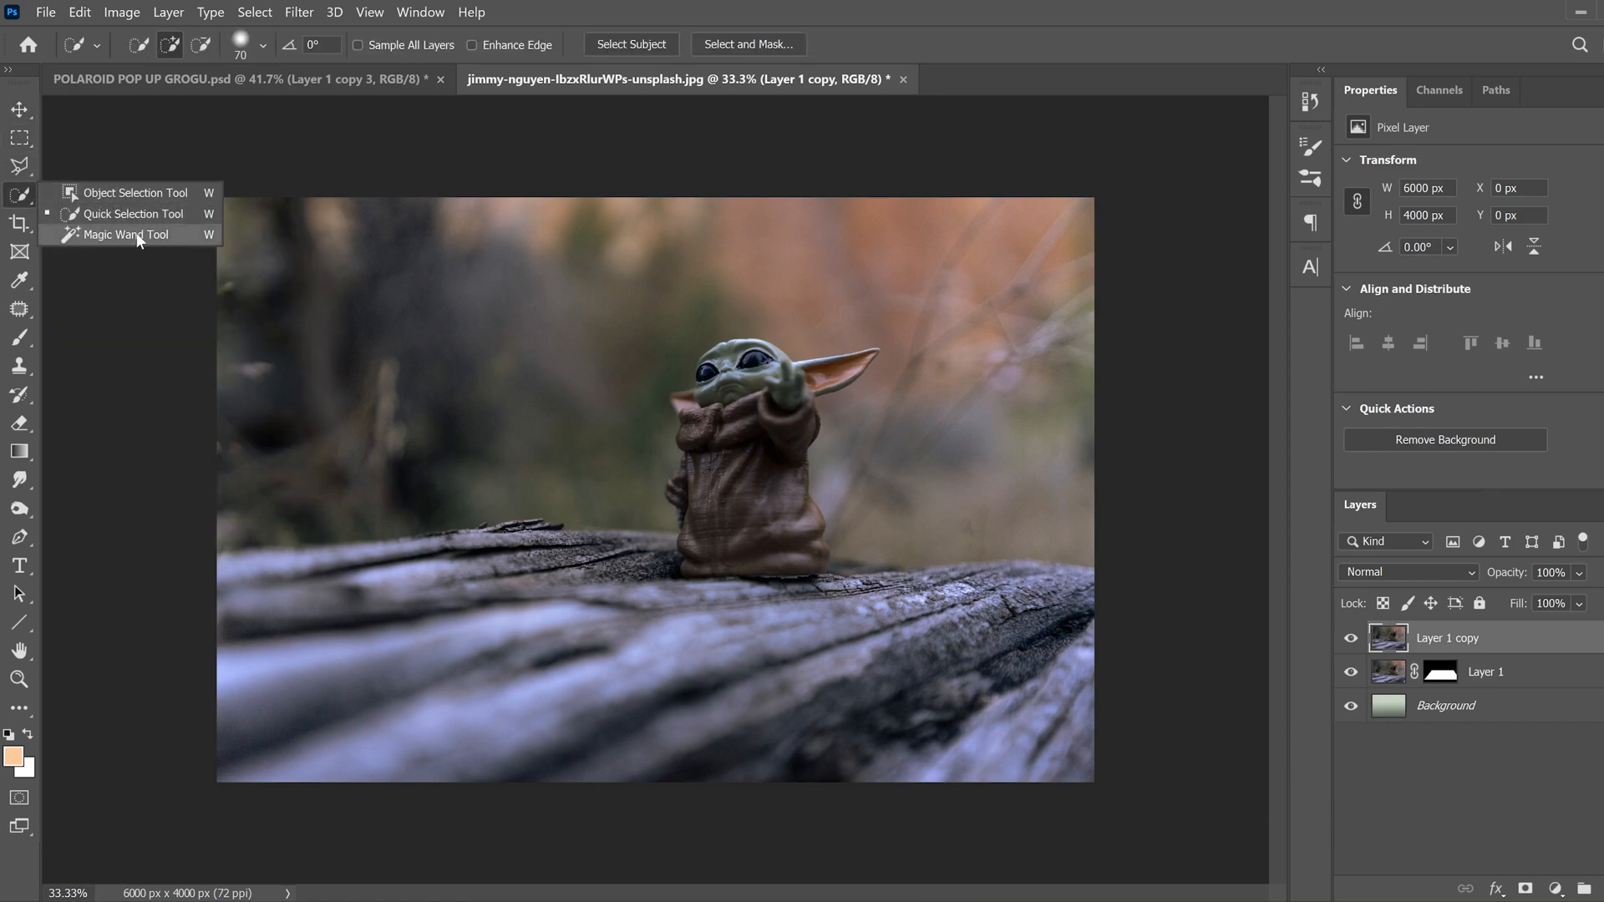
Auto-select the Grogu figure with Select Subject, then switch to subtracting the stray bump beside his robe.
left_click(125, 234)
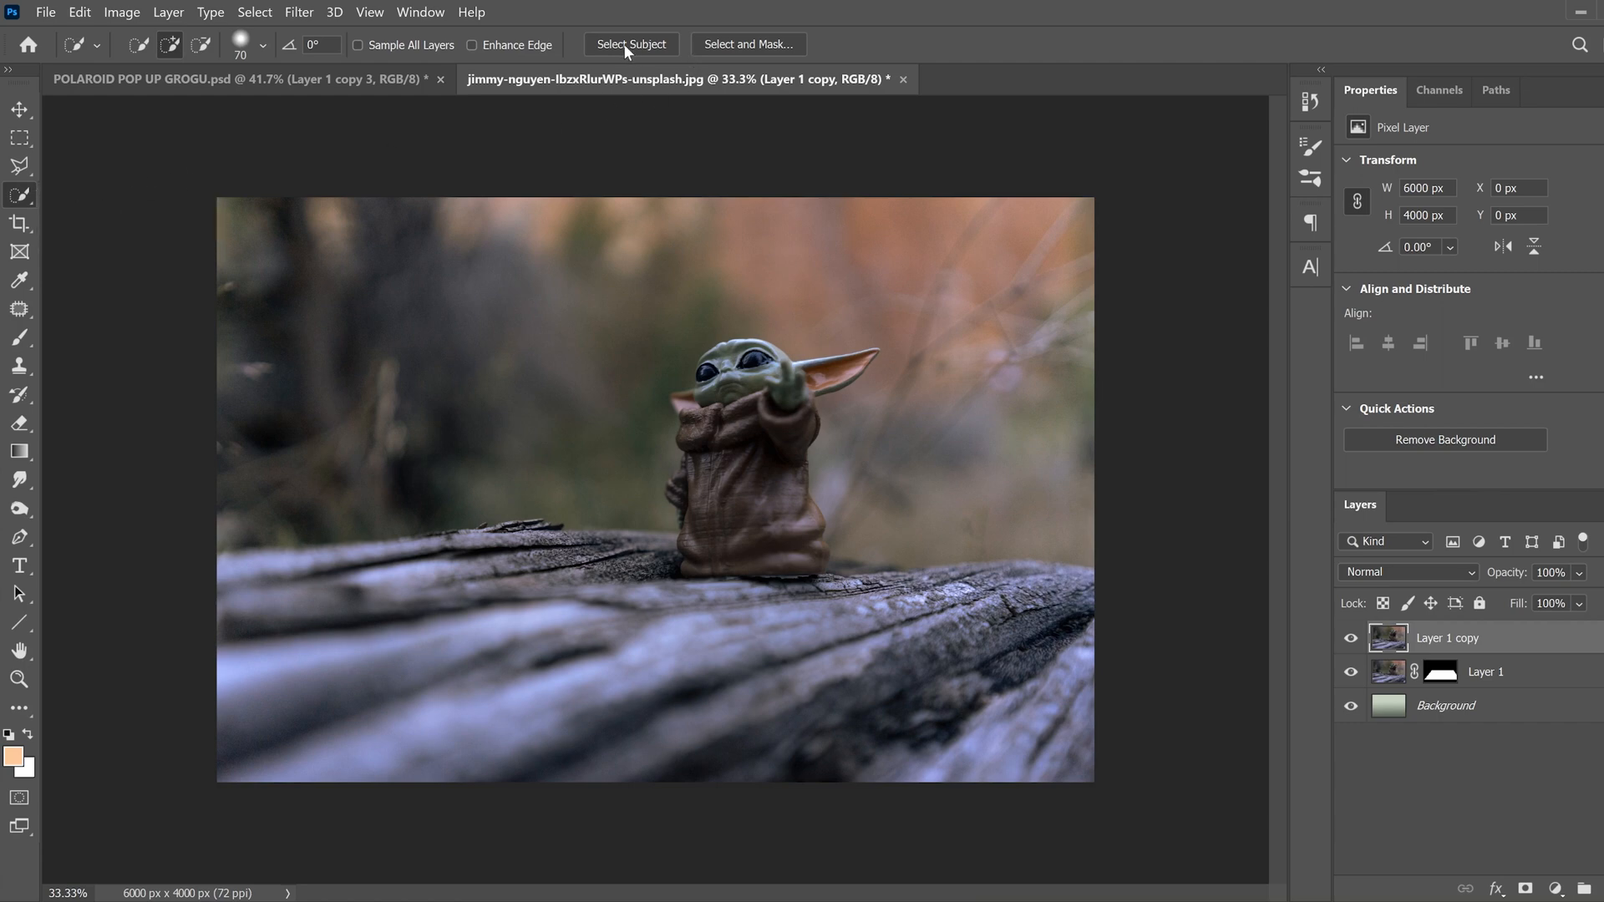
left_click(631, 44)
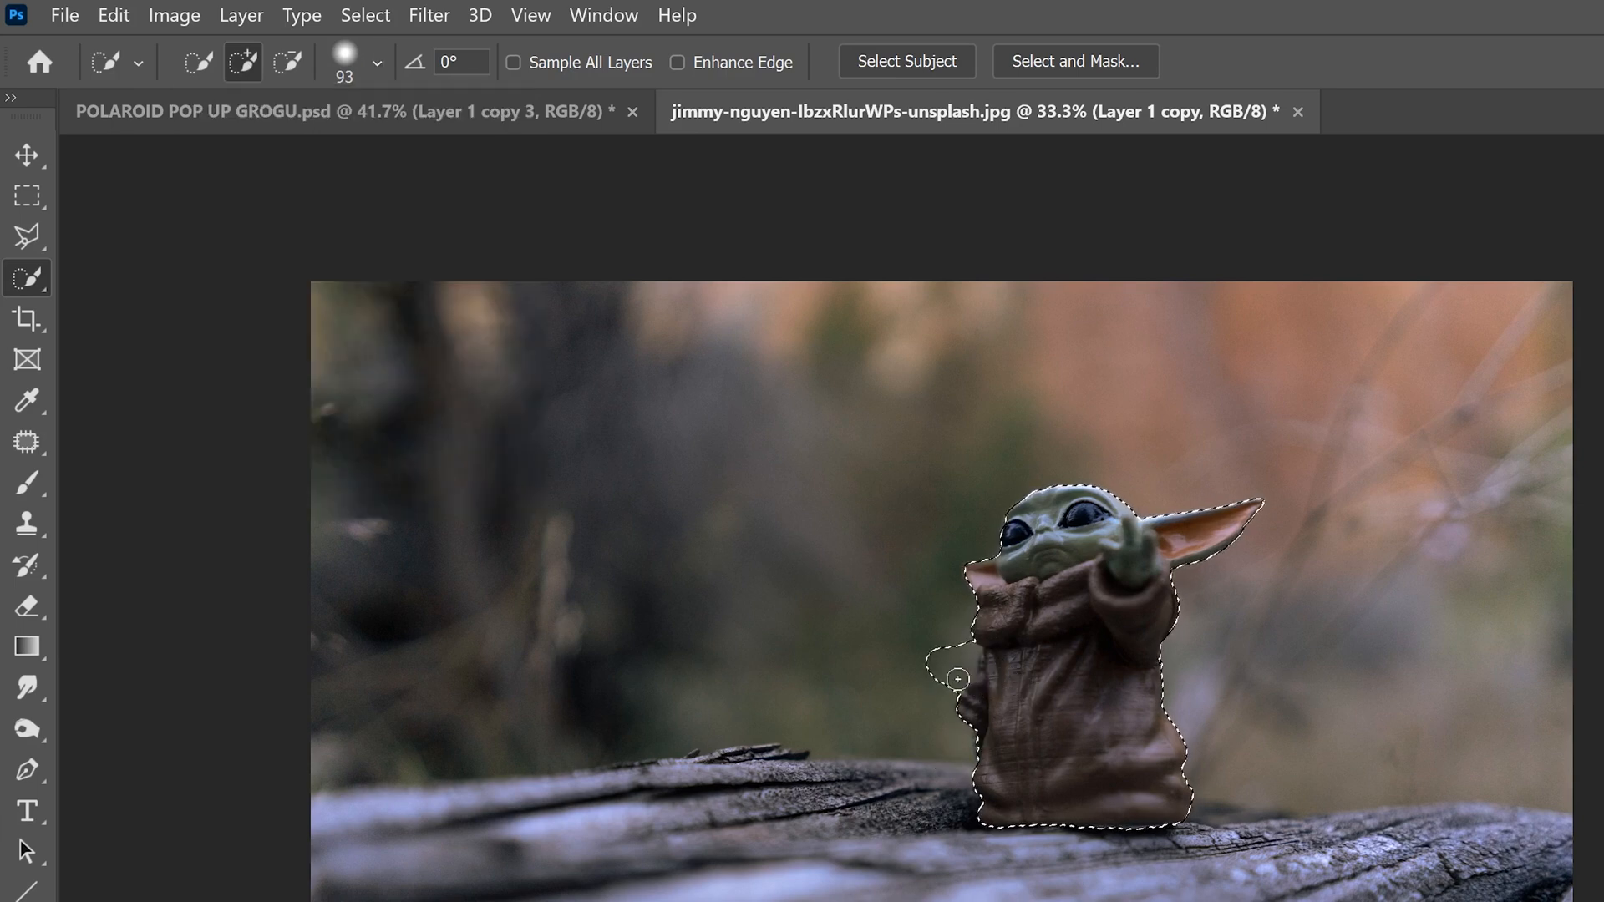
left_click(282, 63)
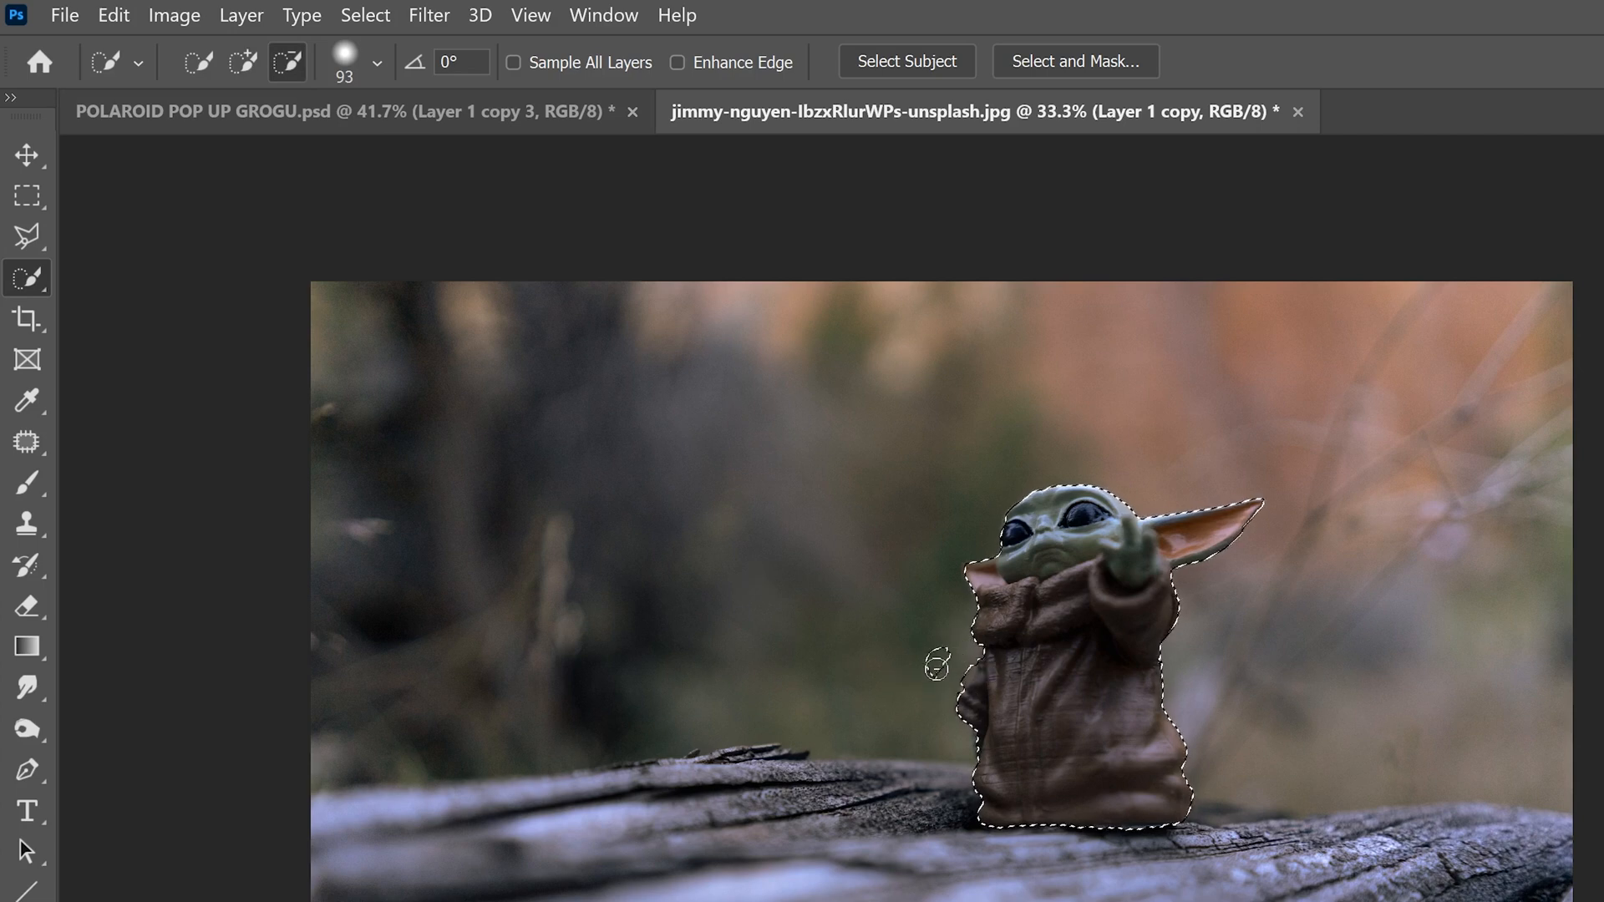
mouse_move(947, 707)
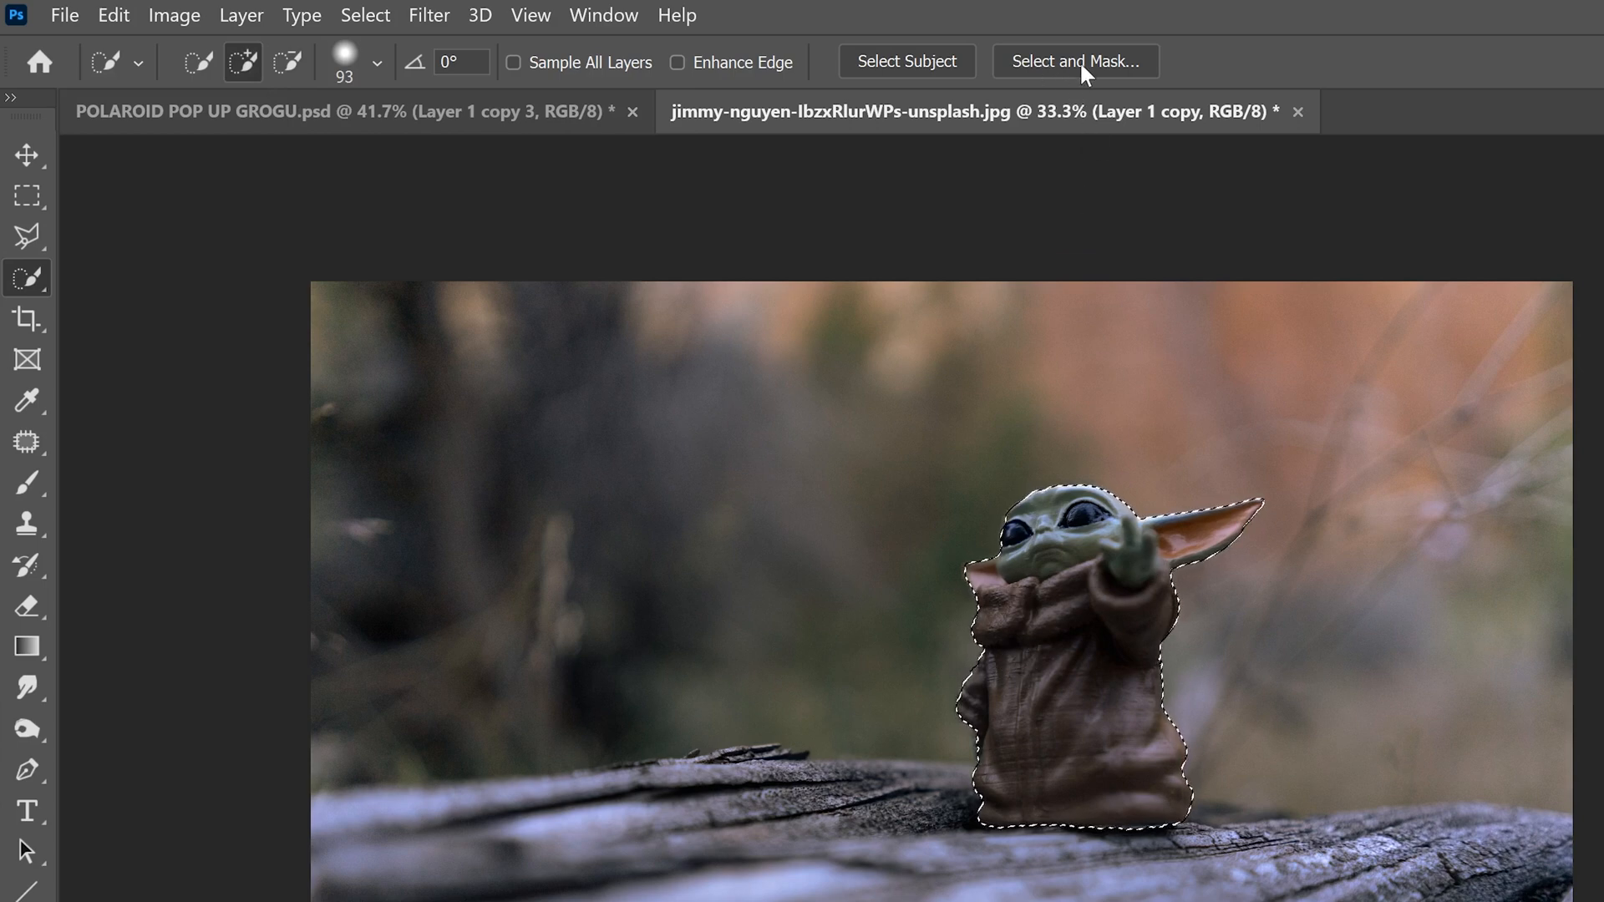
Refine the Grogu selection in Select and Mask with overlay at 64%, smoothed edges, and output it as a layer mask.
left_click(1076, 60)
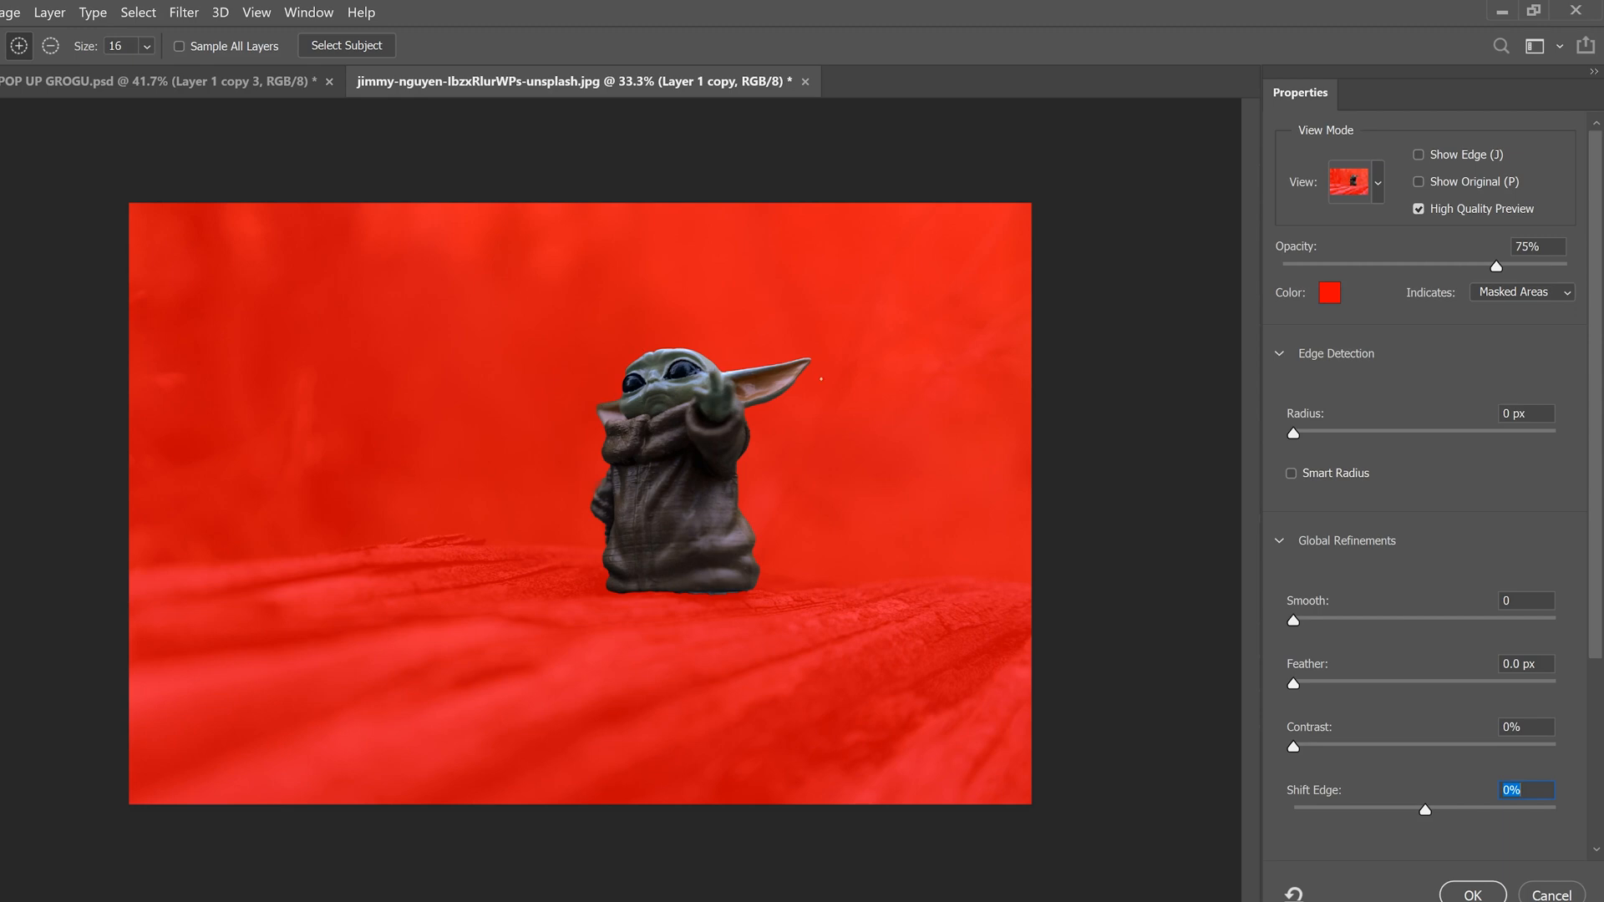
left_click_drag(1498, 264, 1463, 264)
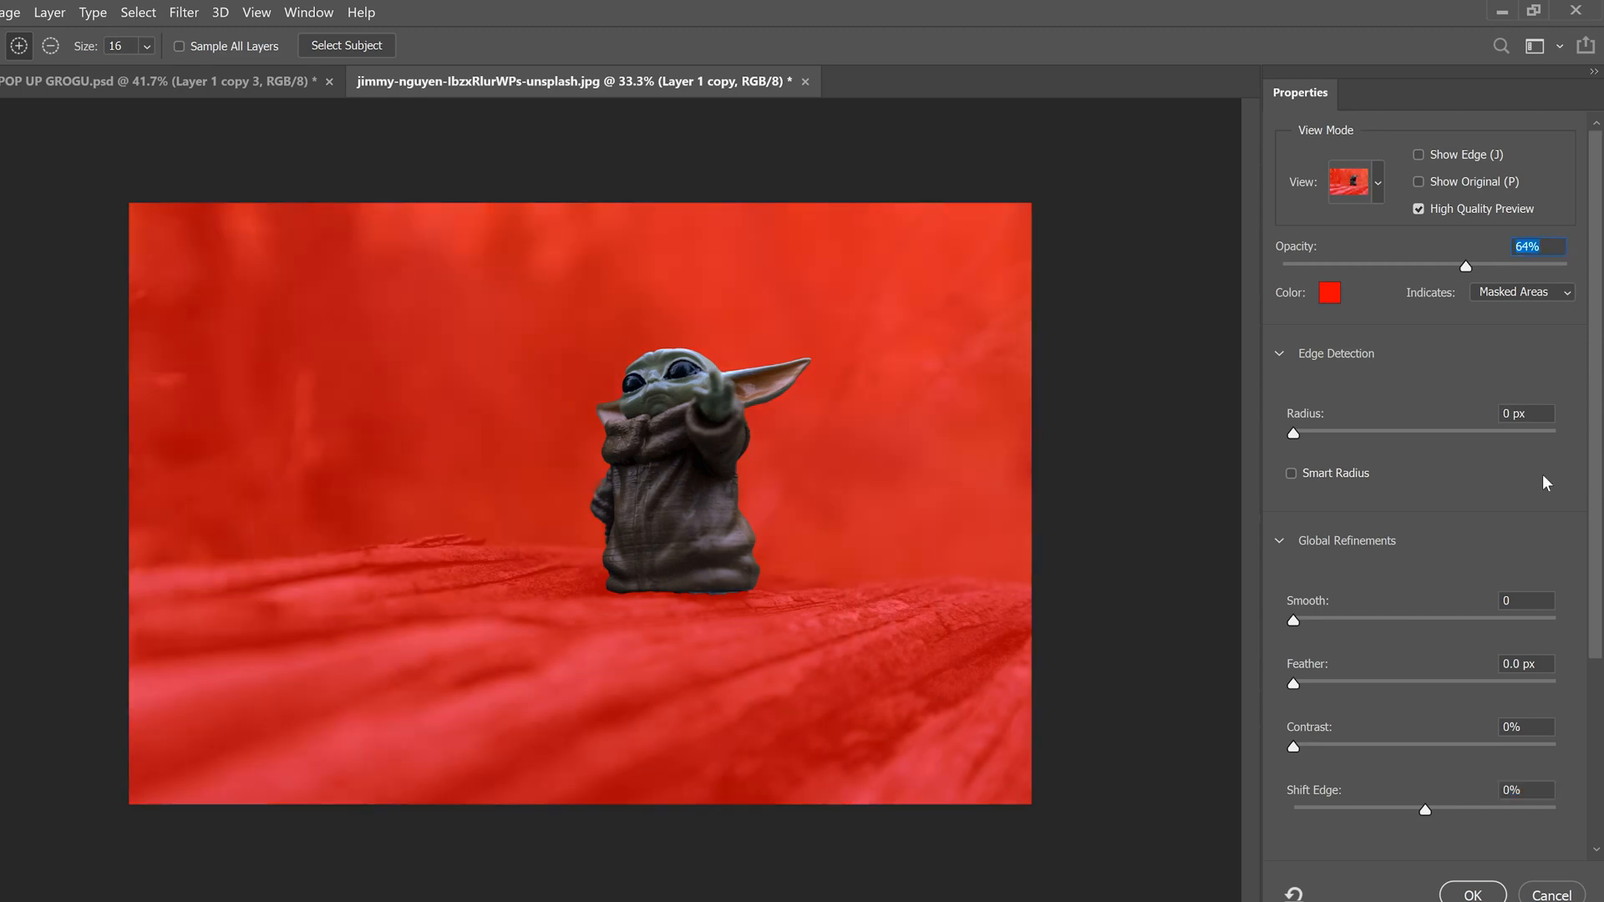
scroll("down", 3)
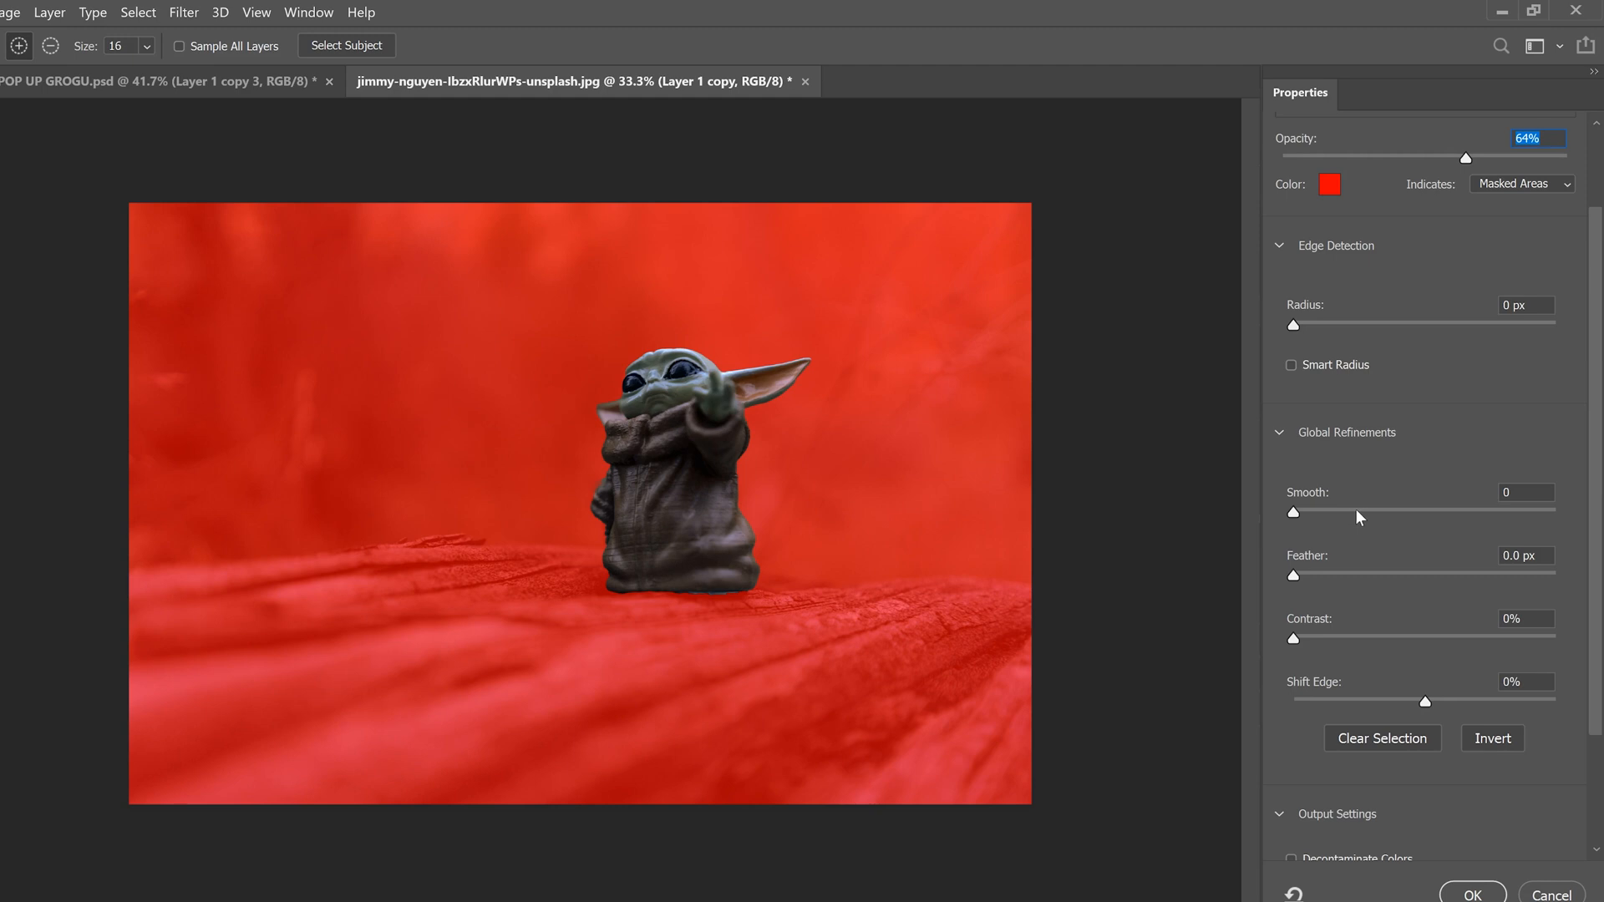
left_click_drag(1291, 512, 1375, 511)
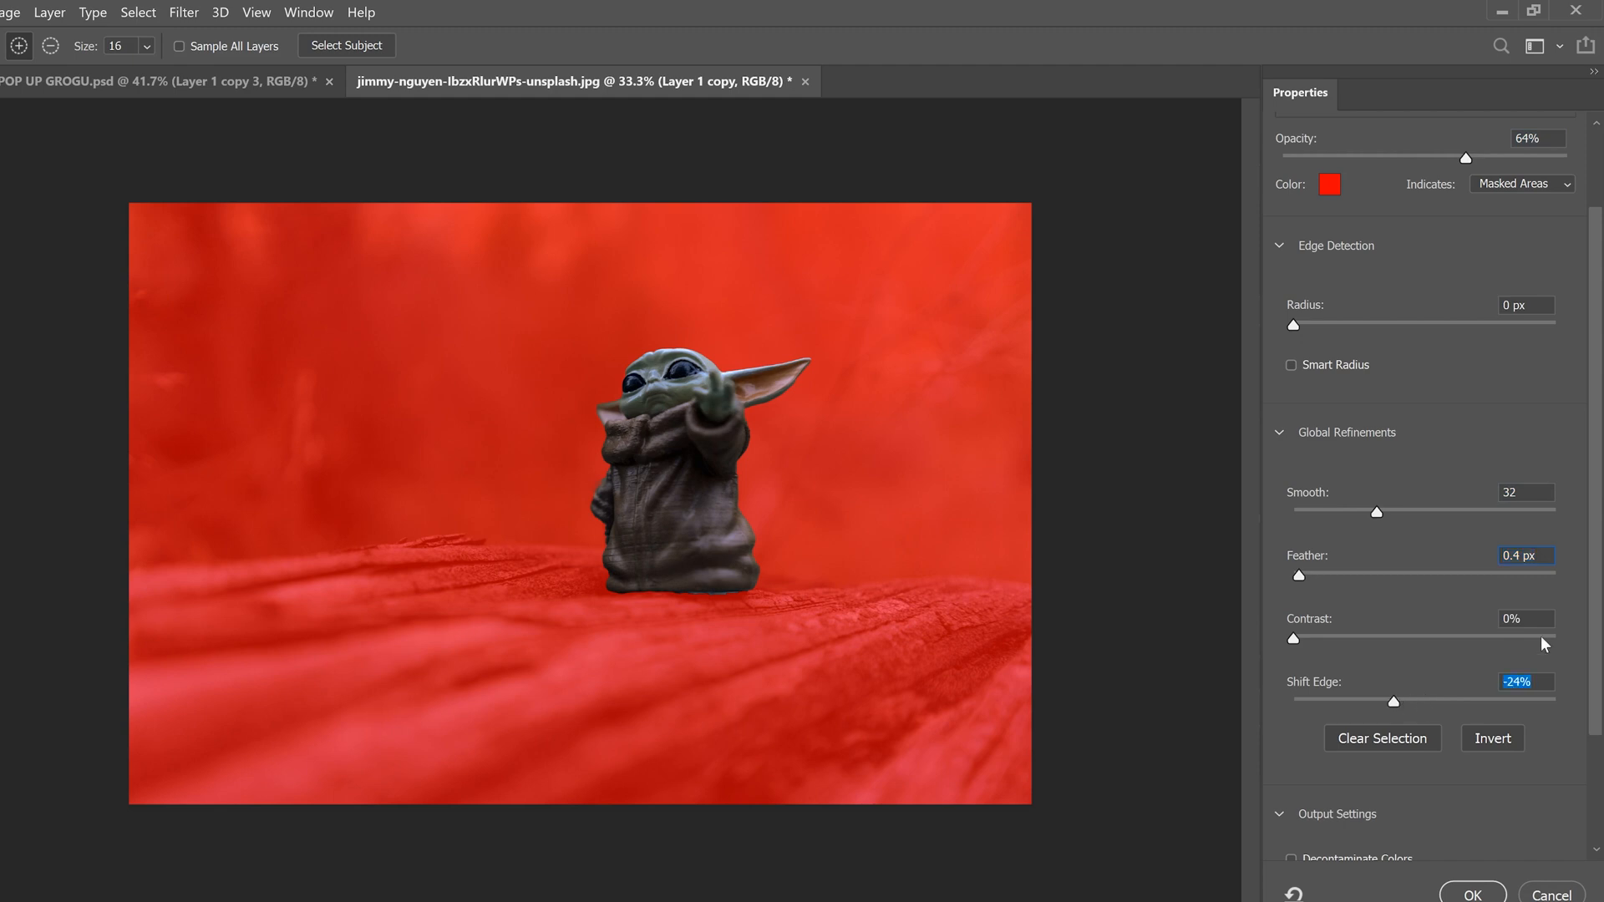
scroll("down", 3)
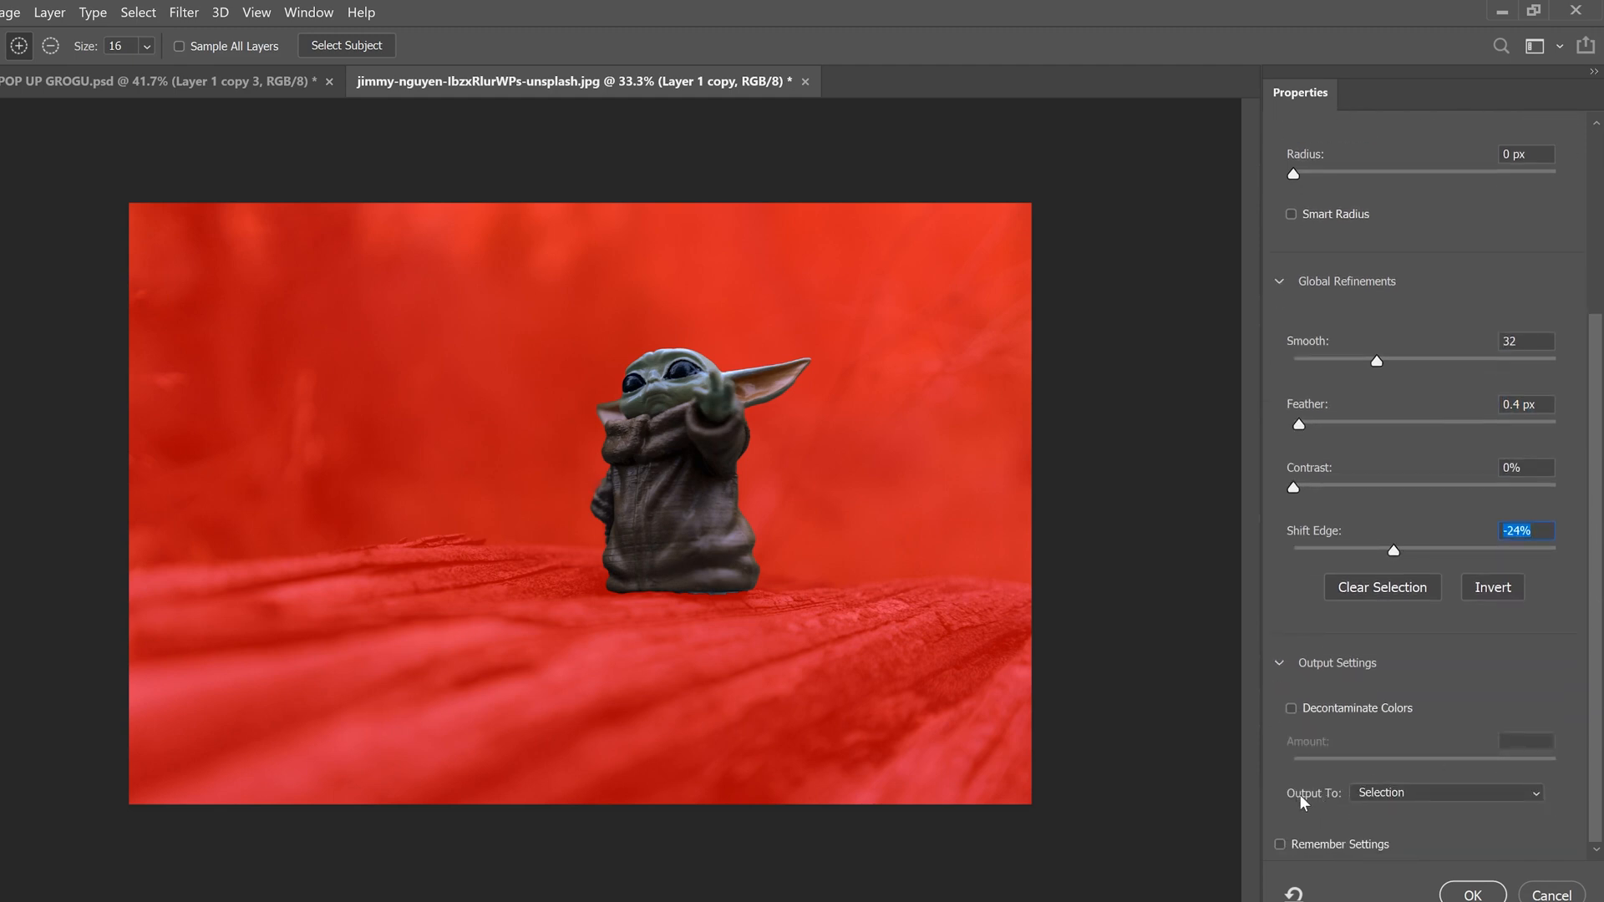
left_click(1445, 792)
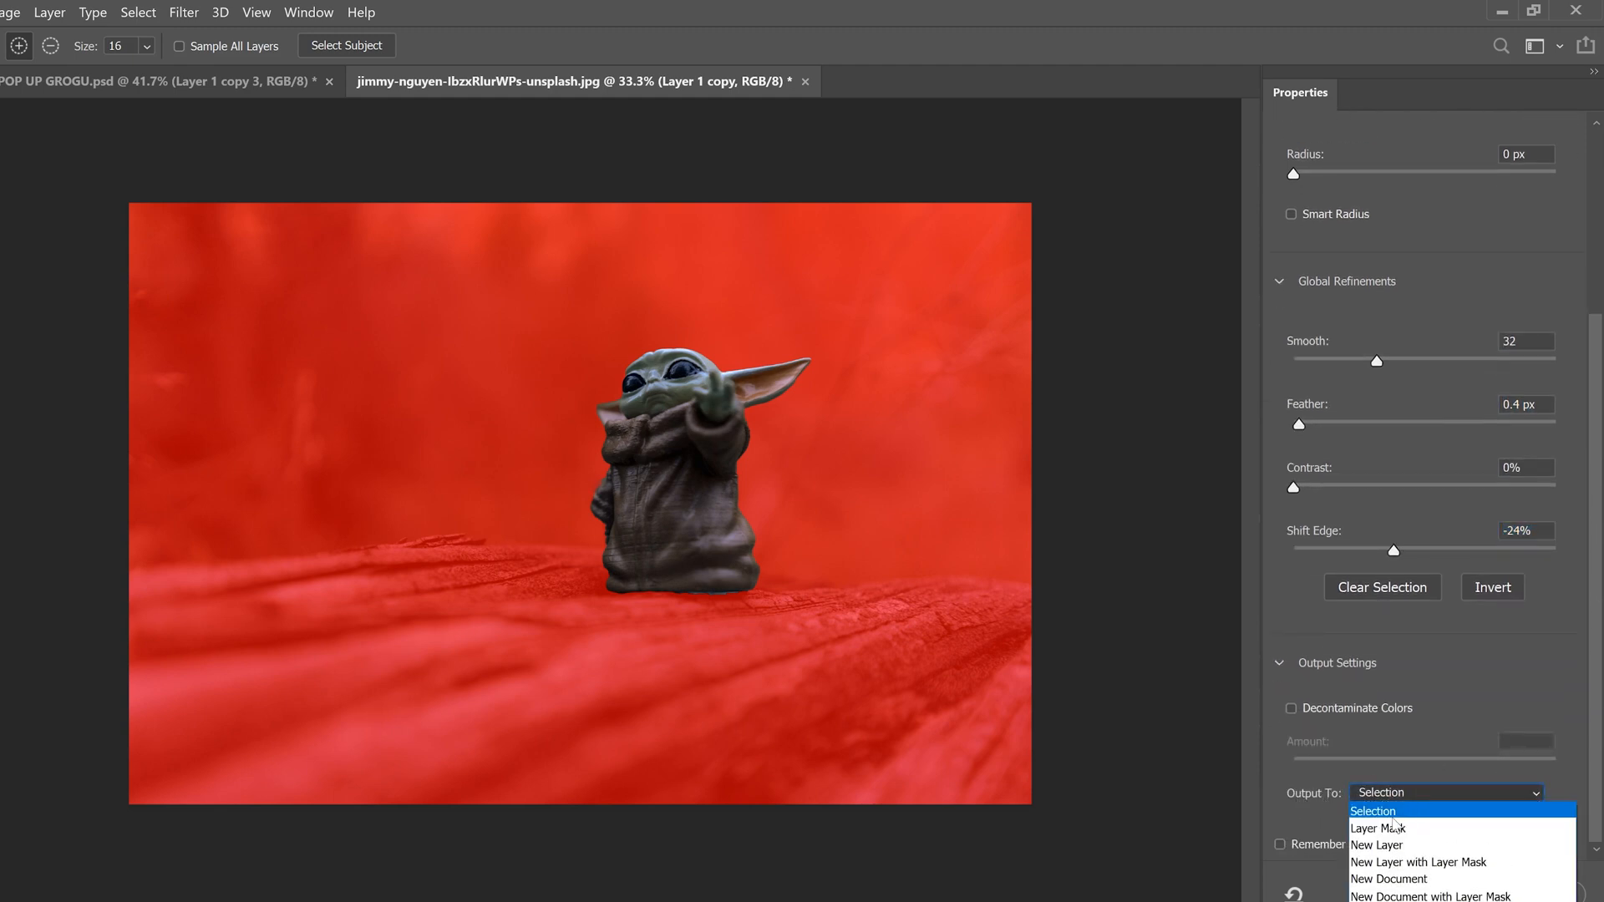
left_click(1375, 845)
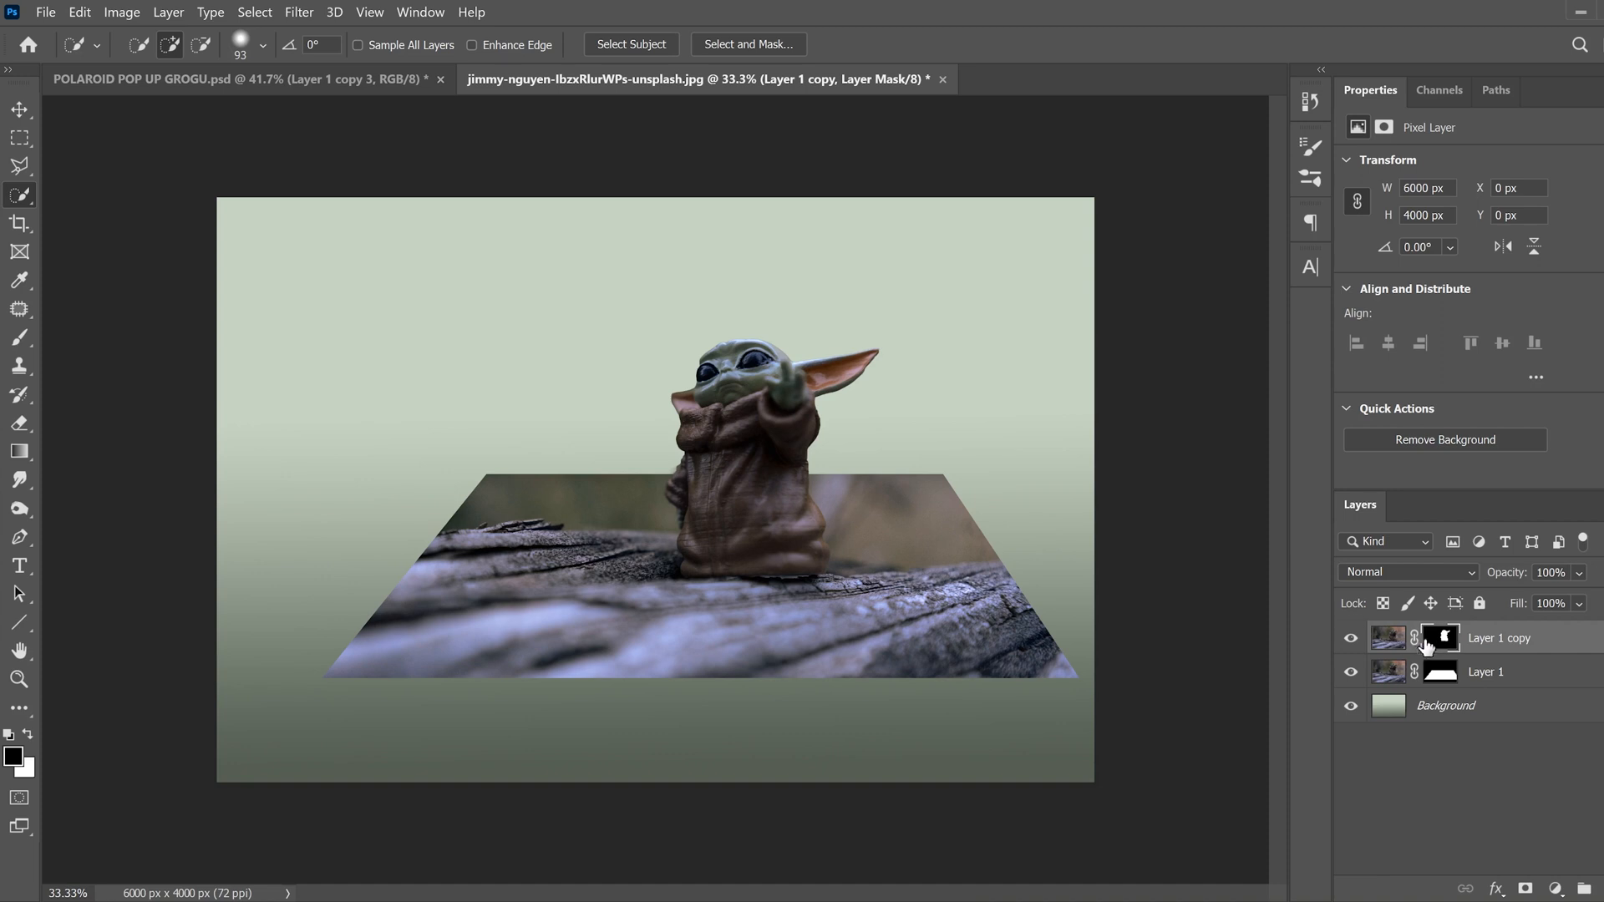
left_click(1440, 638)
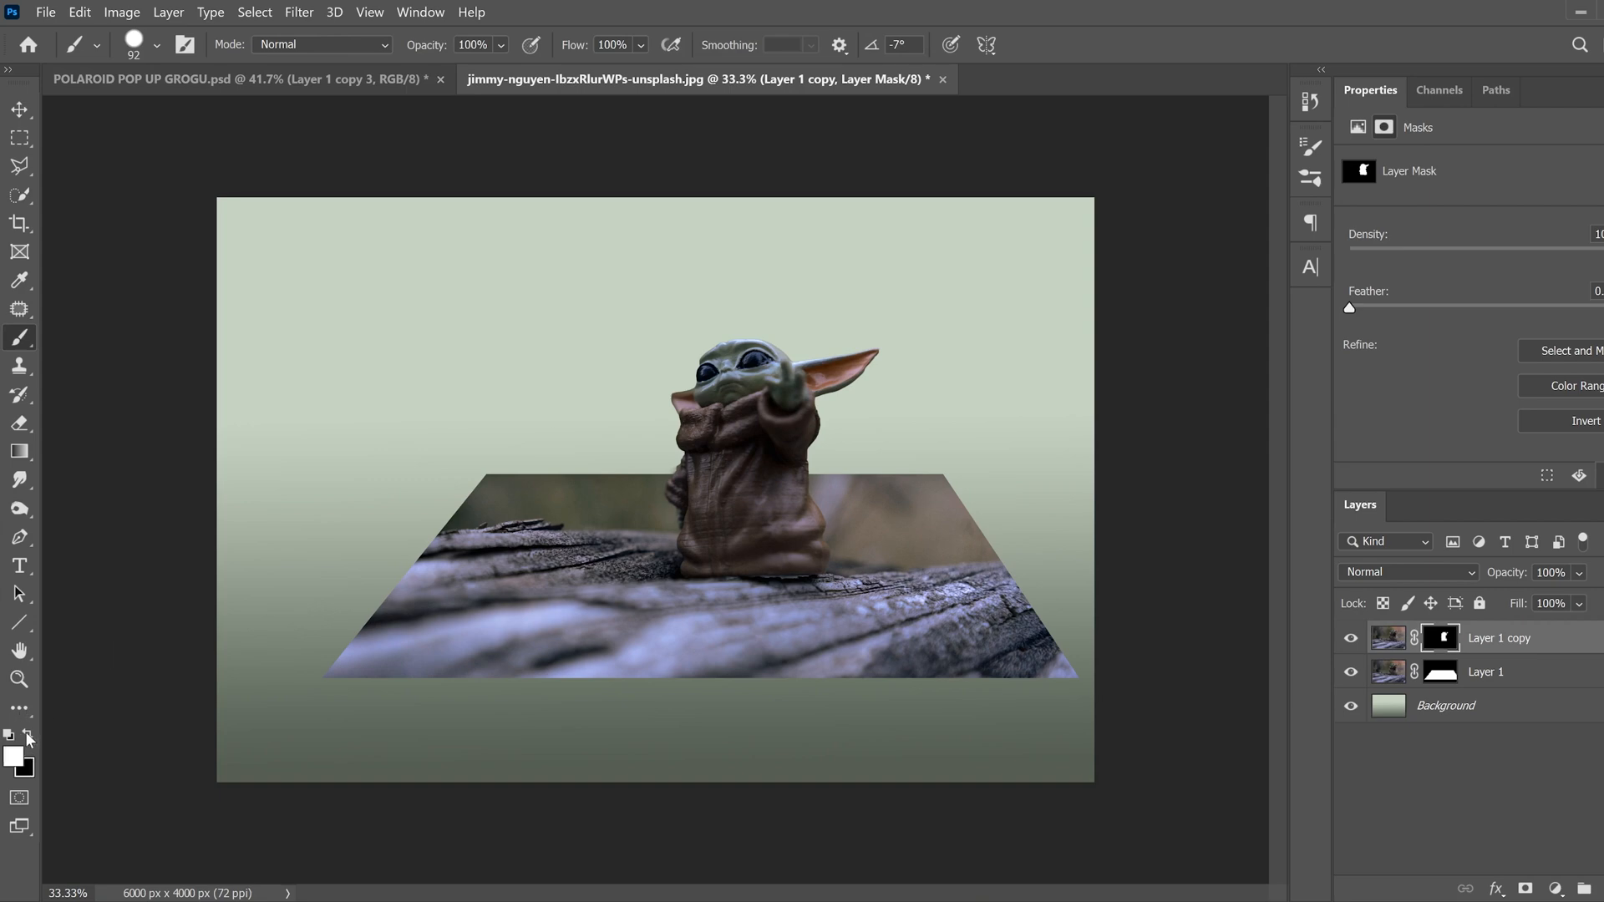
mouse_move(922, 505)
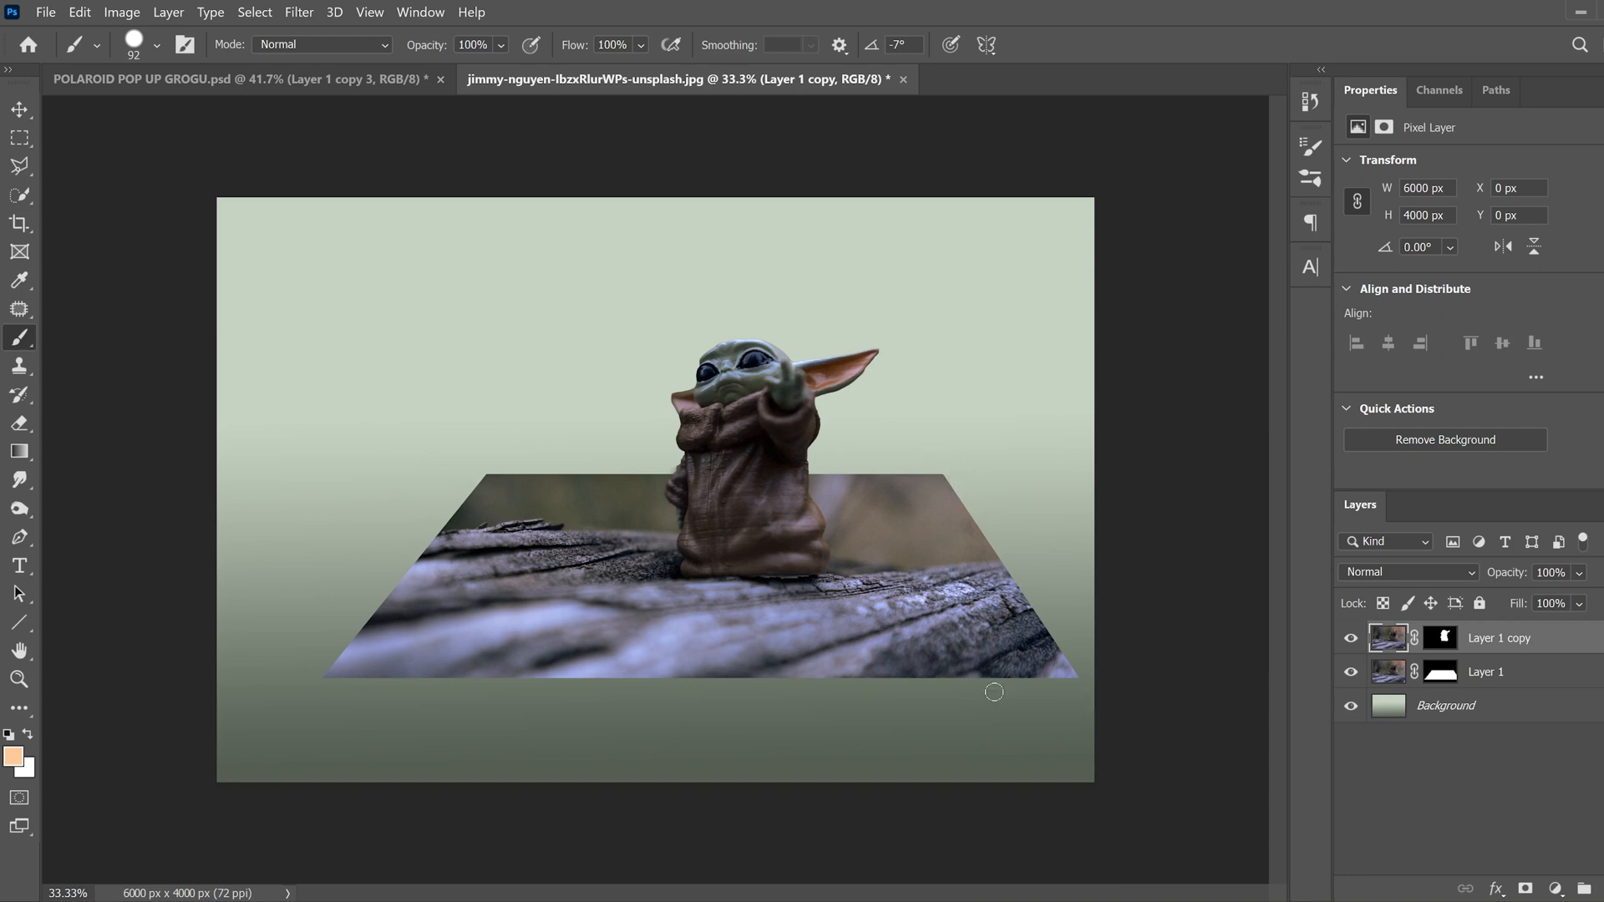
mouse_move(1003, 545)
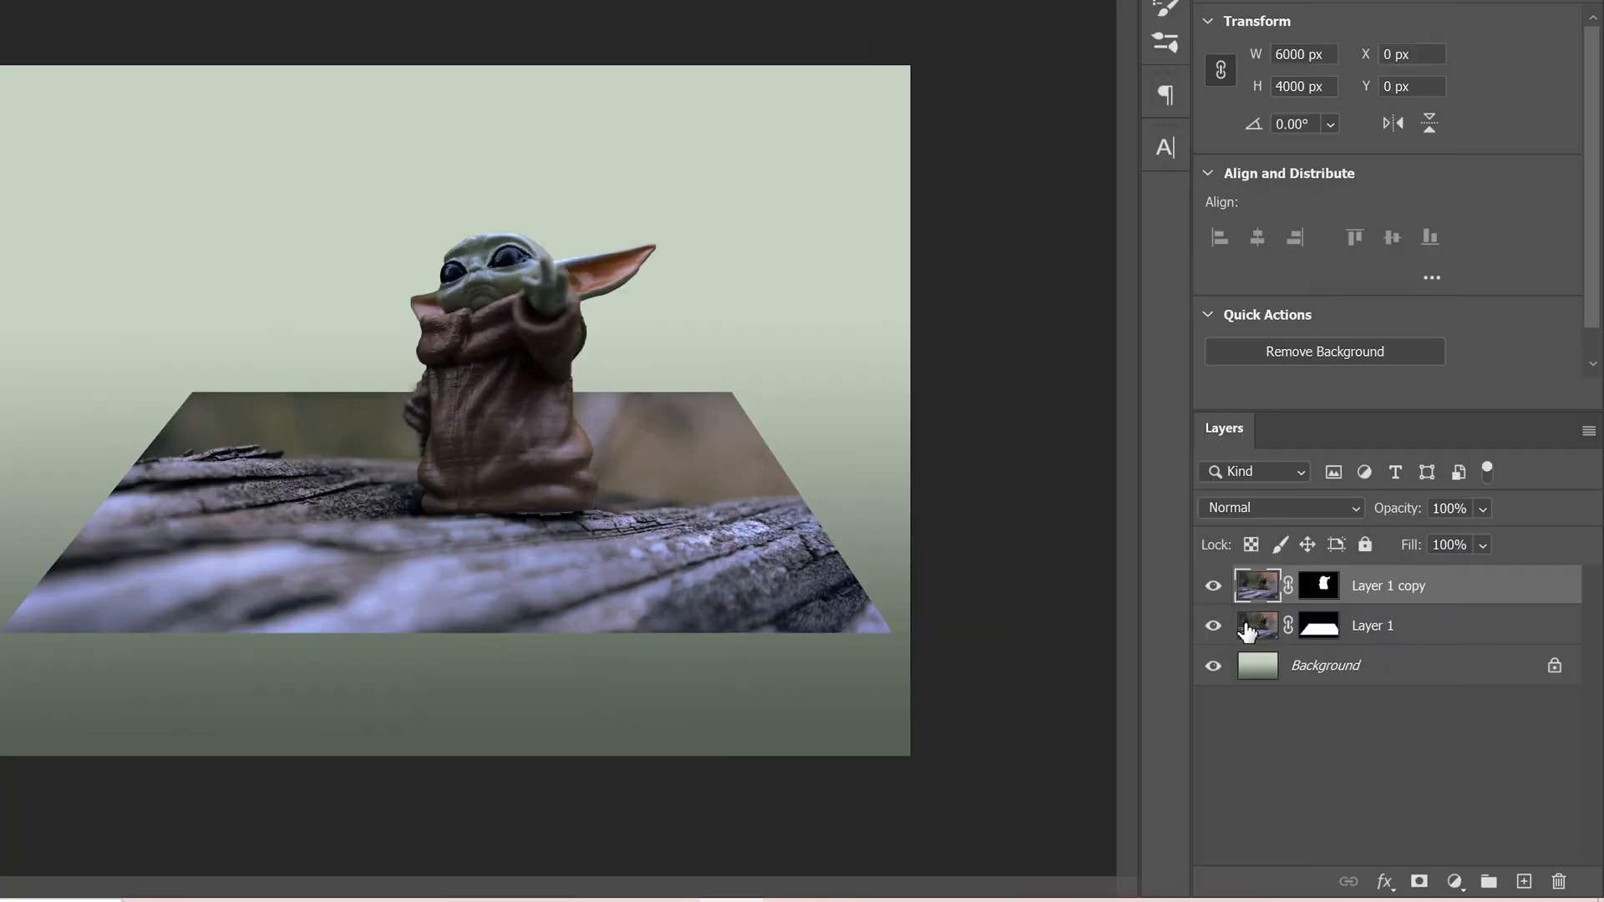
Add a Stroke layer style to Layer 1 and bring its size down to about 70 px.
left_click(1374, 625)
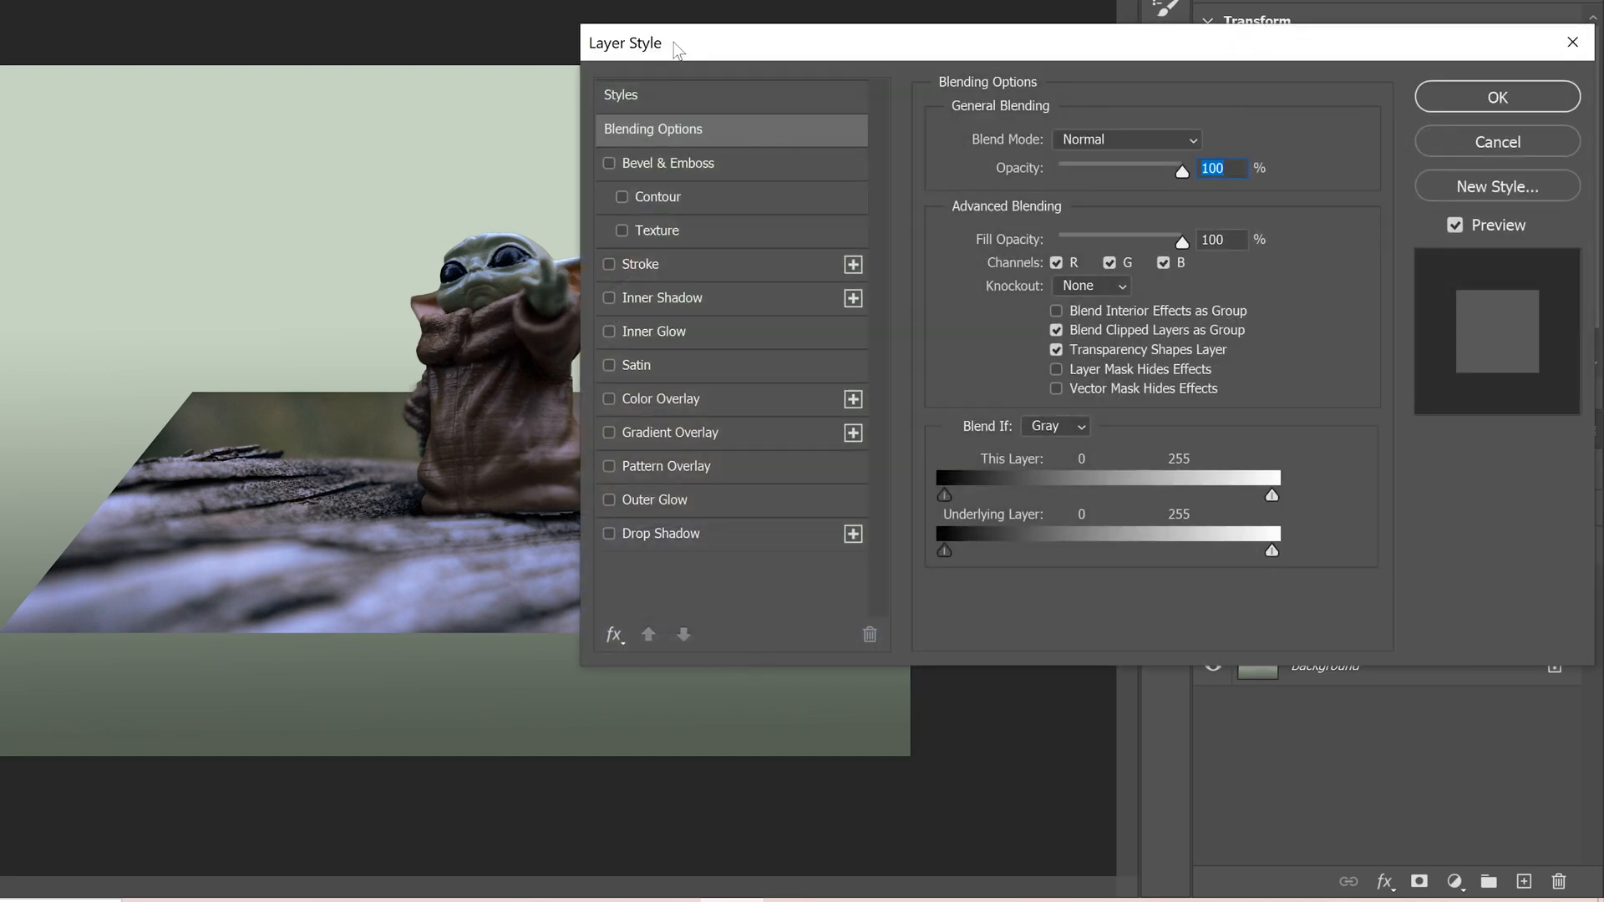
mouse_move(637, 271)
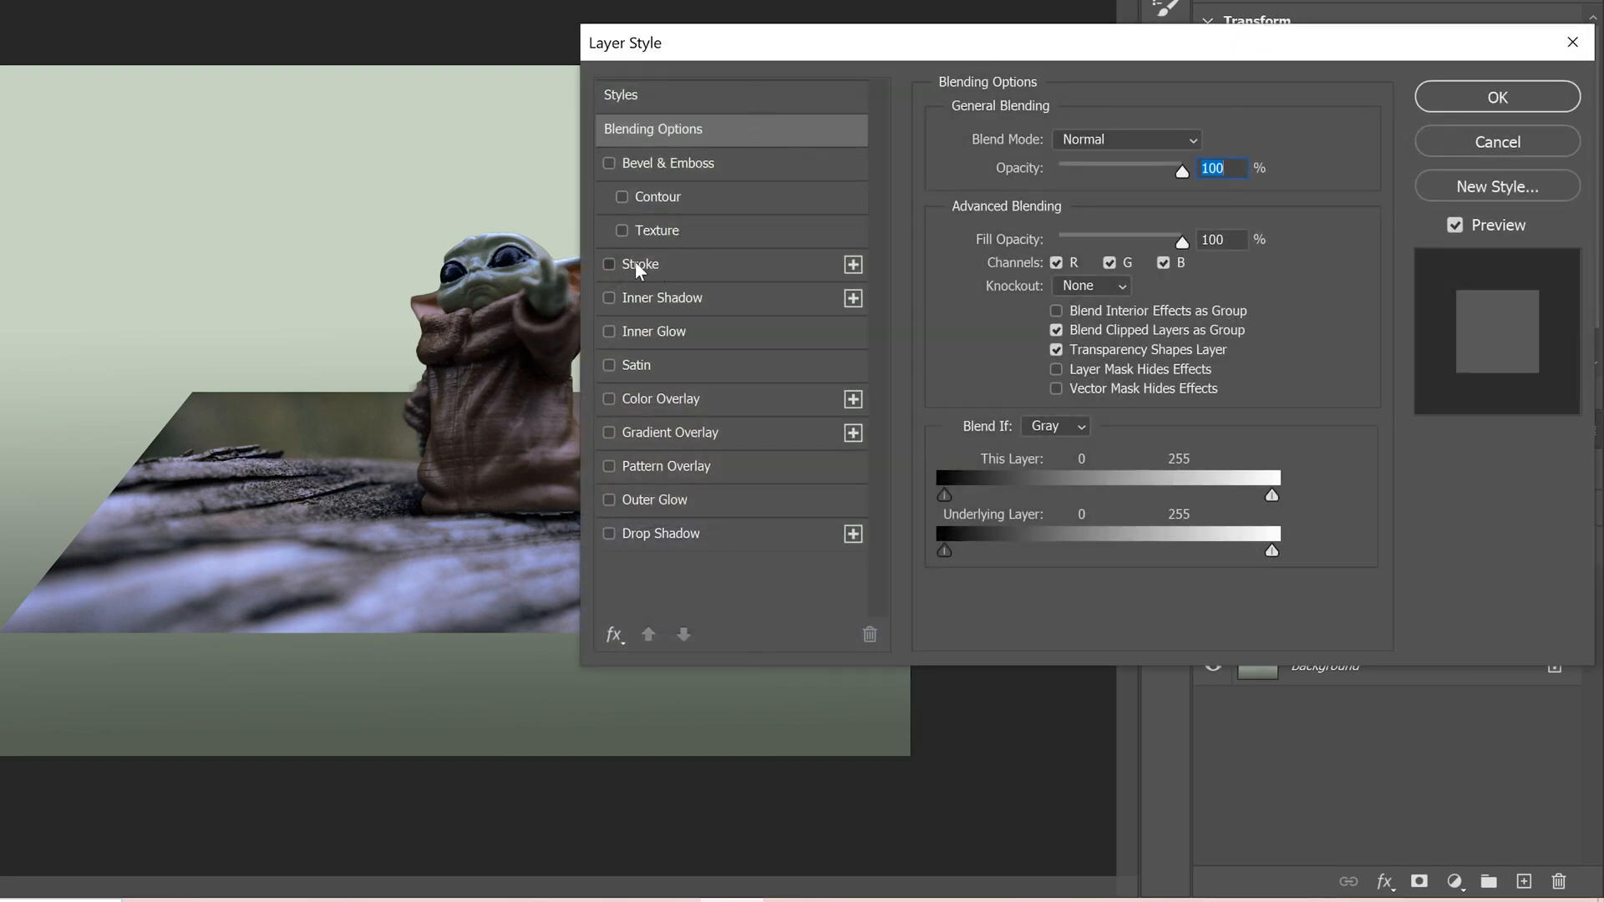
left_click(608, 264)
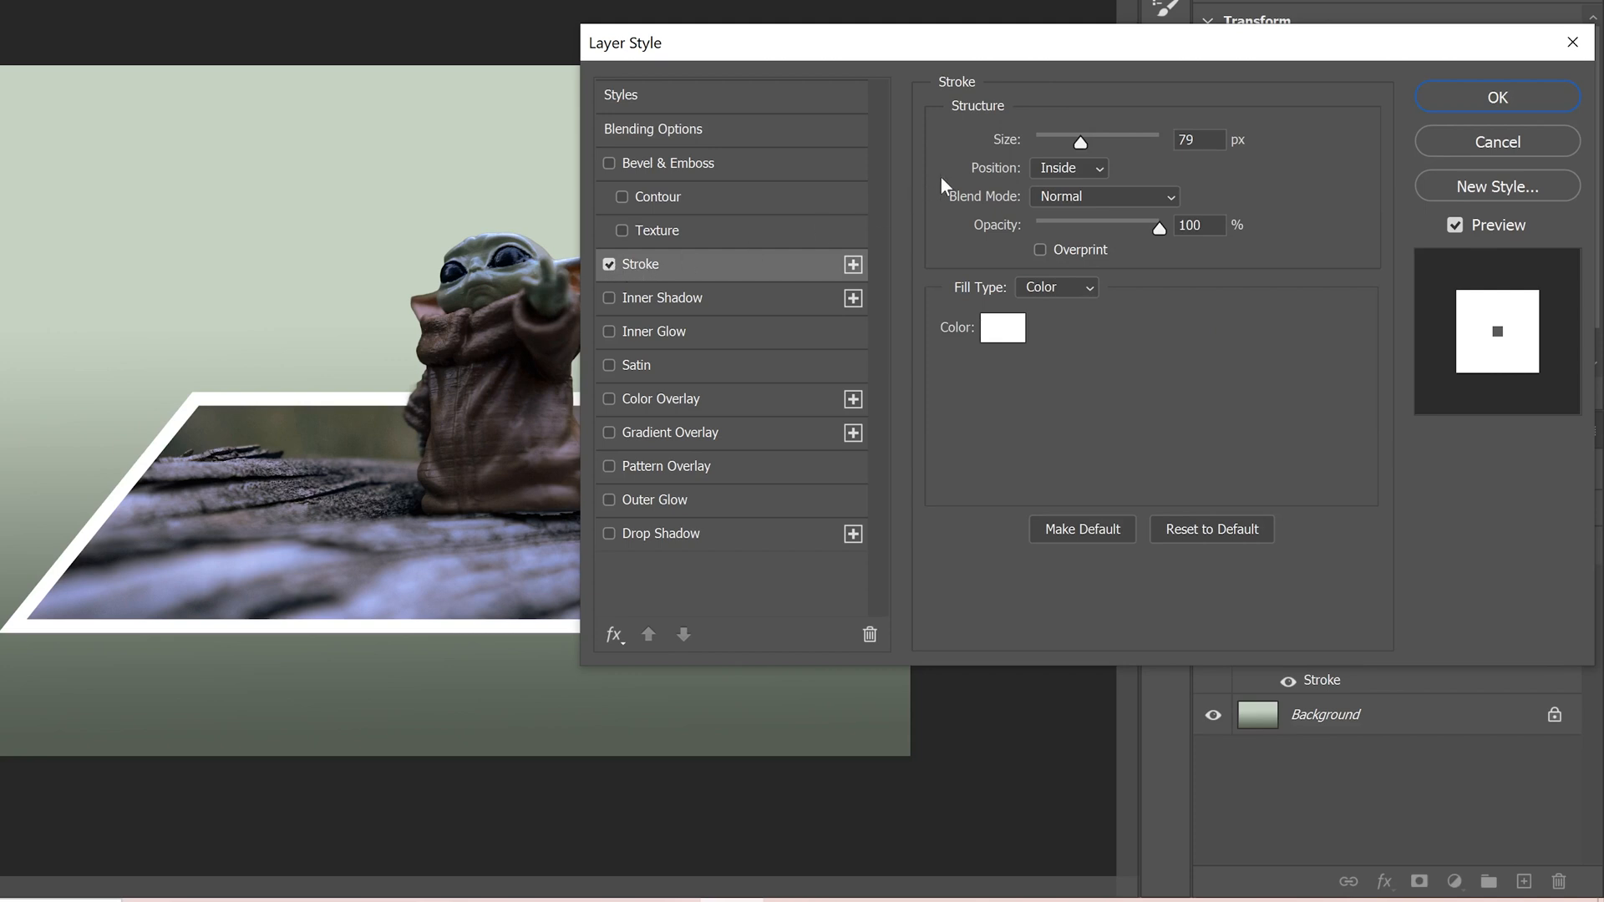
left_click_drag(1081, 141, 1072, 140)
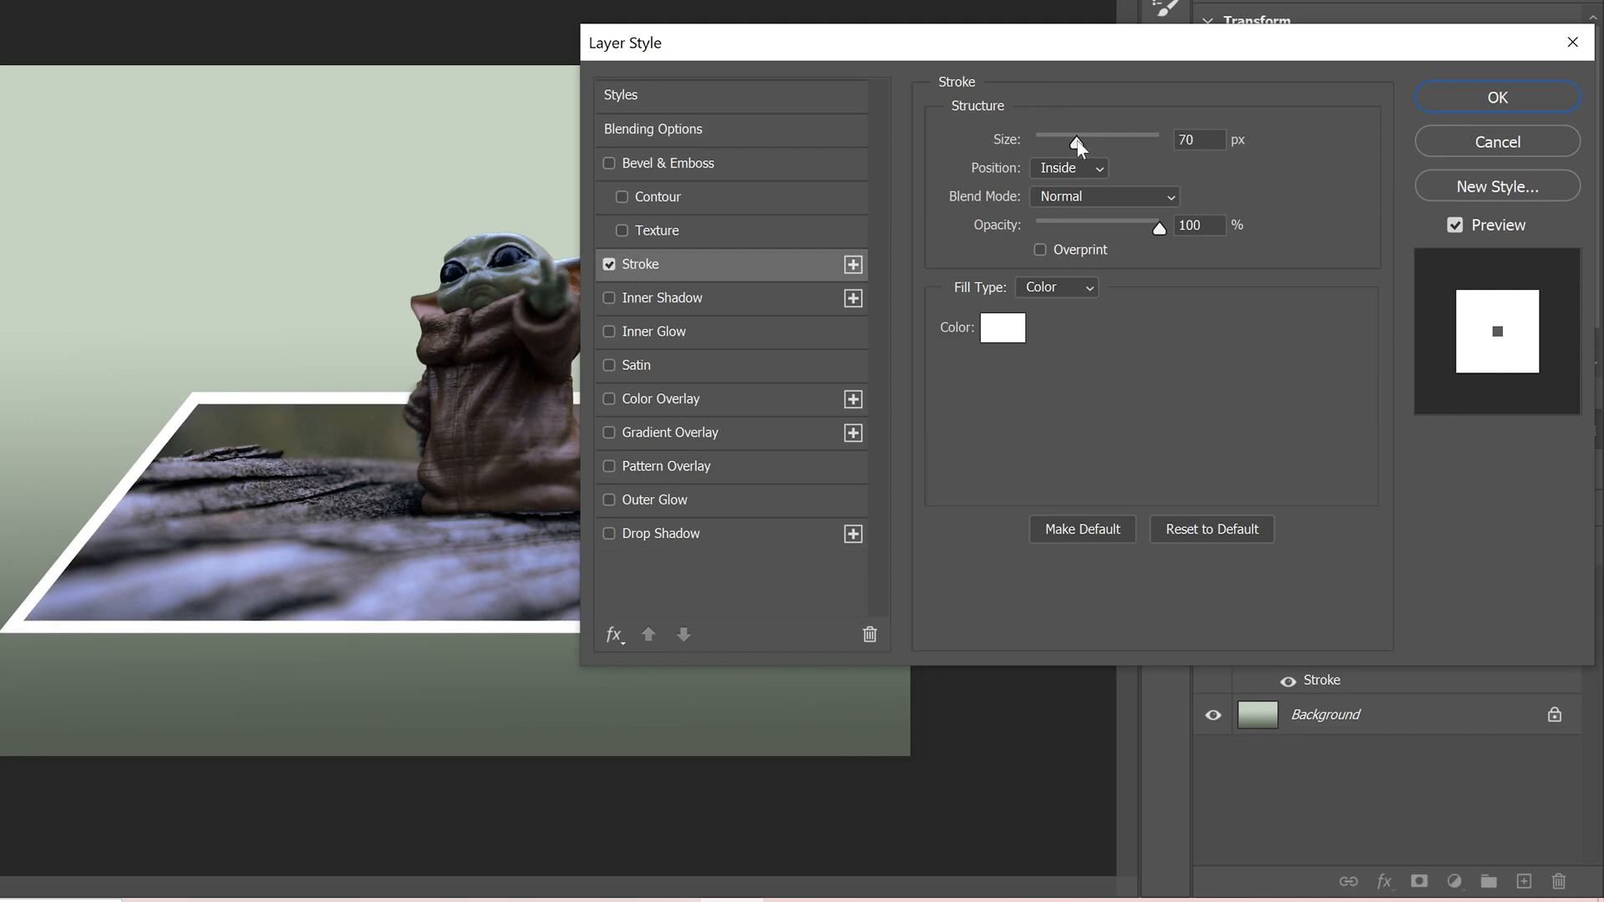
left_click(1199, 141)
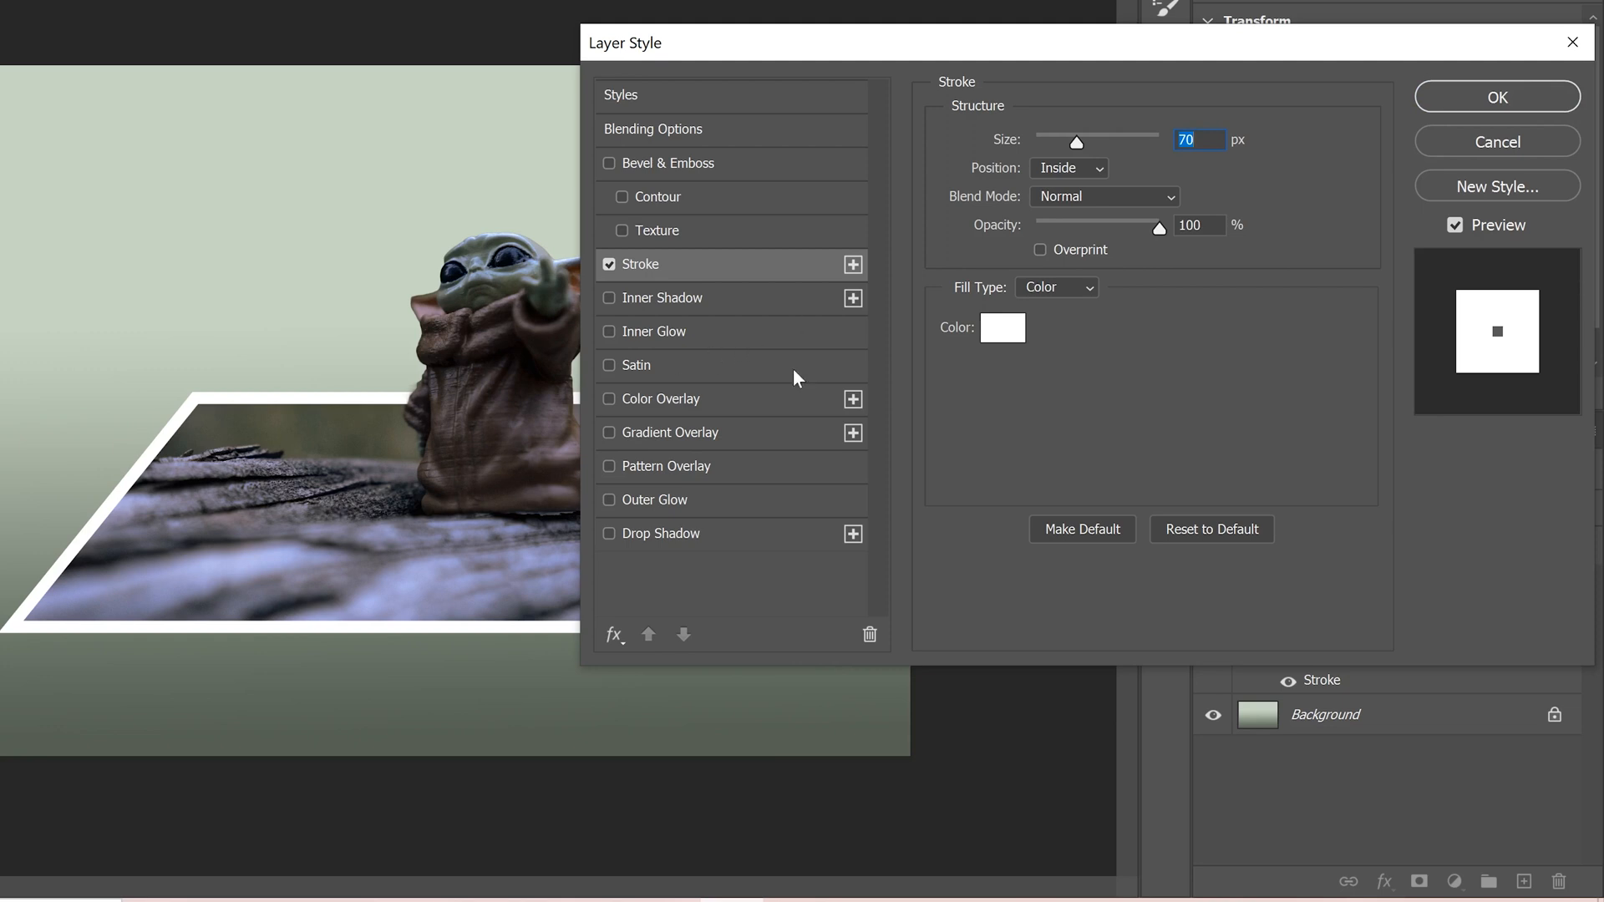
mouse_move(1002, 177)
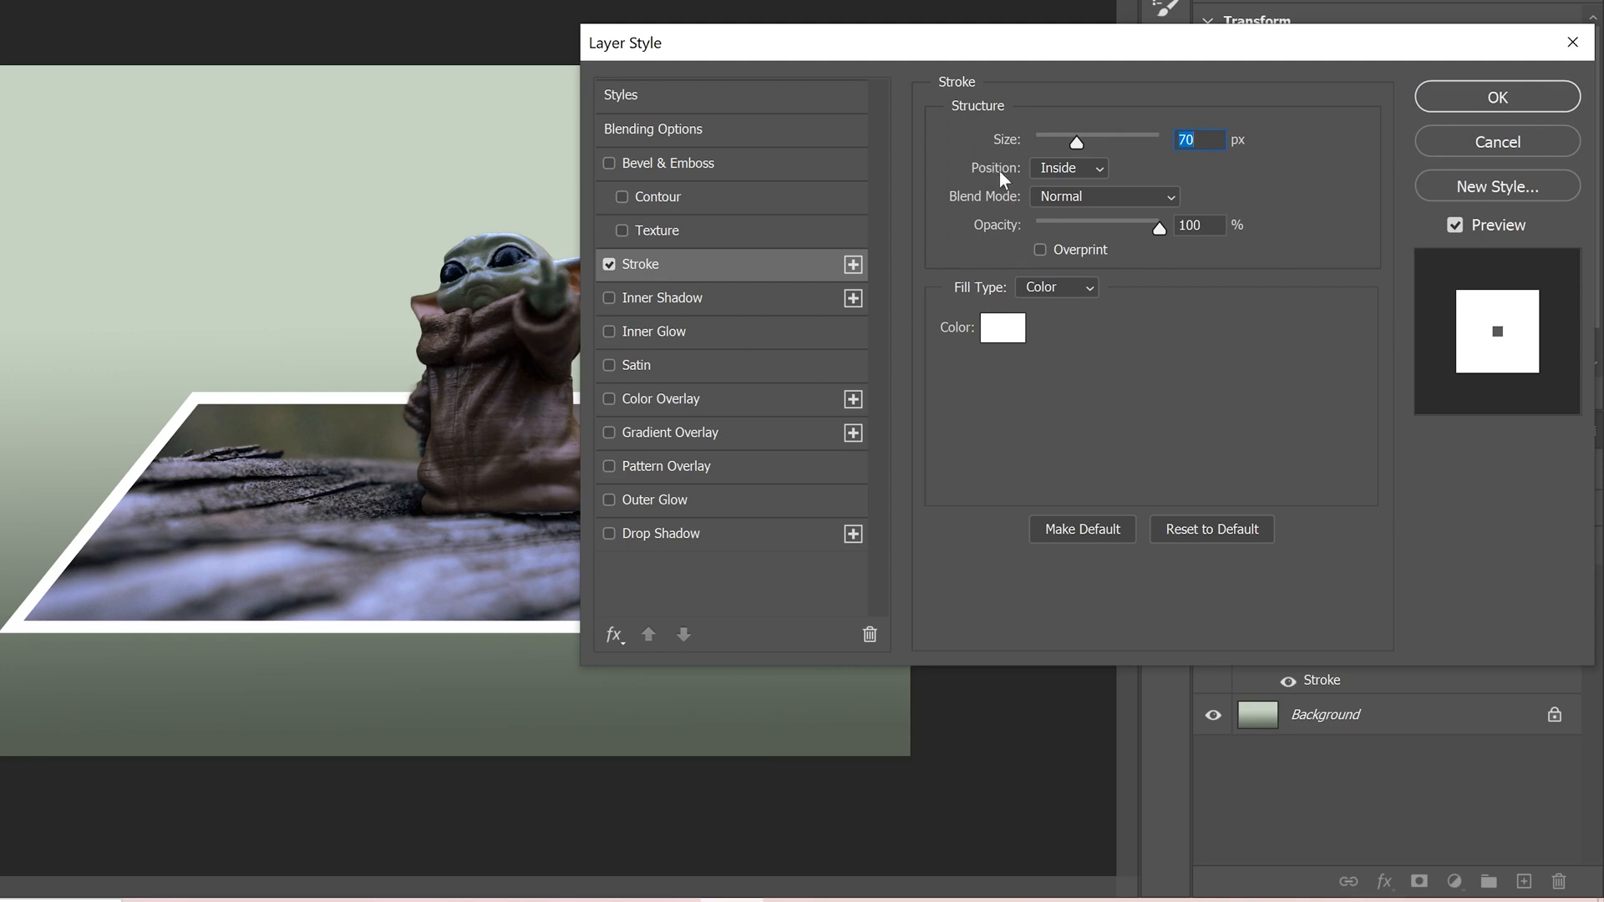
Set the stroke position to Inside, keep its colour white, and apply the Polaroid border.
left_click(1068, 168)
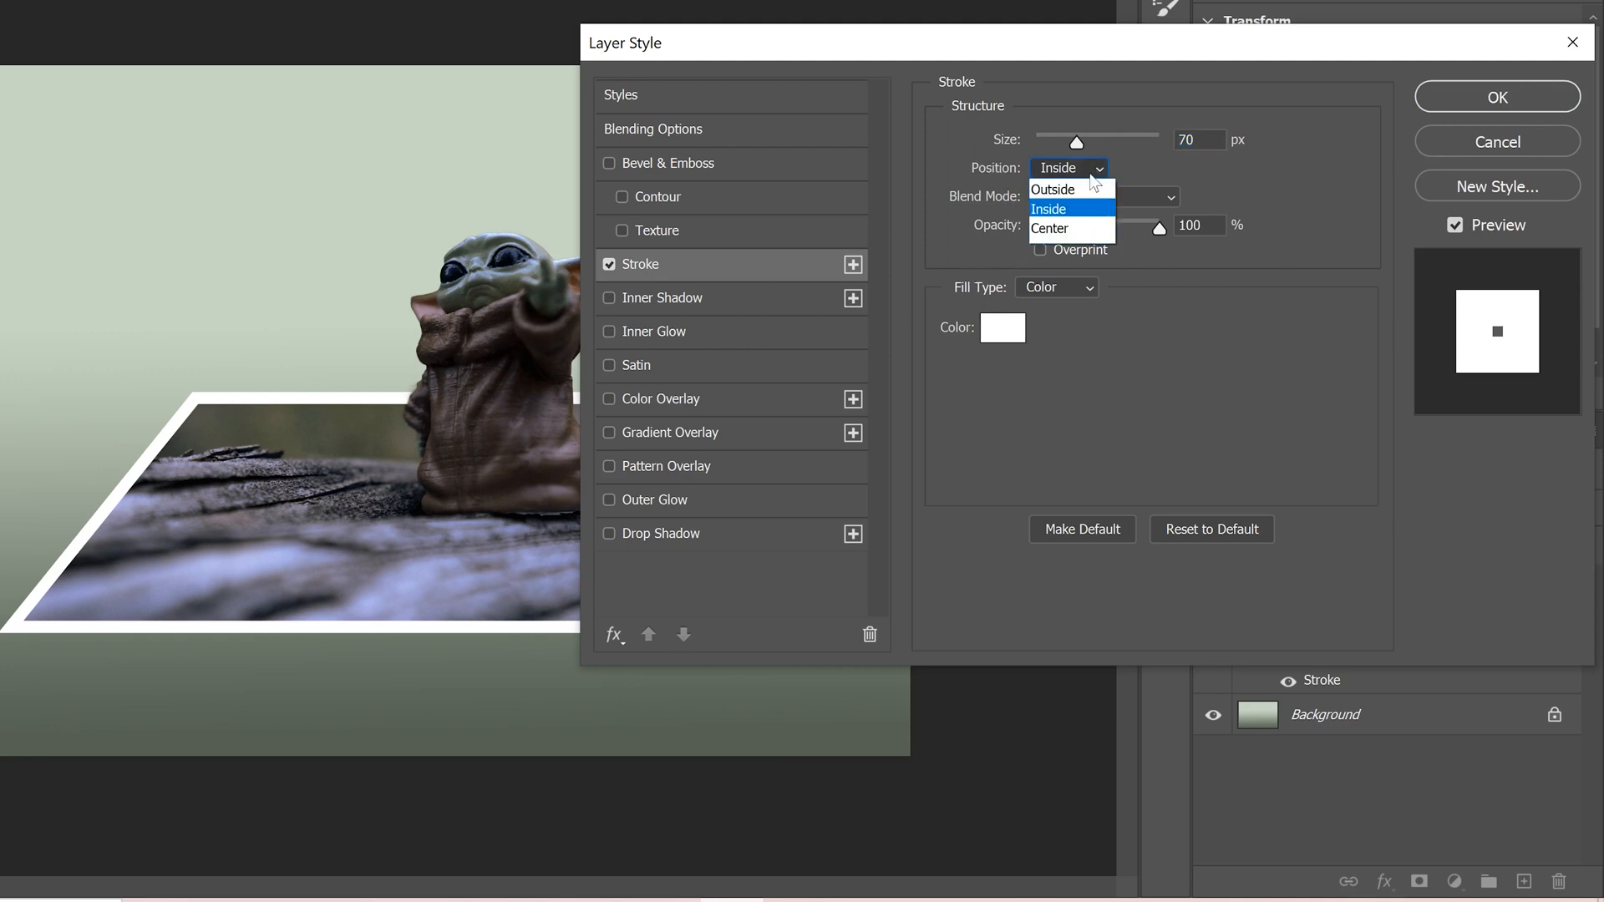
left_click(1052, 188)
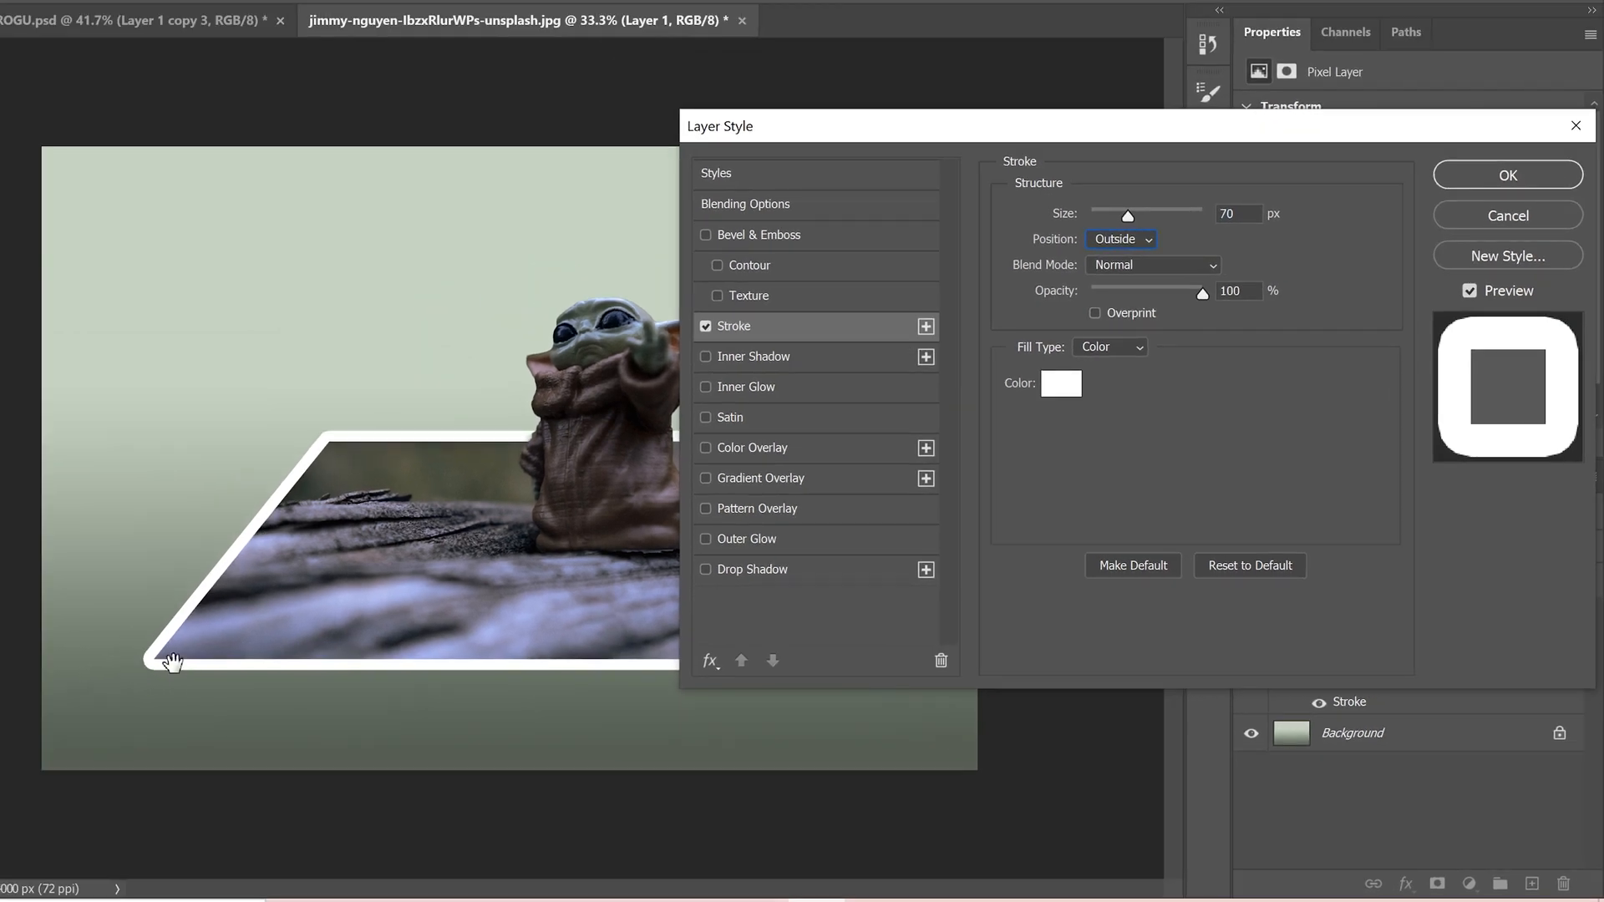
left_click(1120, 241)
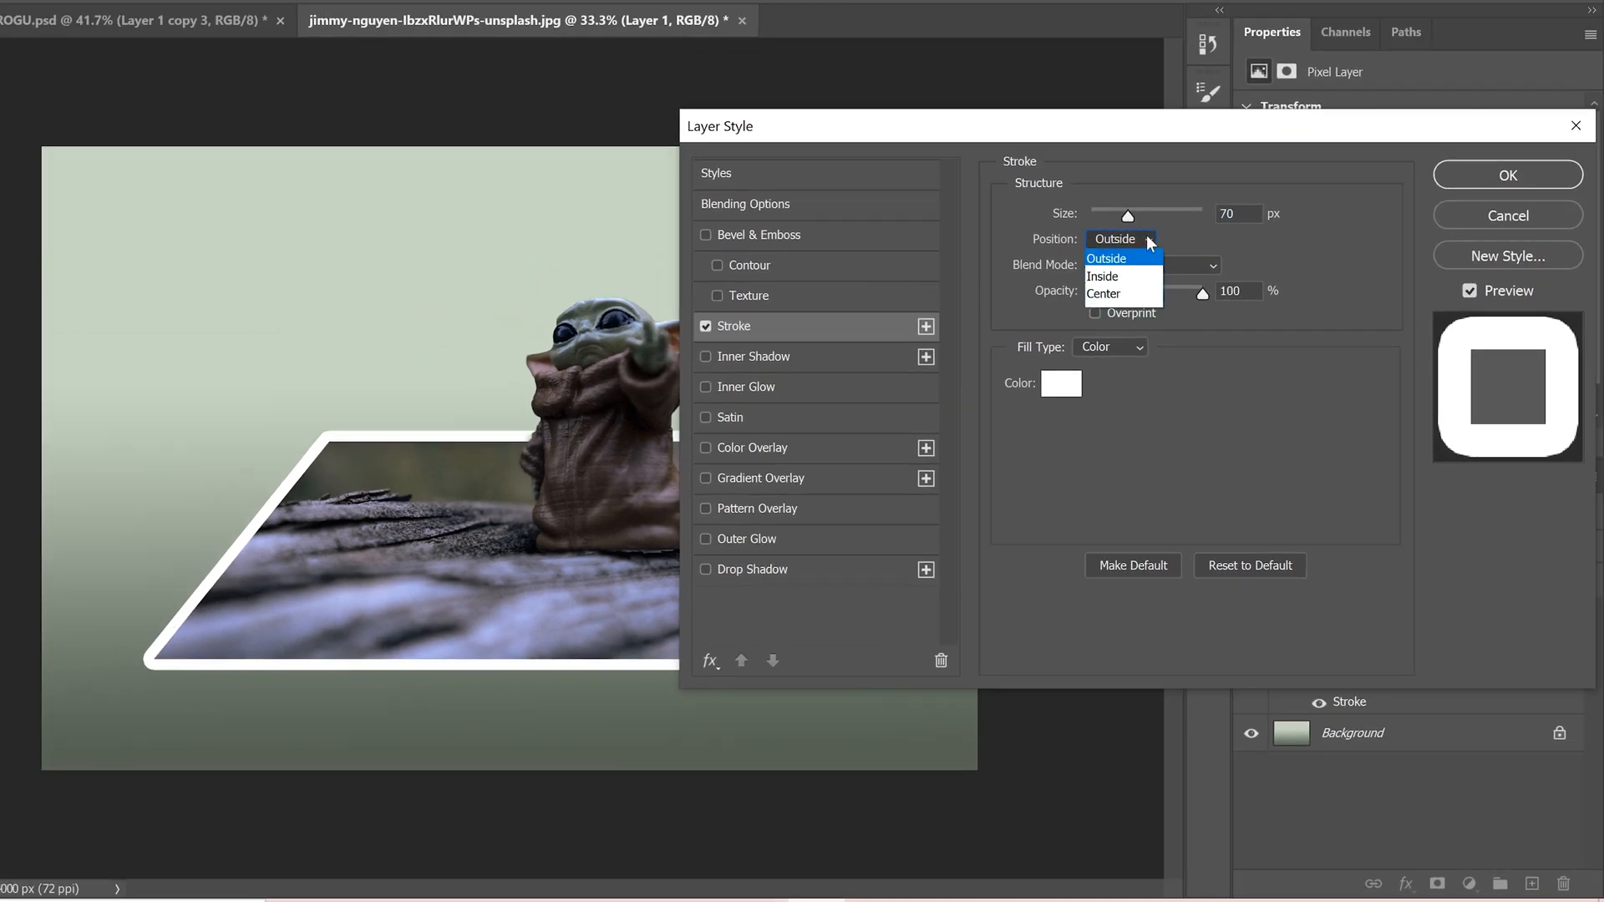
left_click(1102, 275)
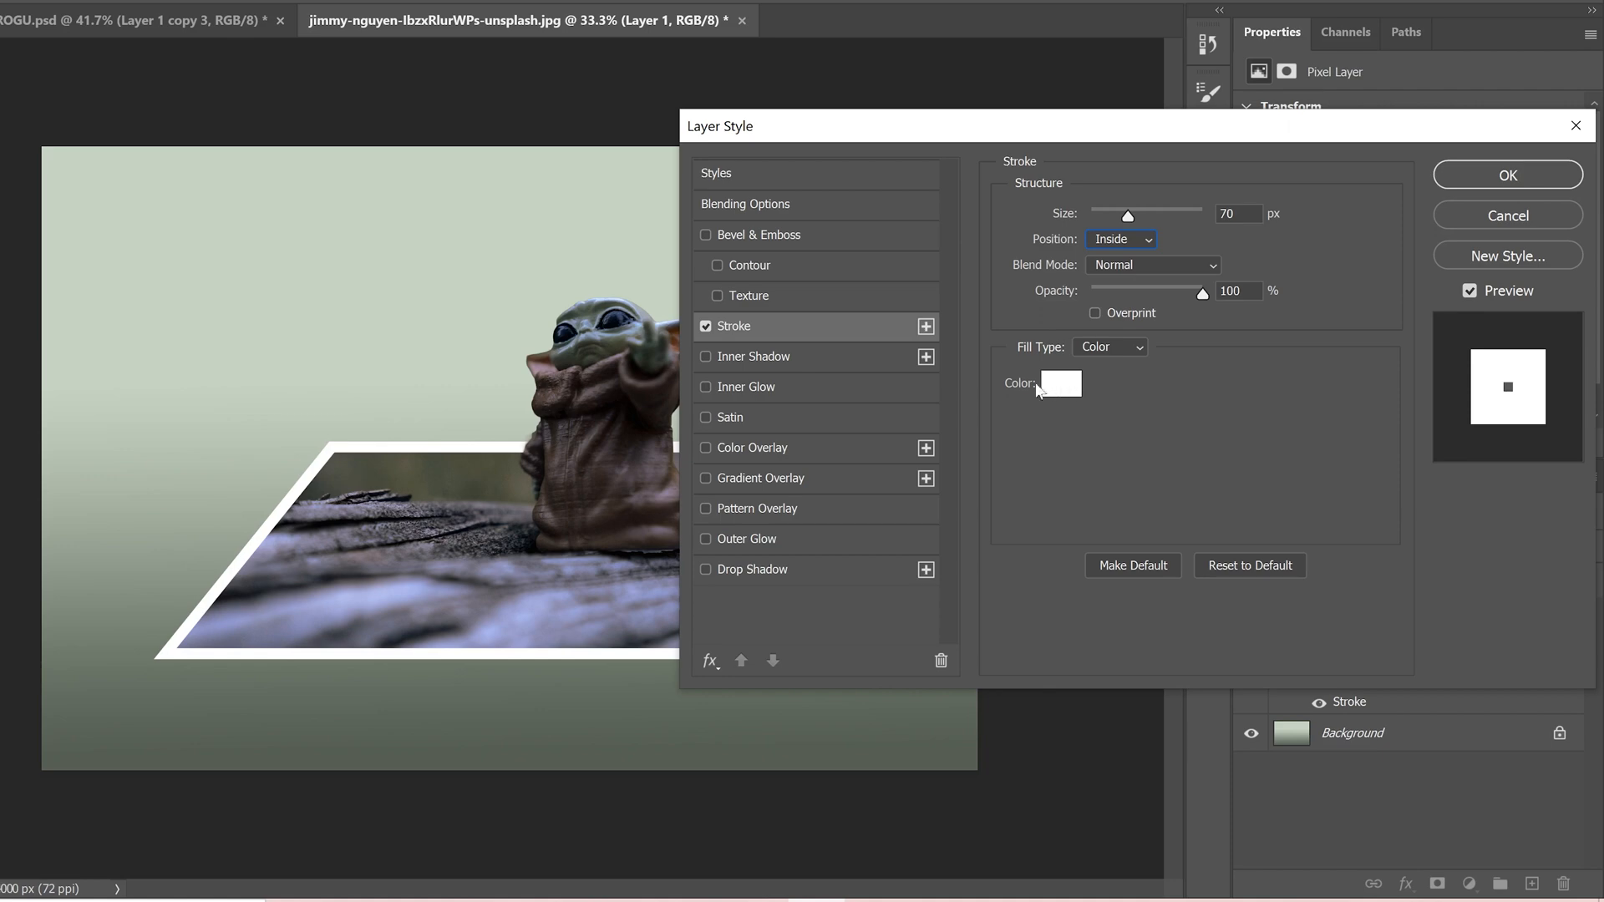
left_click(1062, 384)
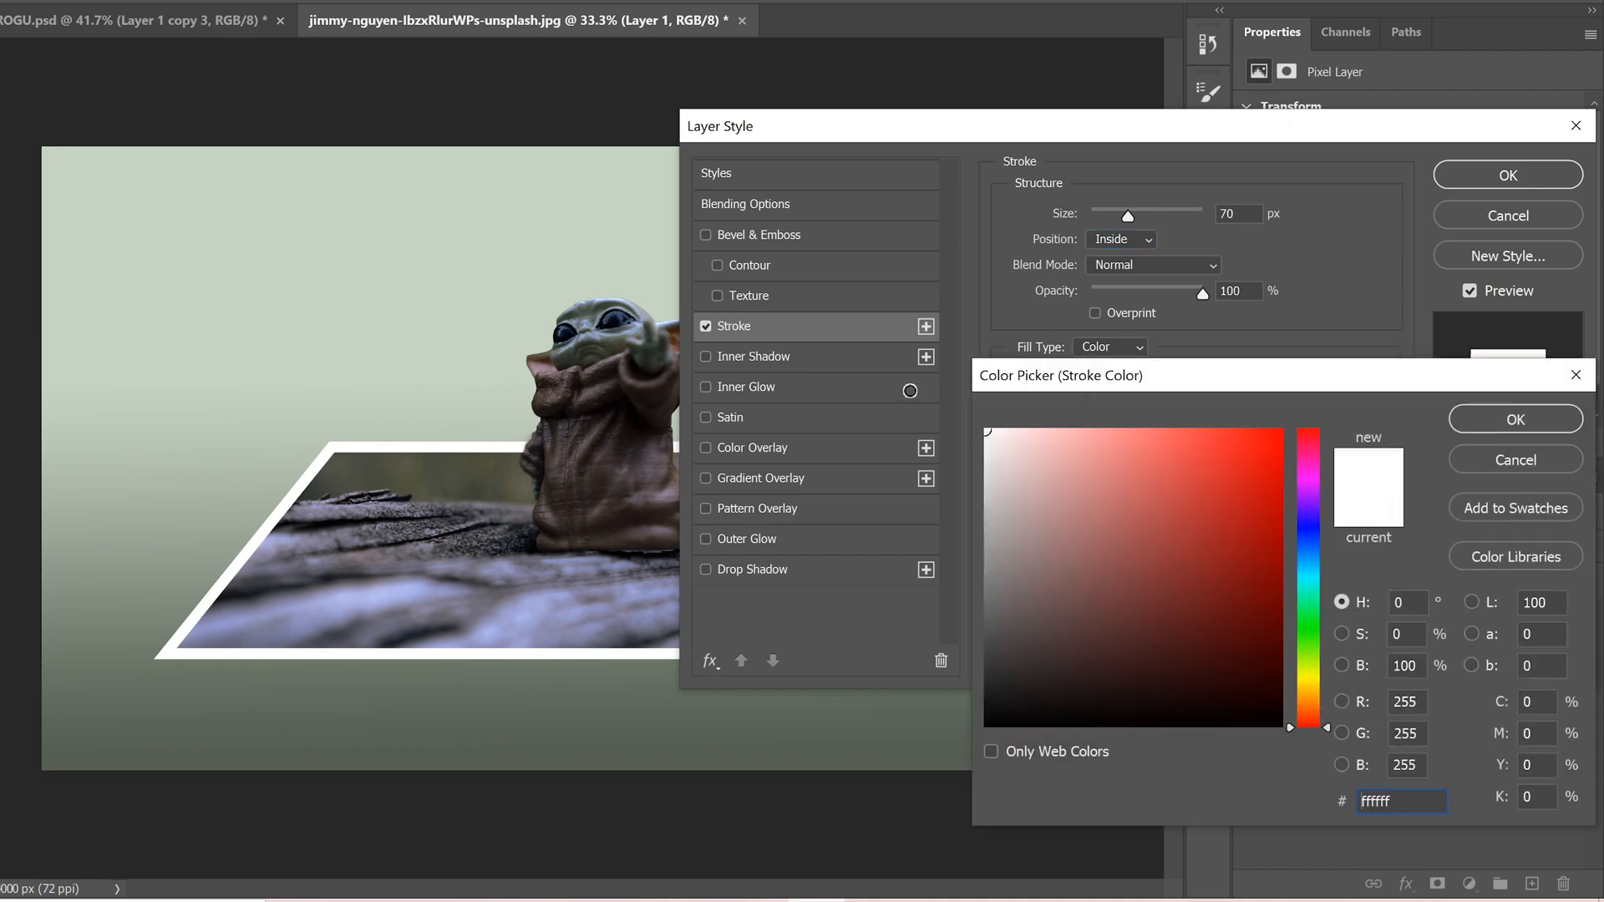
left_click(1515, 417)
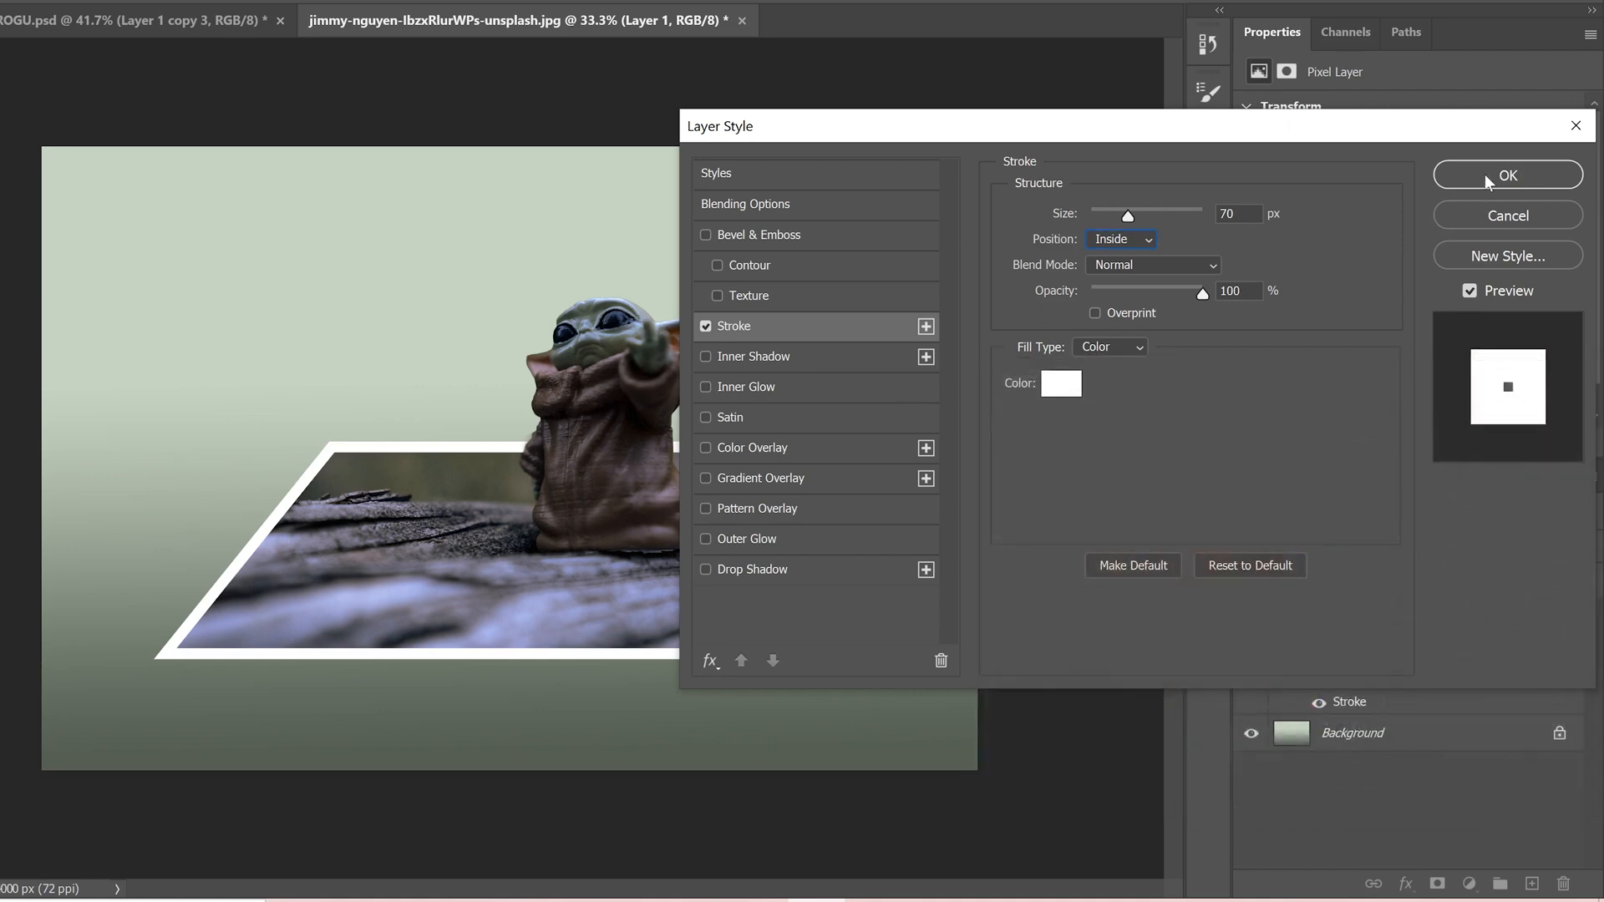
left_click(1507, 176)
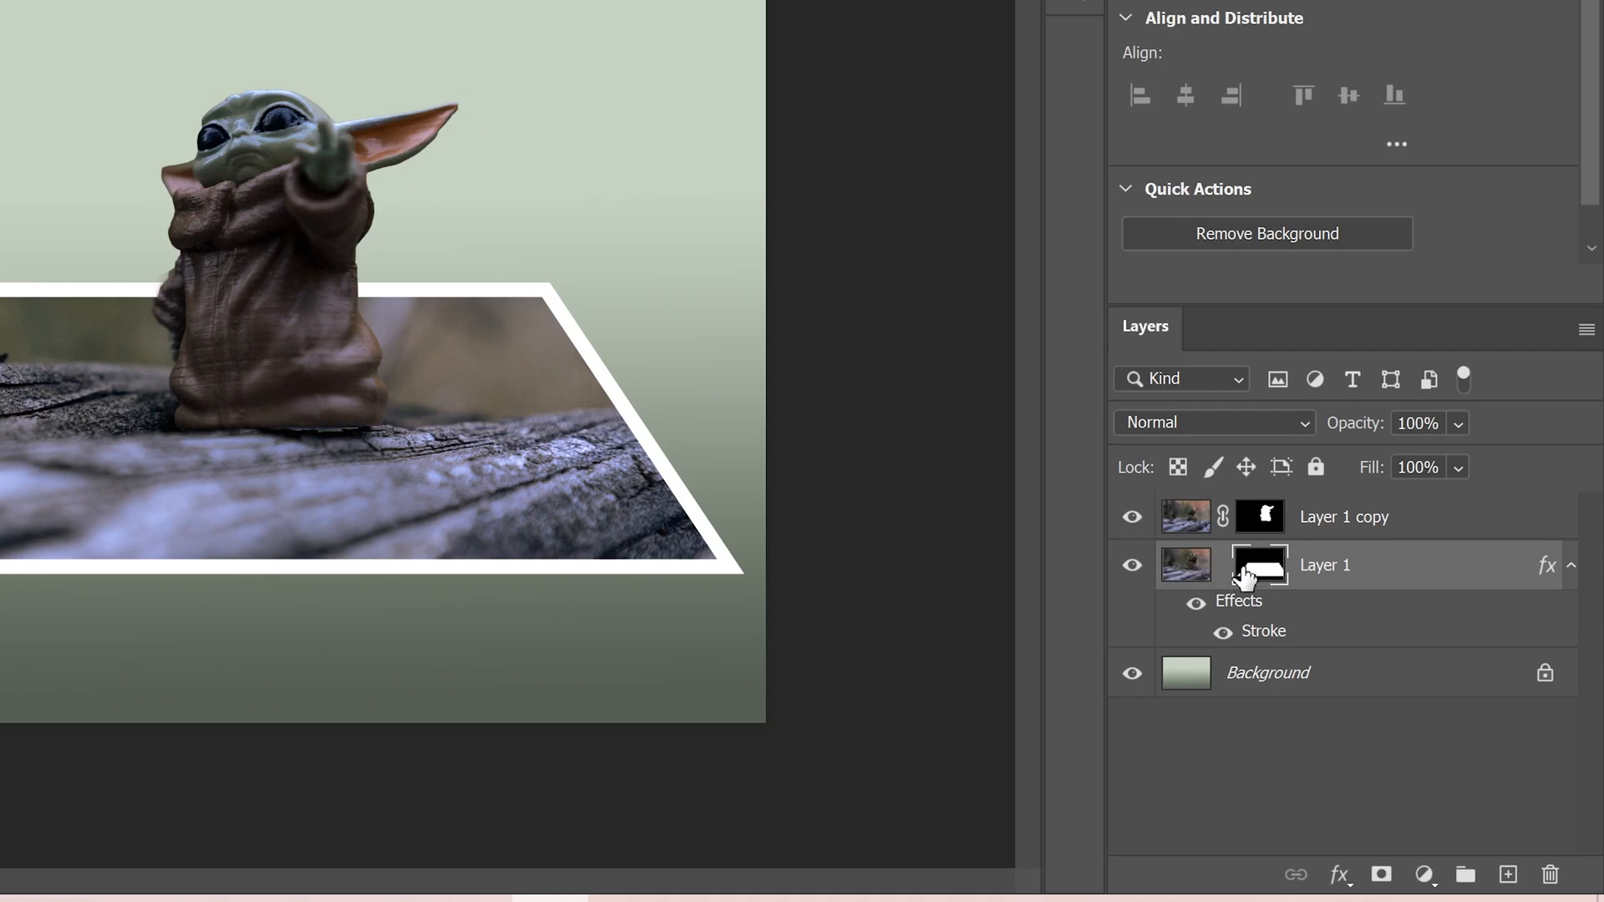
left_click(1258, 564)
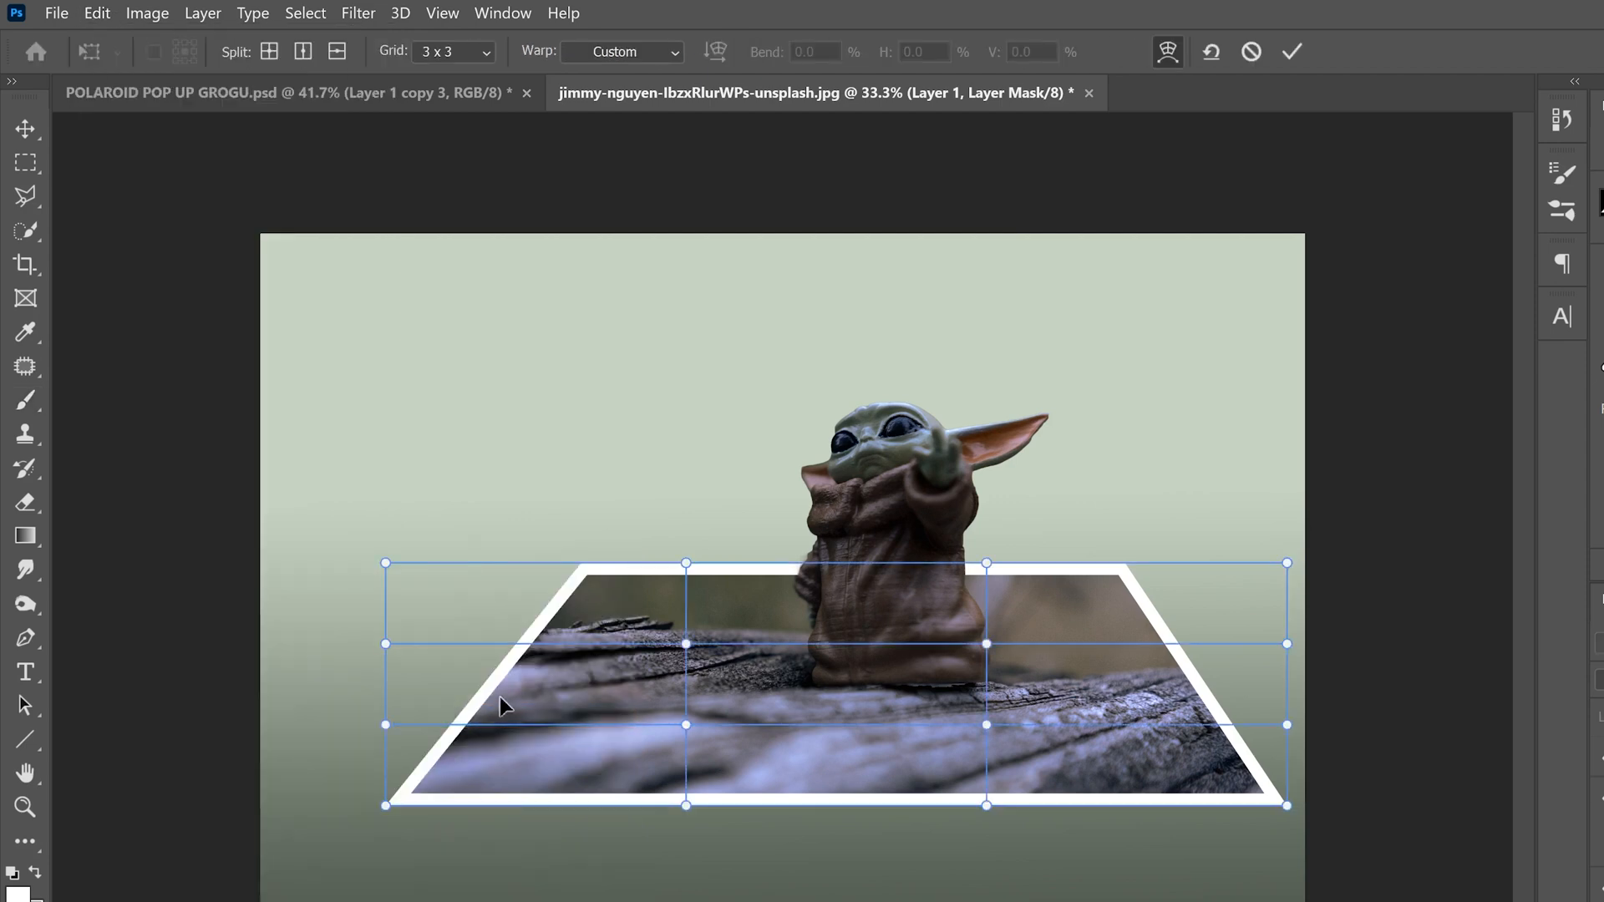
mouse_move(547, 694)
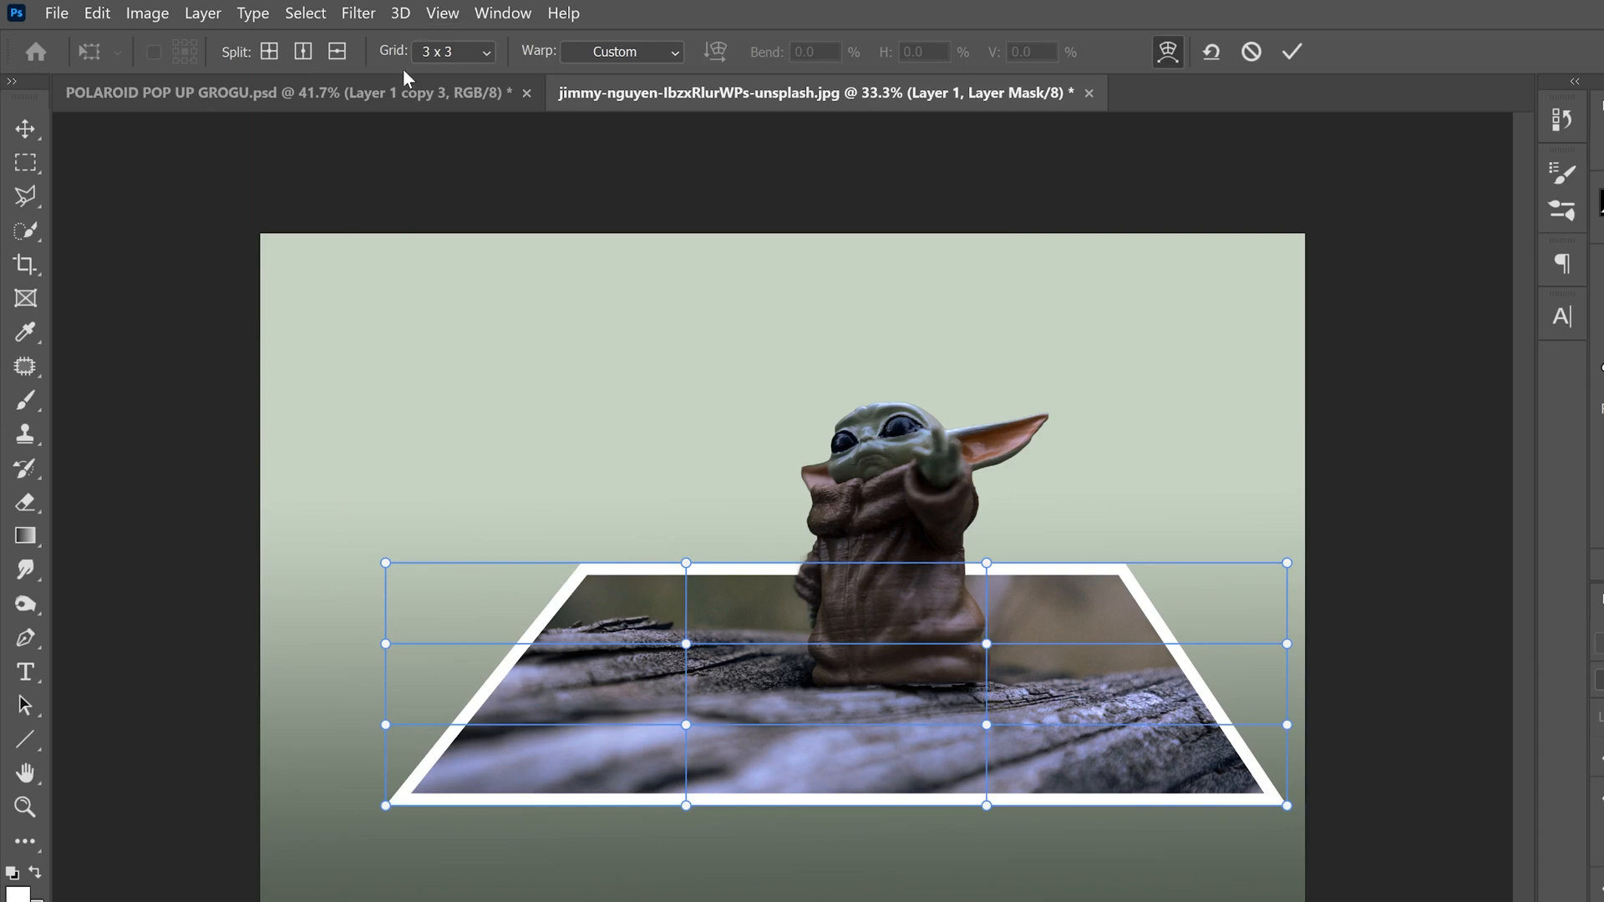
mouse_move(488, 57)
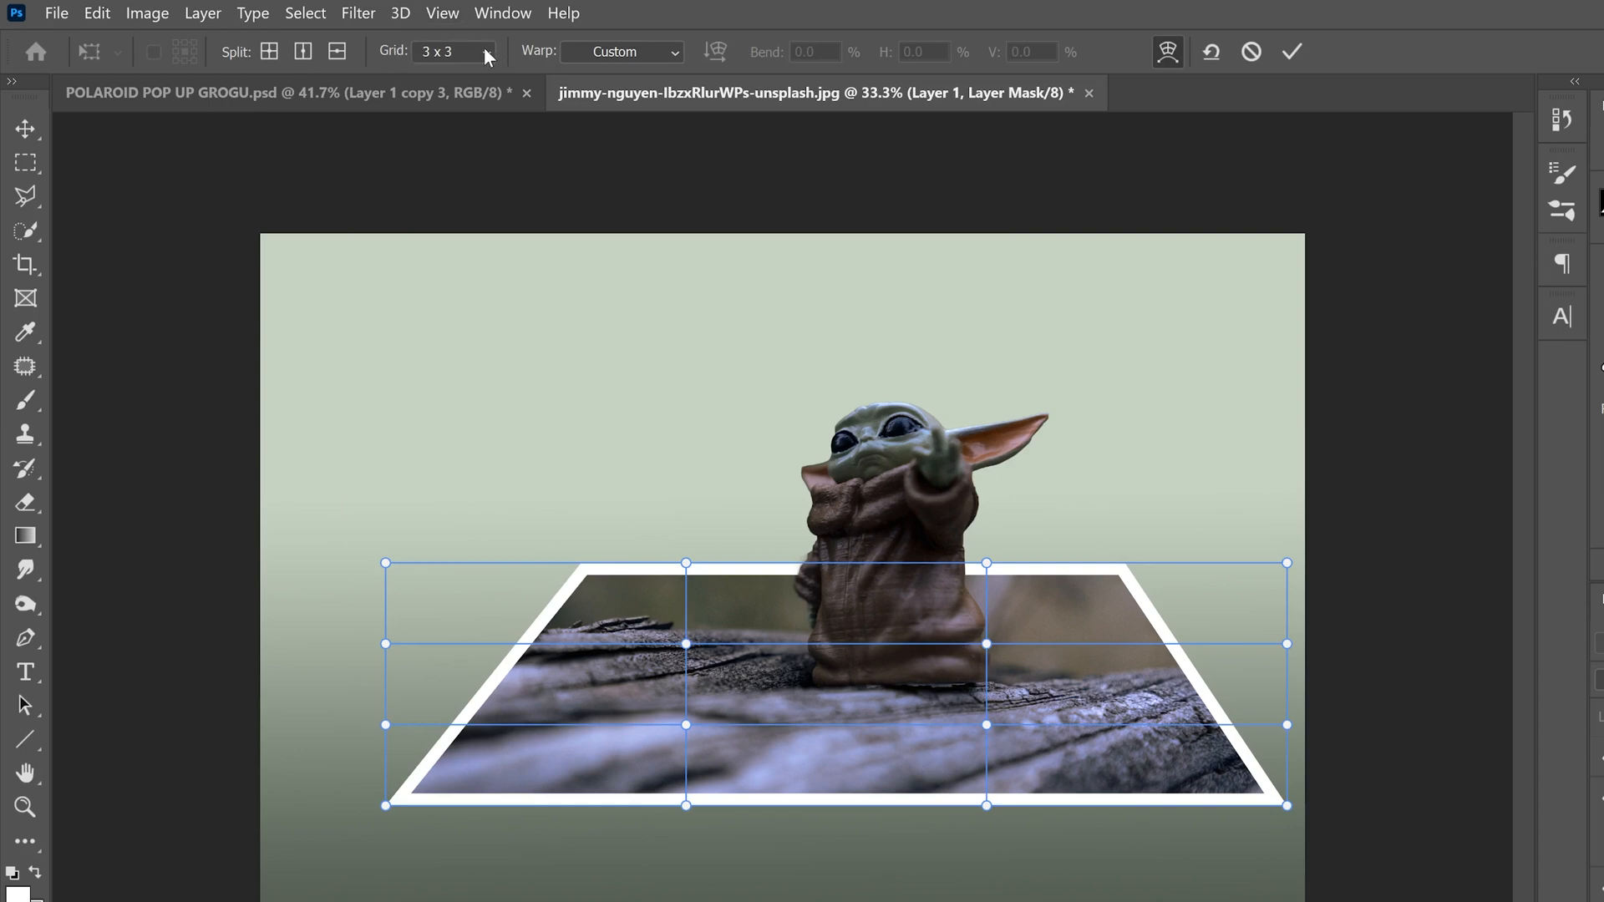
Switch to the corner-only warp grid and curl the photo's left corners, arching the top edge.
left_click(481, 51)
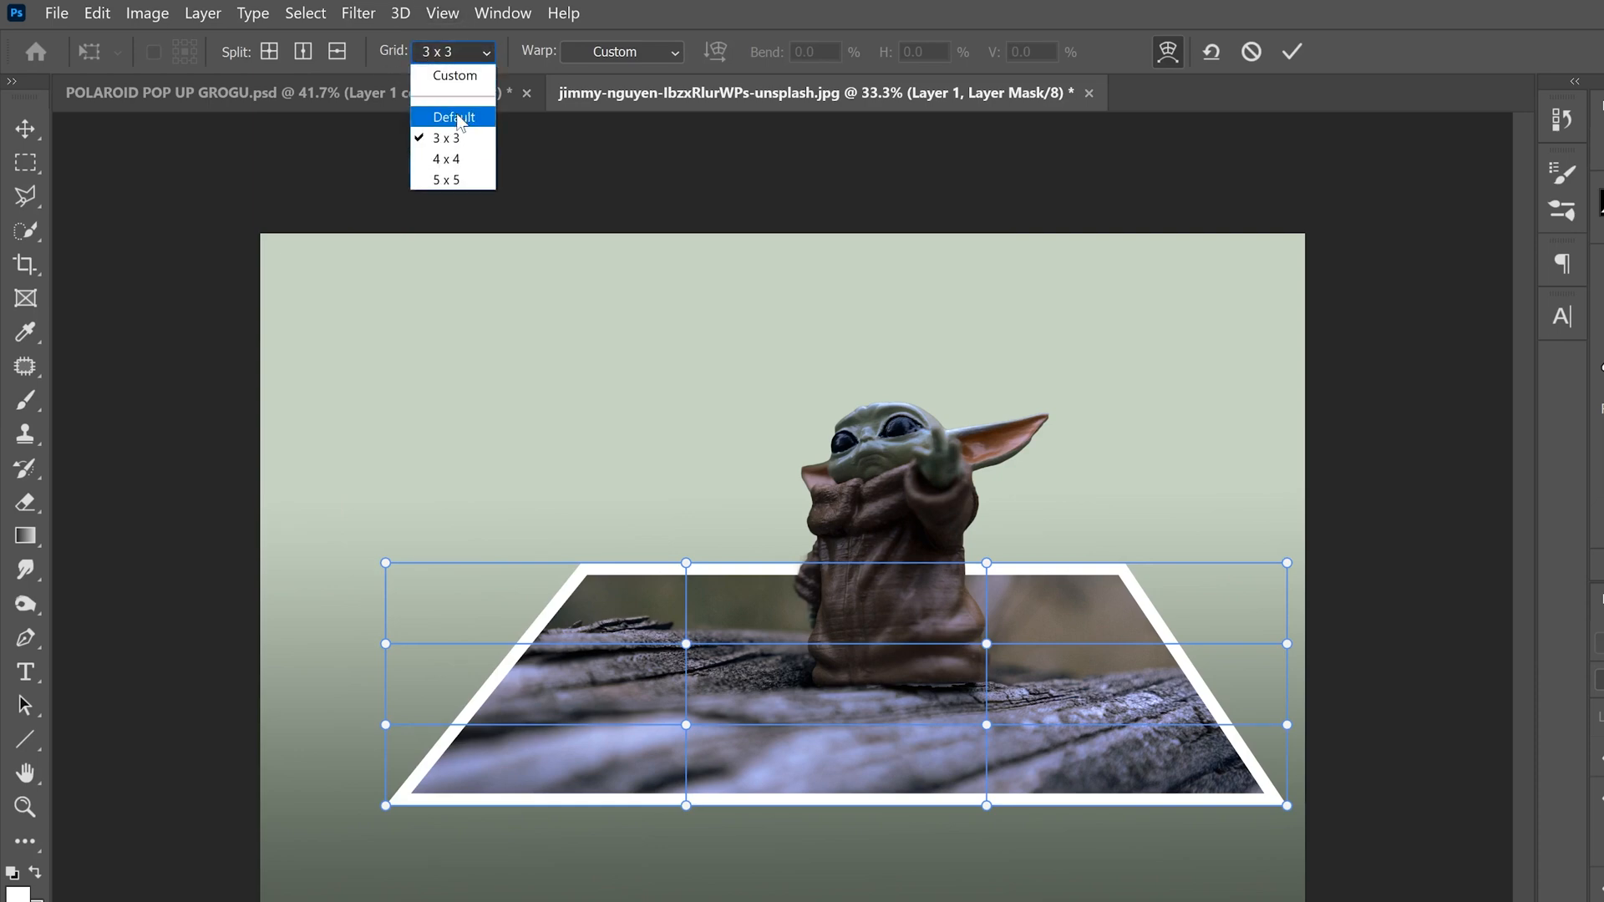
left_click(453, 137)
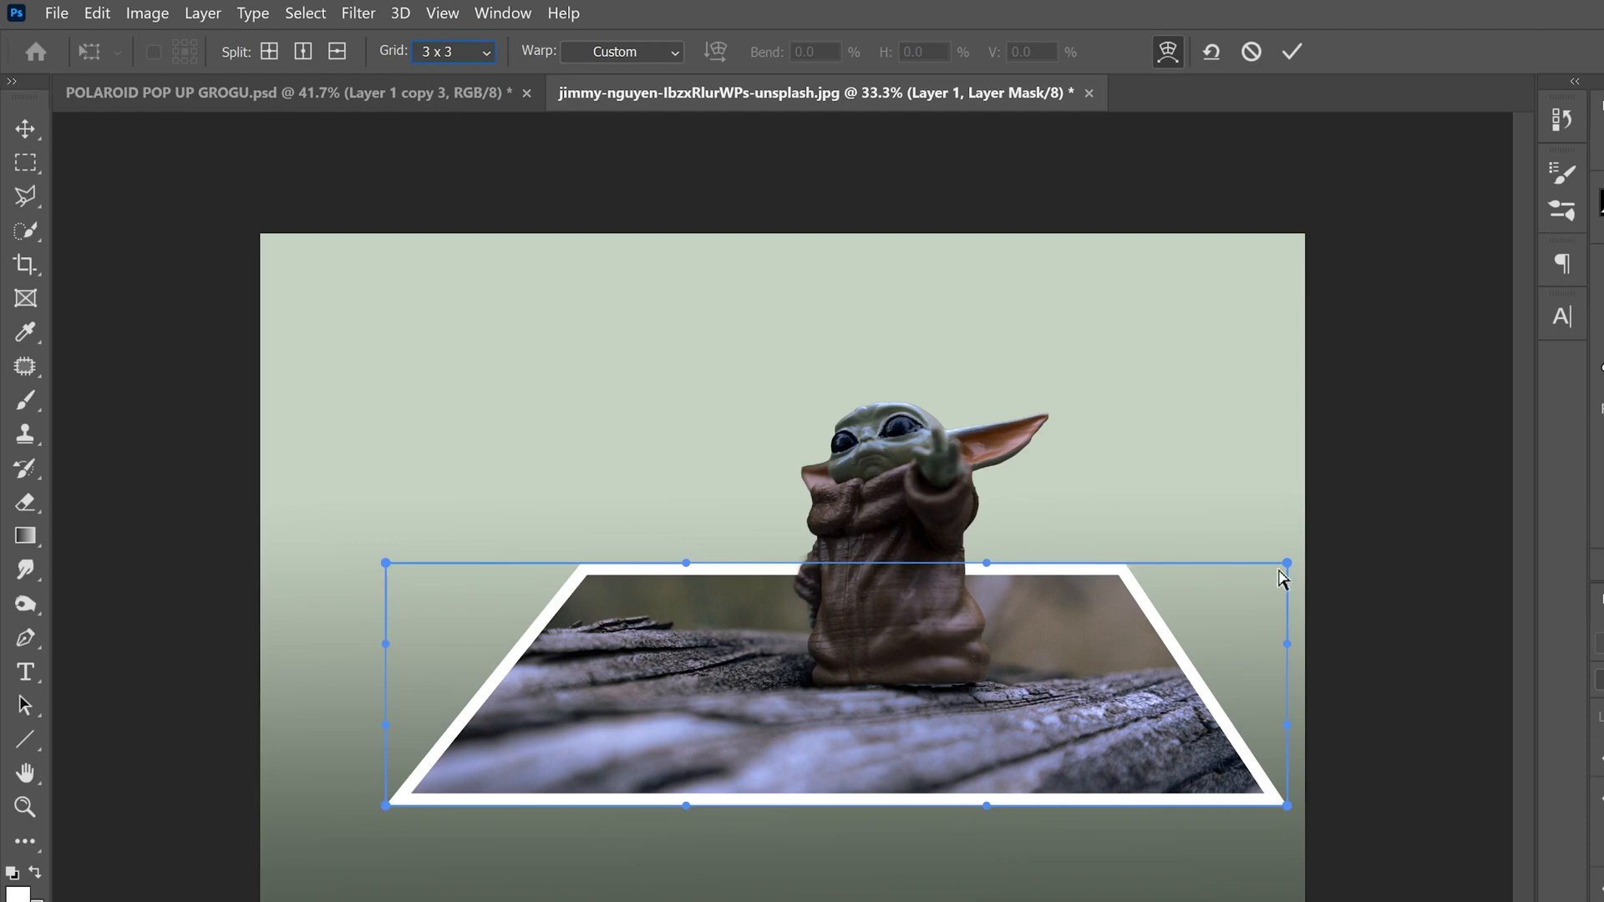
mouse_move(388, 822)
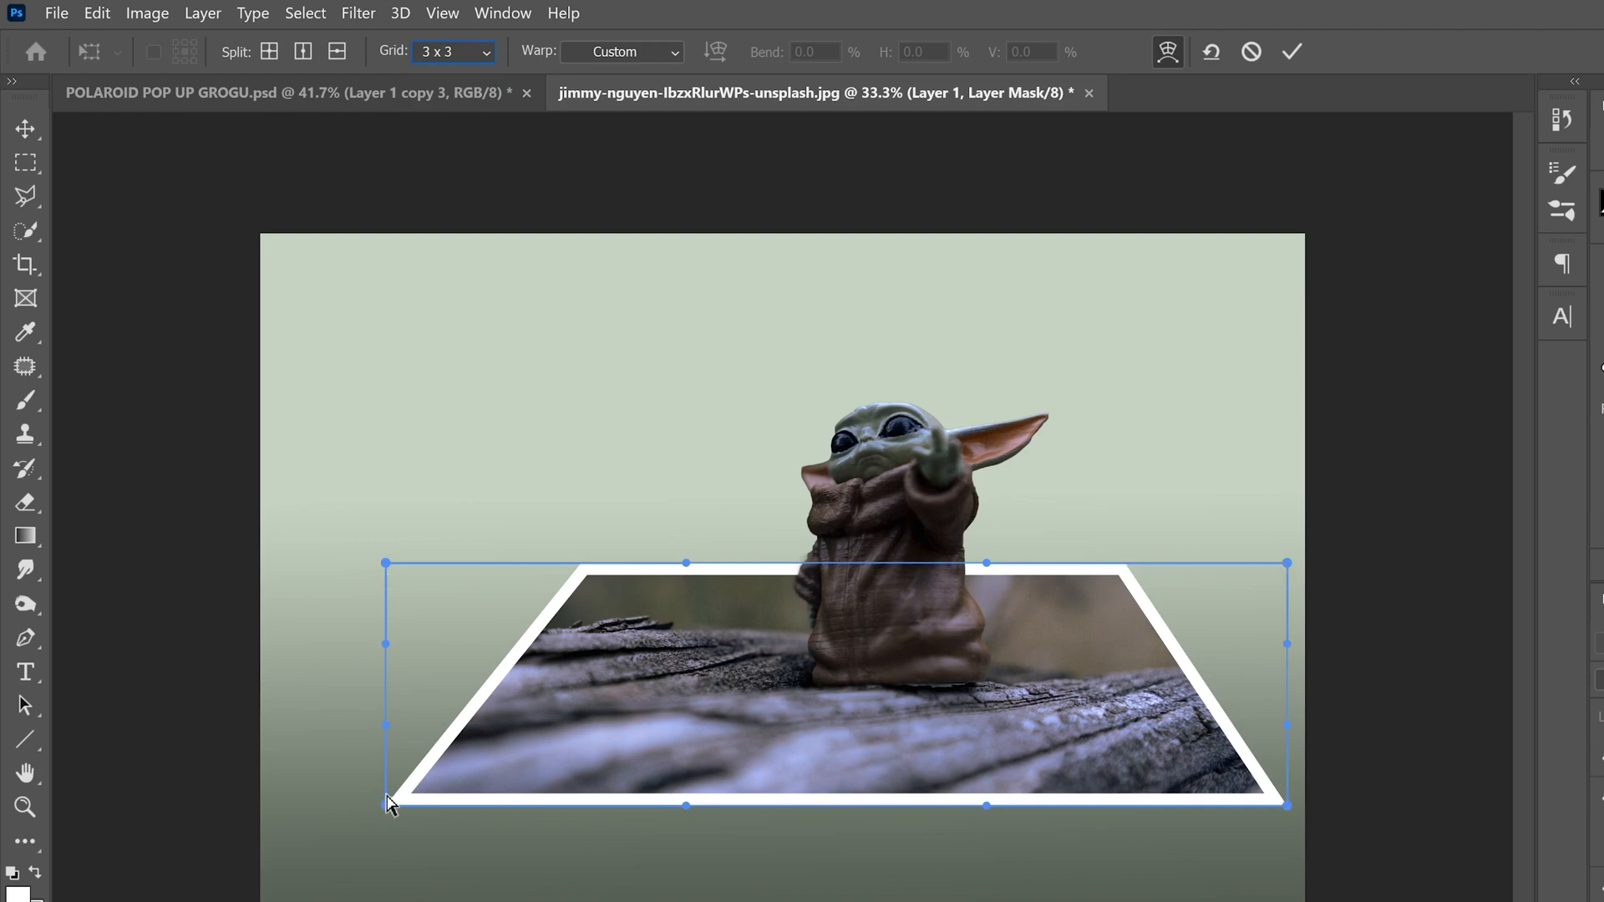
mouse_move(397, 850)
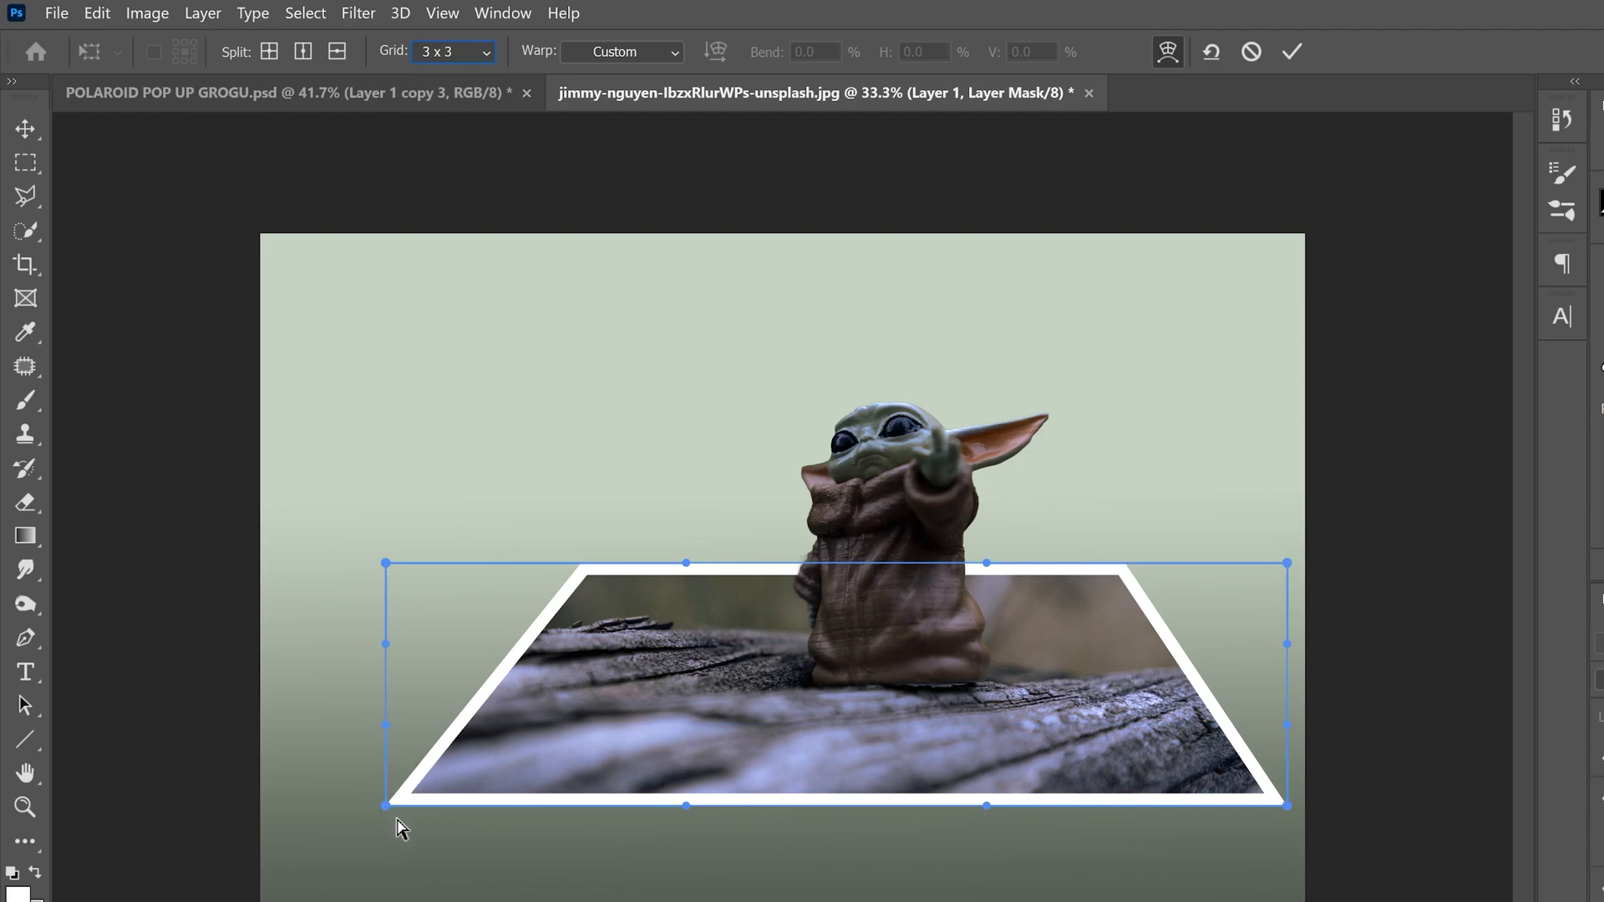
mouse_move(391, 828)
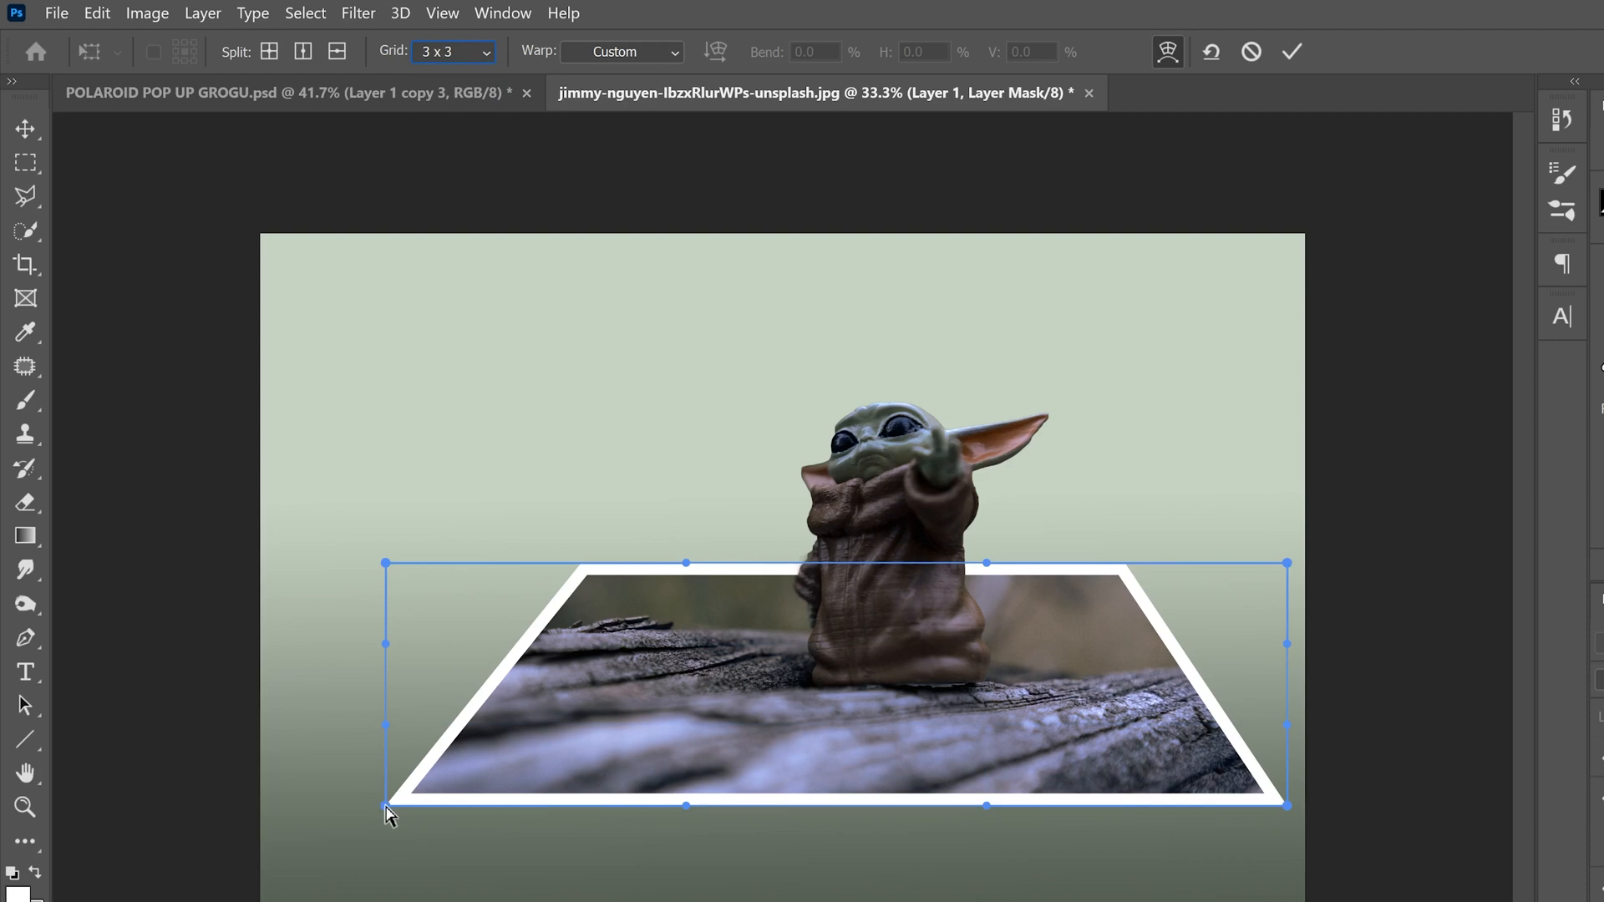
left_click_drag(386, 807, 381, 780)
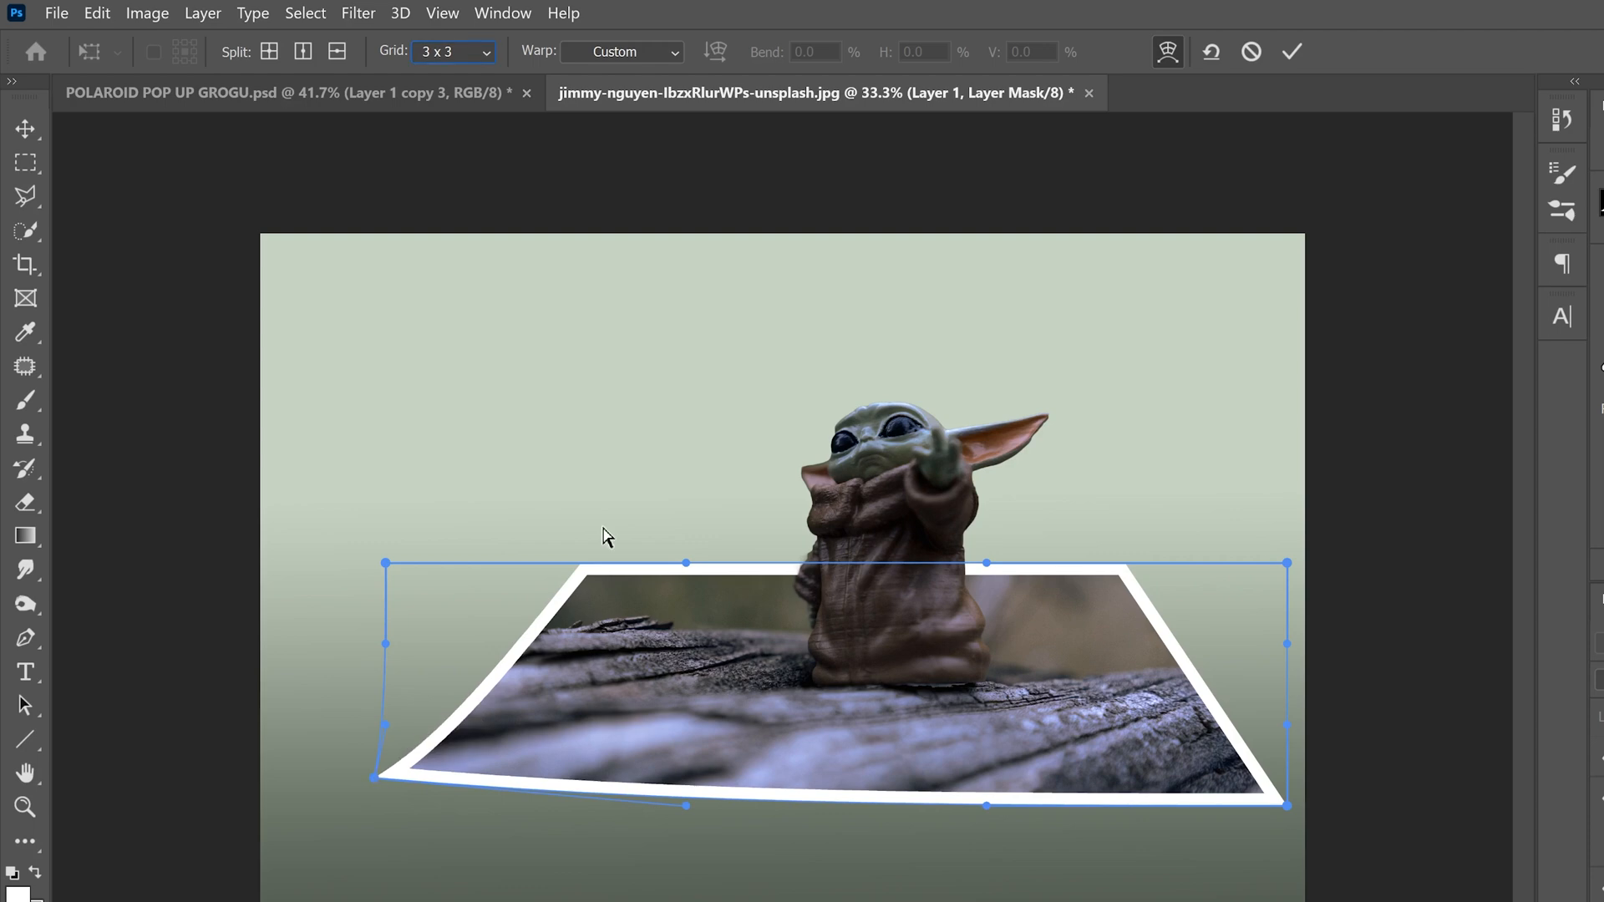
left_click_drag(384, 565, 384, 549)
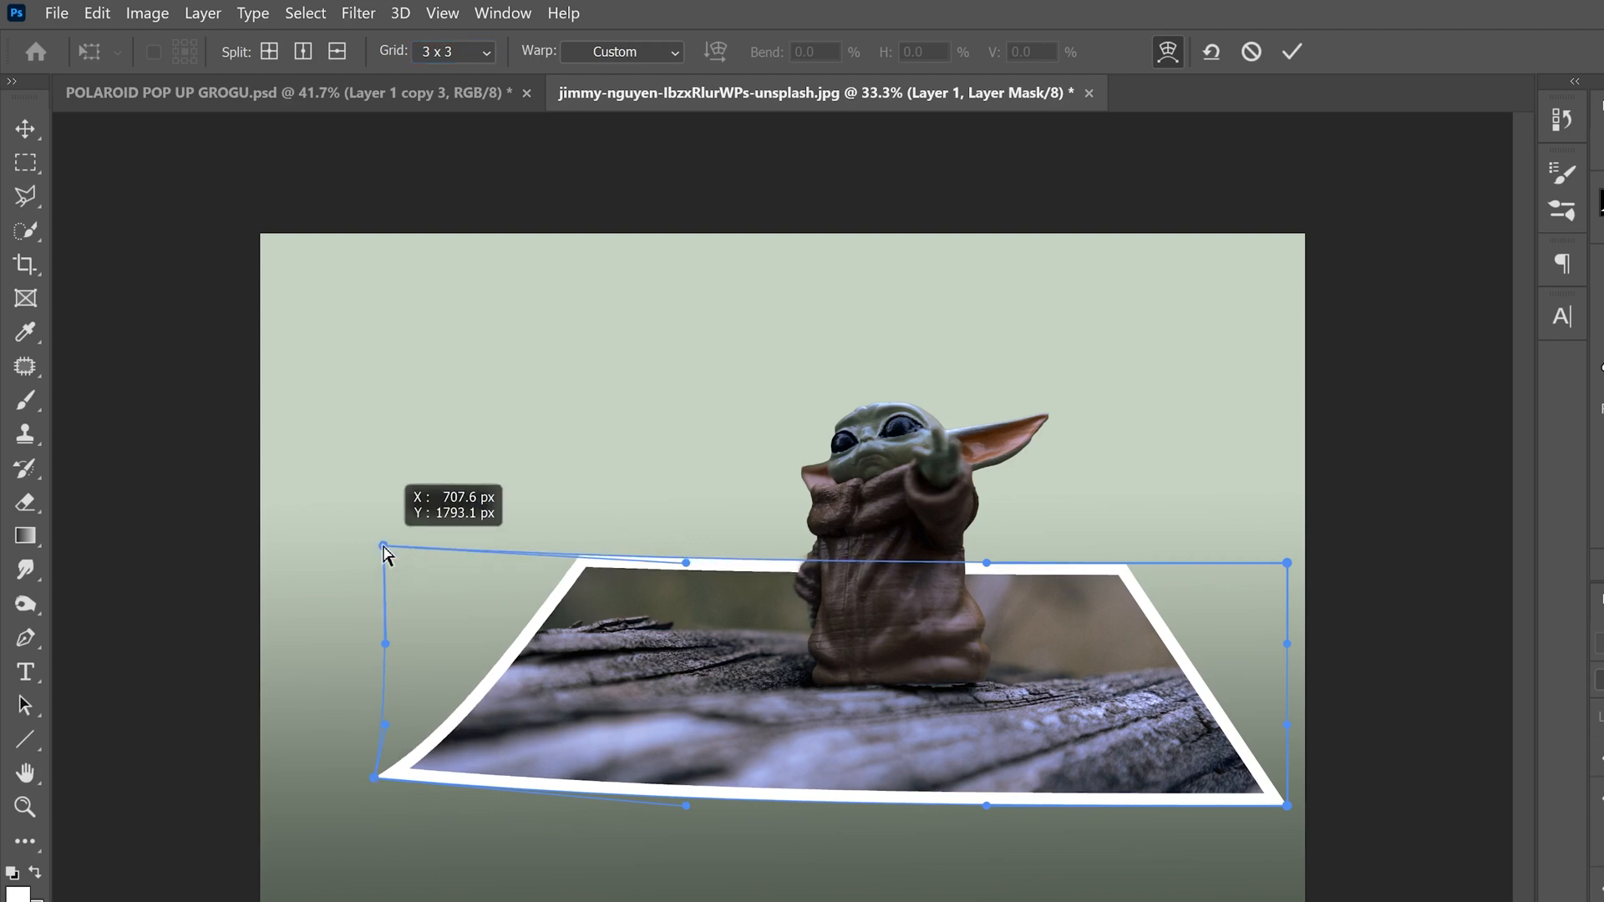
left_click_drag(385, 548, 408, 553)
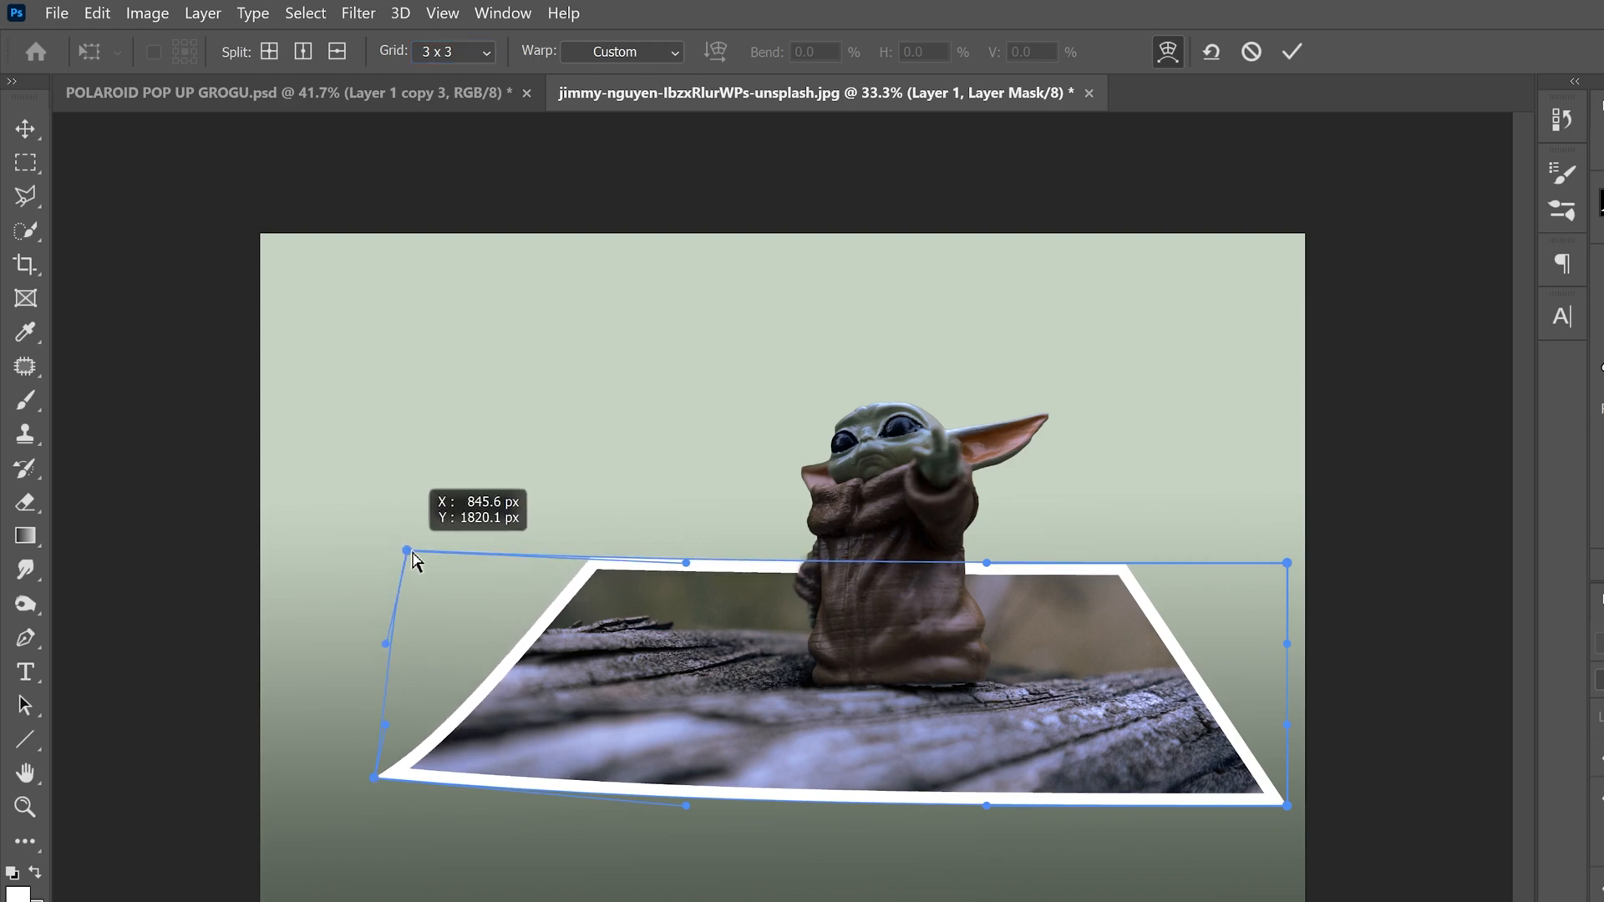
left_click_drag(408, 550, 376, 554)
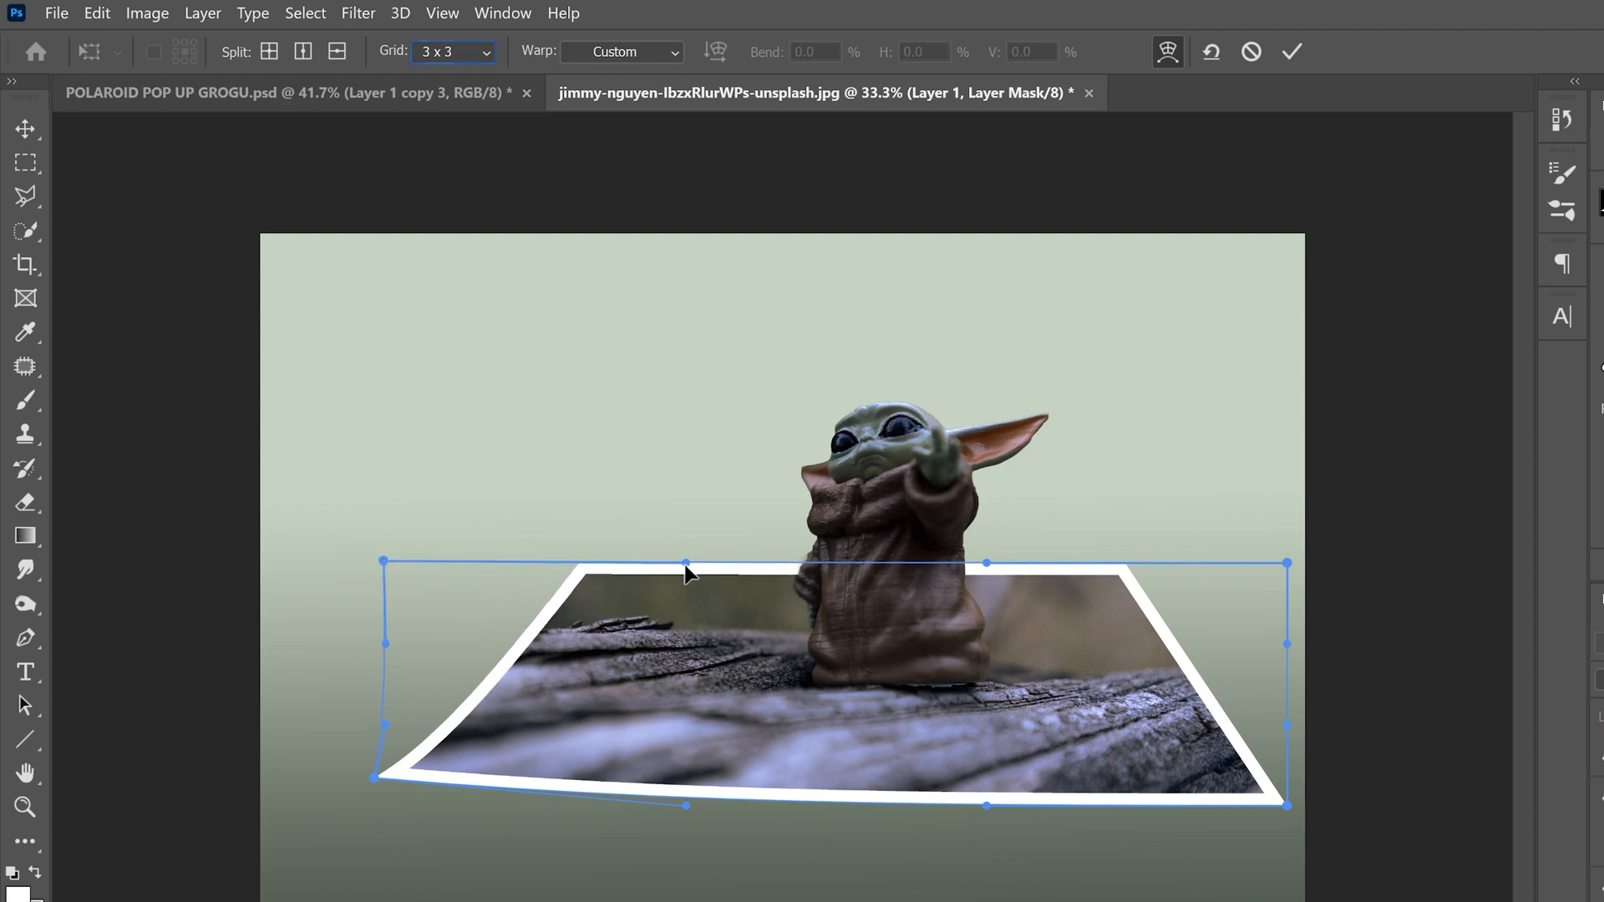
left_click_drag(686, 565, 669, 548)
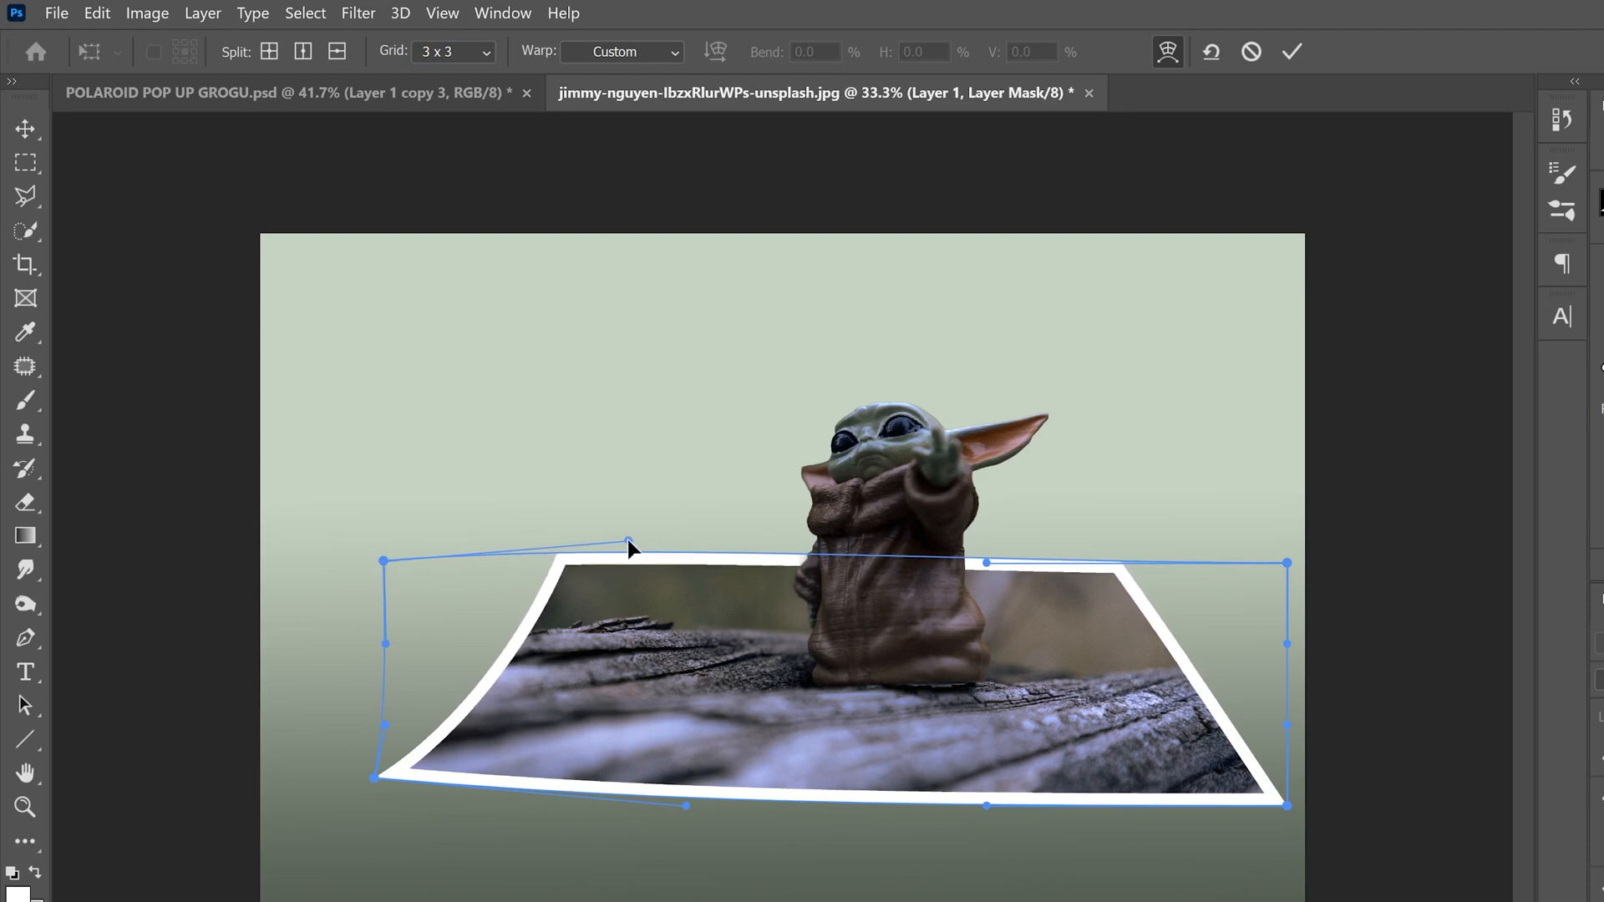
left_click_drag(629, 541, 625, 563)
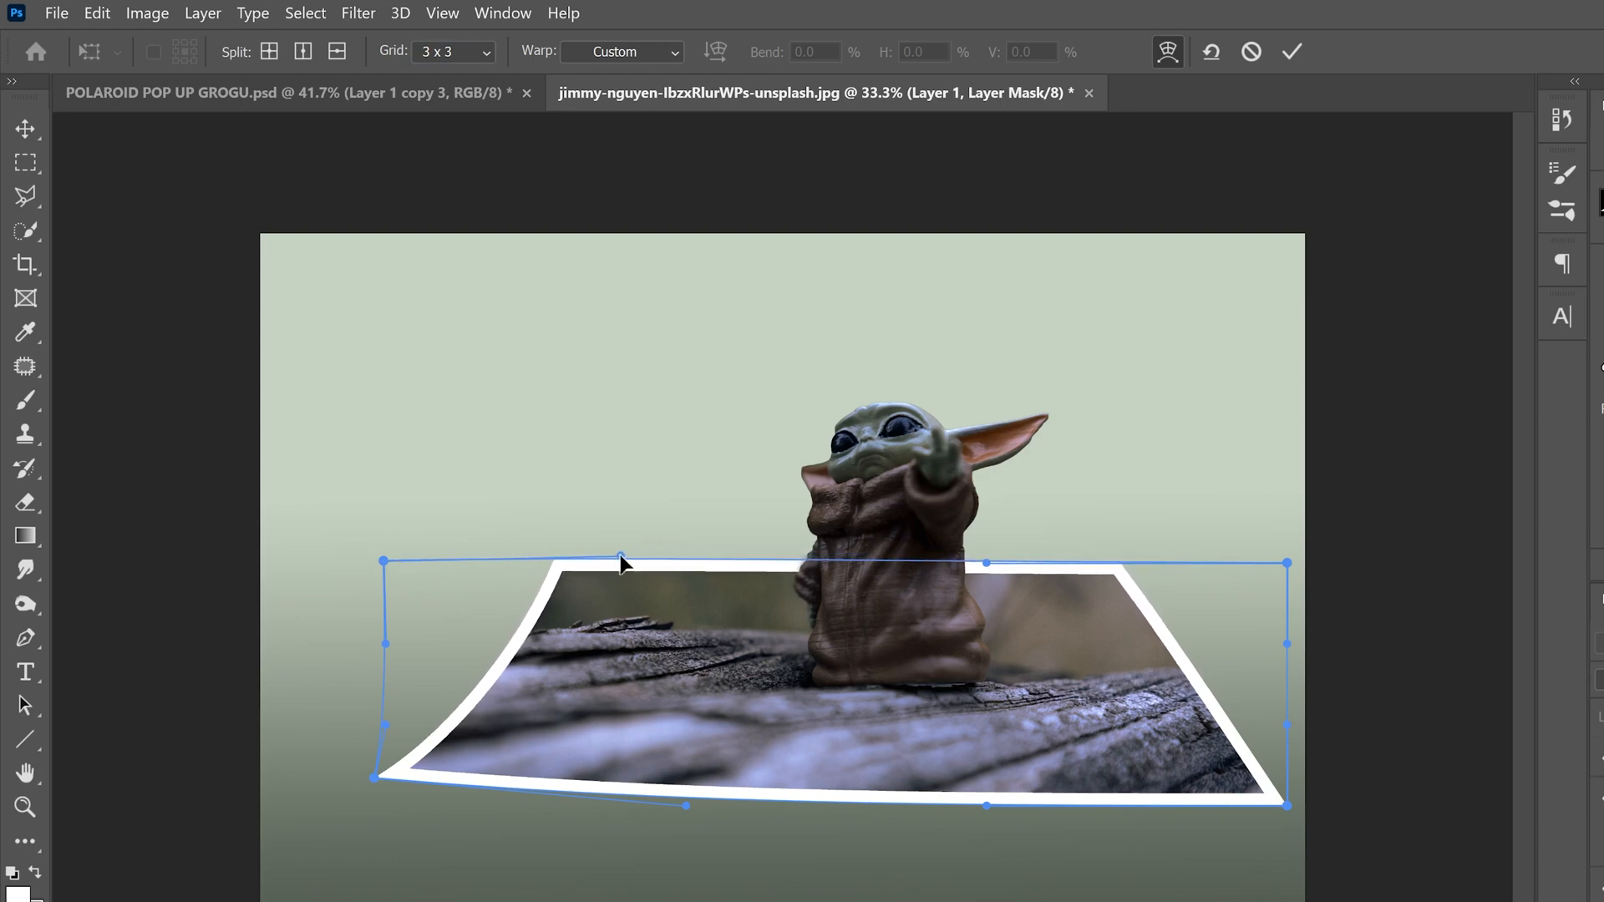
mouse_move(398, 757)
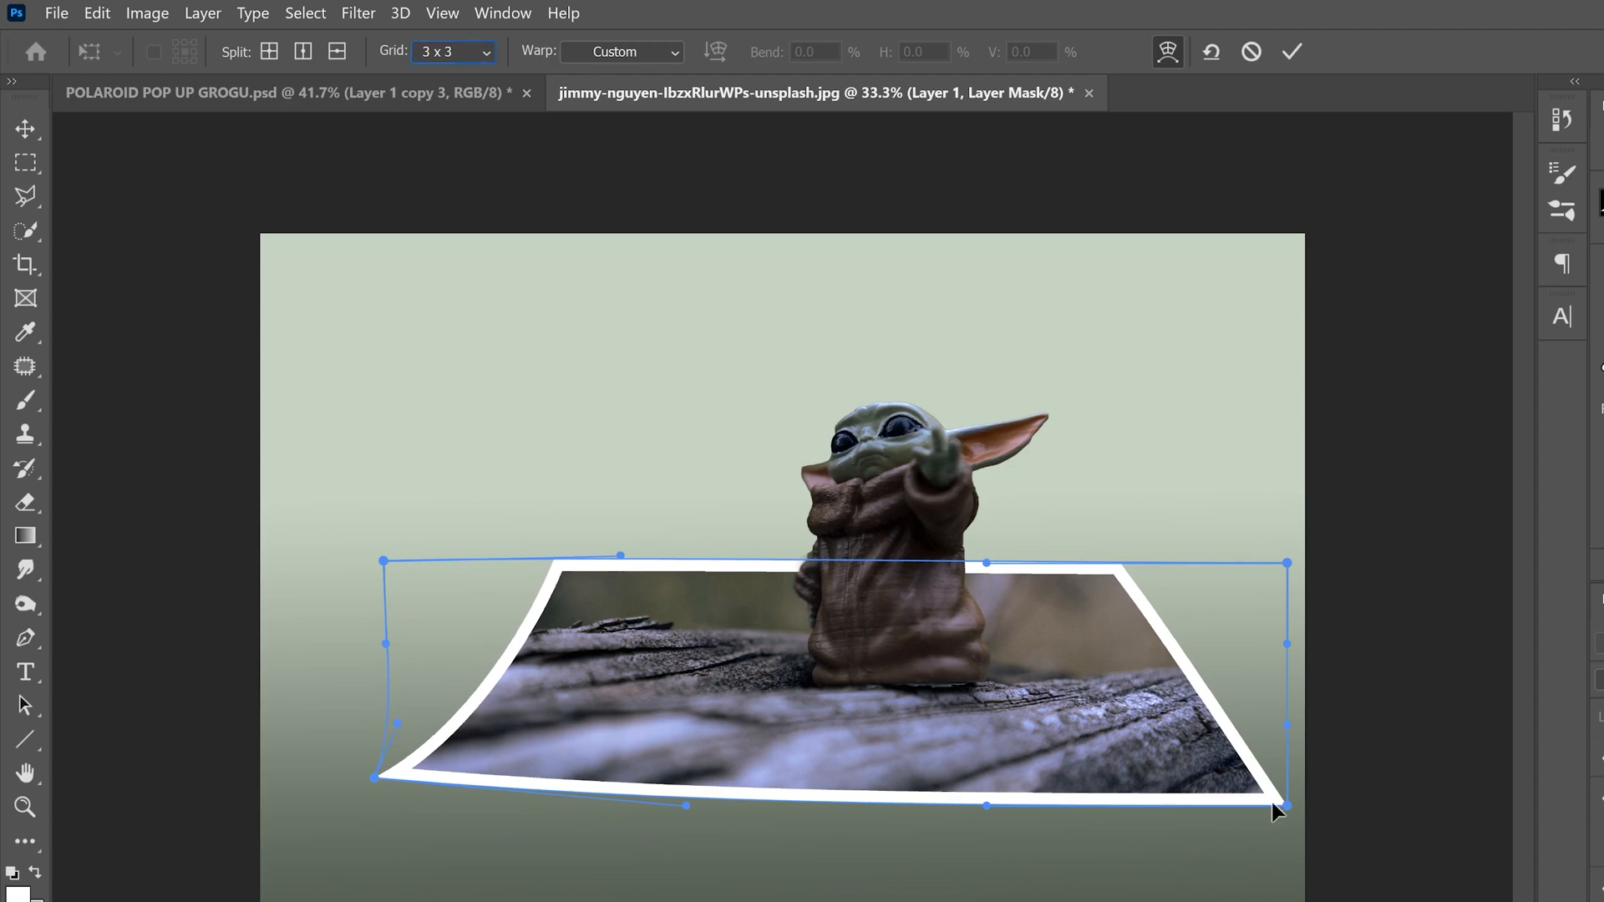
Lift the photo's right corners and bow its right edge outward to finish the curled shape.
left_click_drag(1278, 805, 1286, 792)
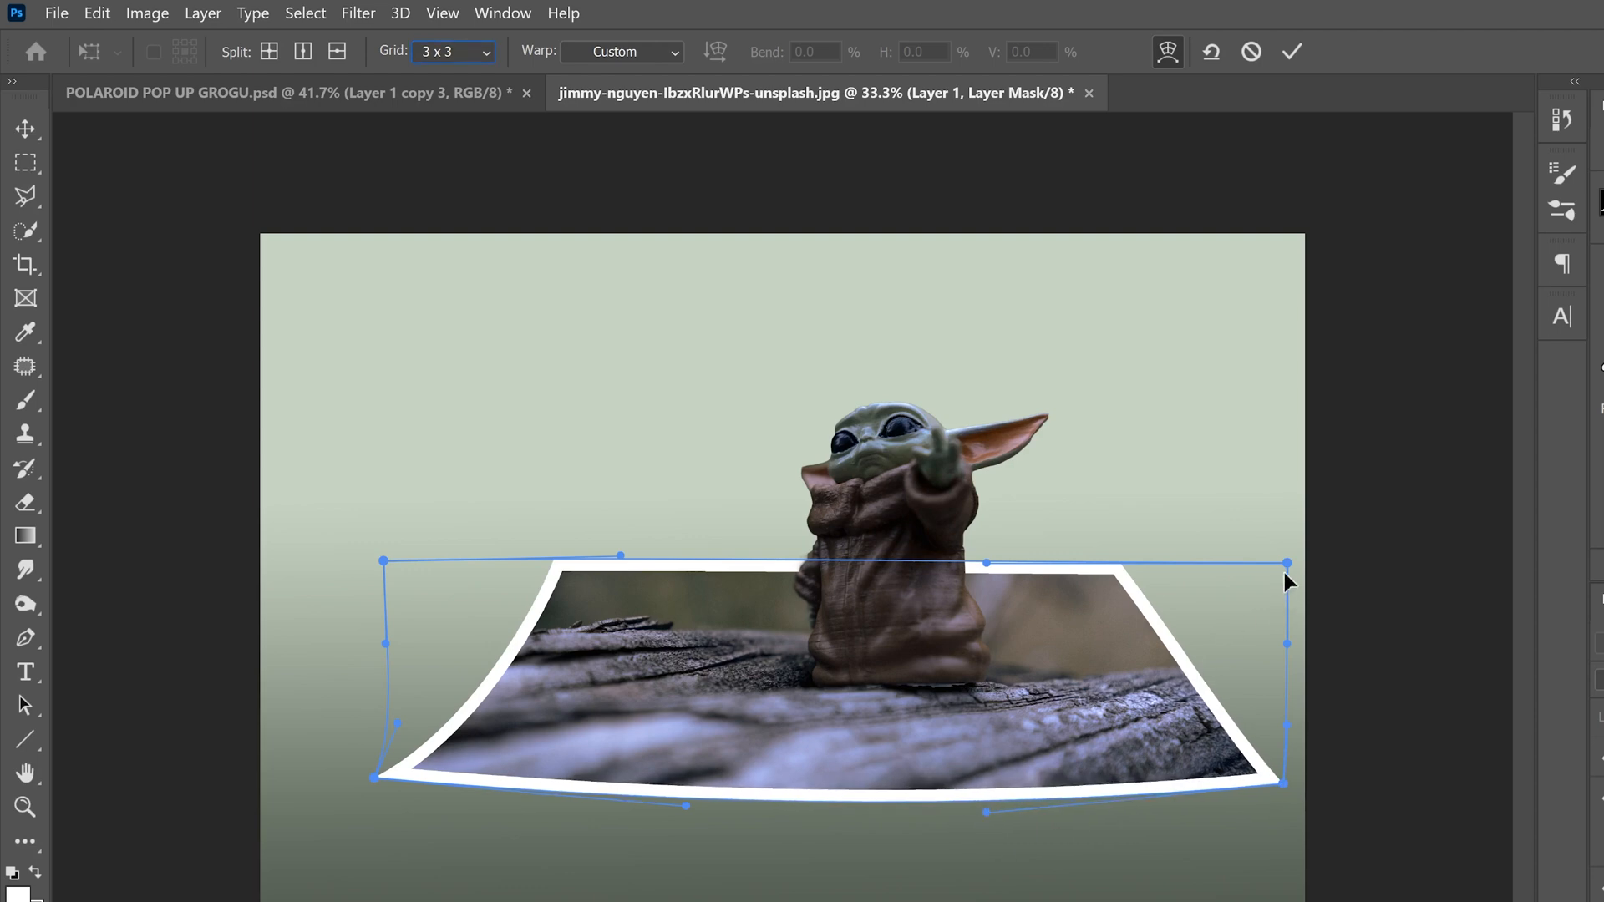
left_click_drag(1283, 561, 1253, 506)
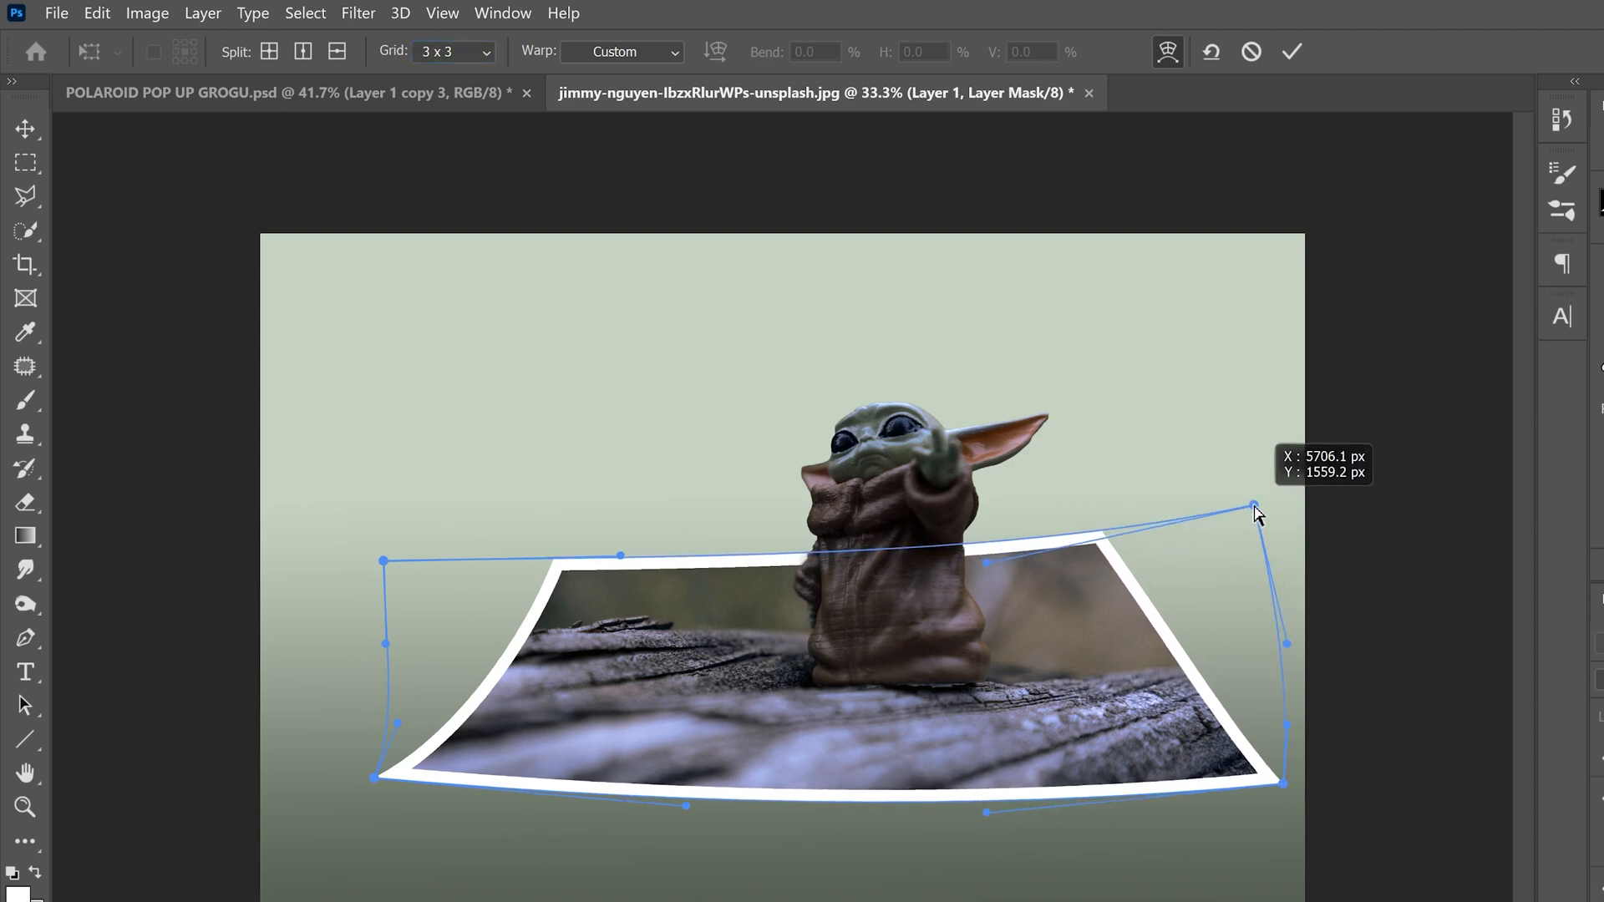
left_click_drag(1255, 508, 1238, 508)
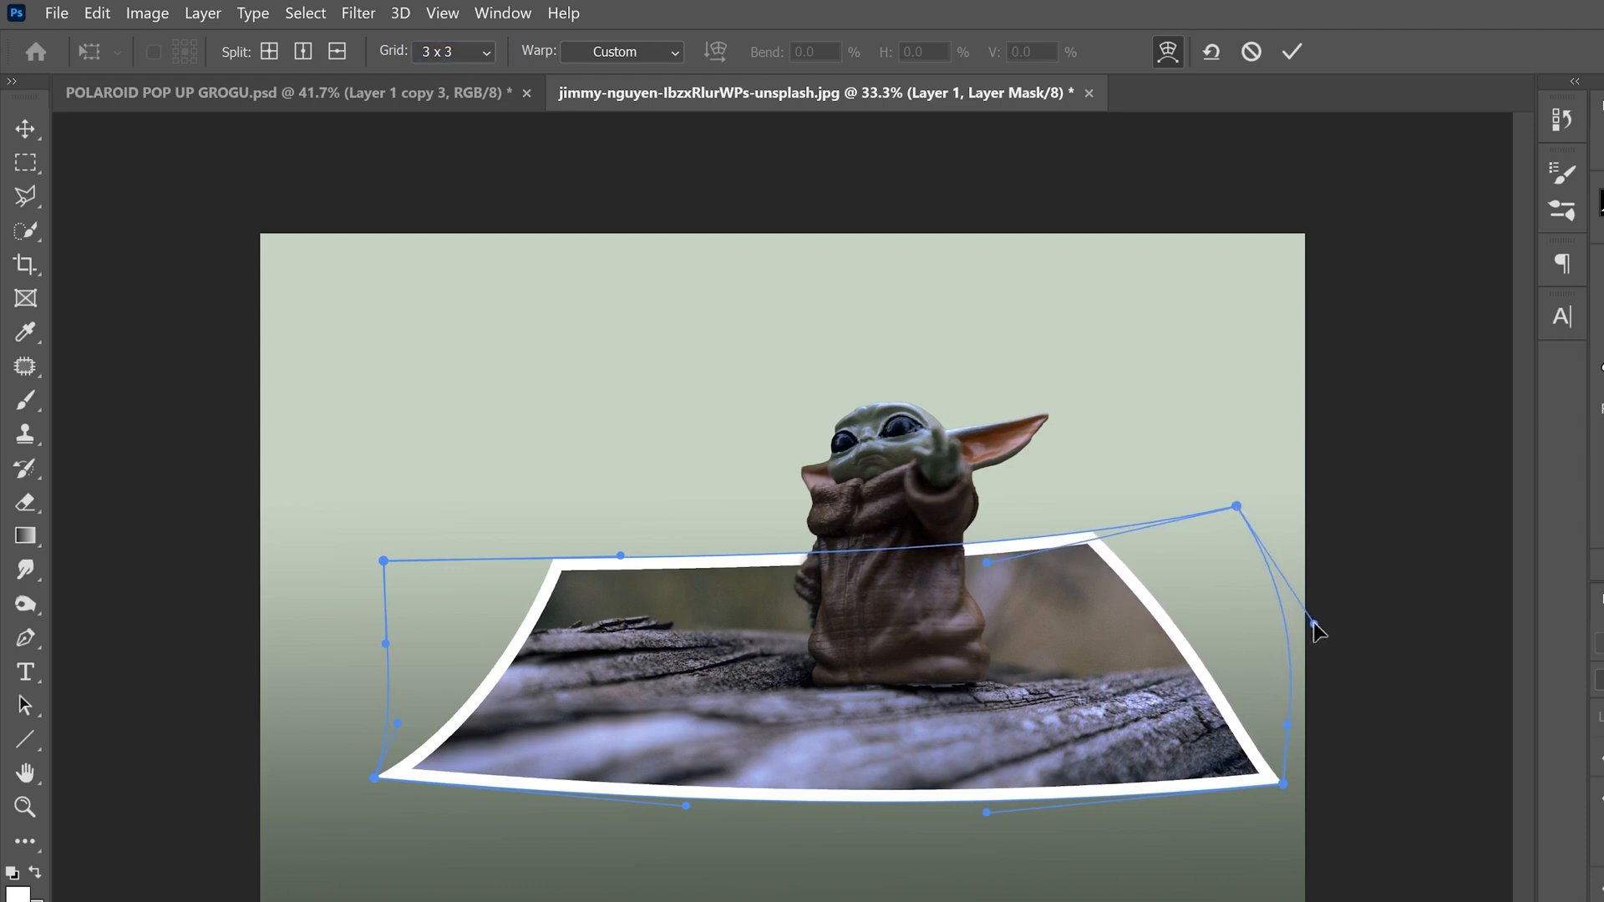
left_click_drag(1315, 630, 1238, 653)
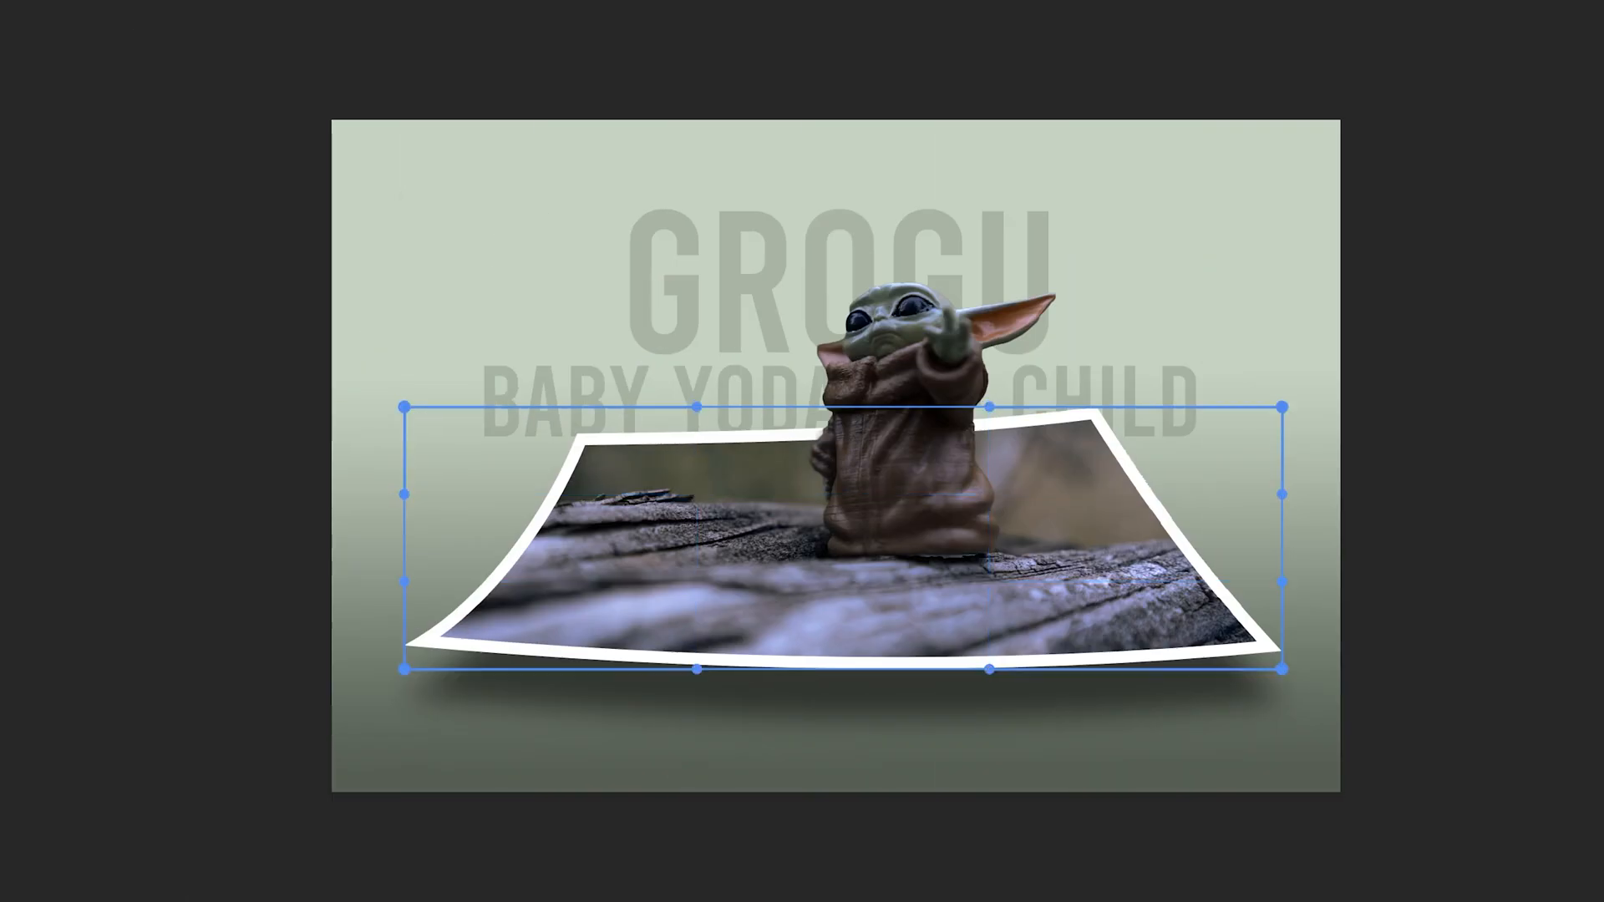
Nudge the top-right warp handle slightly before committing the curl.
left_click_drag(1281, 407, 1281, 404)
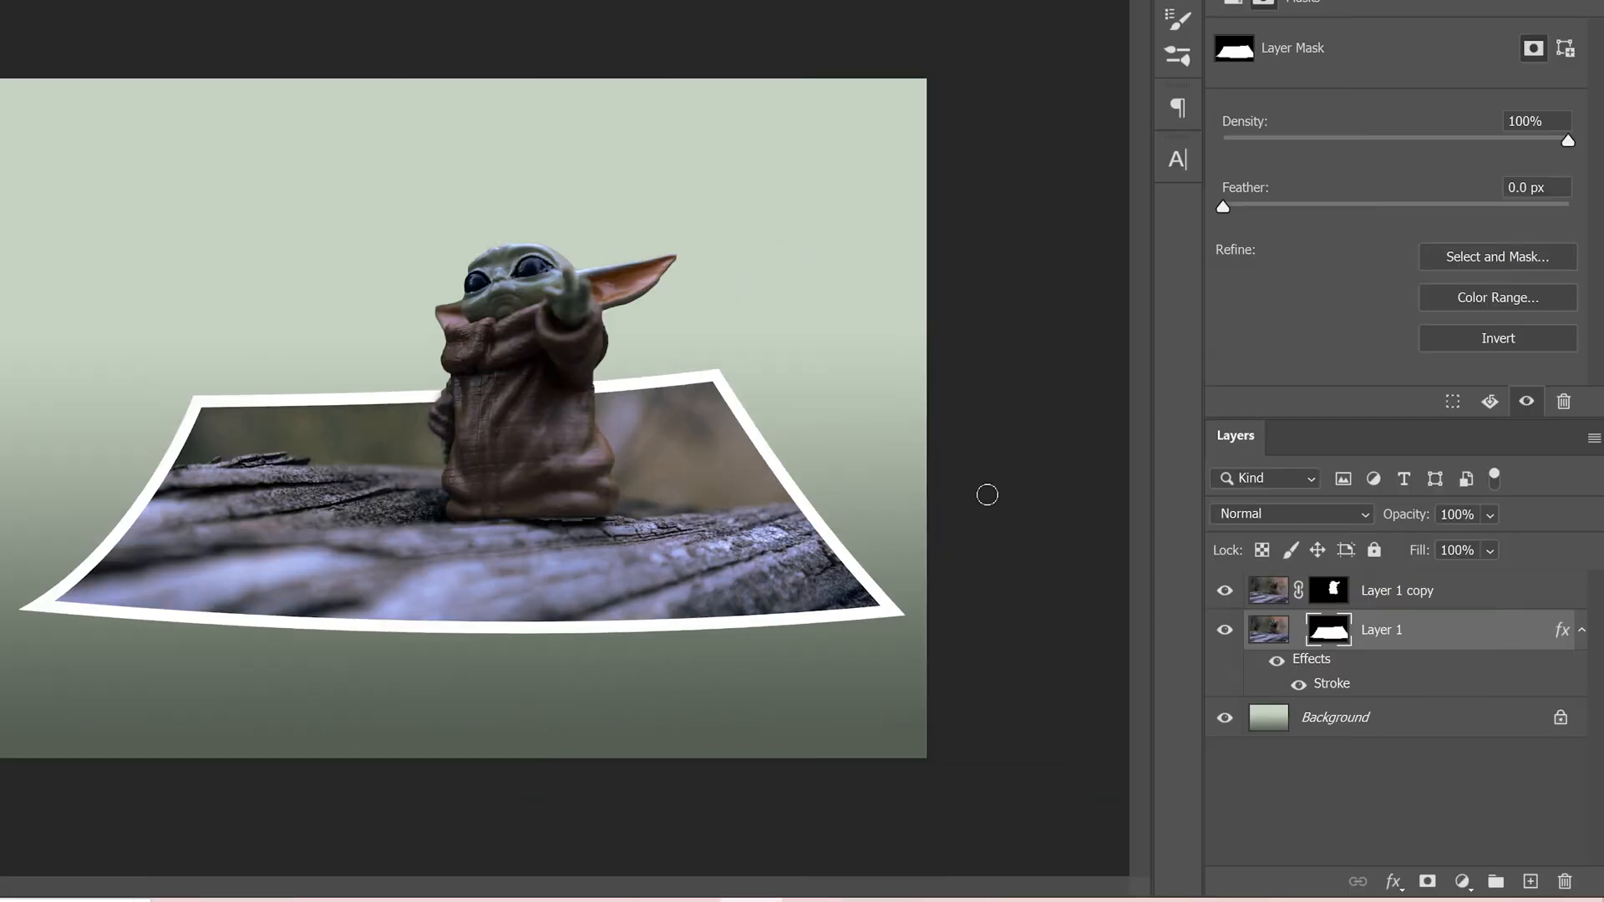
mouse_move(1002, 500)
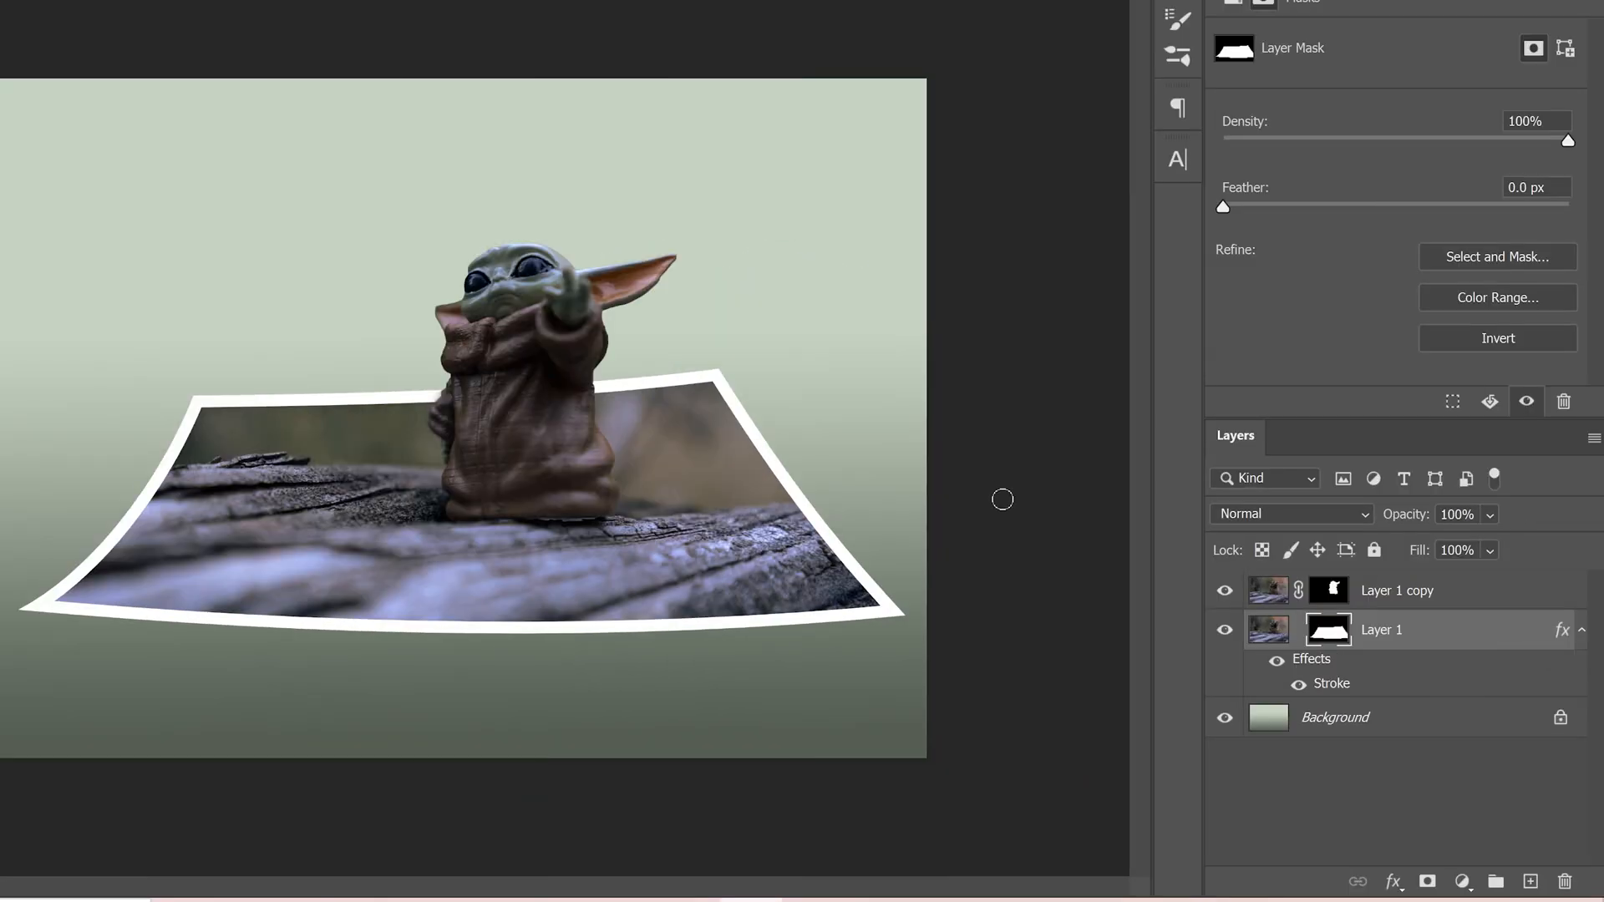
mouse_move(421, 682)
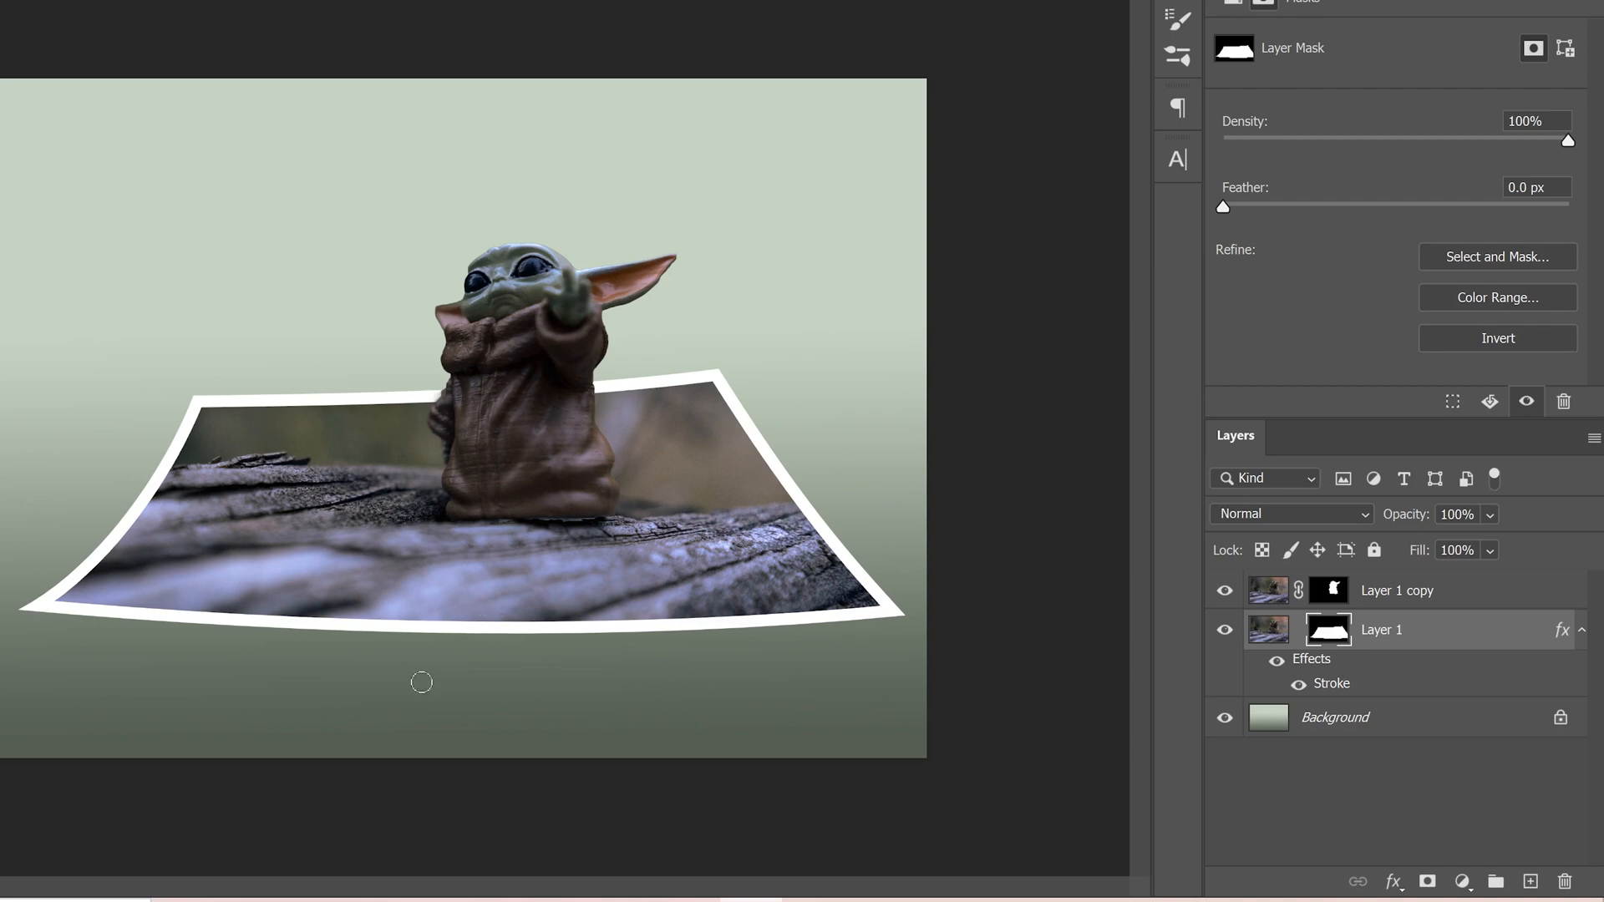
mouse_move(553, 682)
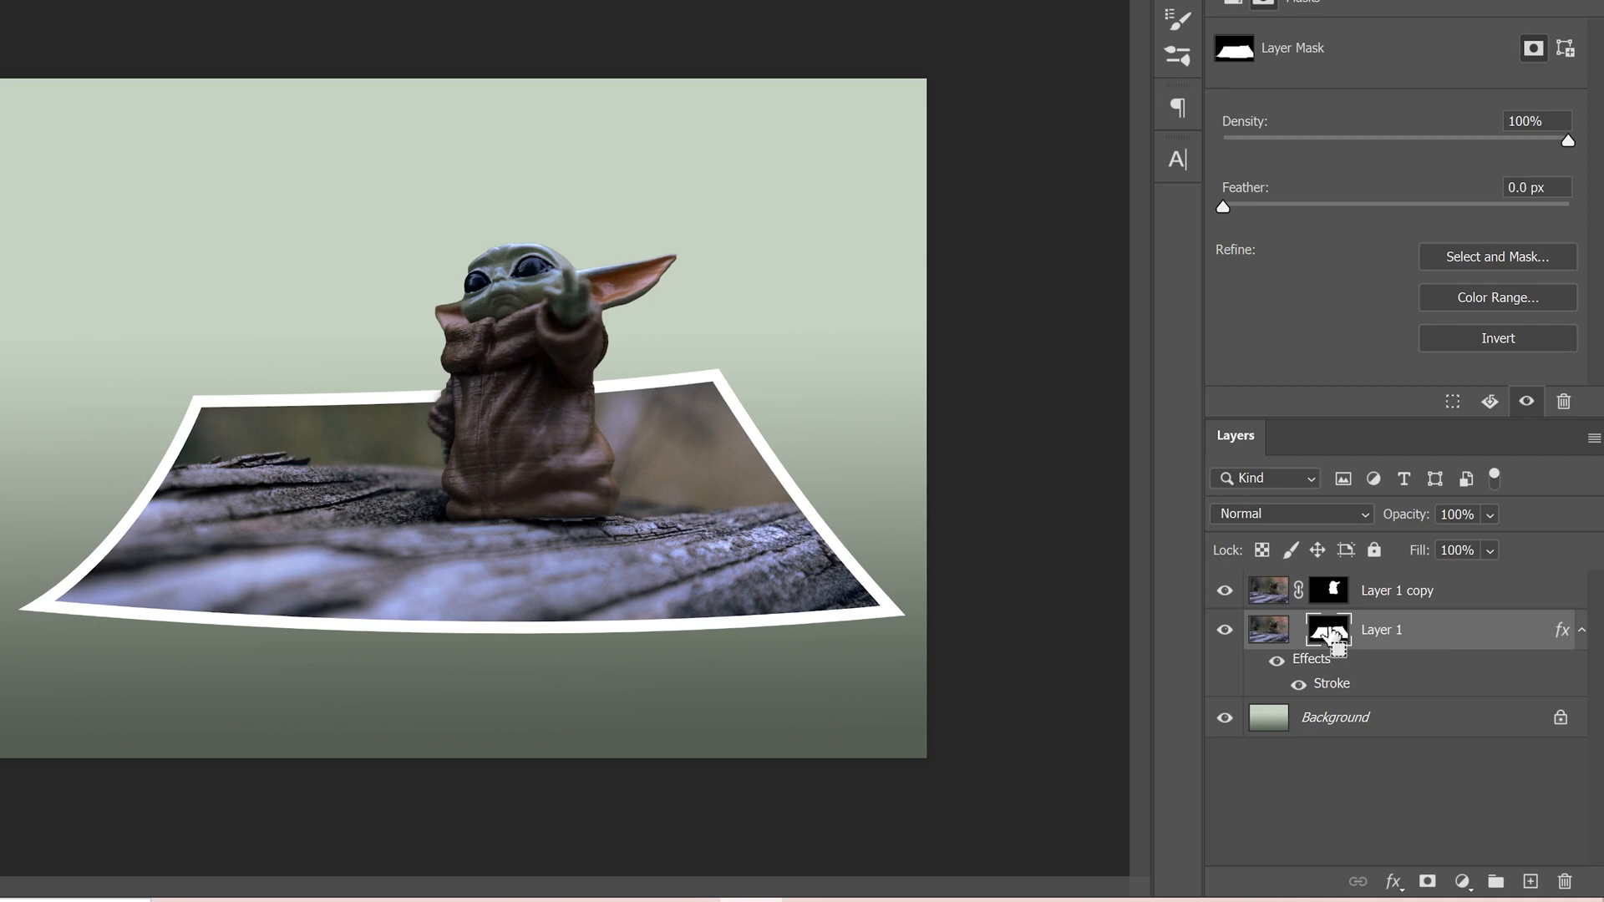
Load the Polaroid's outline as a selection, fill it with black on a new Layer 2 placed beneath Layer 1.
left_click(1327, 630)
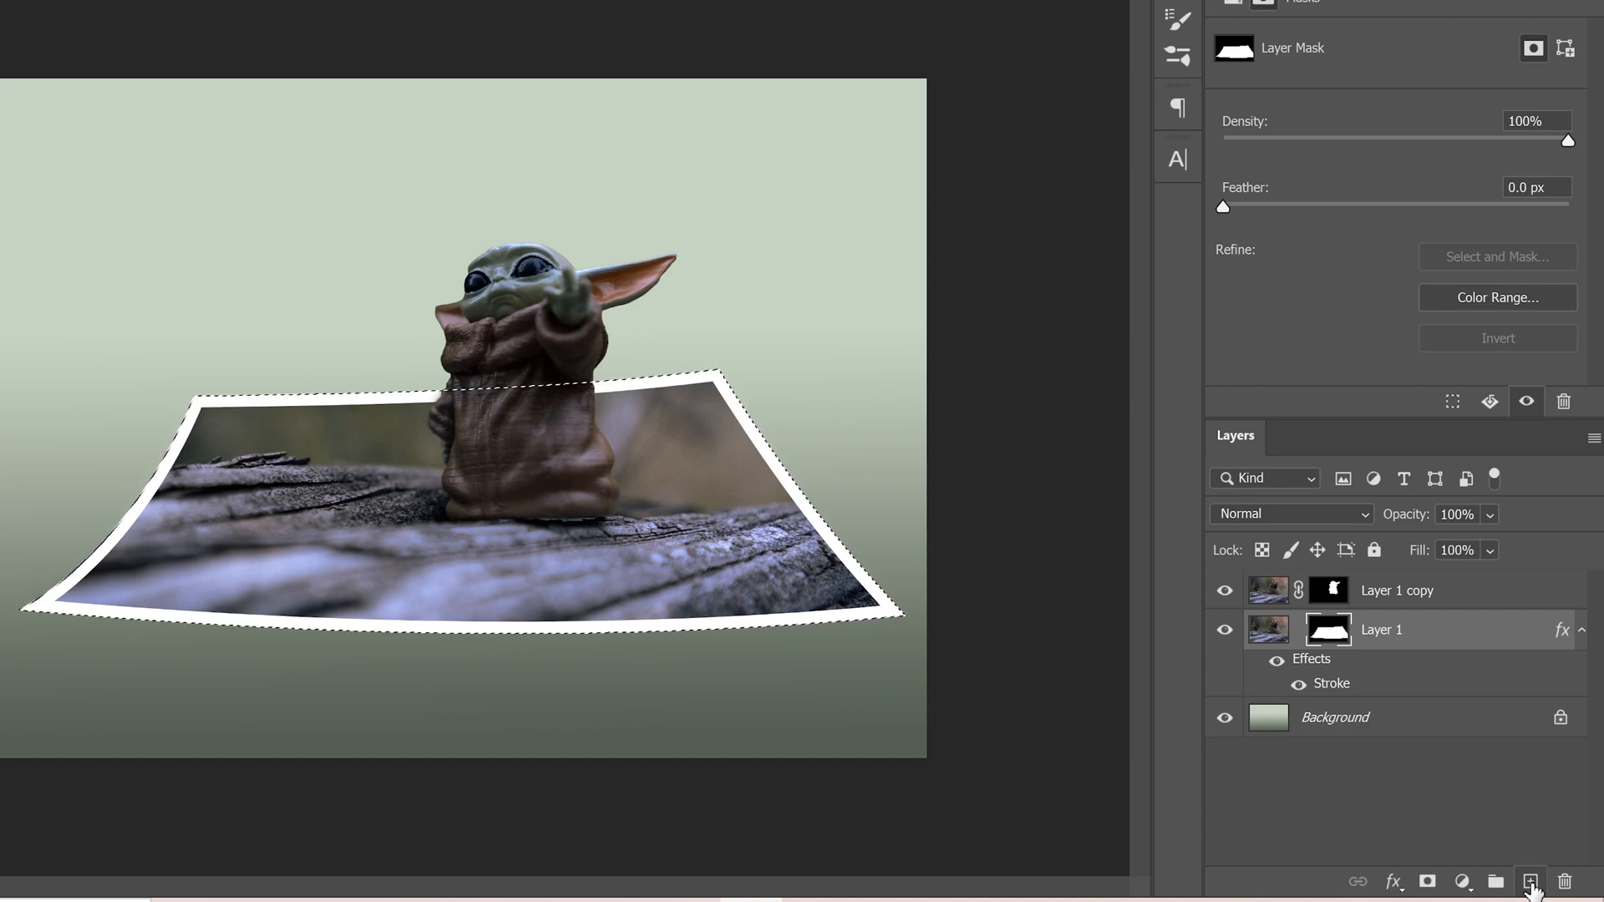
left_click(1527, 875)
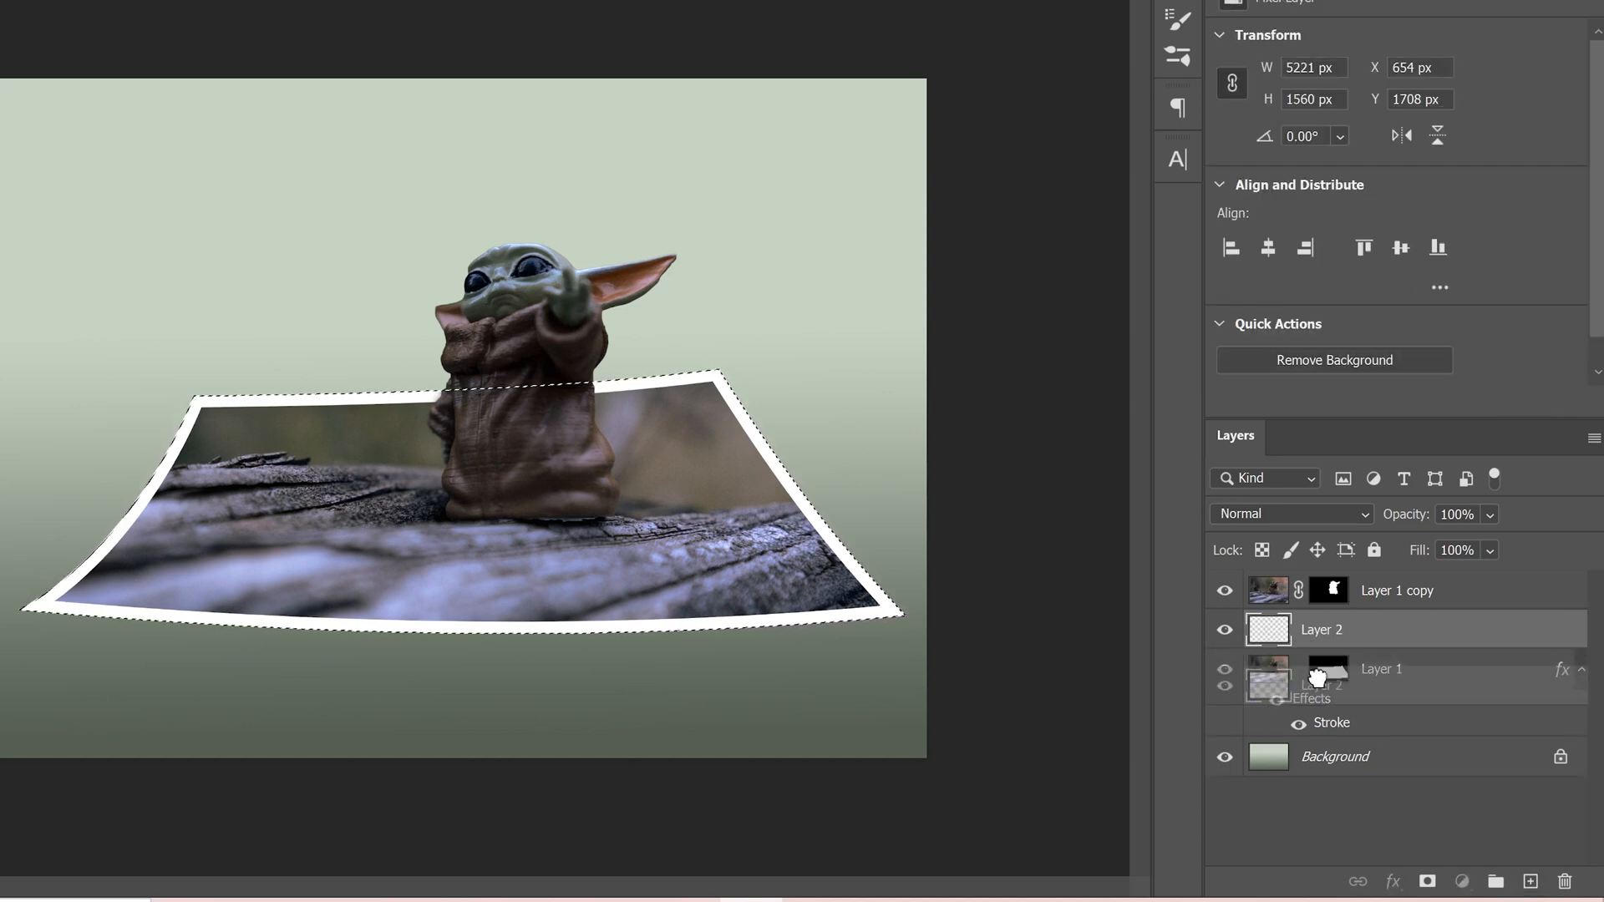
left_click_drag(1319, 630, 1319, 717)
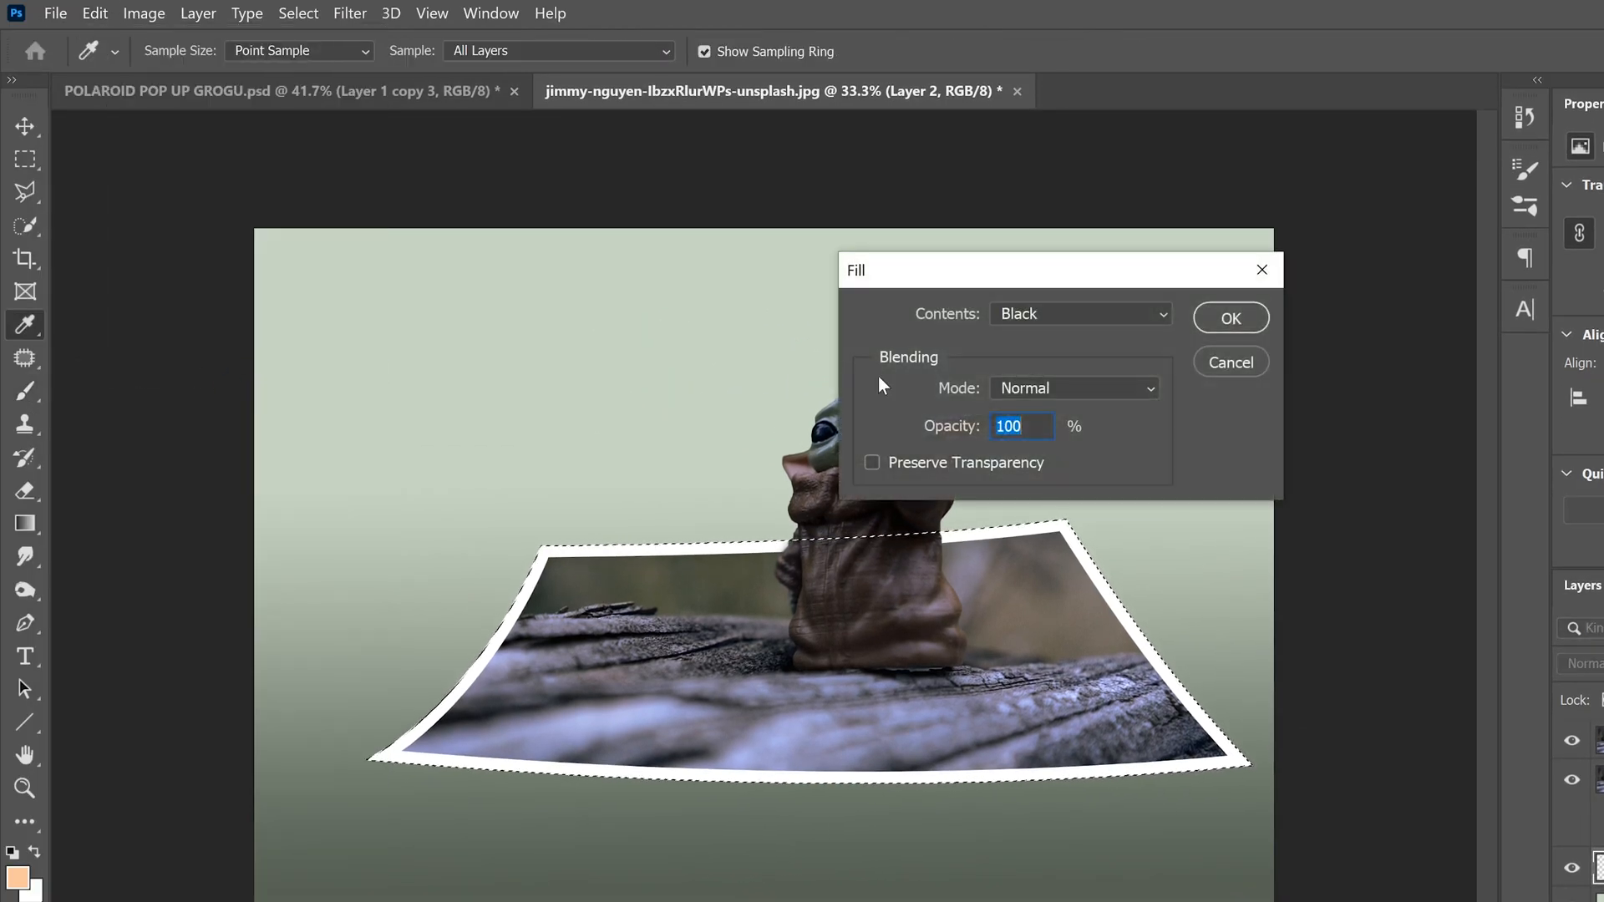
left_click(1080, 314)
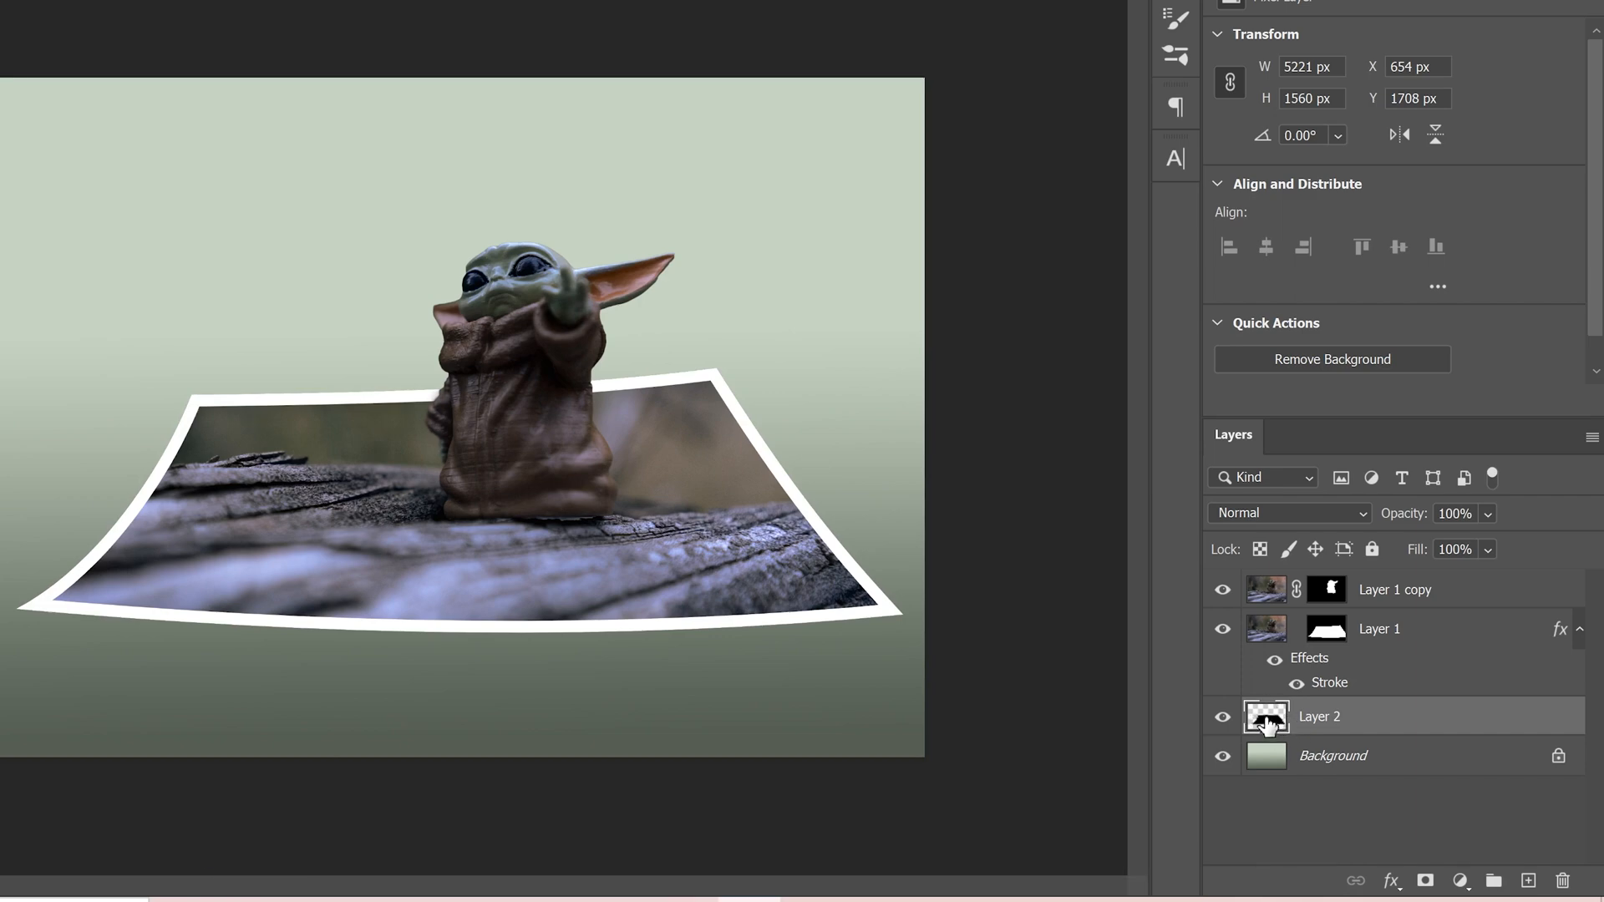
Soften the black shadow with a Gaussian Blur, settling the radius near 70 pixels.
left_click(172, 15)
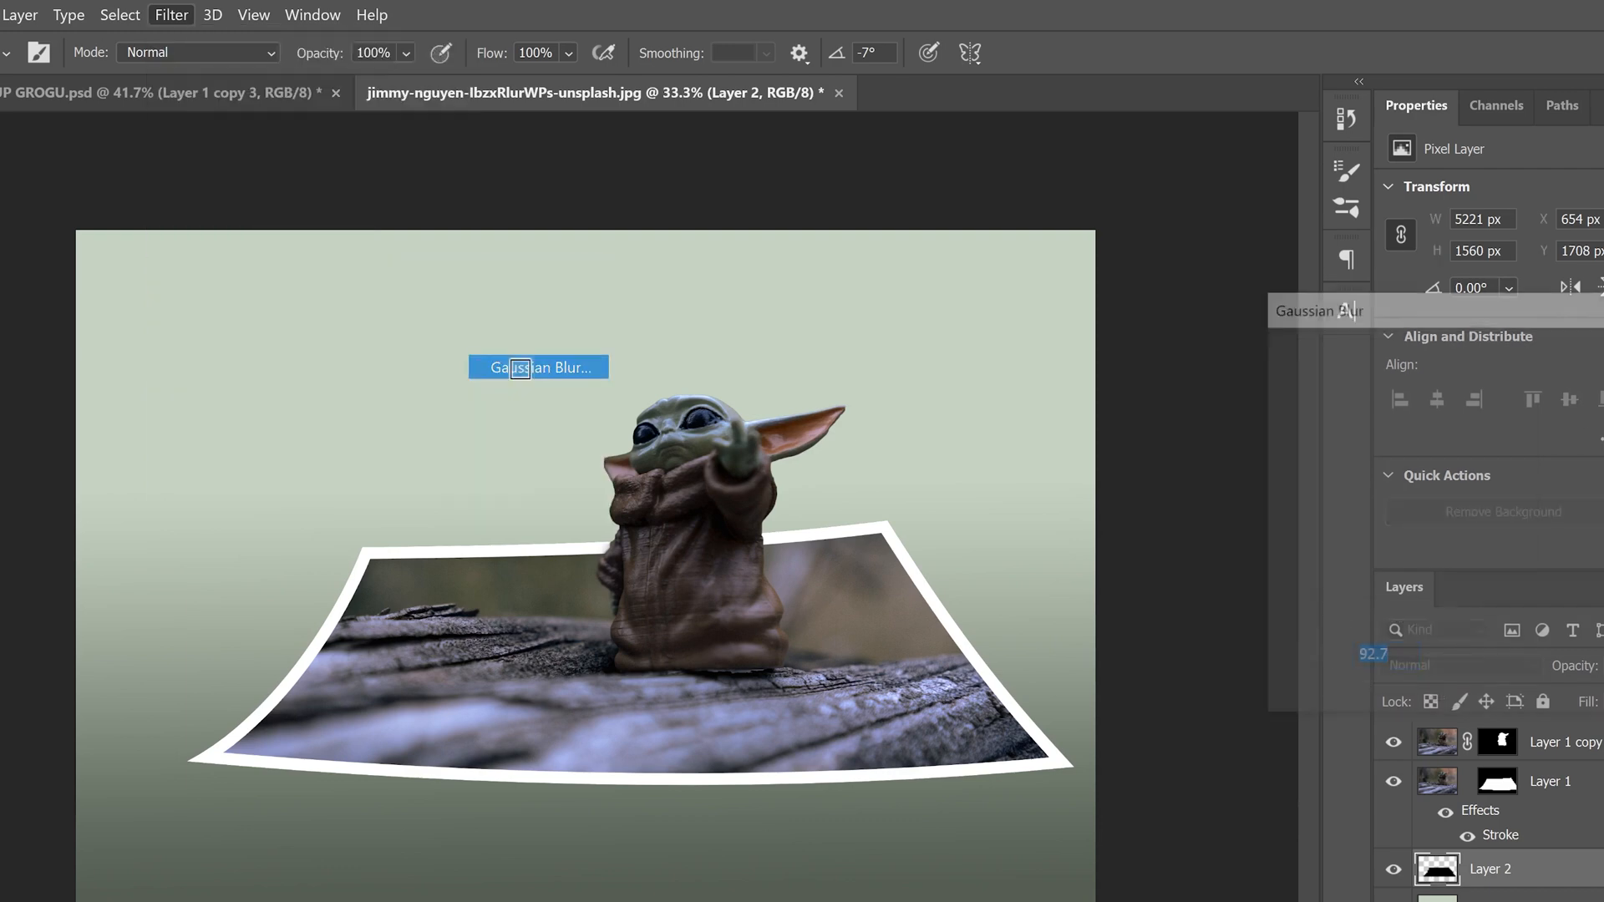
left_click(538, 367)
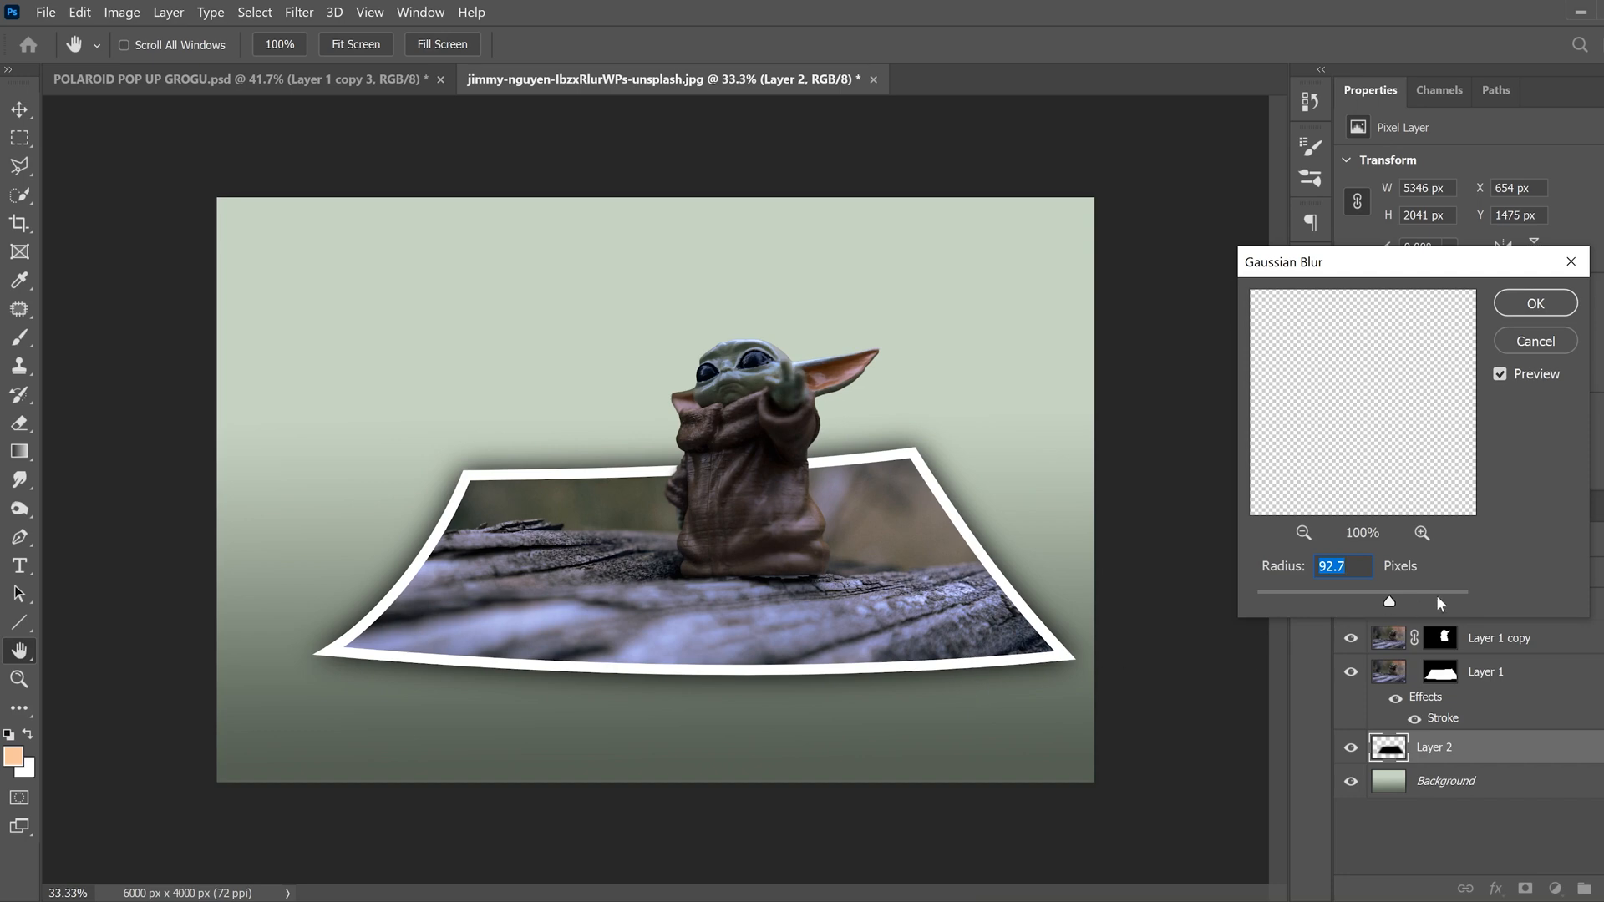
left_click_drag(1388, 600, 1255, 599)
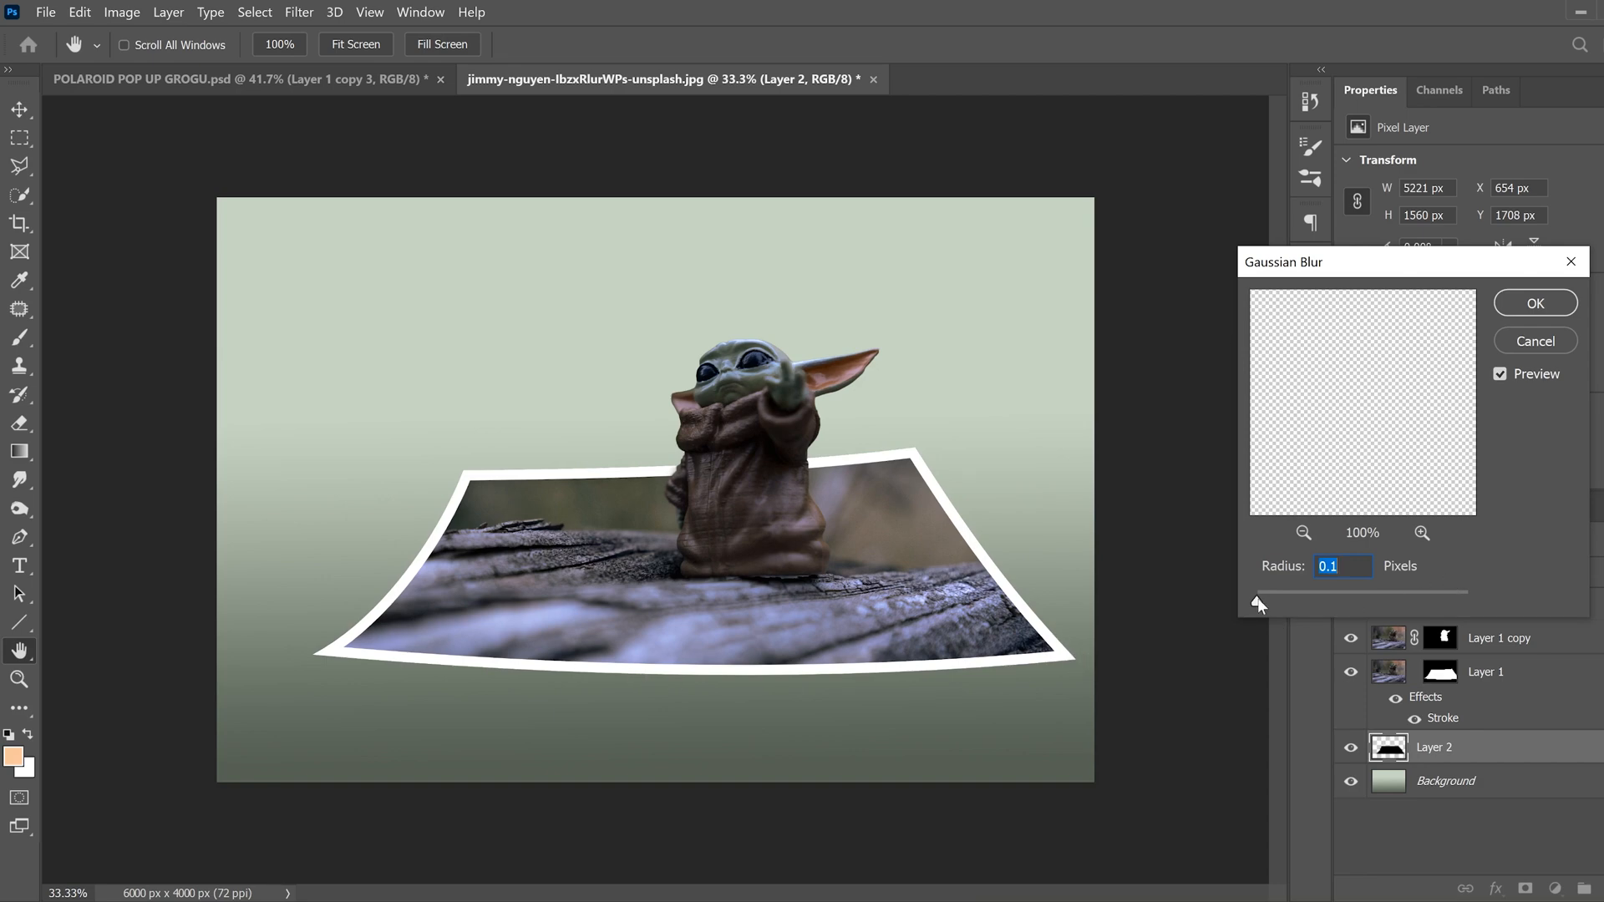
left_click_drag(1258, 591, 1465, 591)
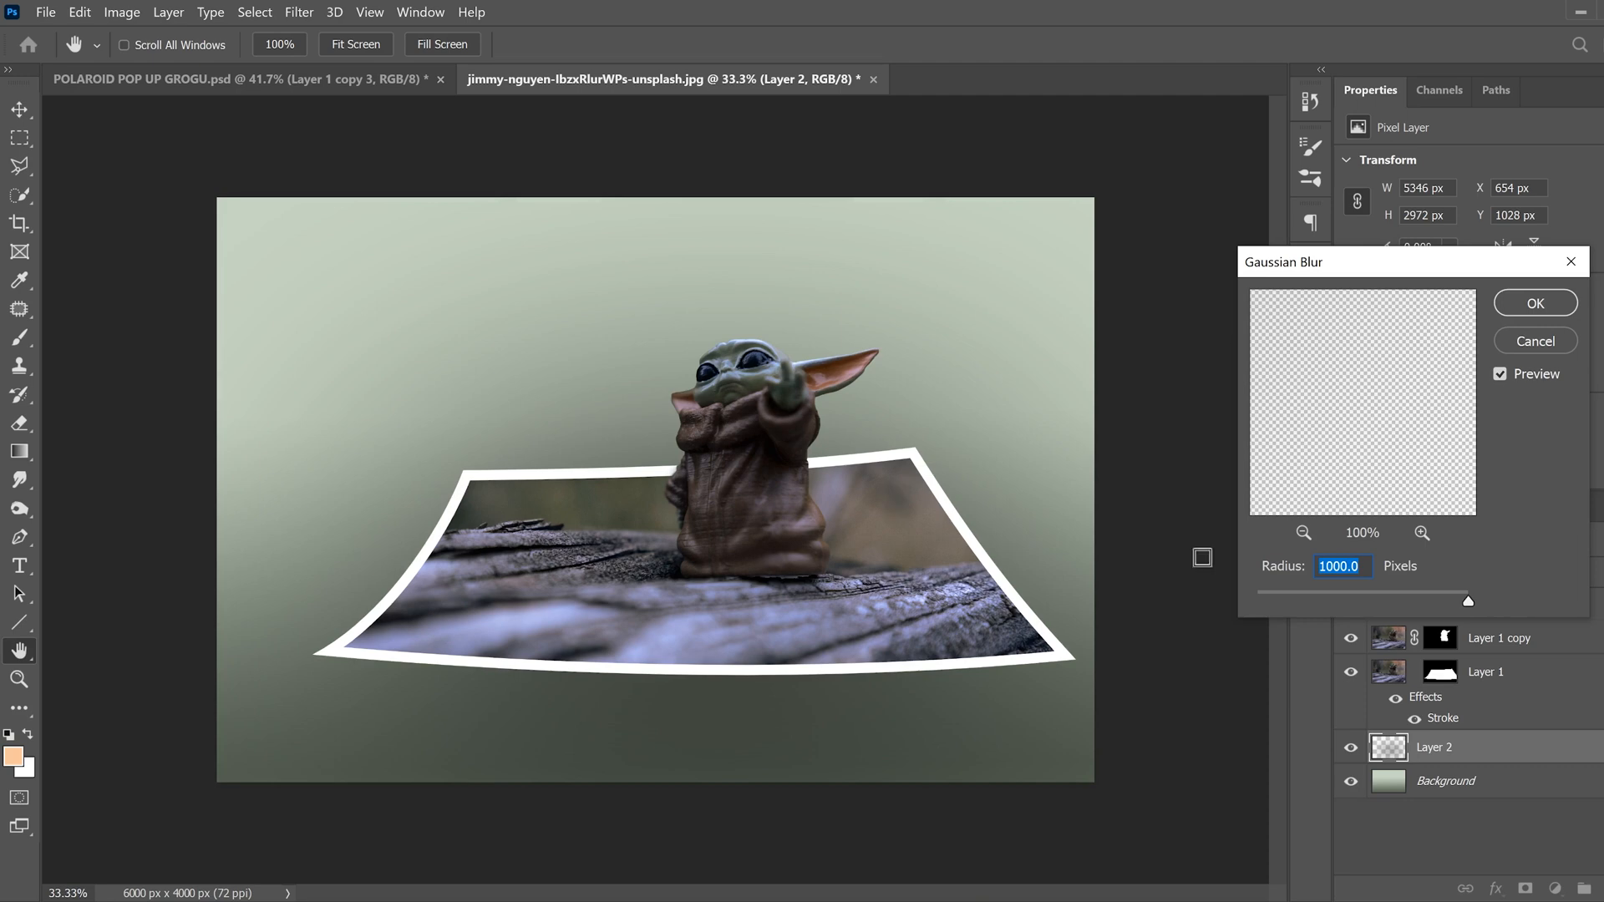
left_click_drag(1467, 600, 1375, 600)
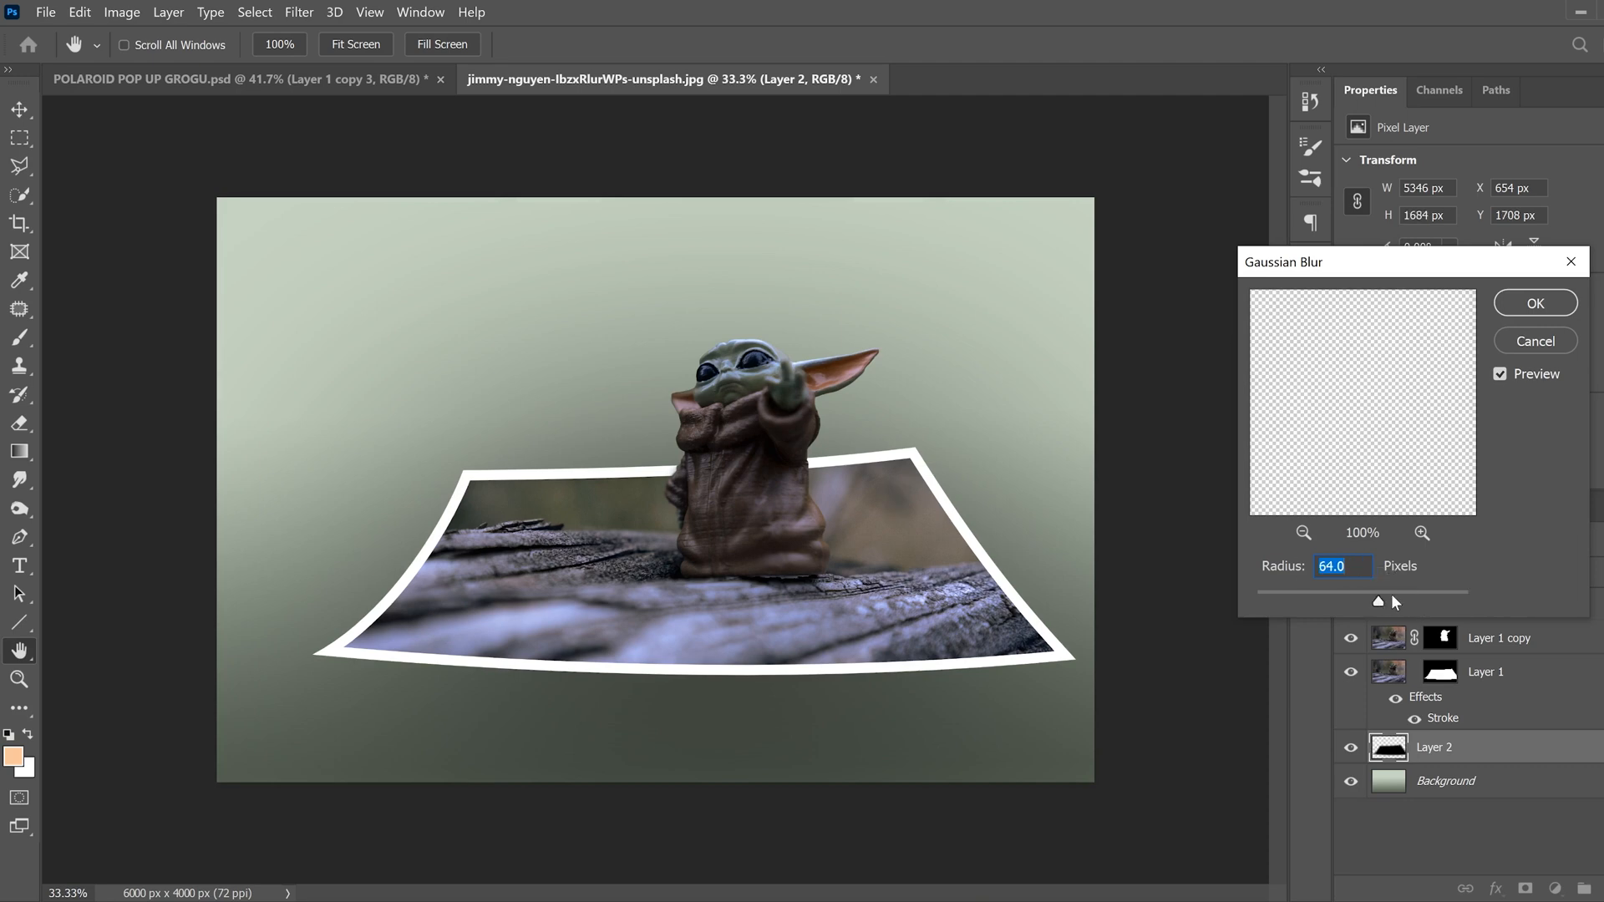
left_click_drag(1392, 602, 1375, 601)
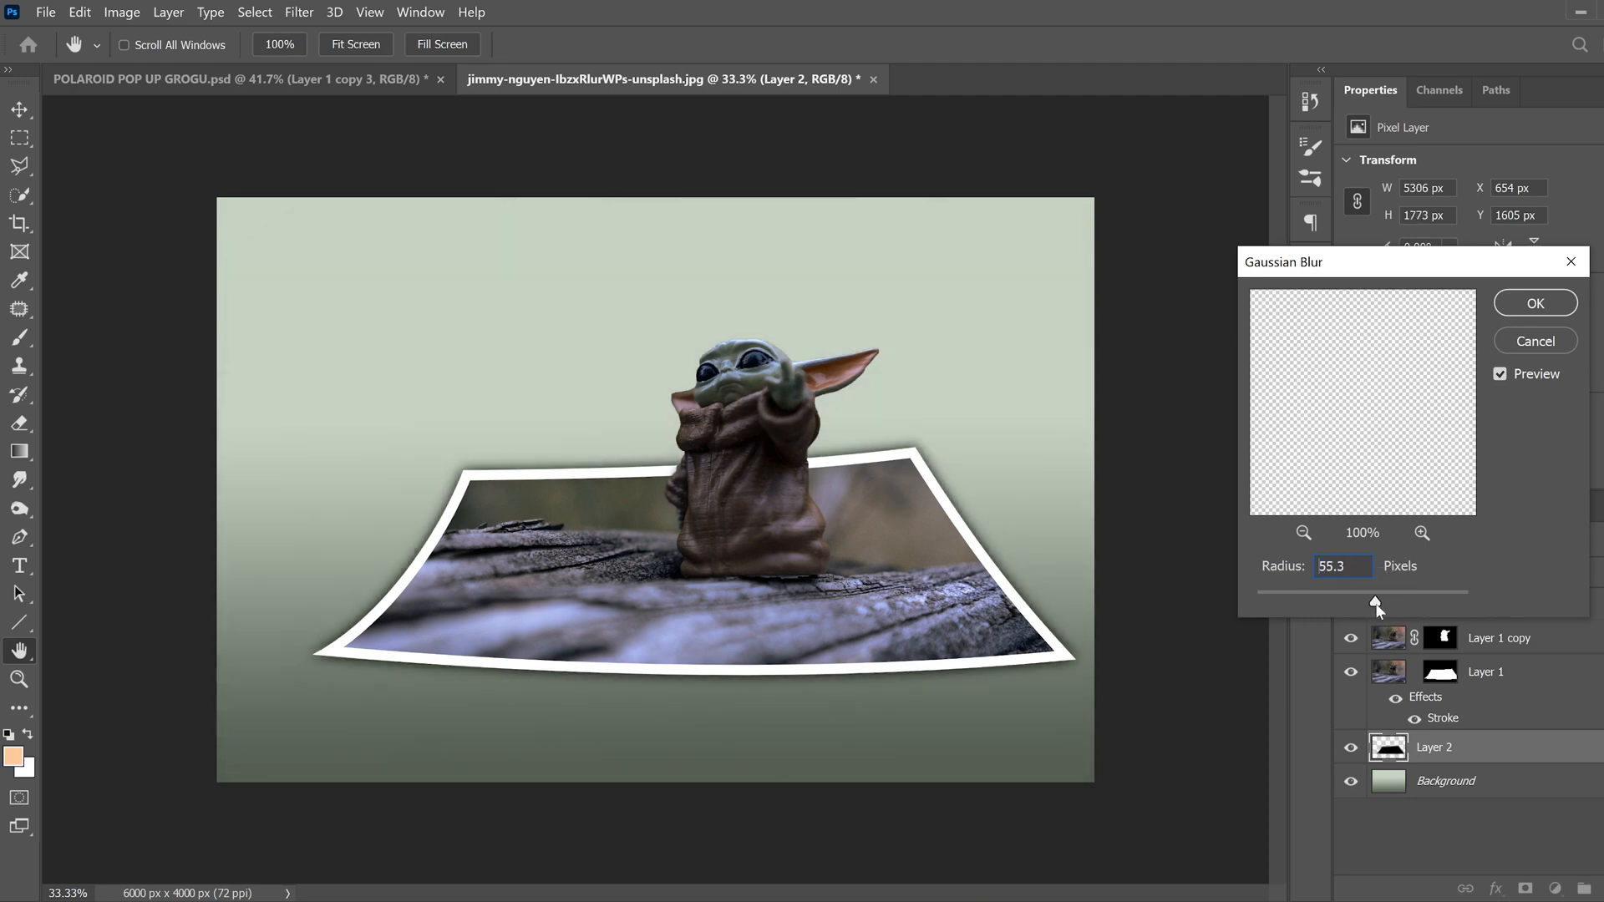
left_click_drag(1375, 603, 1386, 603)
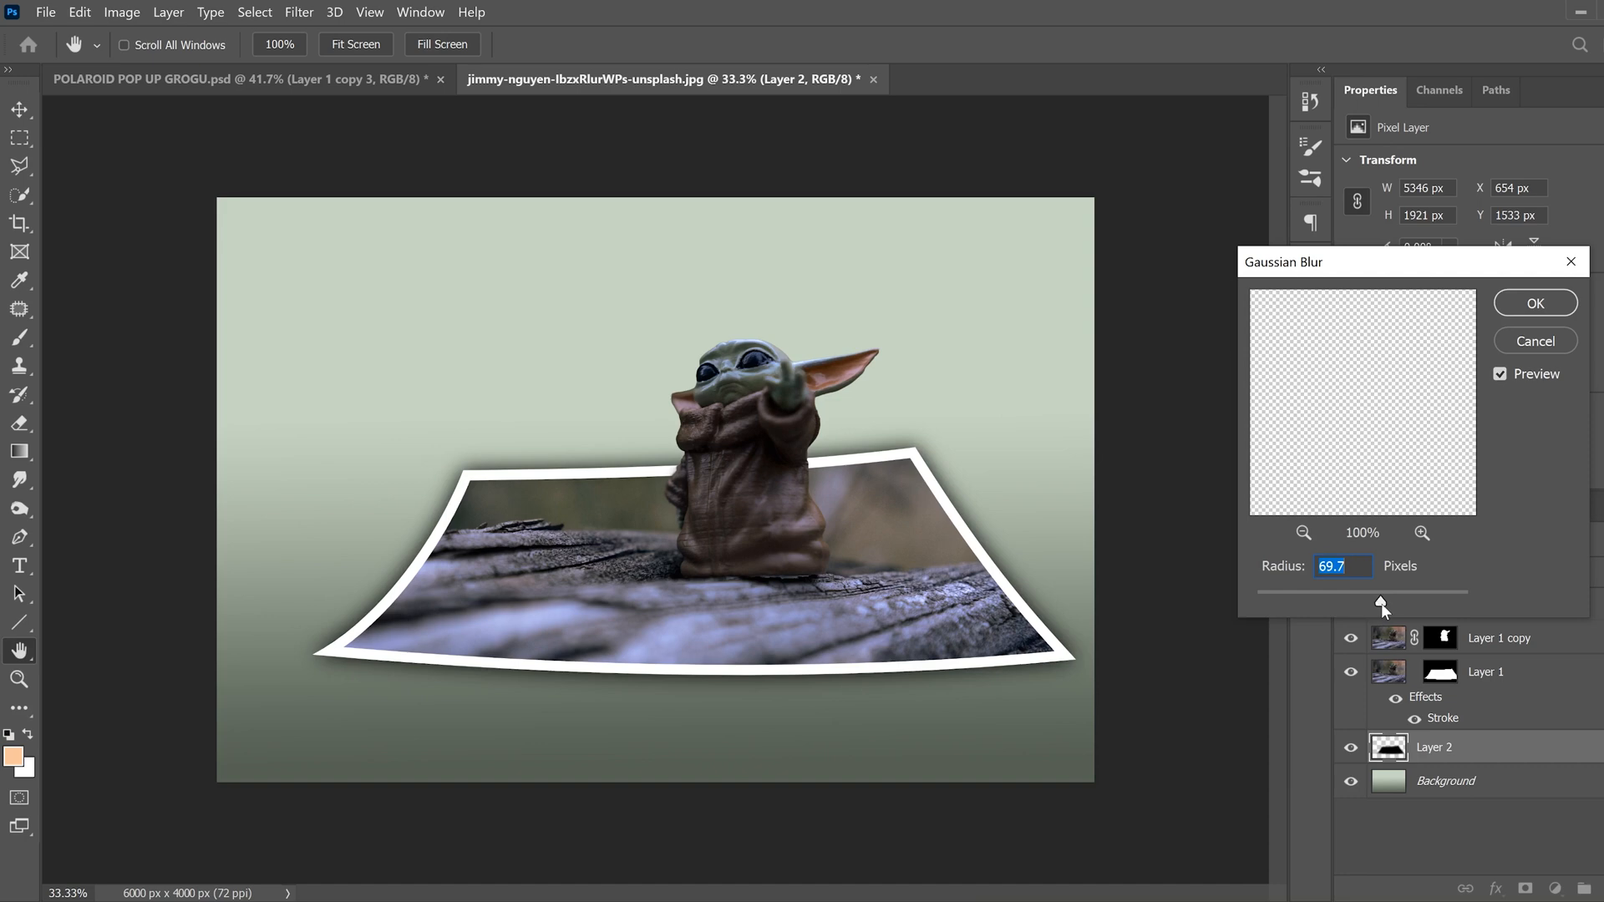
left_click_drag(1380, 602, 1386, 601)
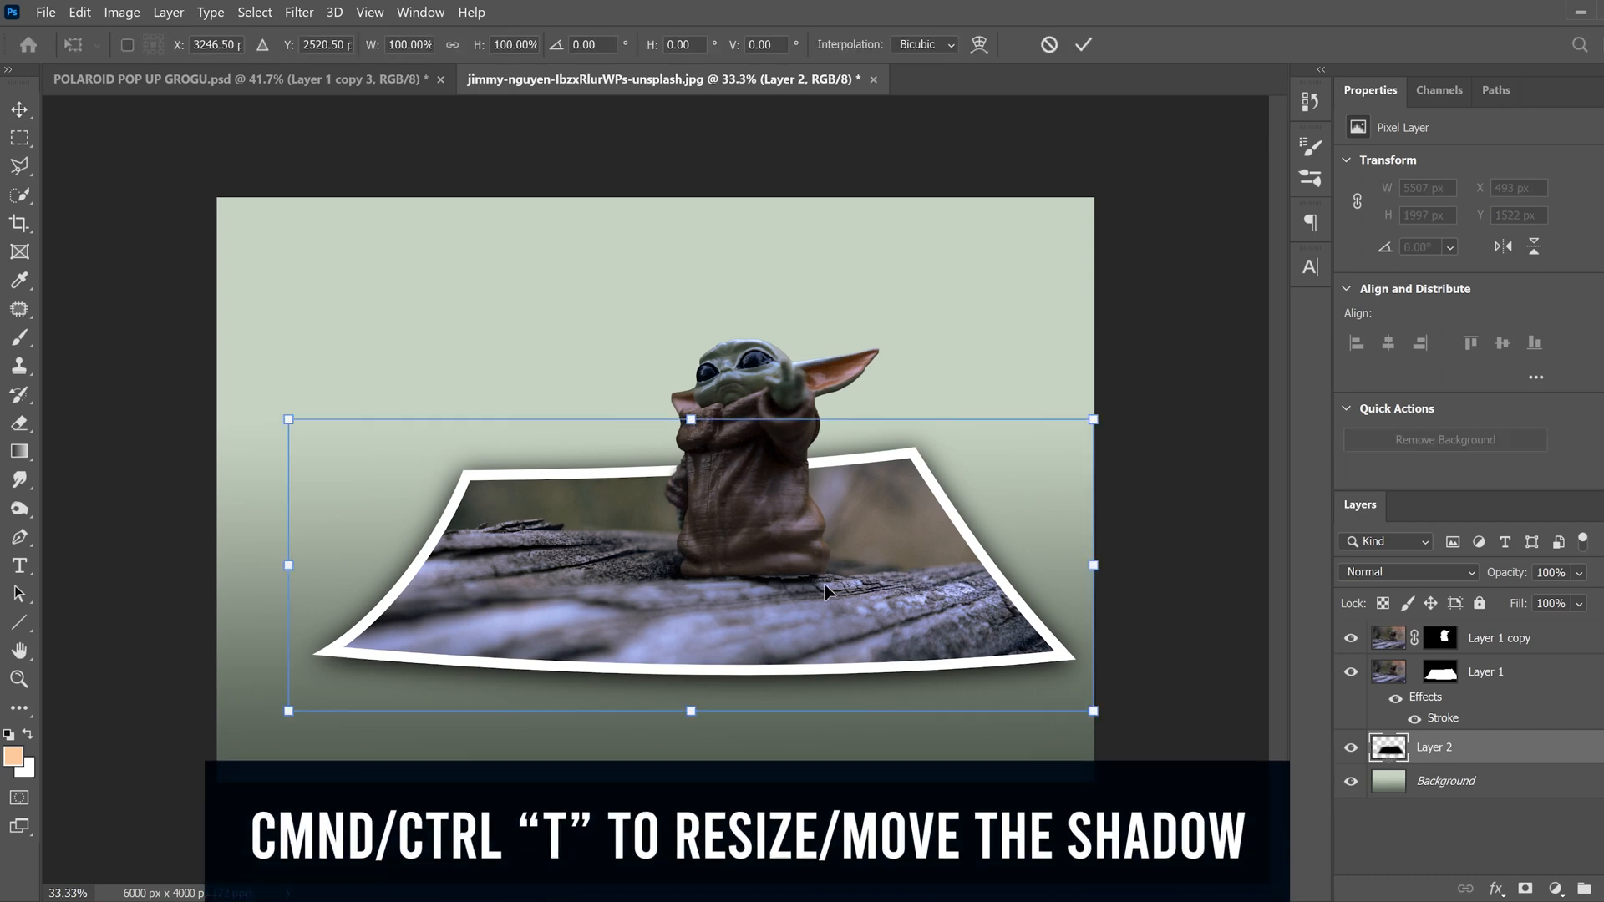
mouse_move(655, 651)
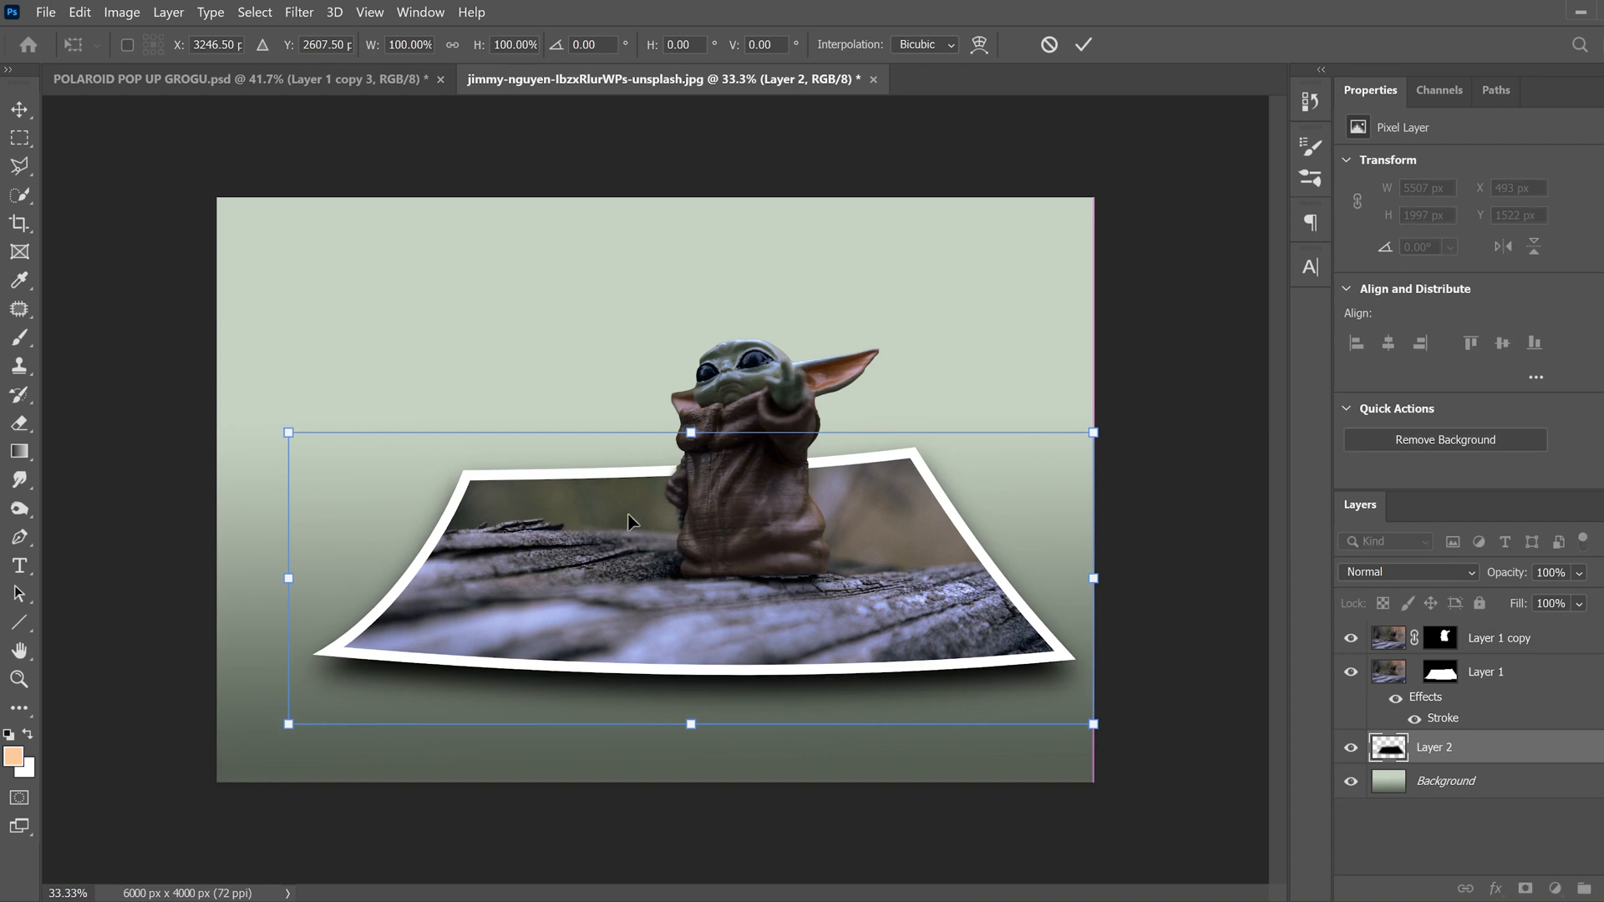
Drag the blurred shadow lower and squash its height slightly to about 97%.
left_click_drag(689, 430, 690, 439)
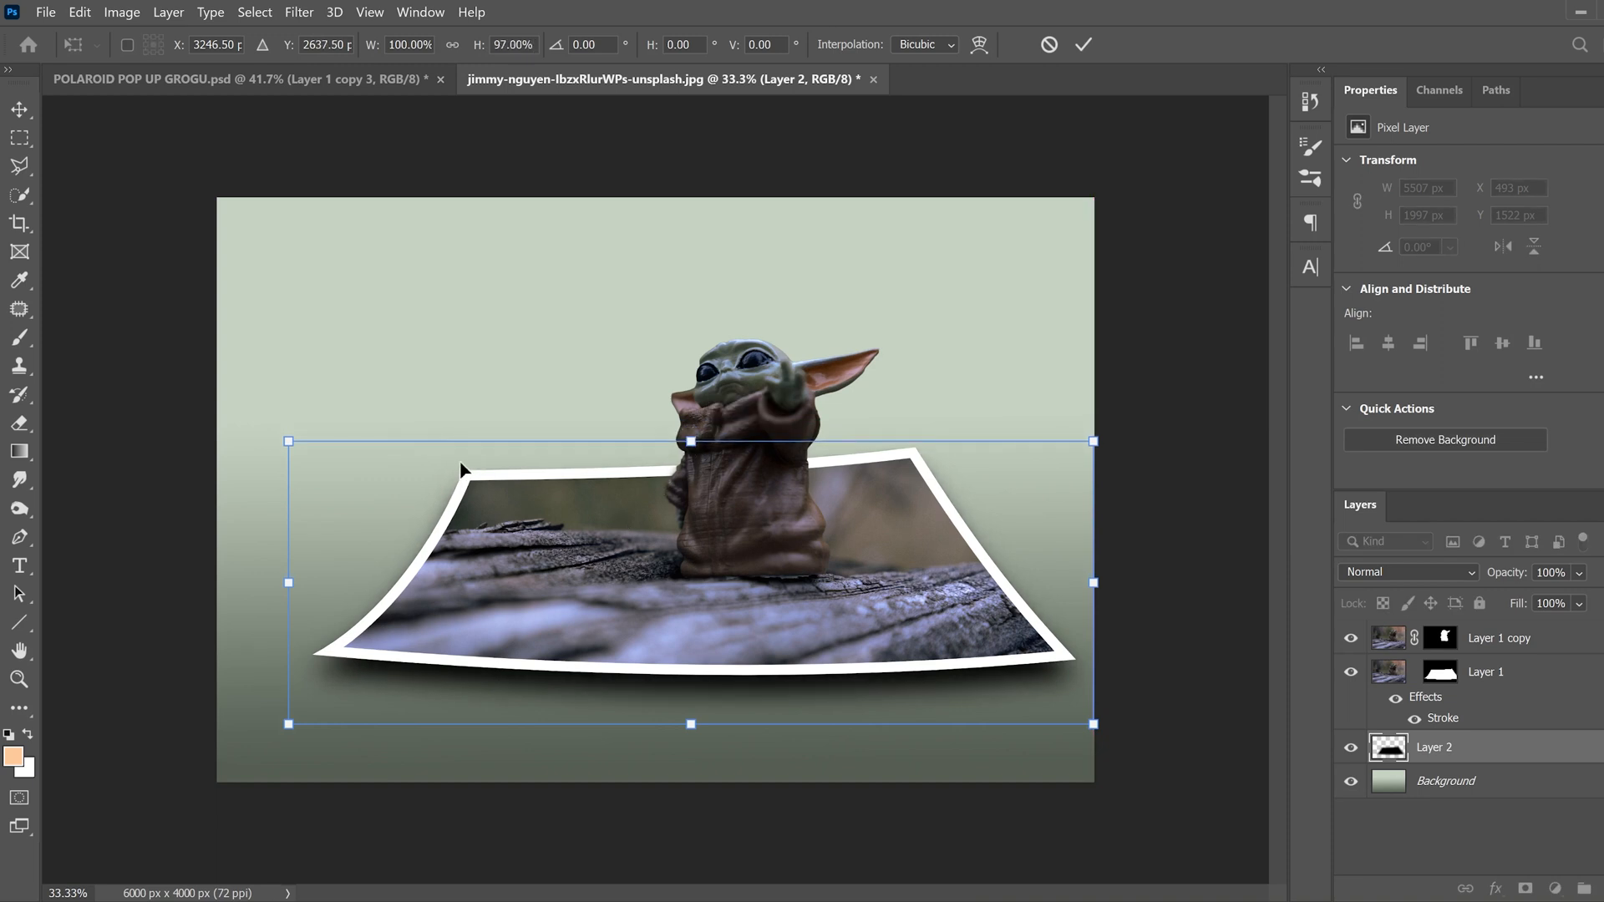
mouse_move(905, 451)
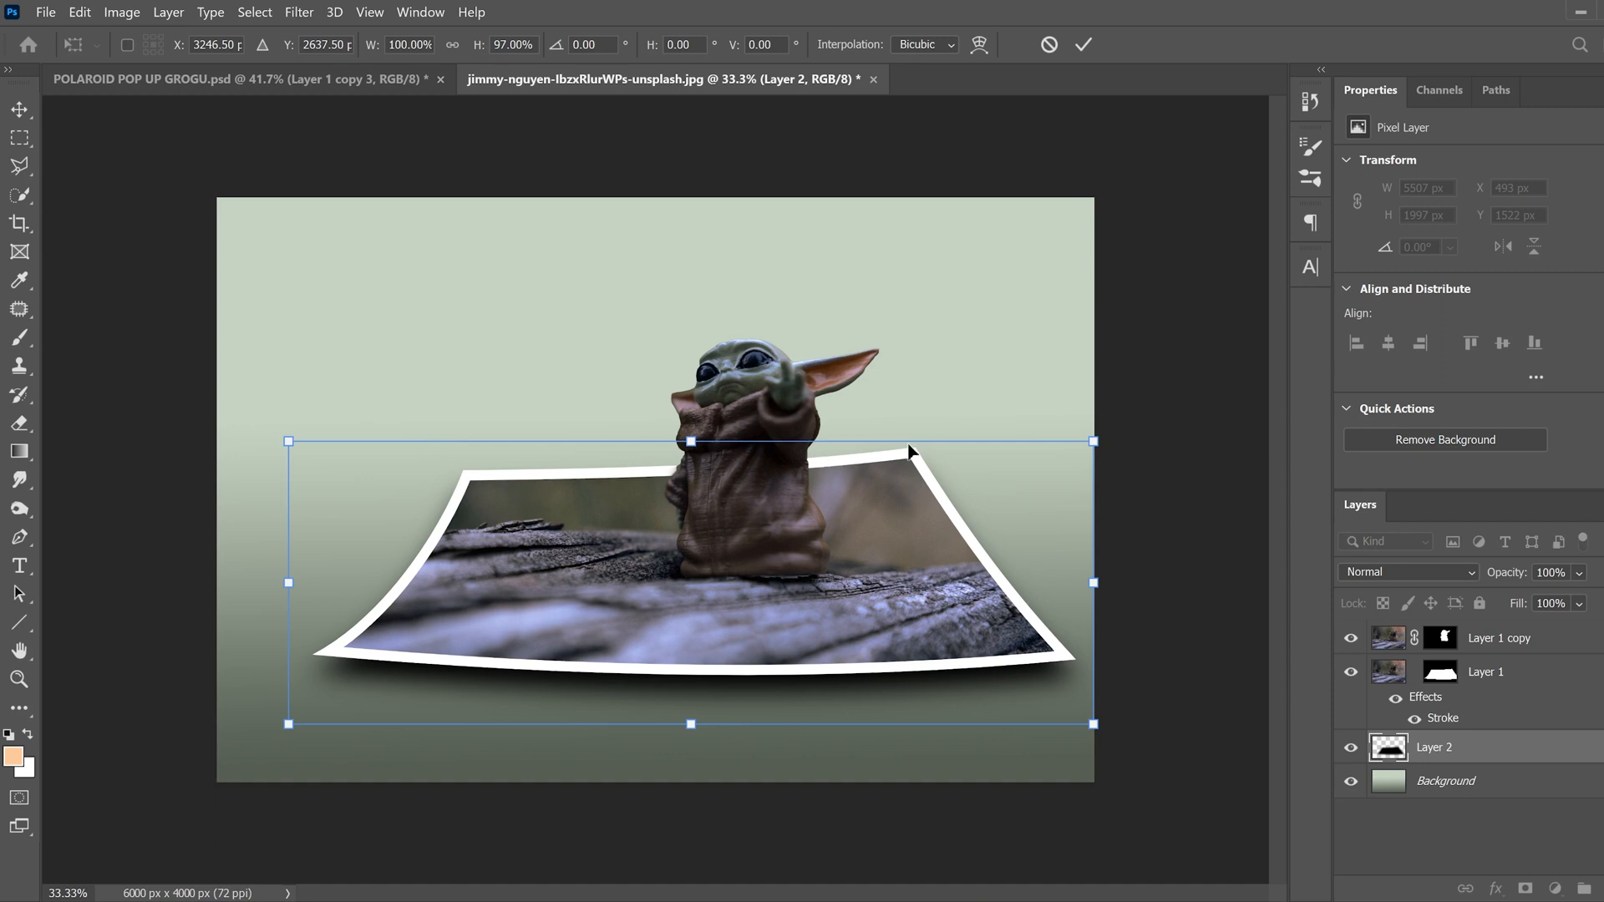
mouse_move(722, 711)
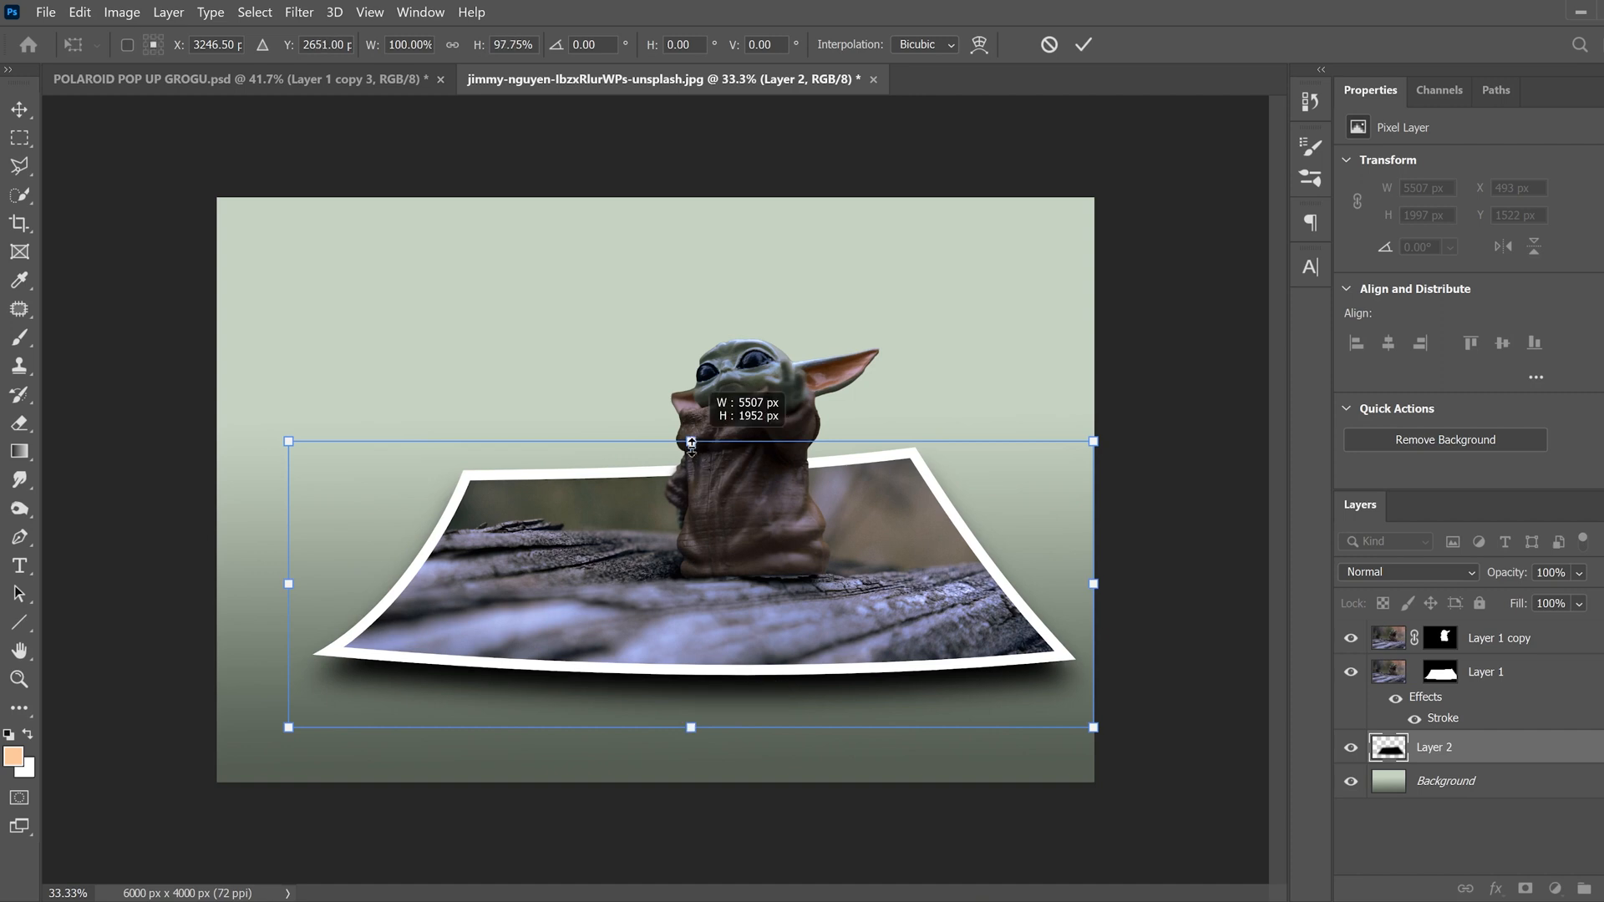
left_click_drag(690, 441, 690, 447)
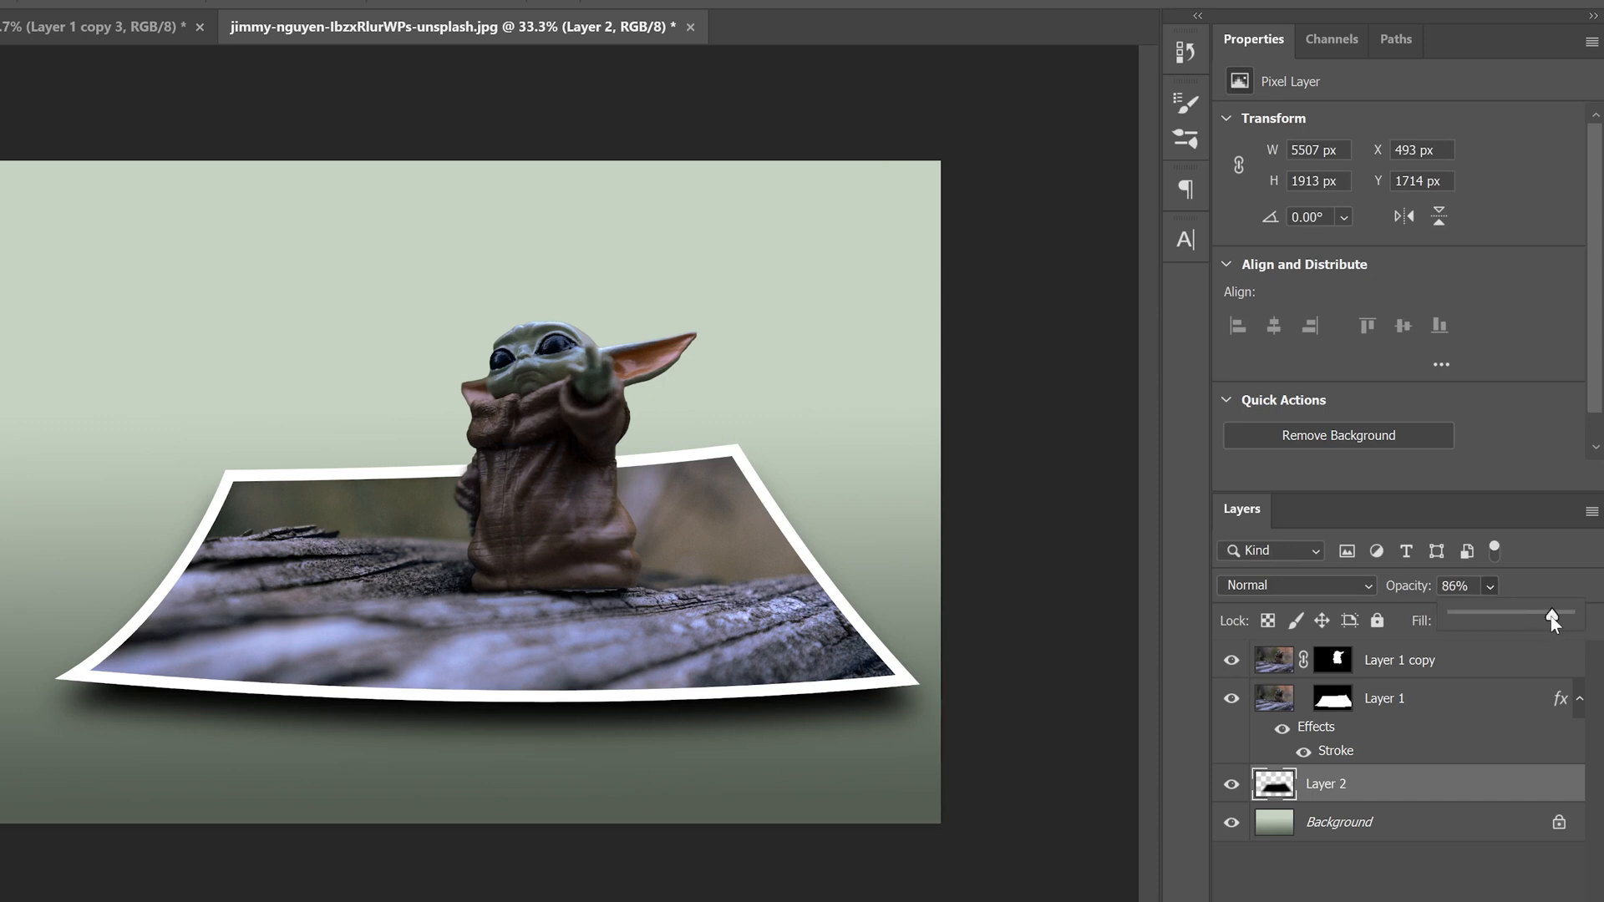
Lower the shadow layer's opacity from around 70% down to 66%.
left_click_drag(1550, 618, 1531, 618)
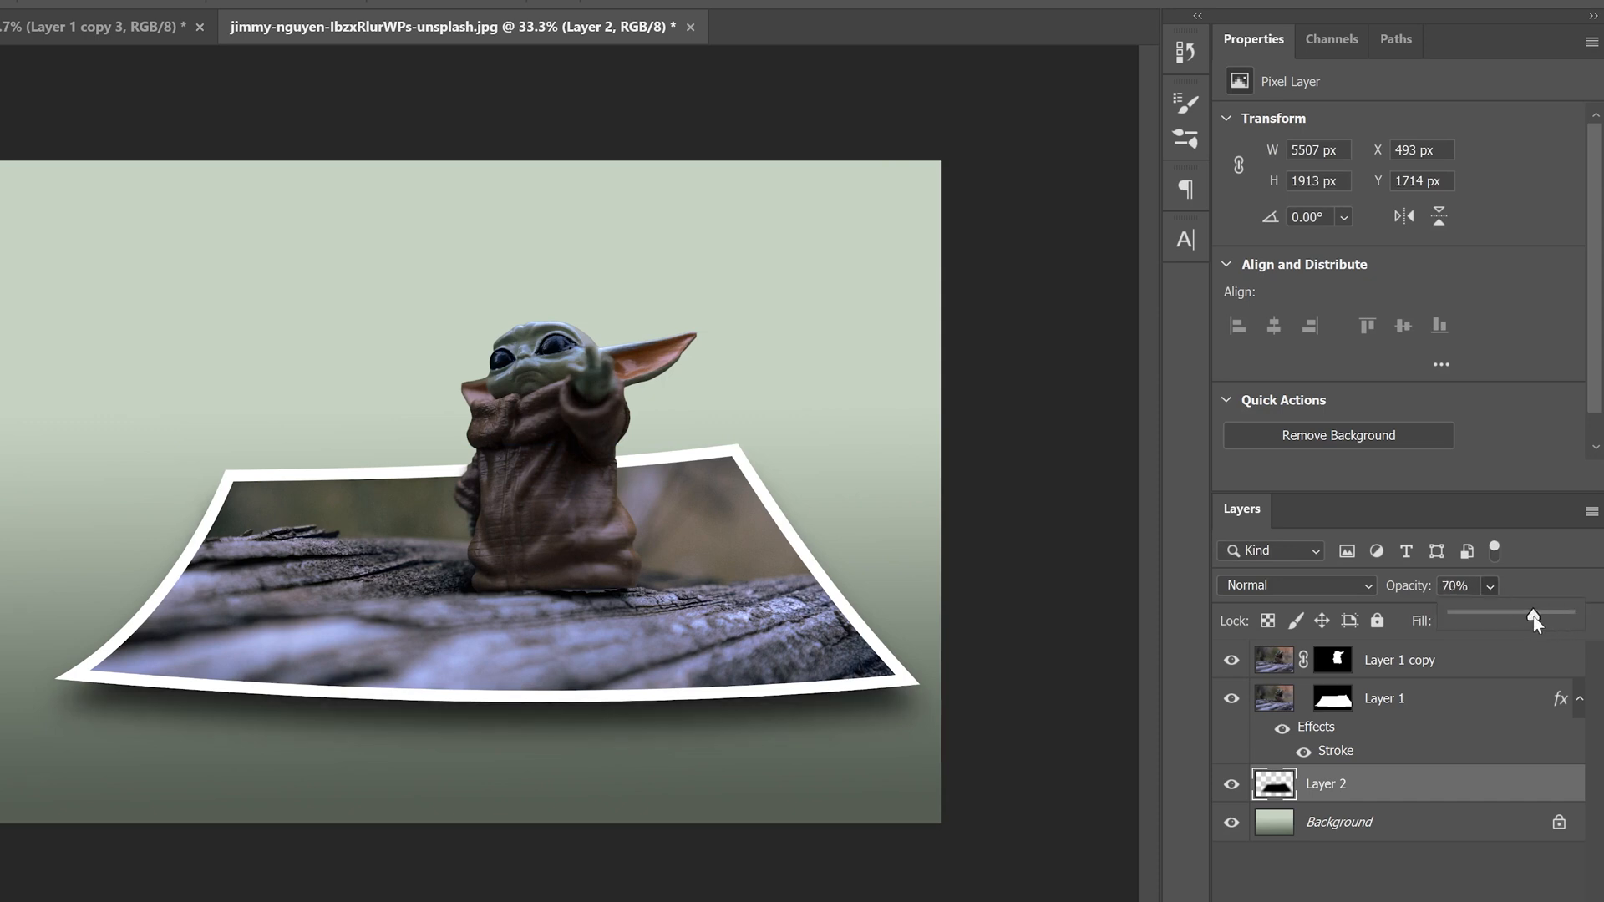
left_click_drag(1532, 616, 1527, 616)
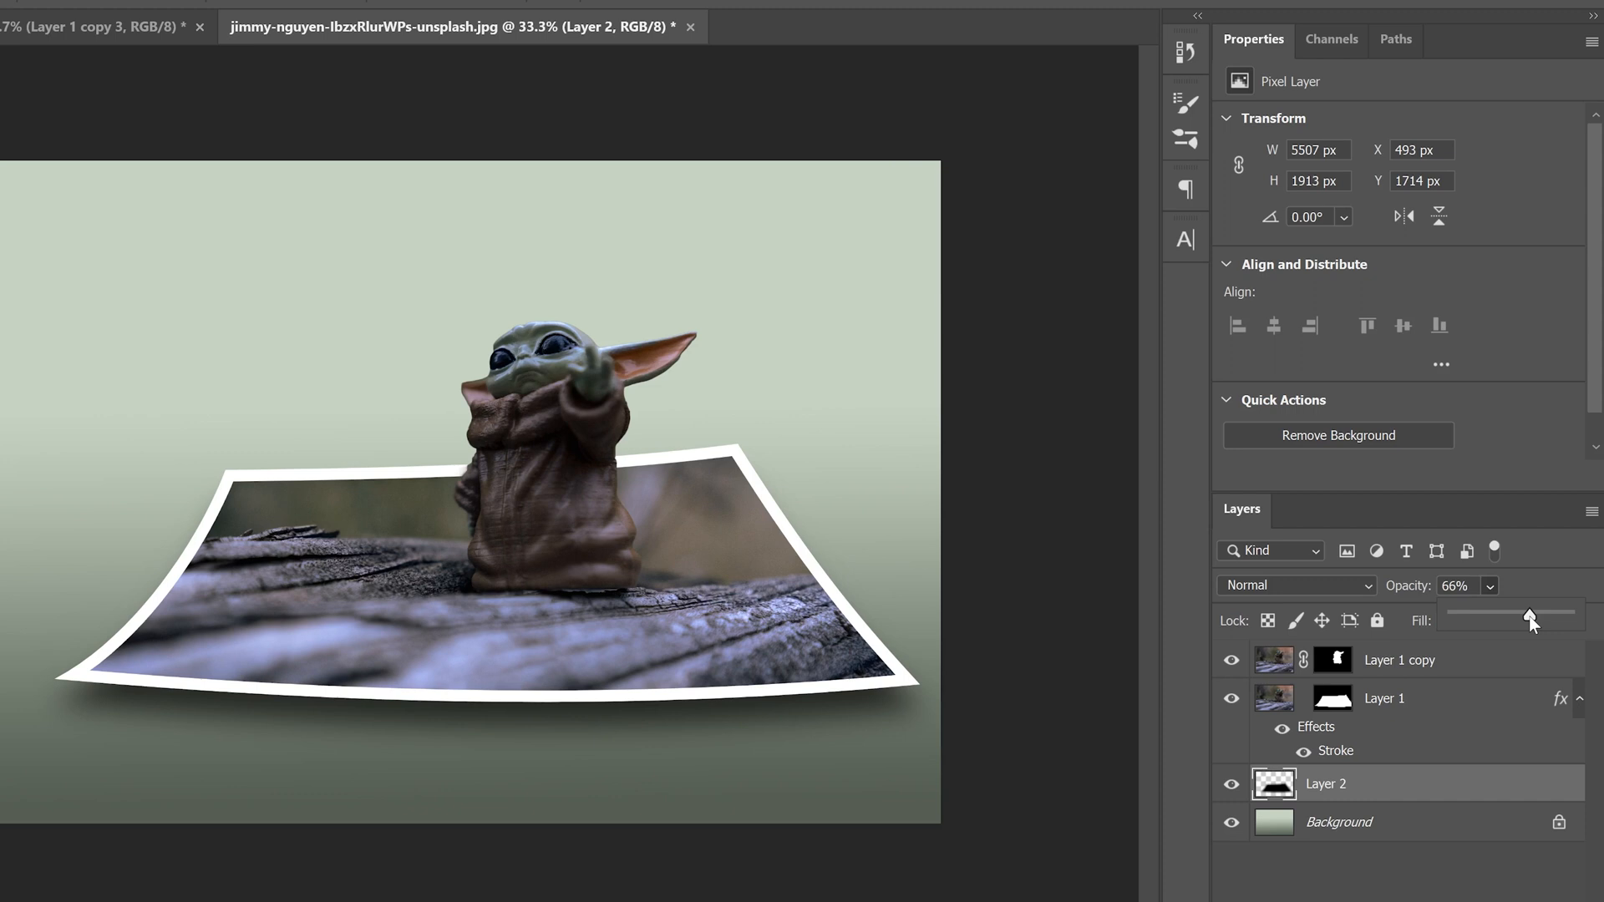
mouse_move(939, 471)
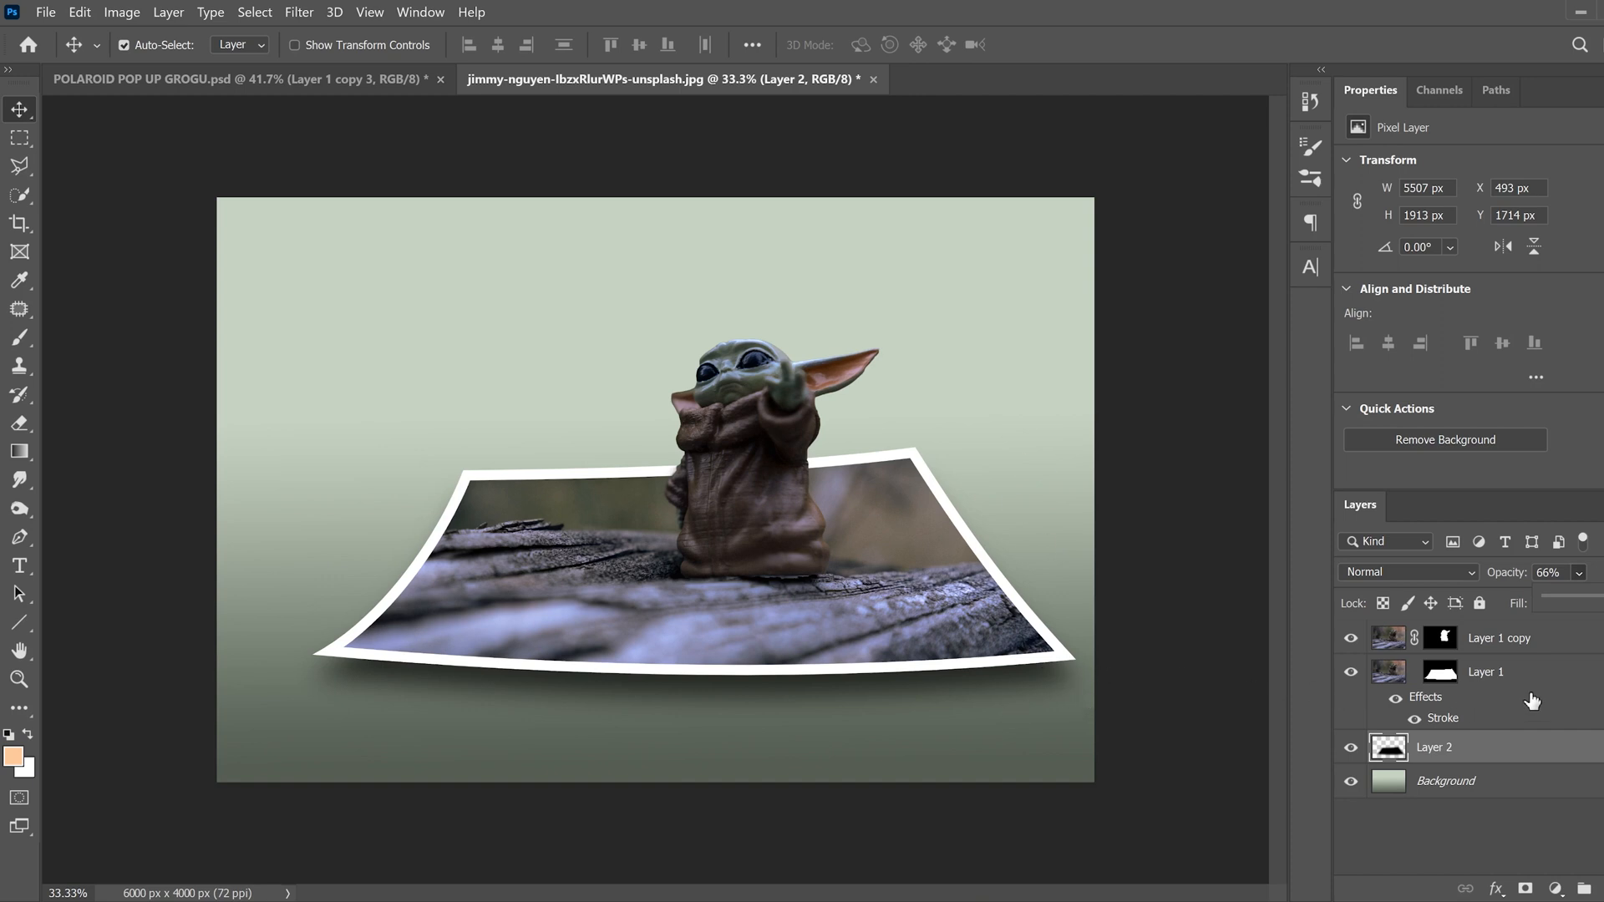
Select the Grogu, Polaroid and shadow layers together and shift them left to centre on the canvas.
left_click(1530, 638)
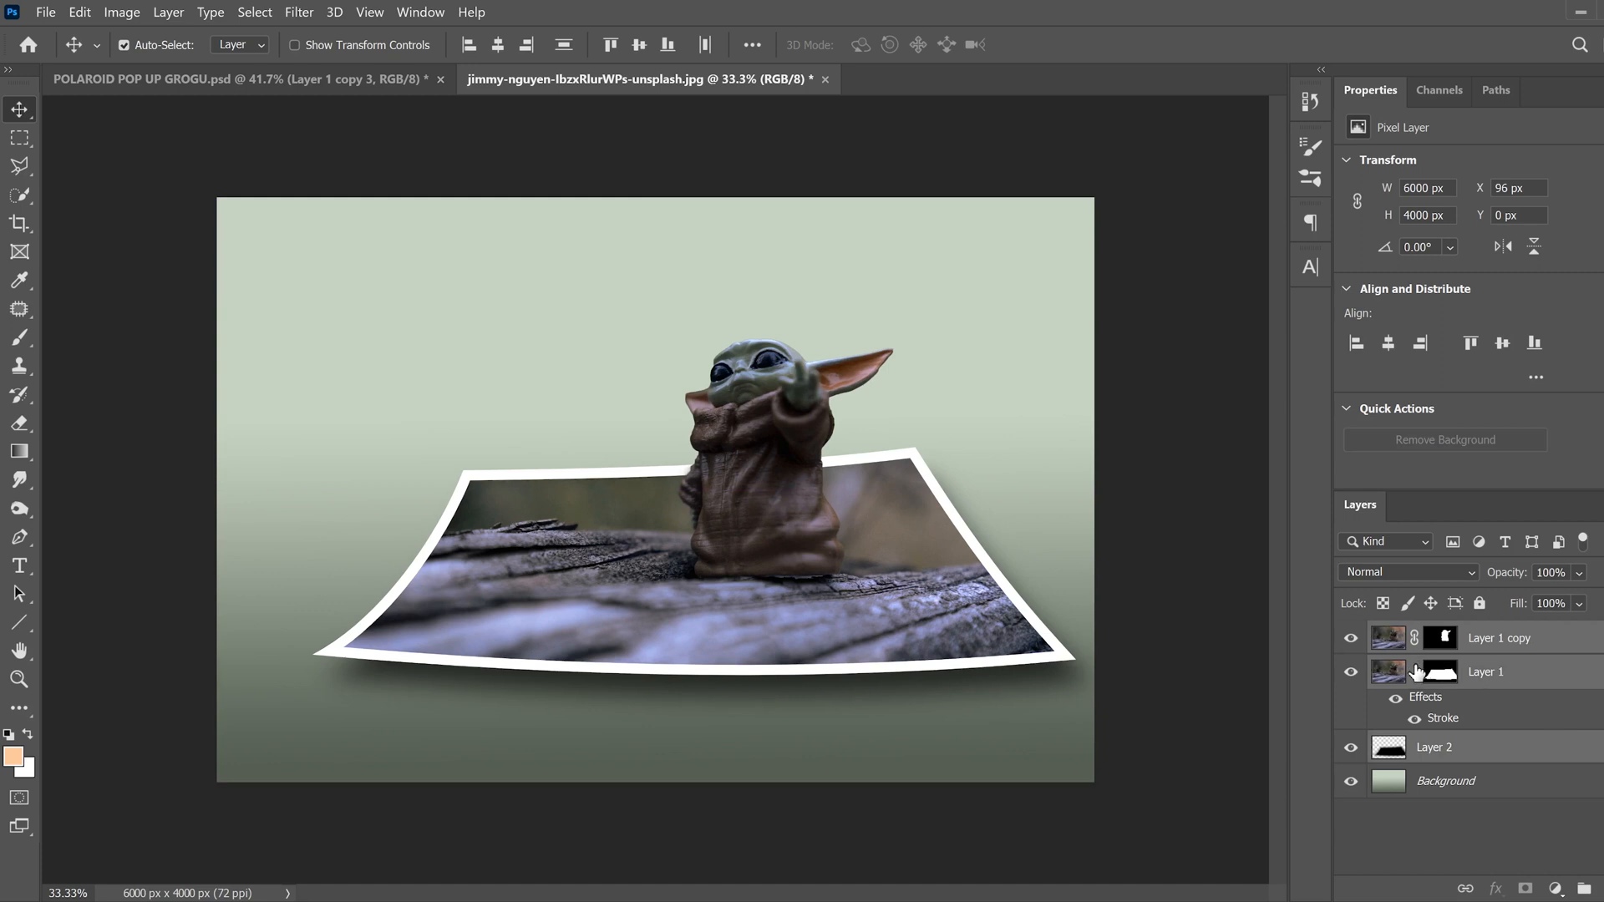
mouse_move(959, 494)
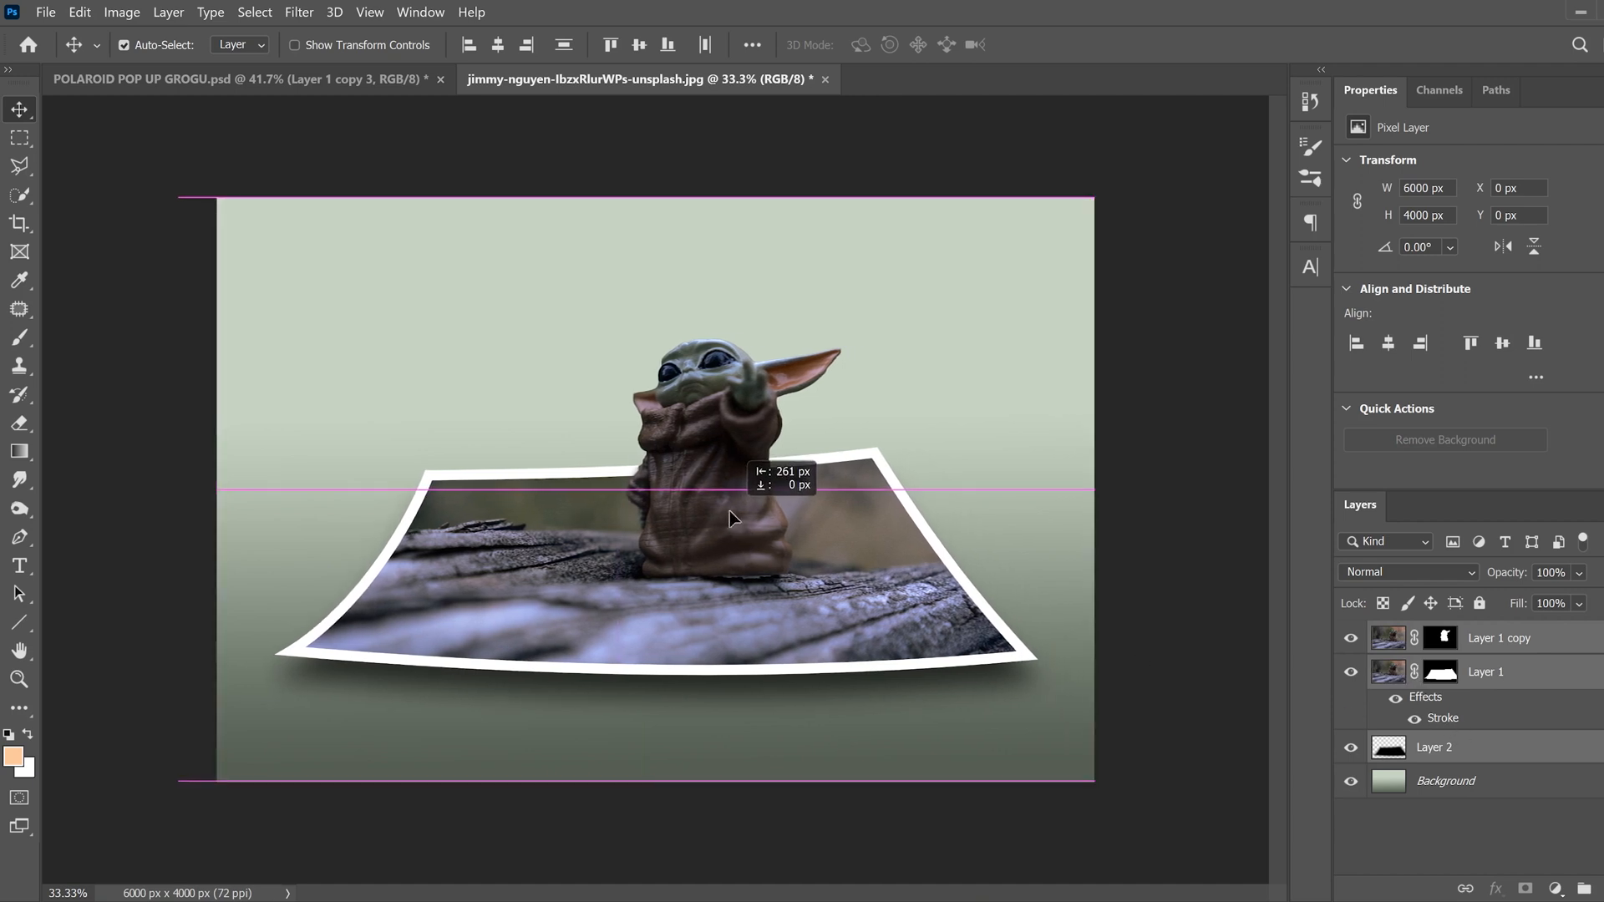
left_click_drag(732, 518, 730, 524)
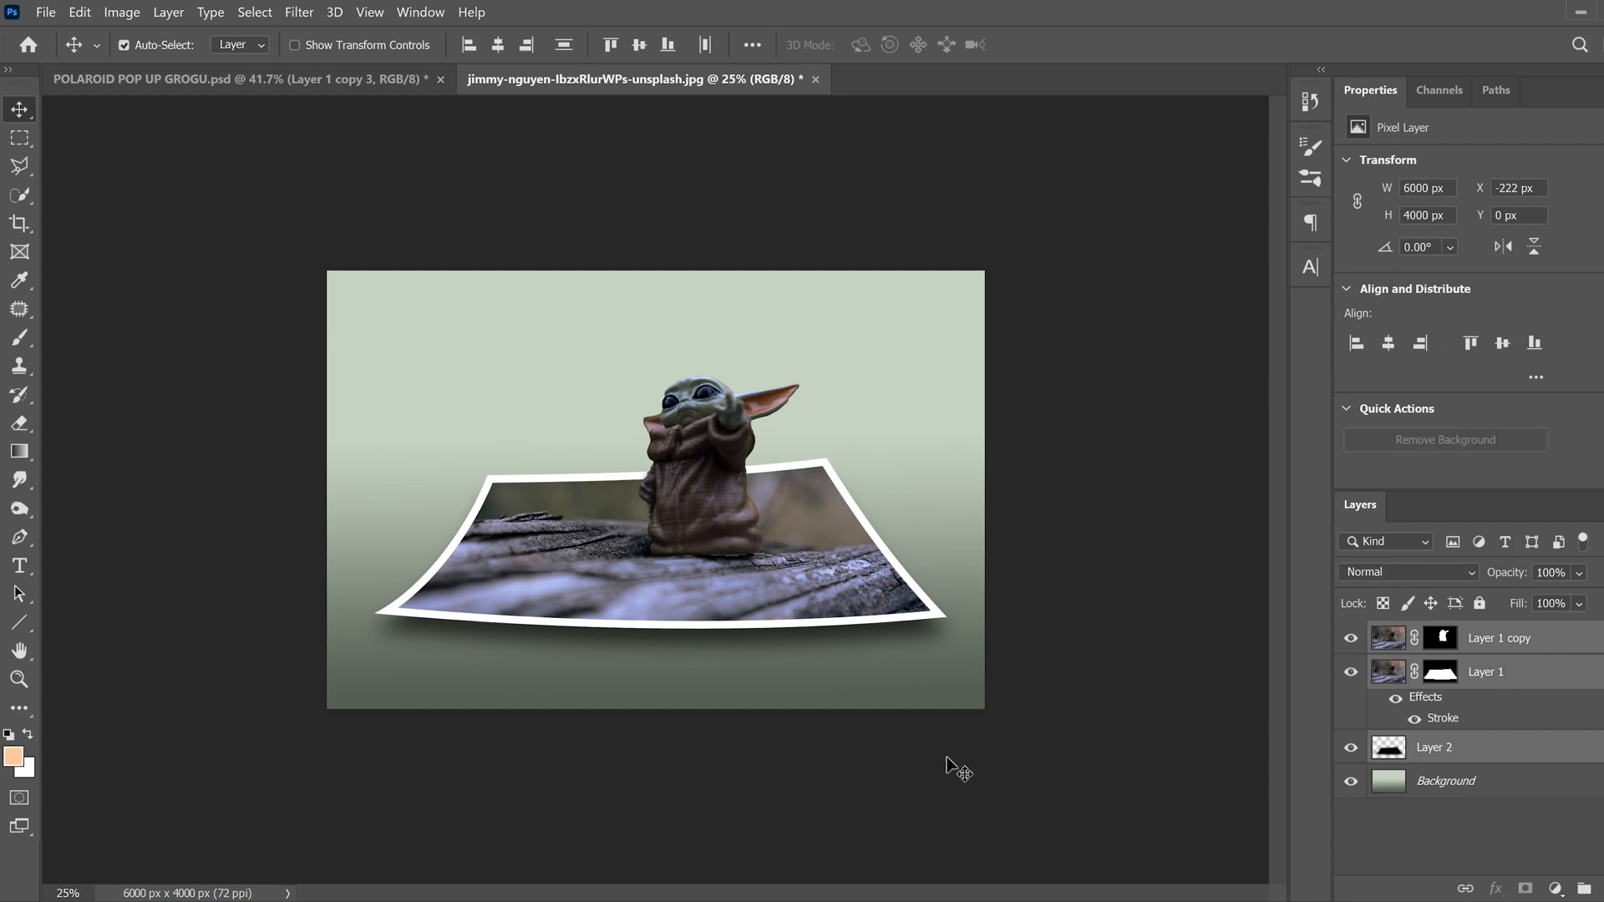
mouse_move(551, 376)
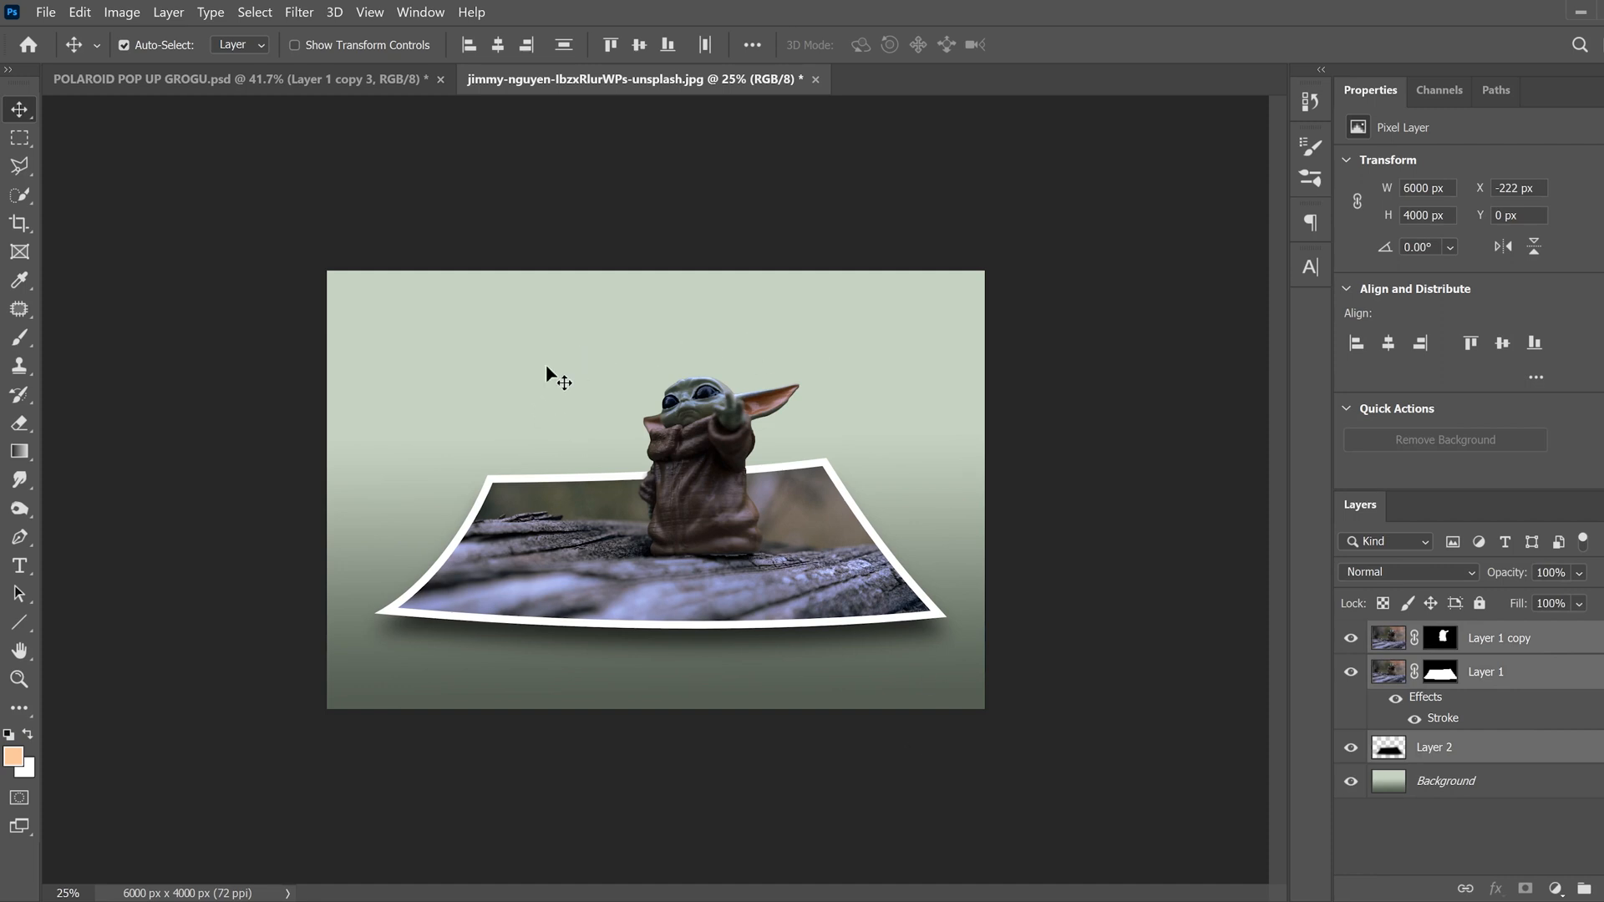
mouse_move(704, 403)
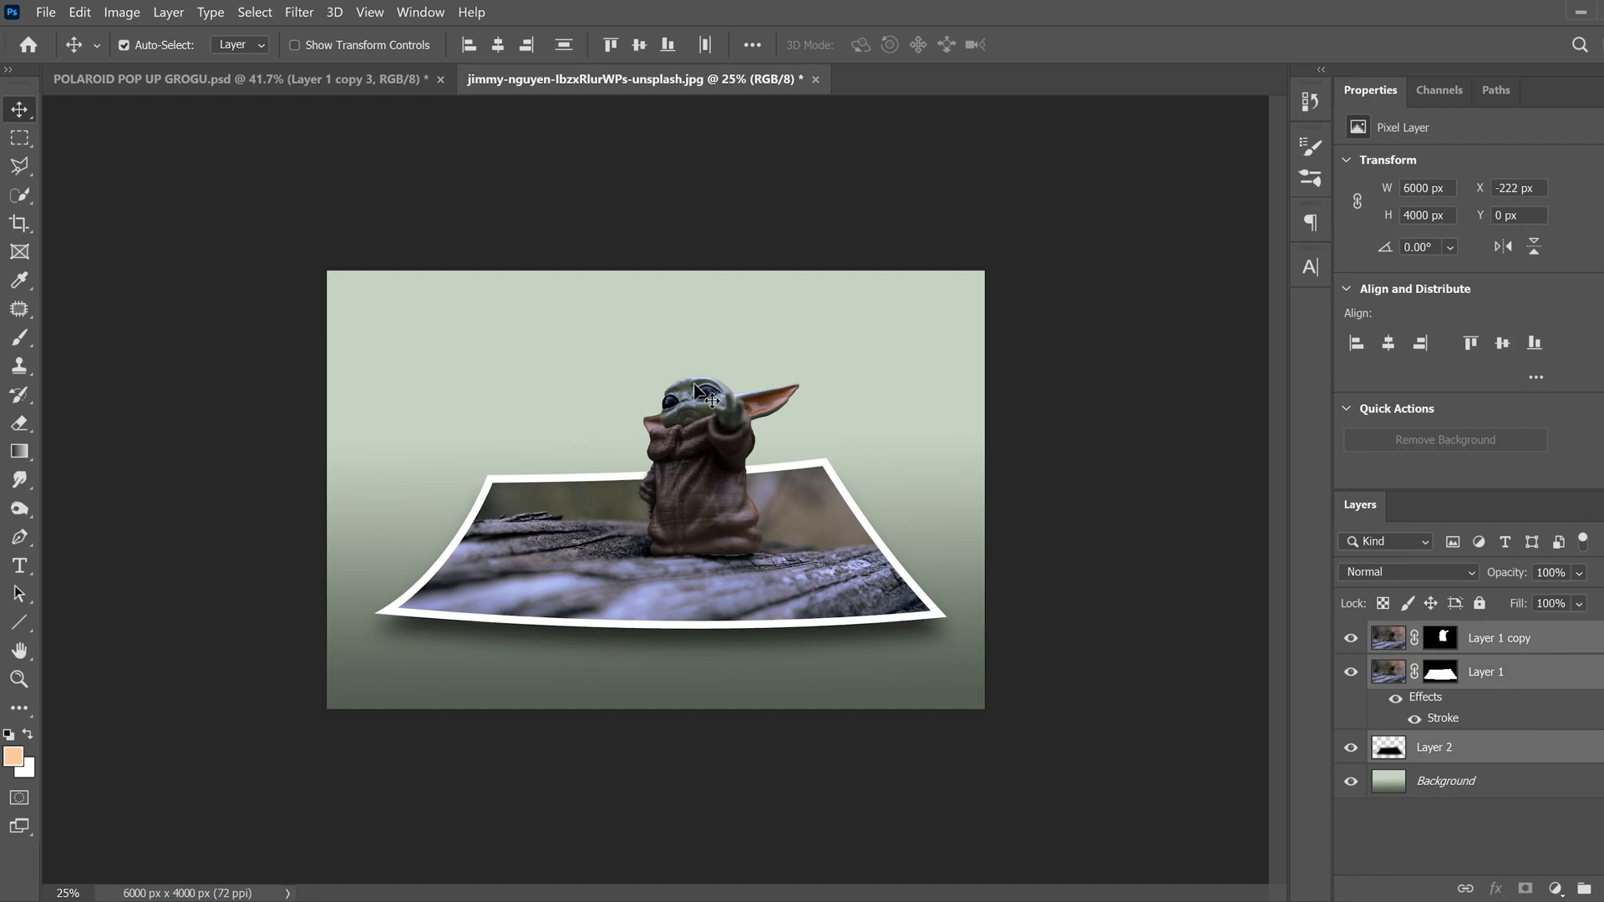
Start a Bebas type layer above the Background reading 'GROGU' at 1200 pt near the top.
left_click(1443, 782)
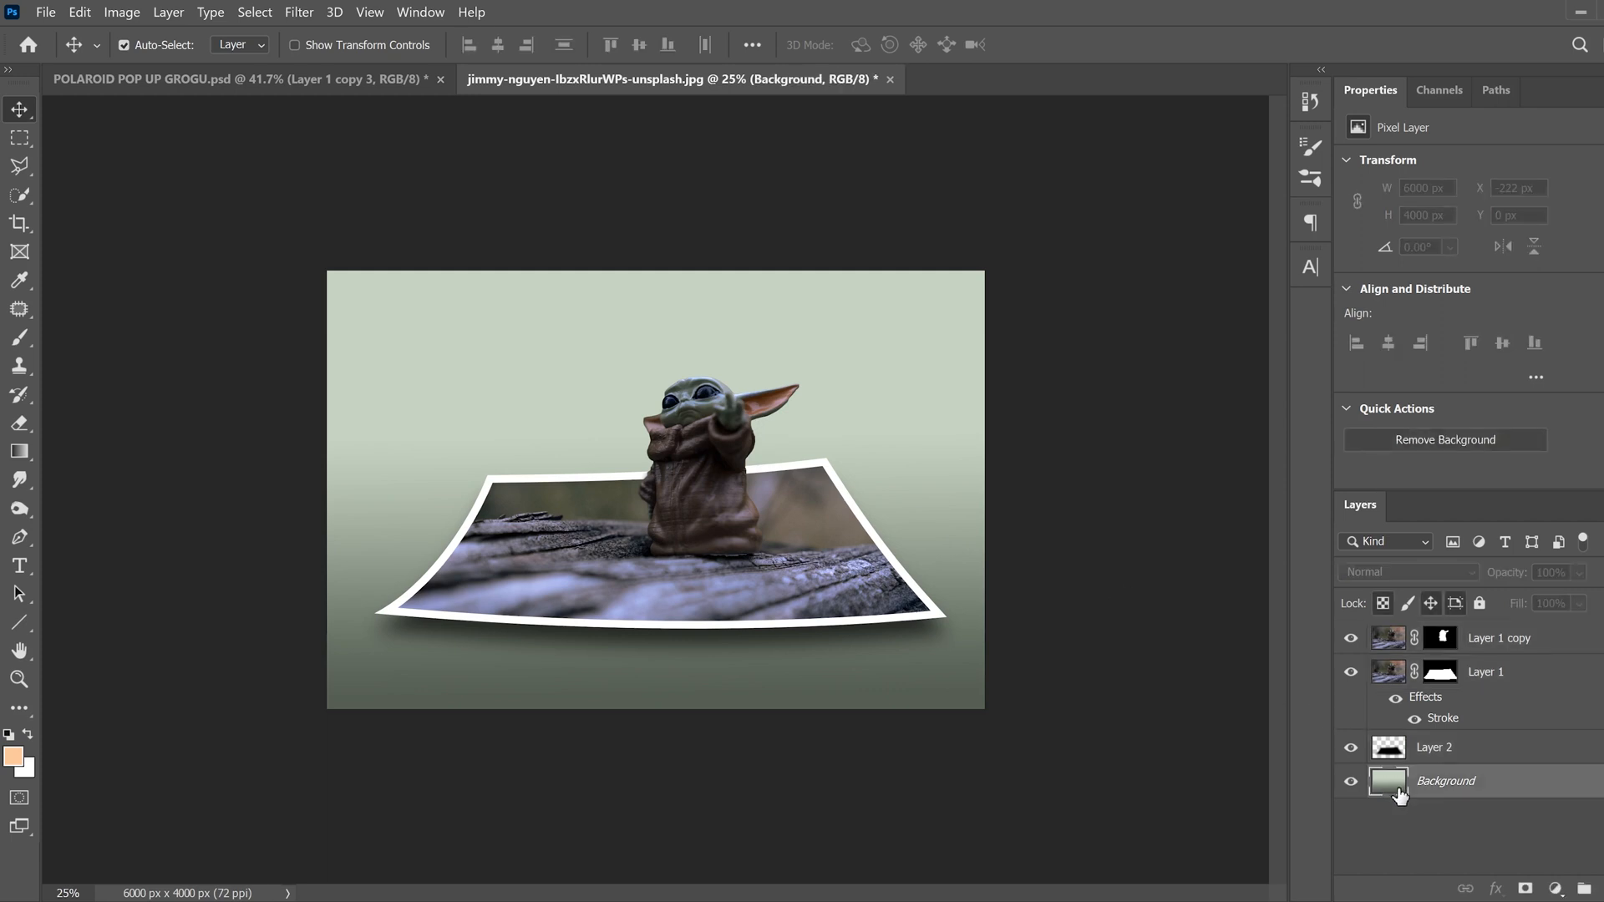
mouse_move(19, 564)
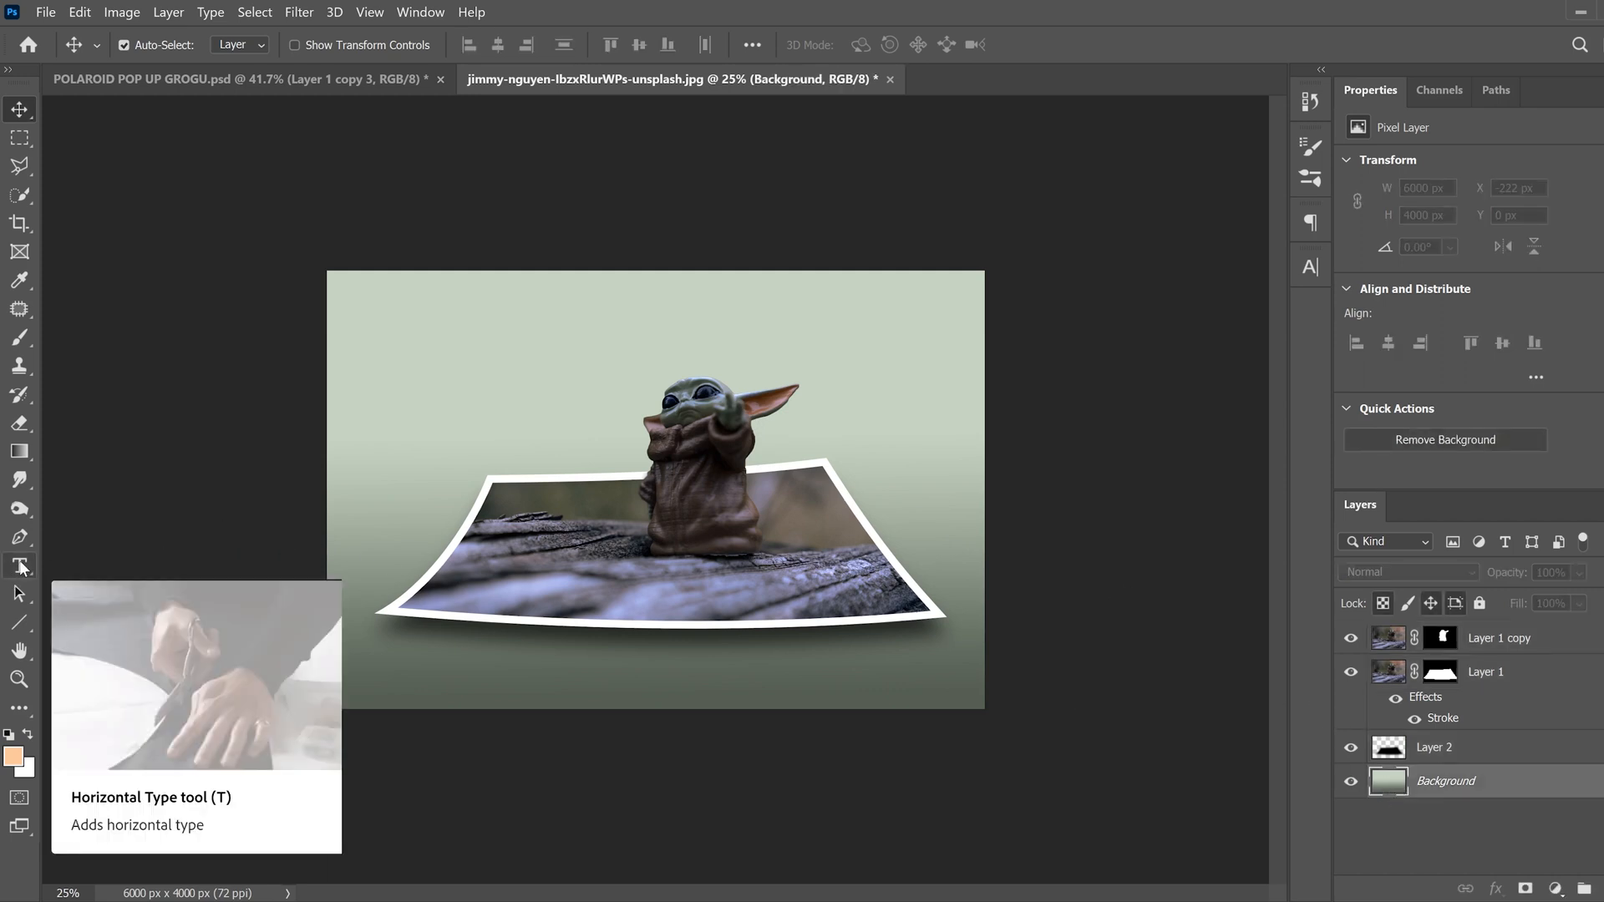
left_click(20, 565)
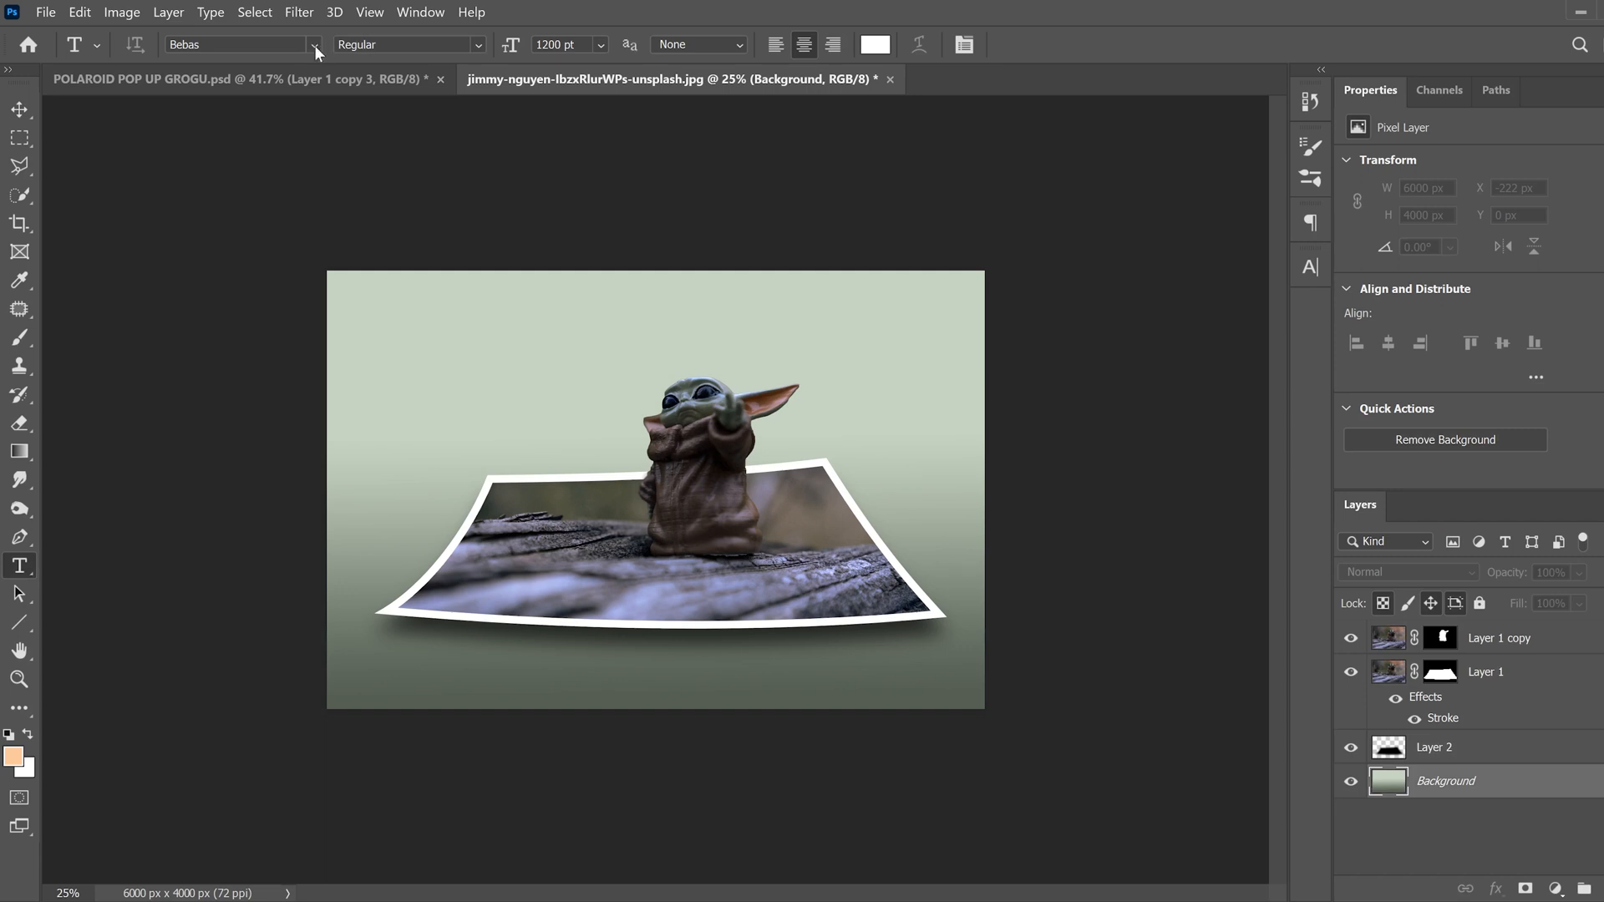
left_click(311, 44)
type("GROGU")
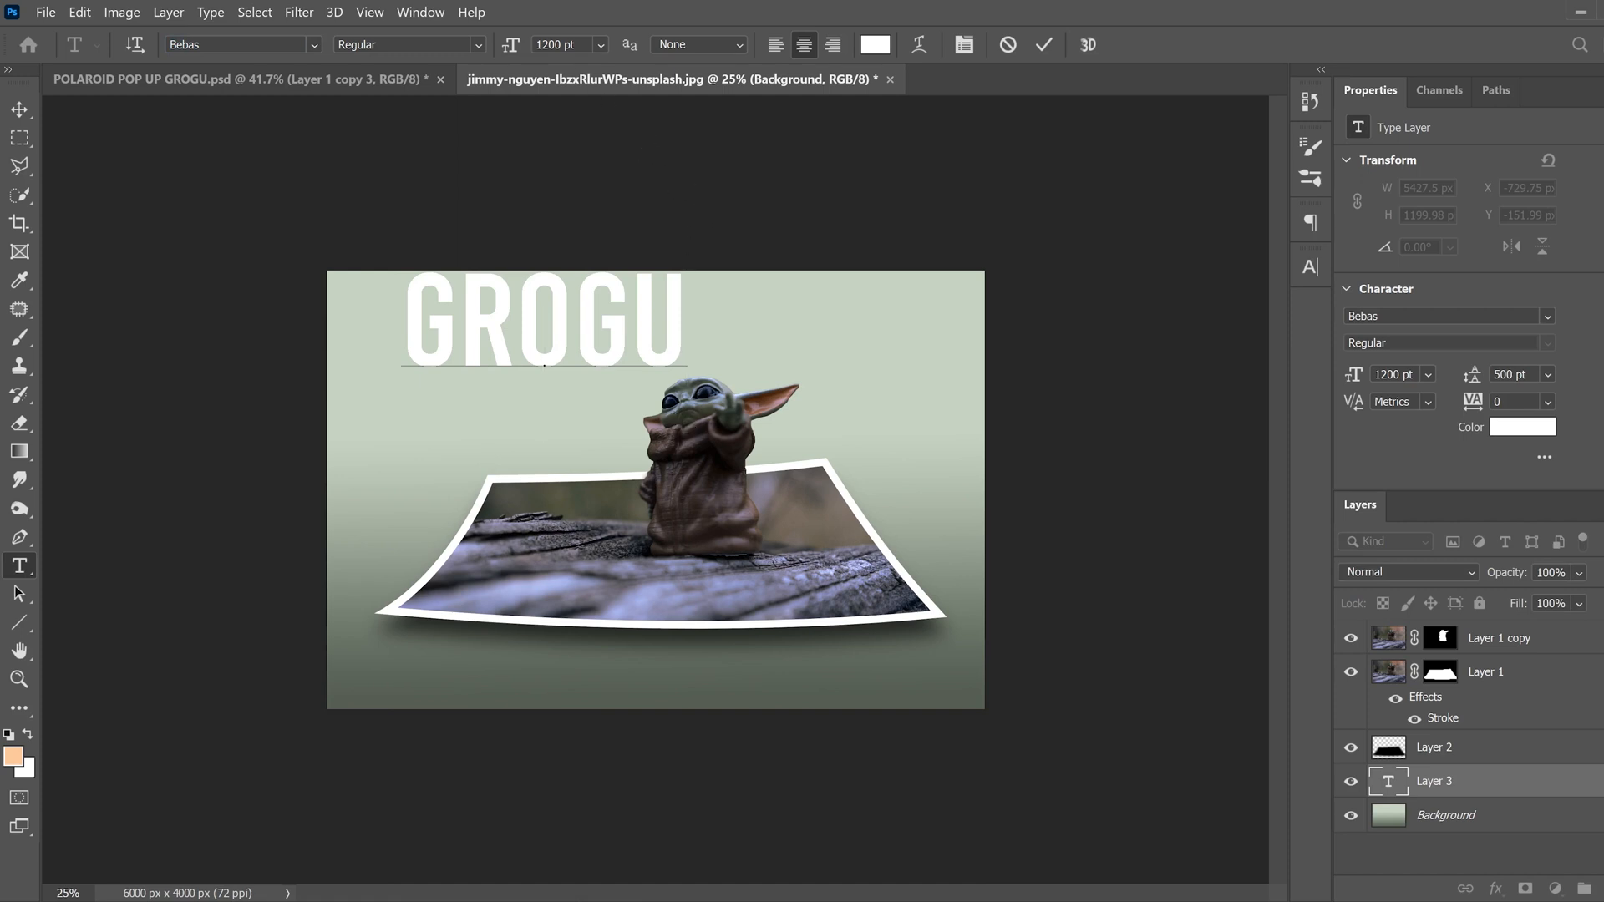
mouse_move(553, 415)
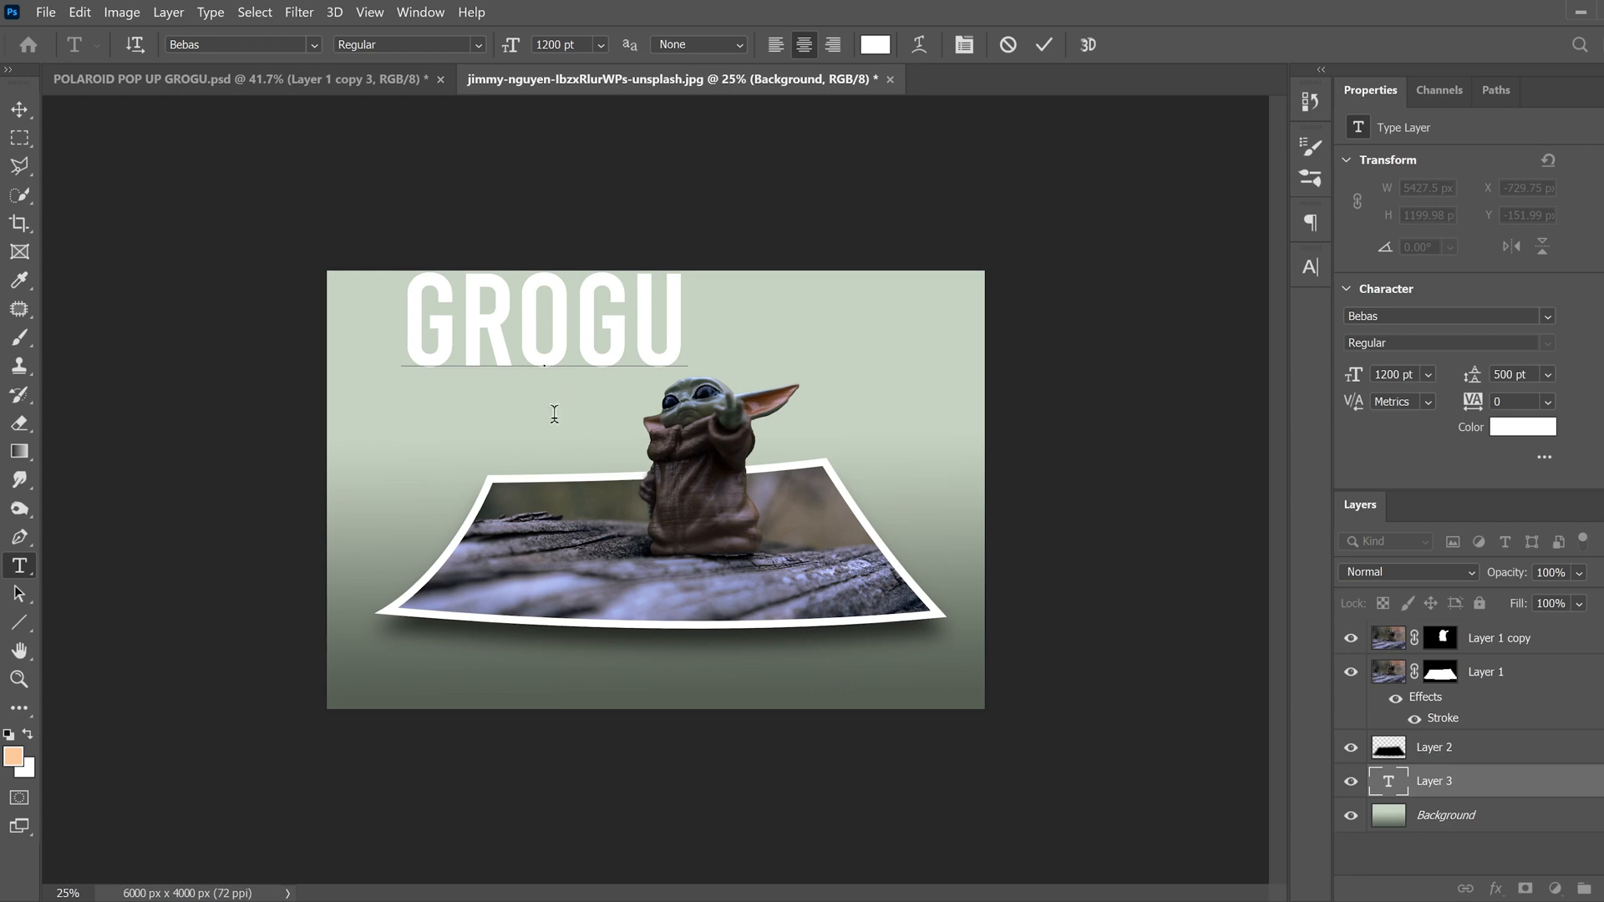
Add the 'BABY YODA THE CHILD' line beneath it at 600 pt.
left_click(561, 44)
type("600")
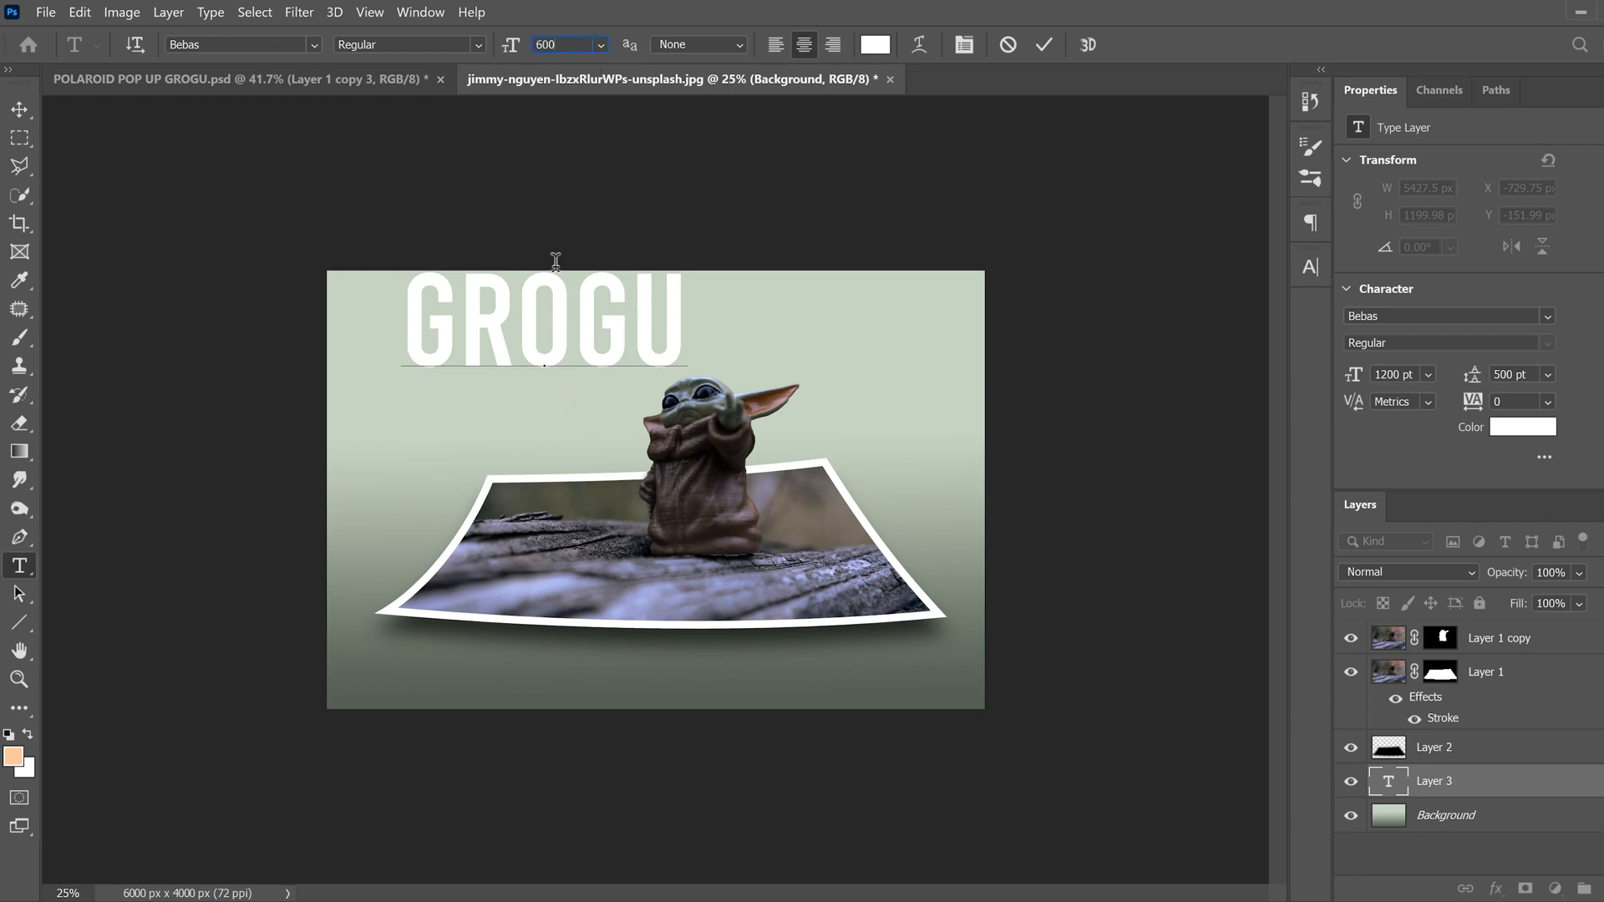
type("BABY YODA")
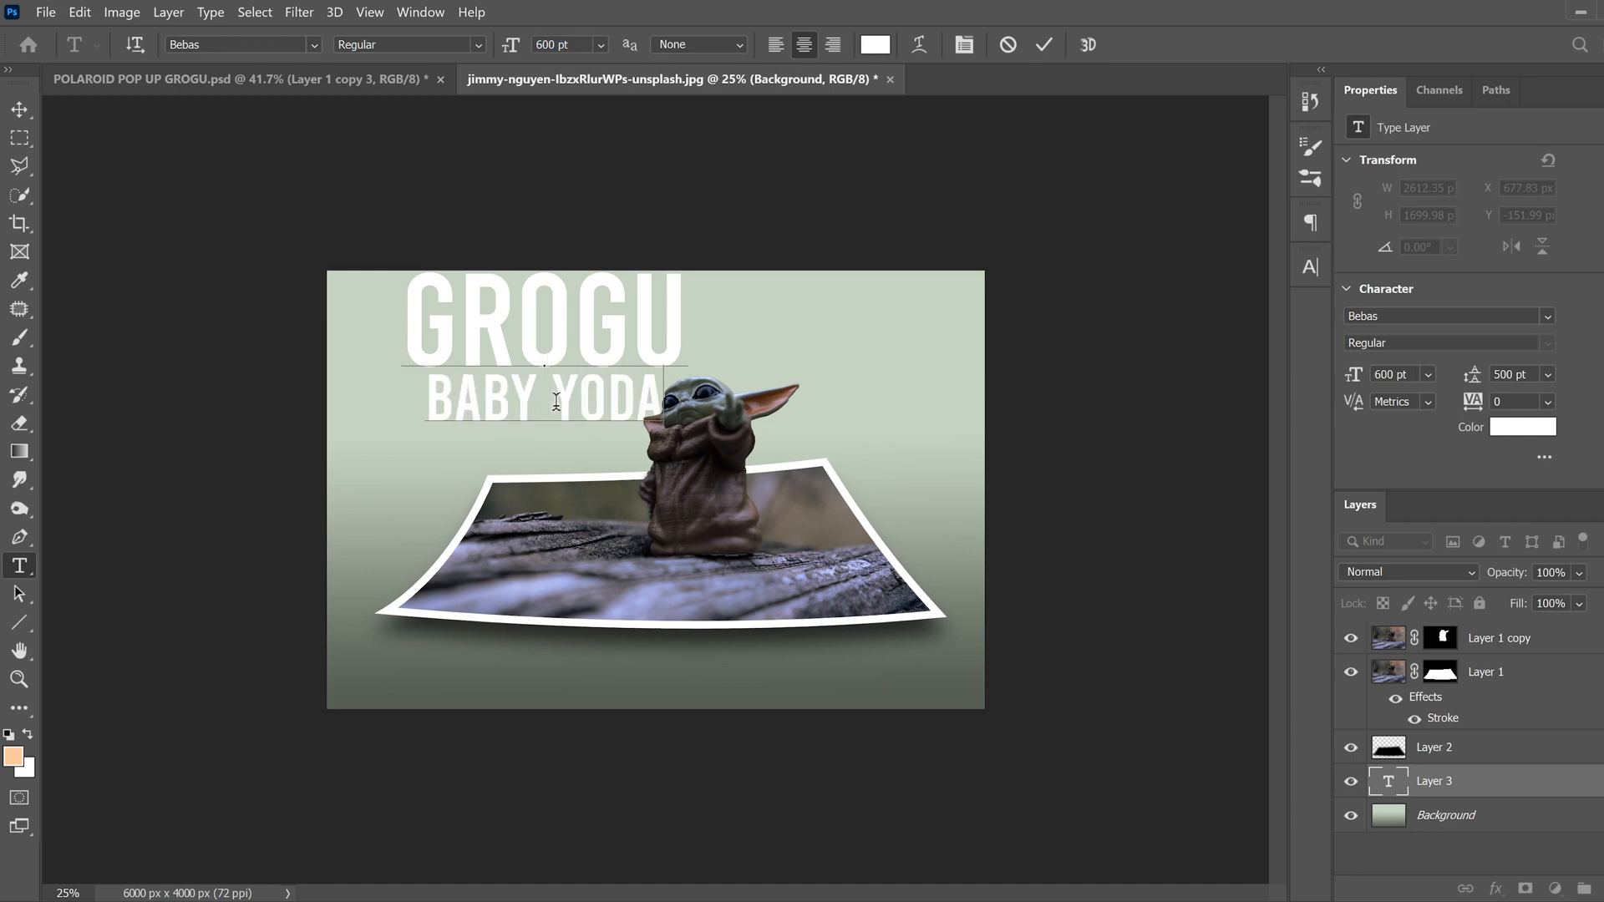
type("THE CHILD")
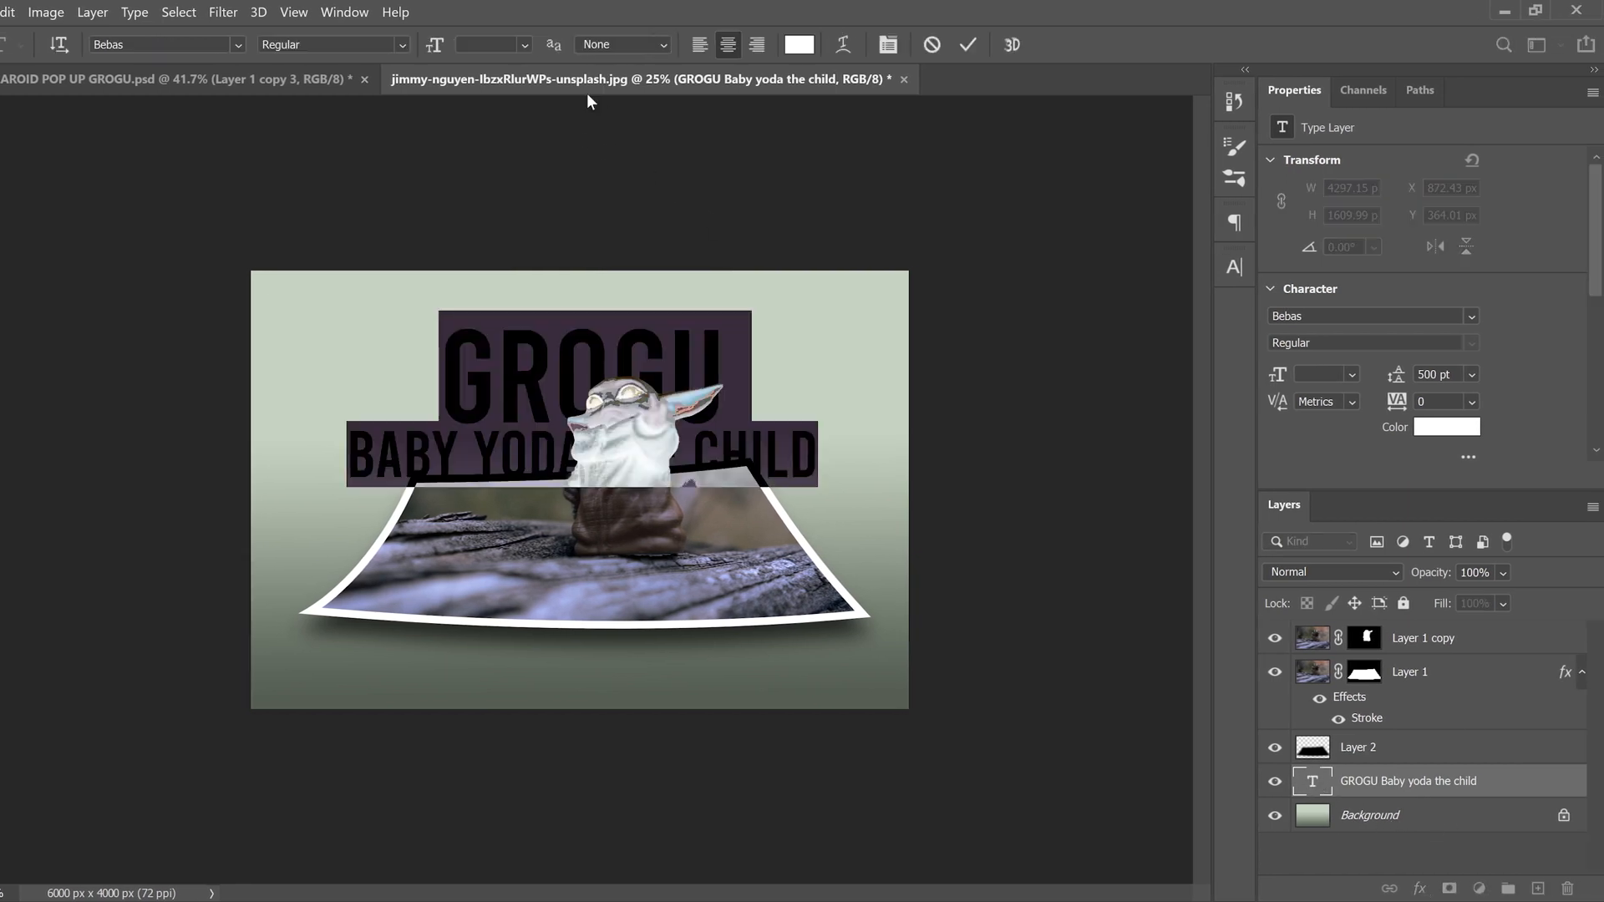
Recolour the title to a muted sage green sampled from the background with the eyedropper.
left_click(1445, 428)
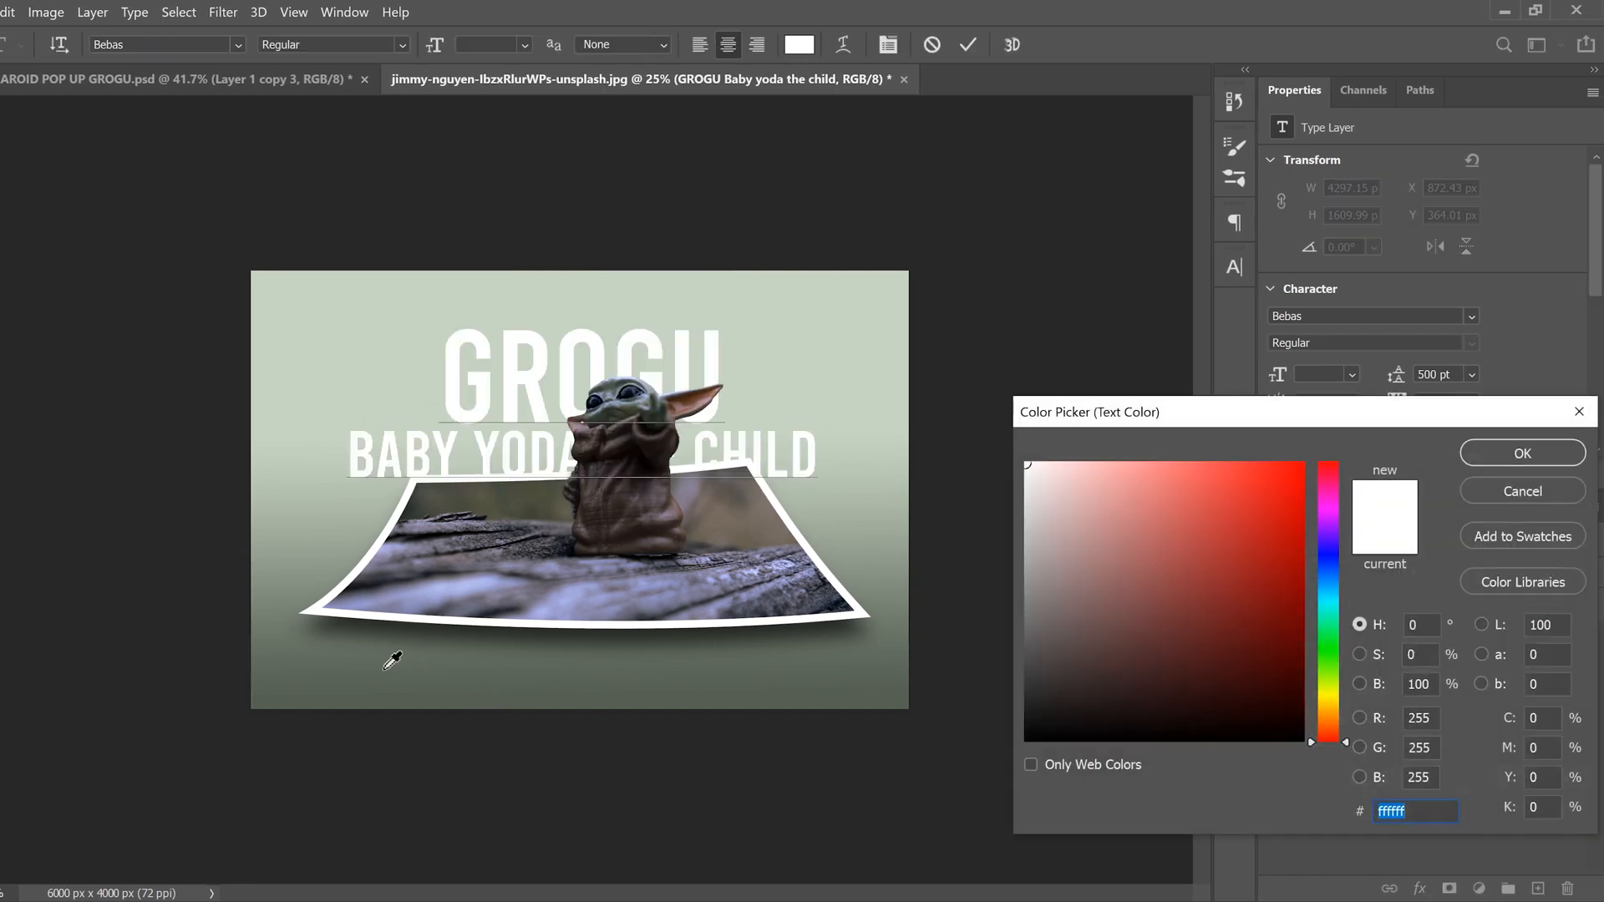
mouse_move(436, 653)
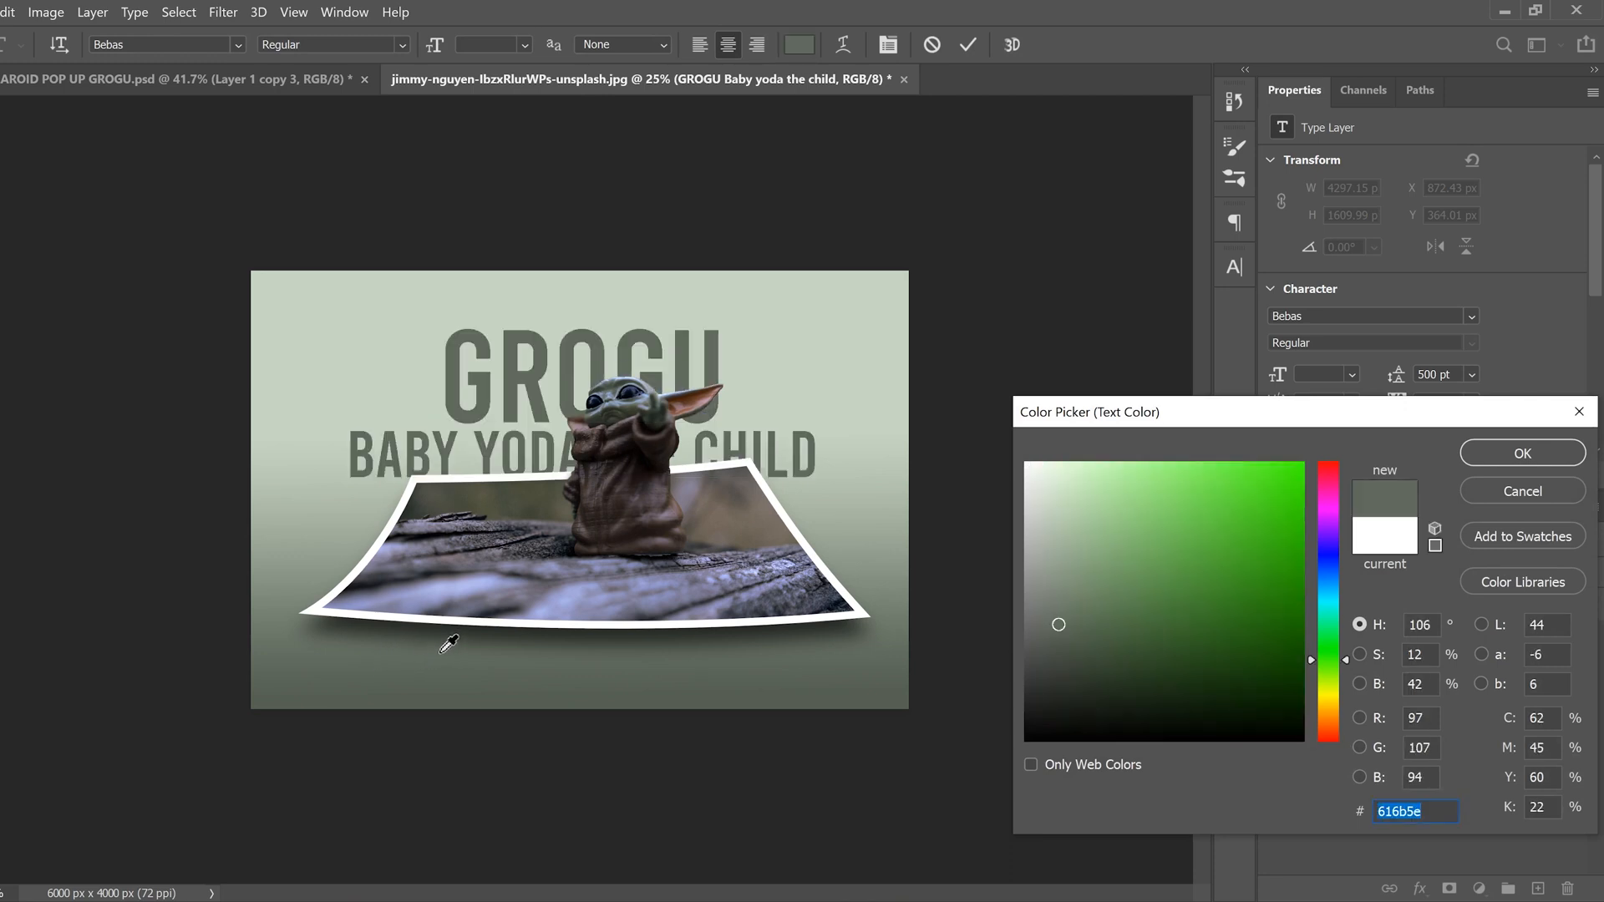
left_click(1052, 569)
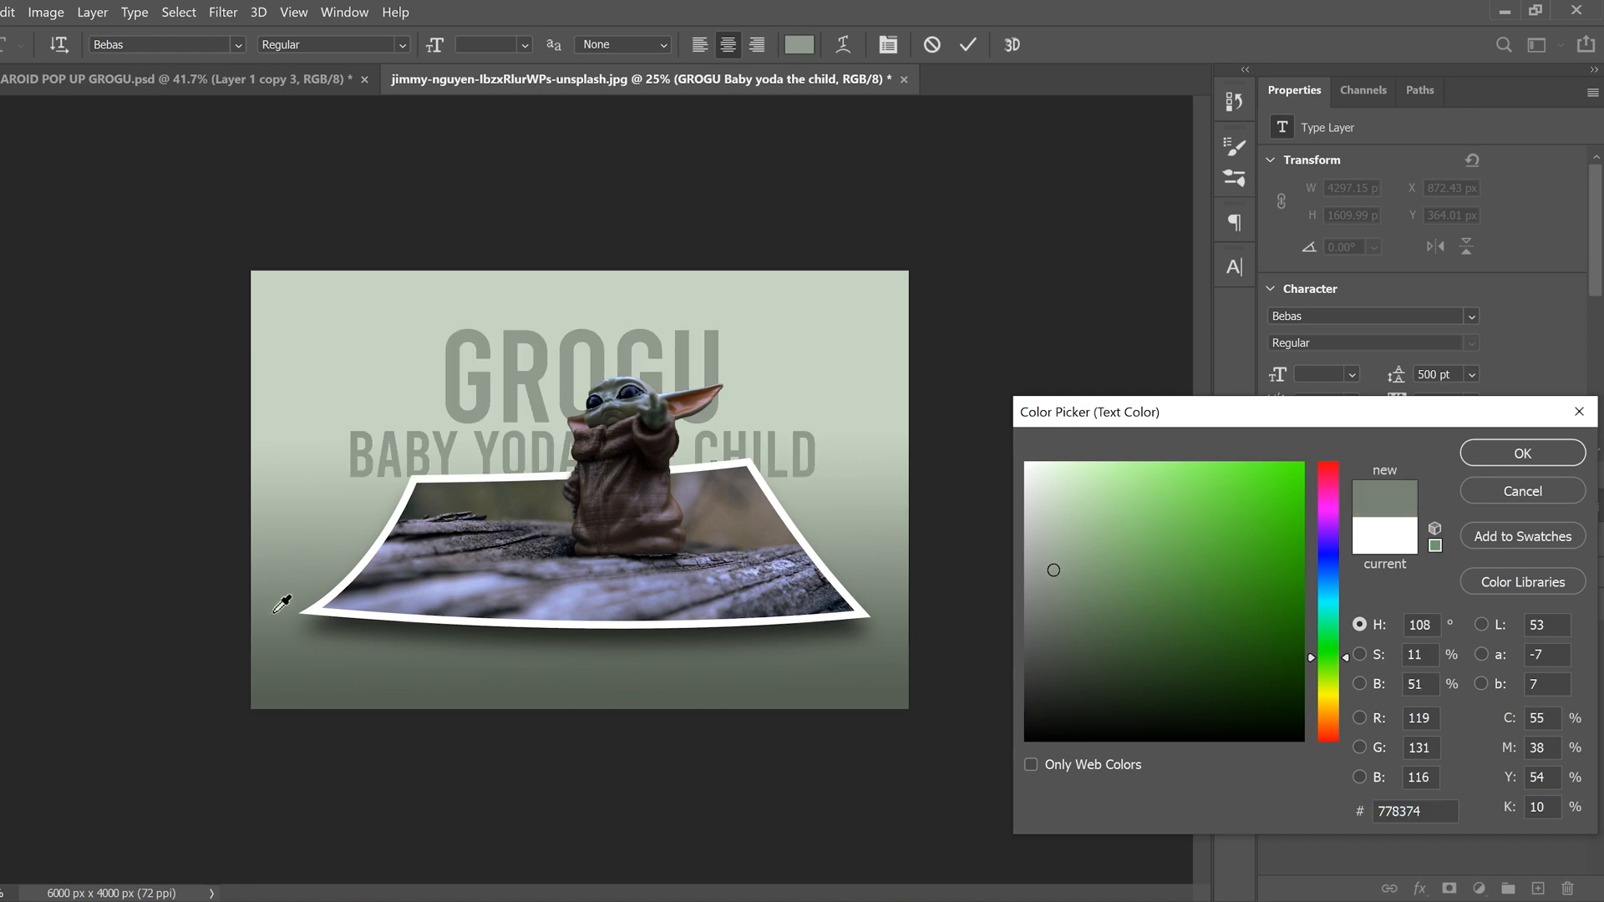
left_click(1522, 453)
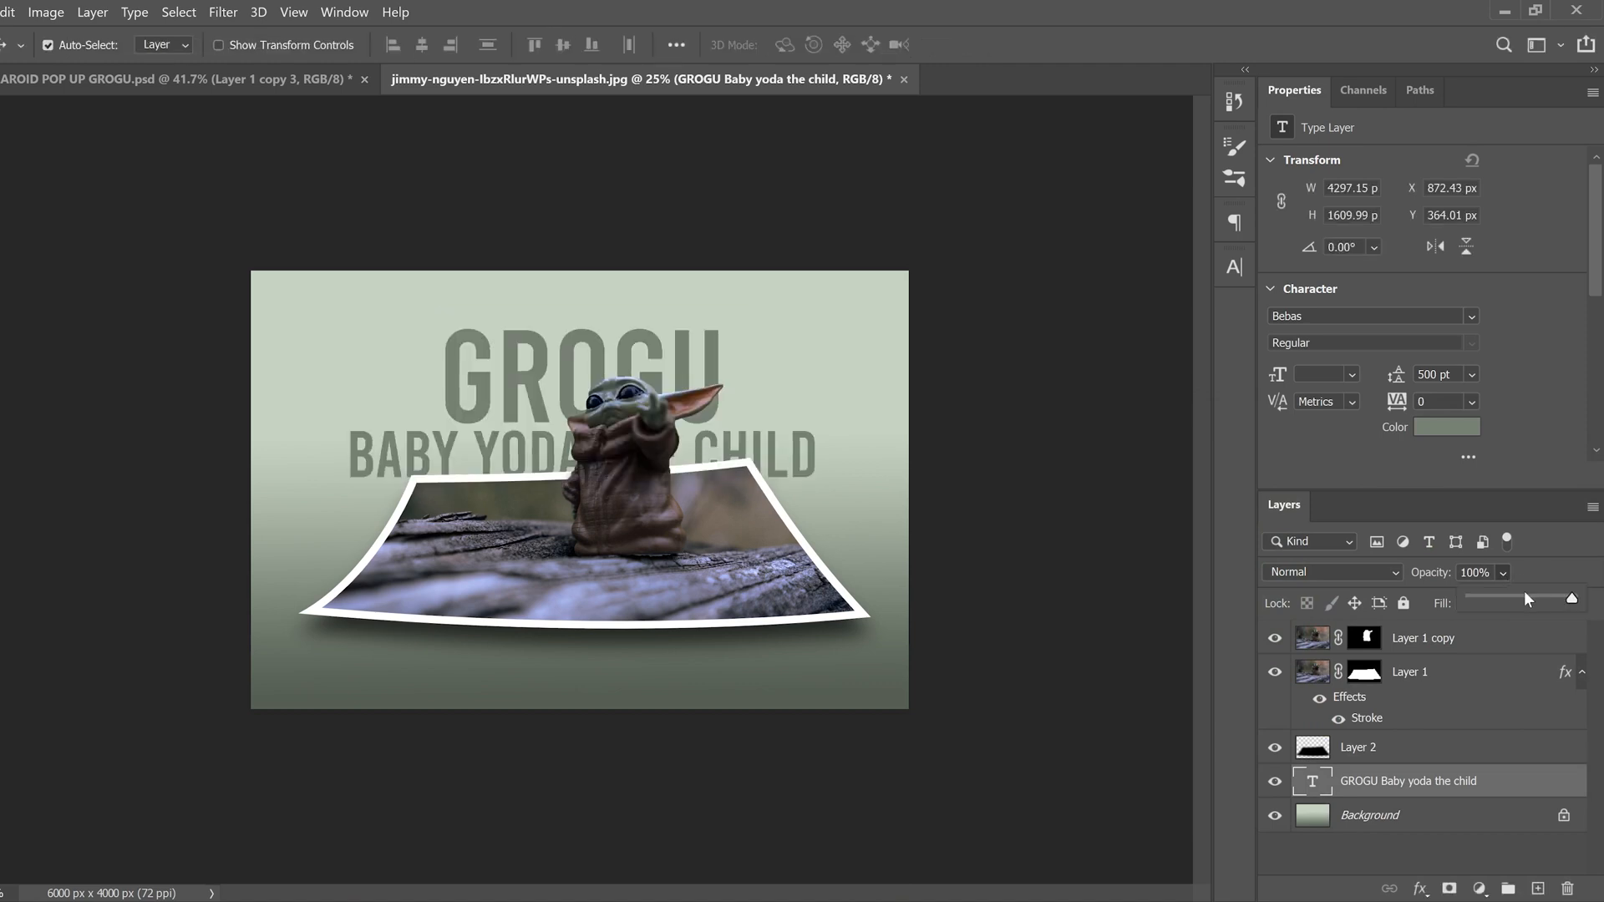
Lower the GROGU title layer's opacity to 40% so it fades behind Grogu.
left_click_drag(1565, 598, 1520, 599)
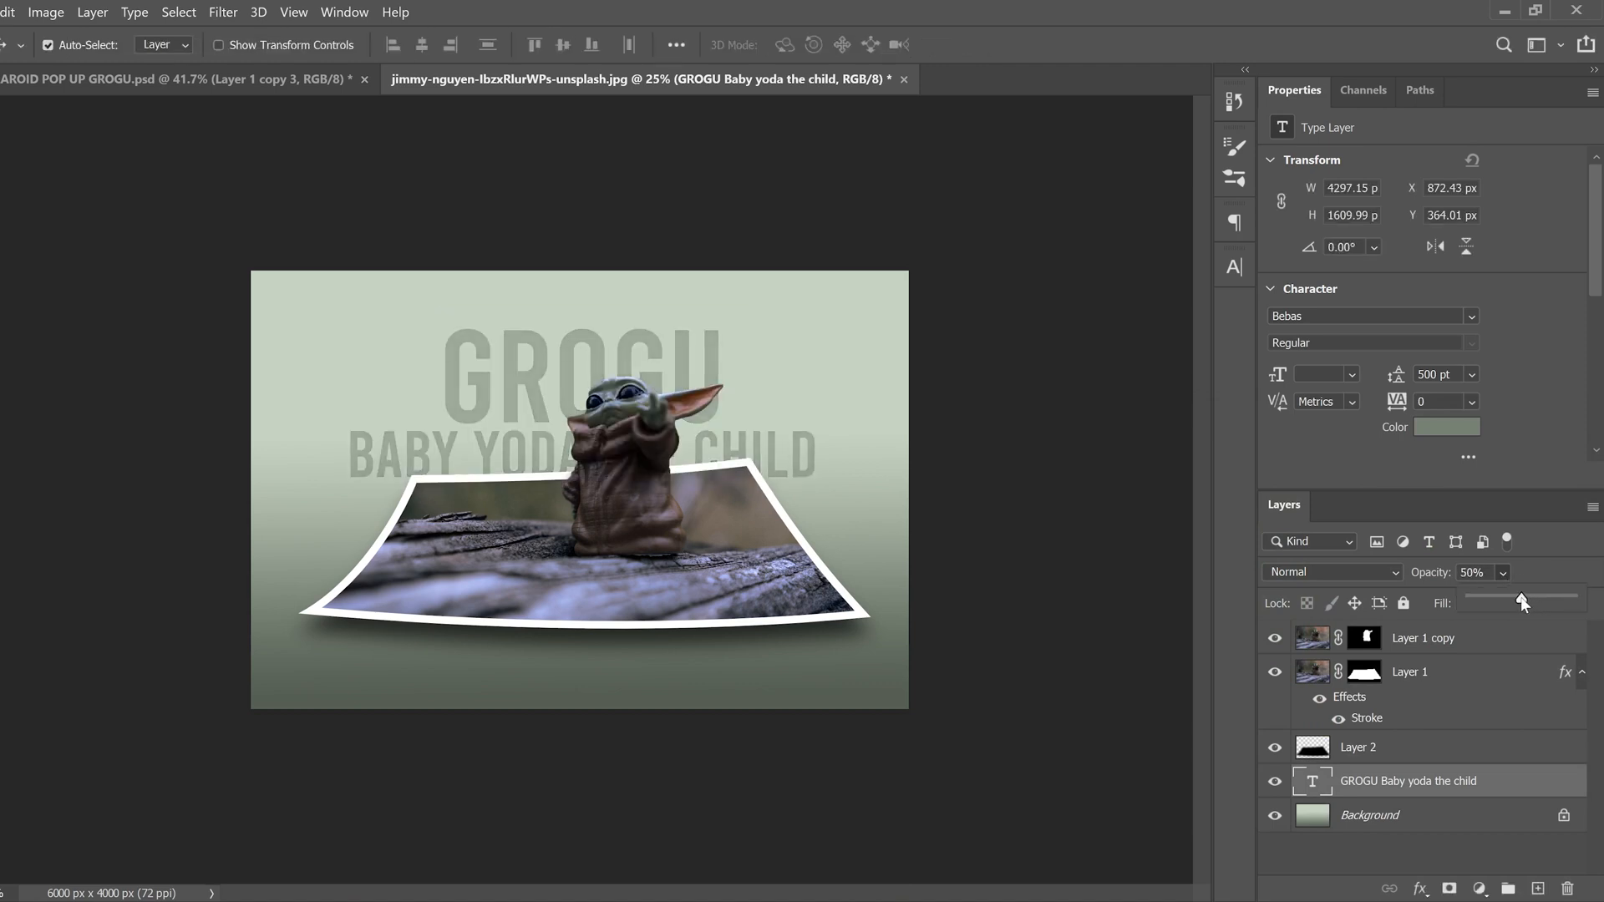
left_click_drag(1520, 599, 1511, 600)
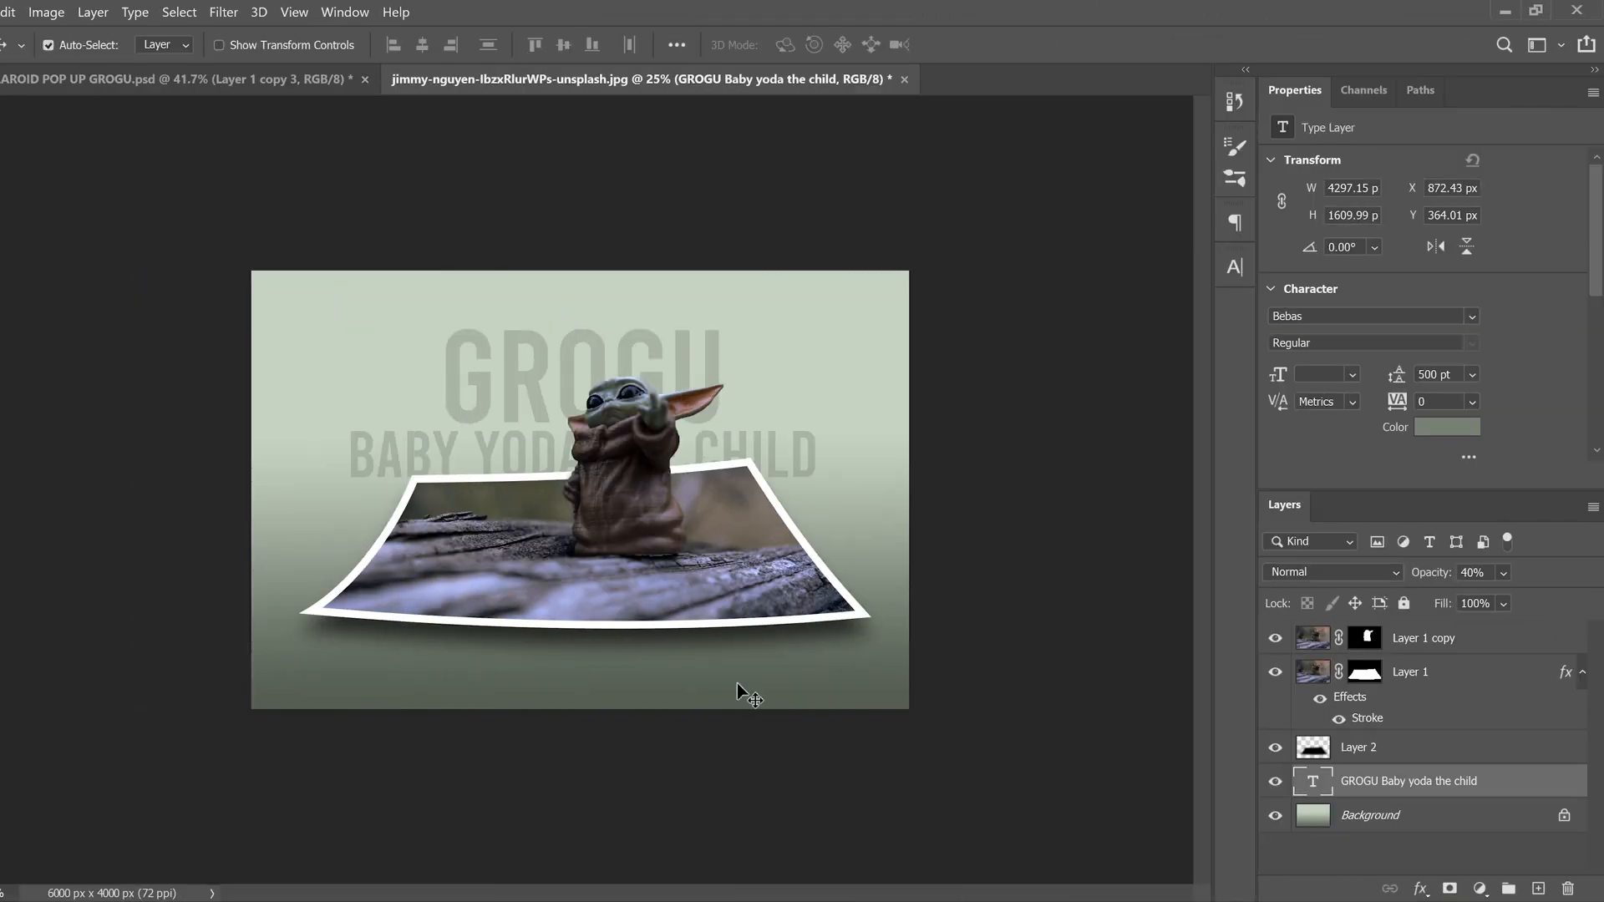
mouse_move(768, 631)
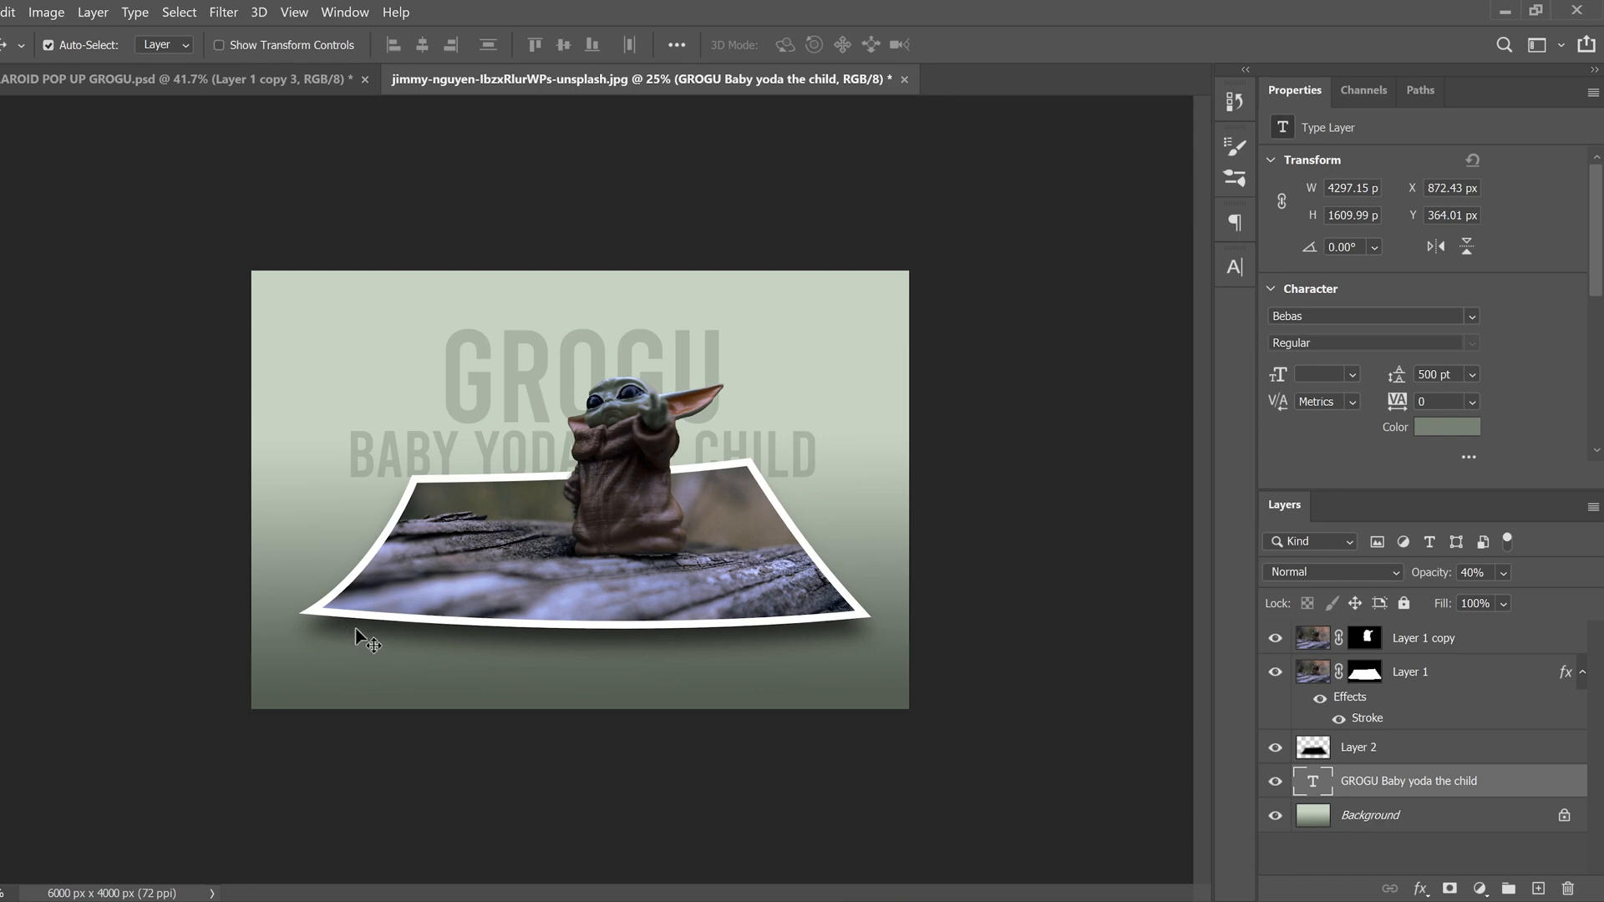
mouse_move(700, 579)
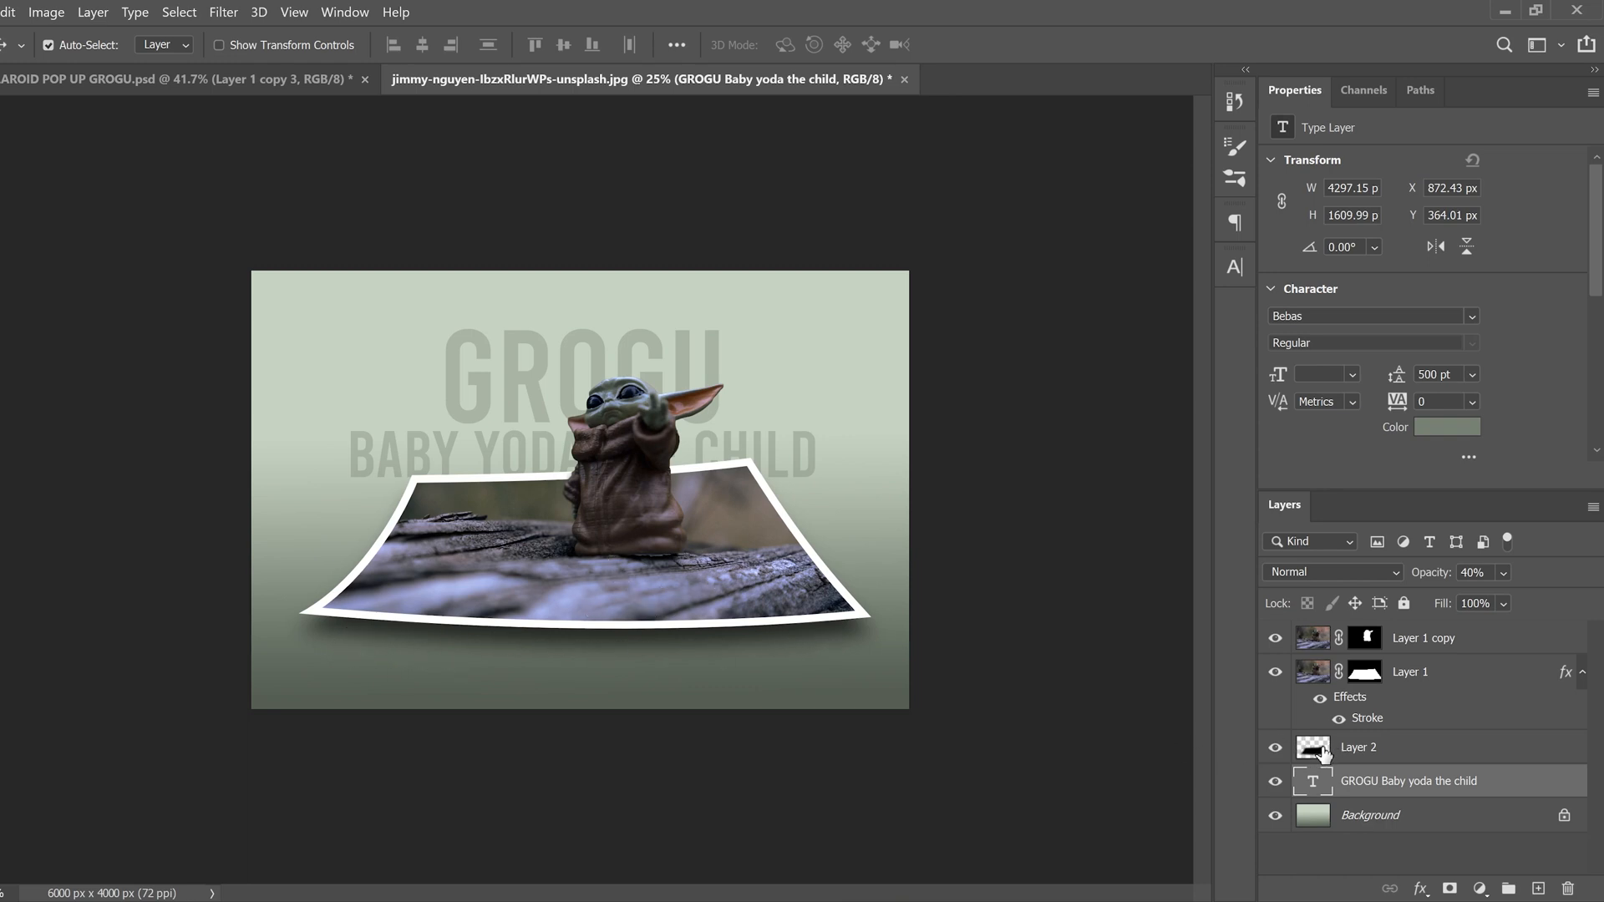
Reduce the Polaroid shadow layer (Layer 2) to about 53% opacity.
left_click(1358, 746)
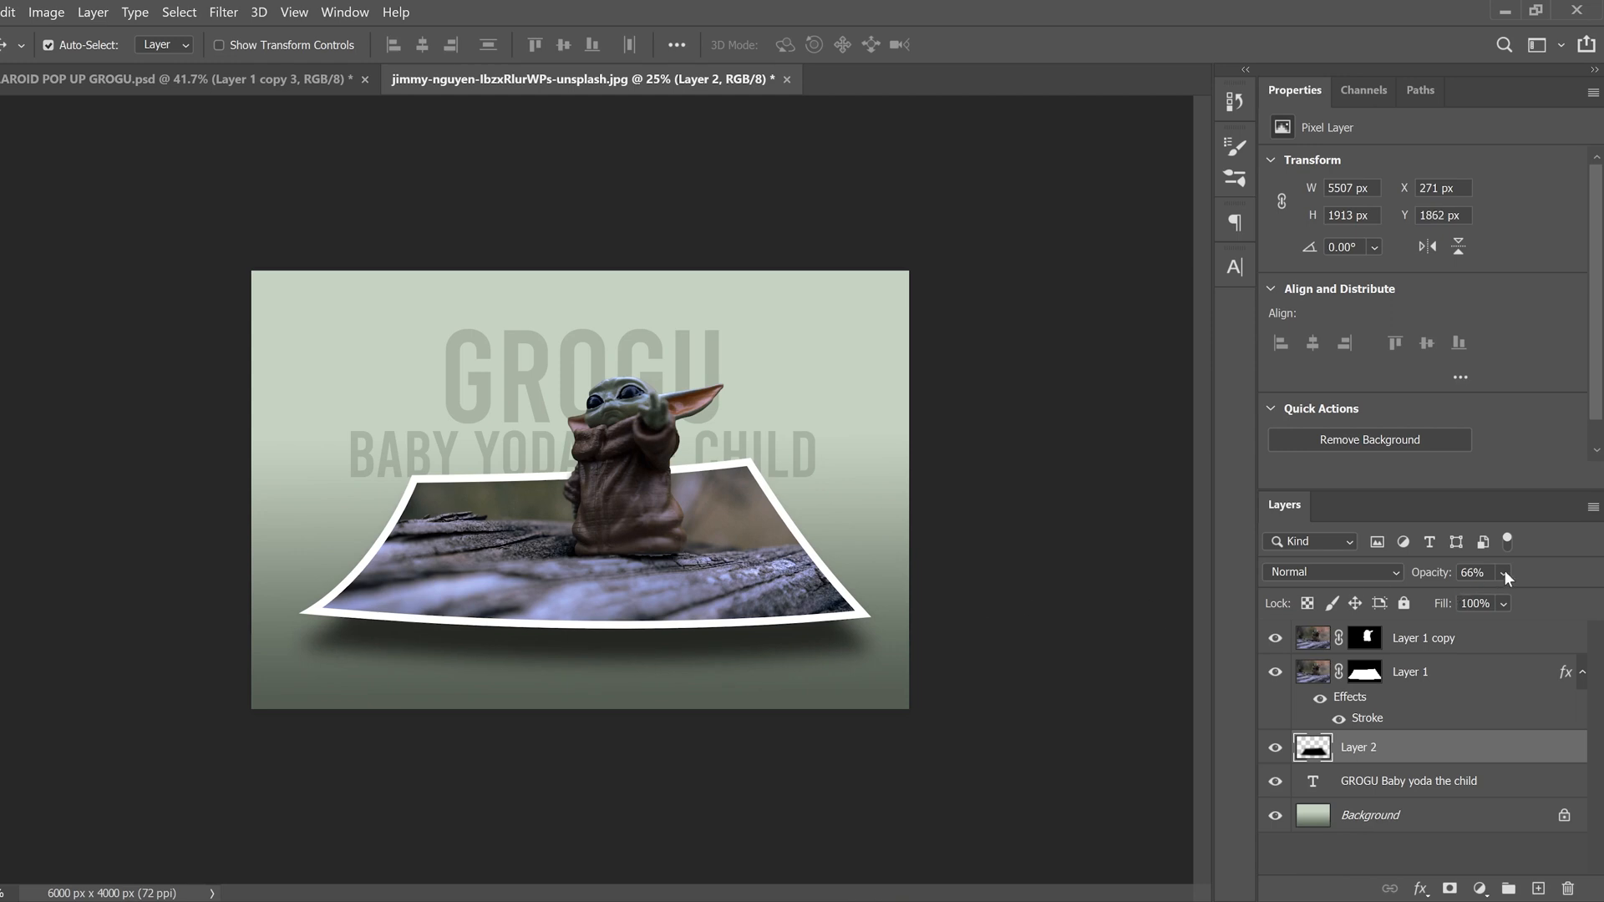
left_click_drag(1505, 578, 1550, 603)
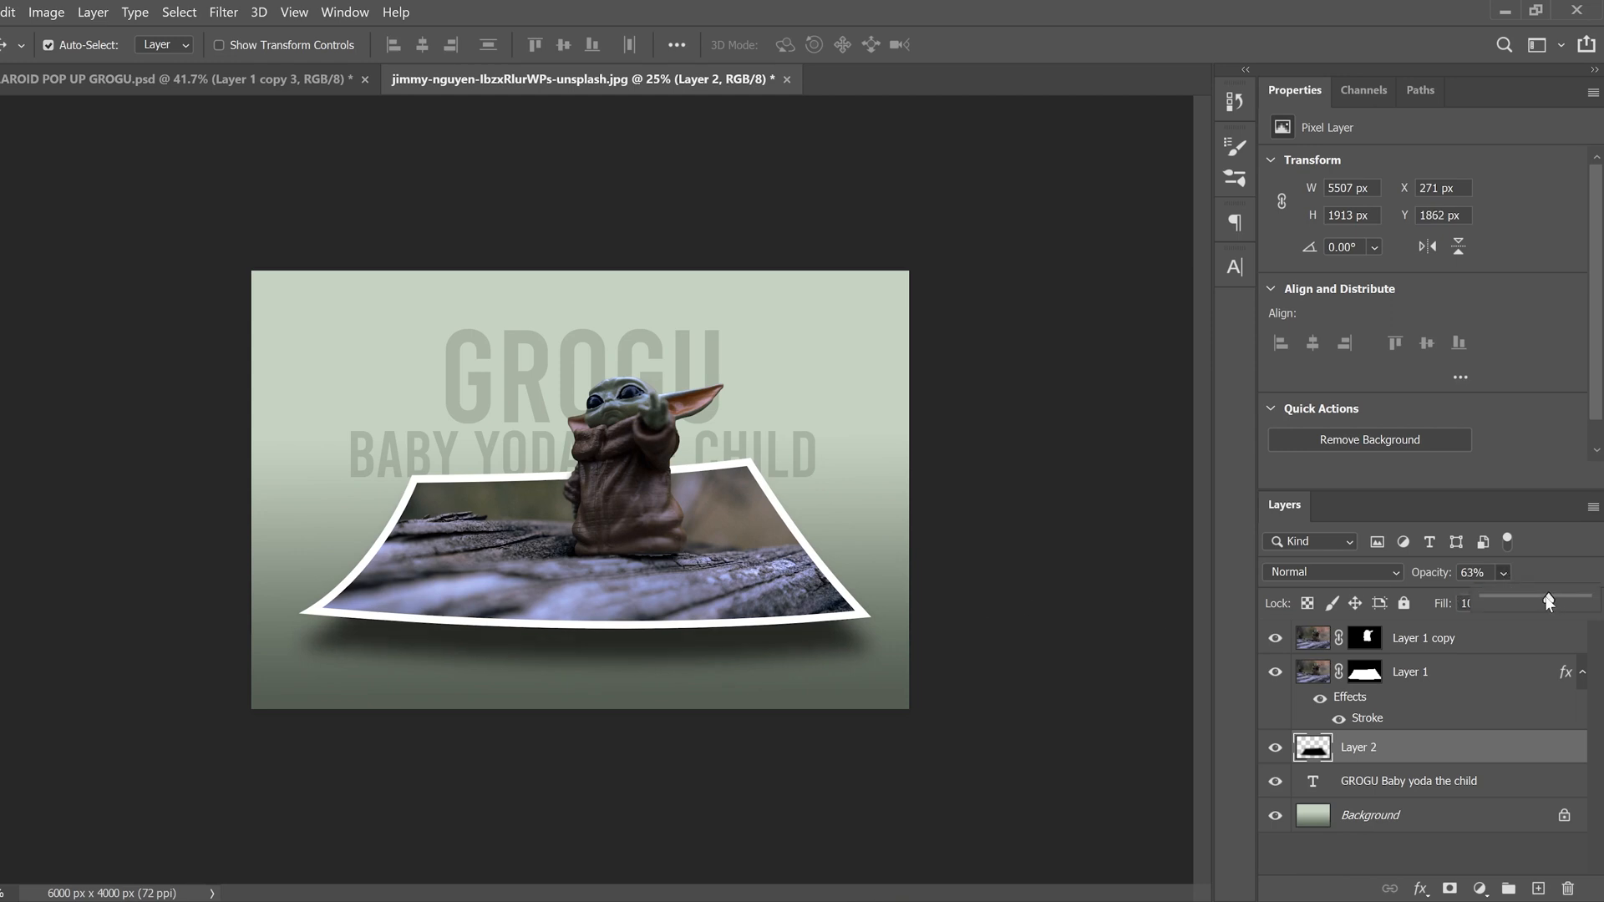
left_click_drag(1547, 598, 1537, 598)
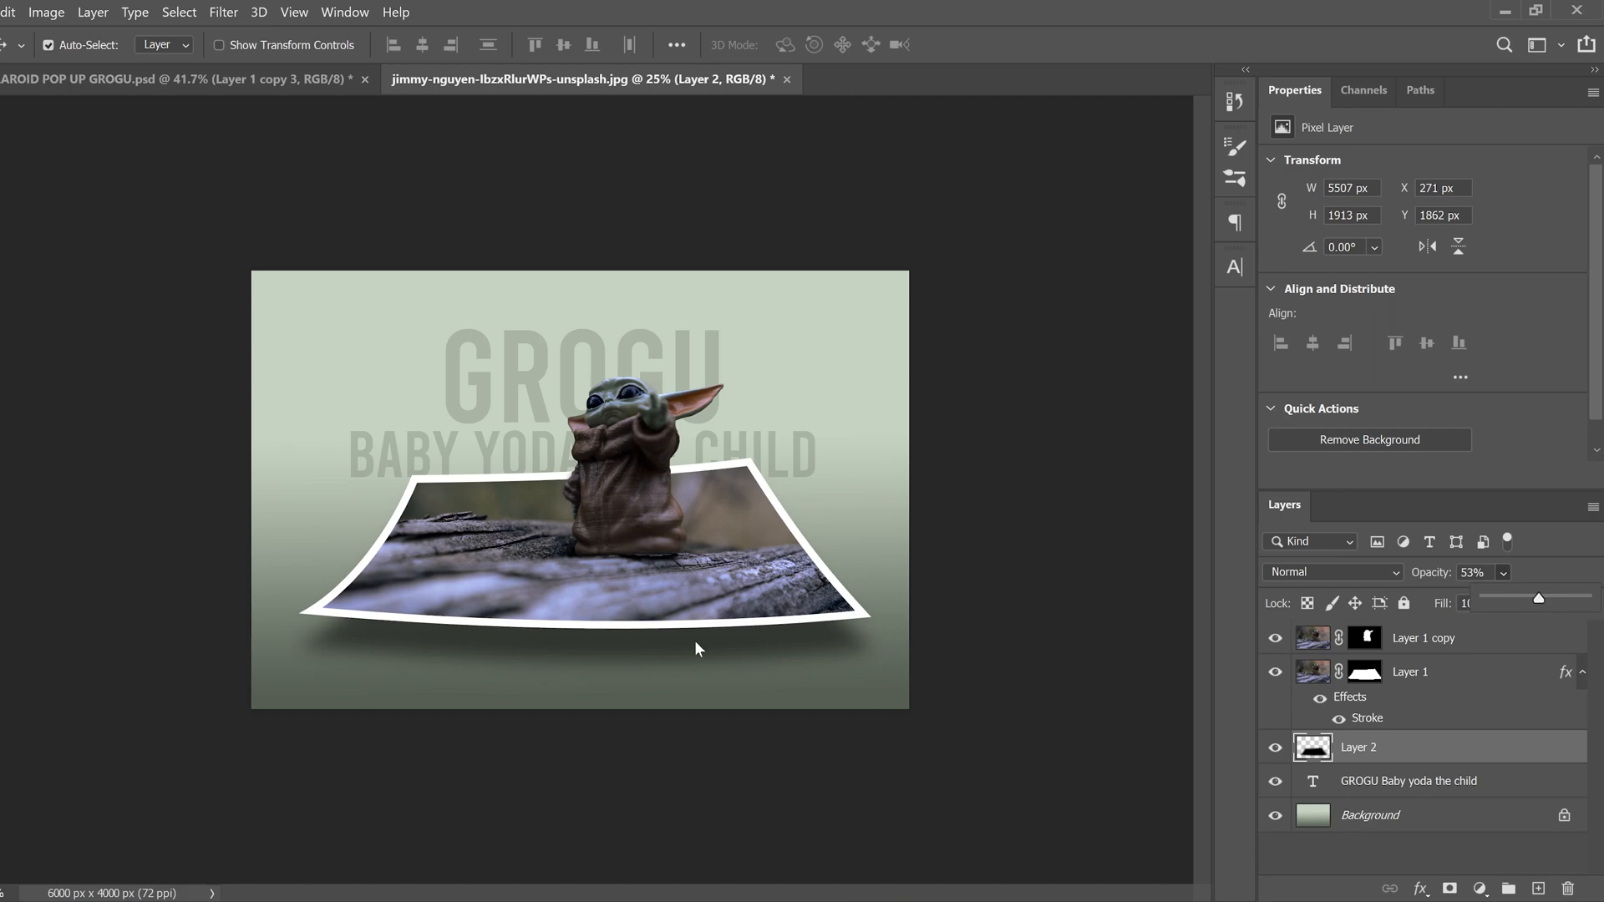
mouse_move(638, 664)
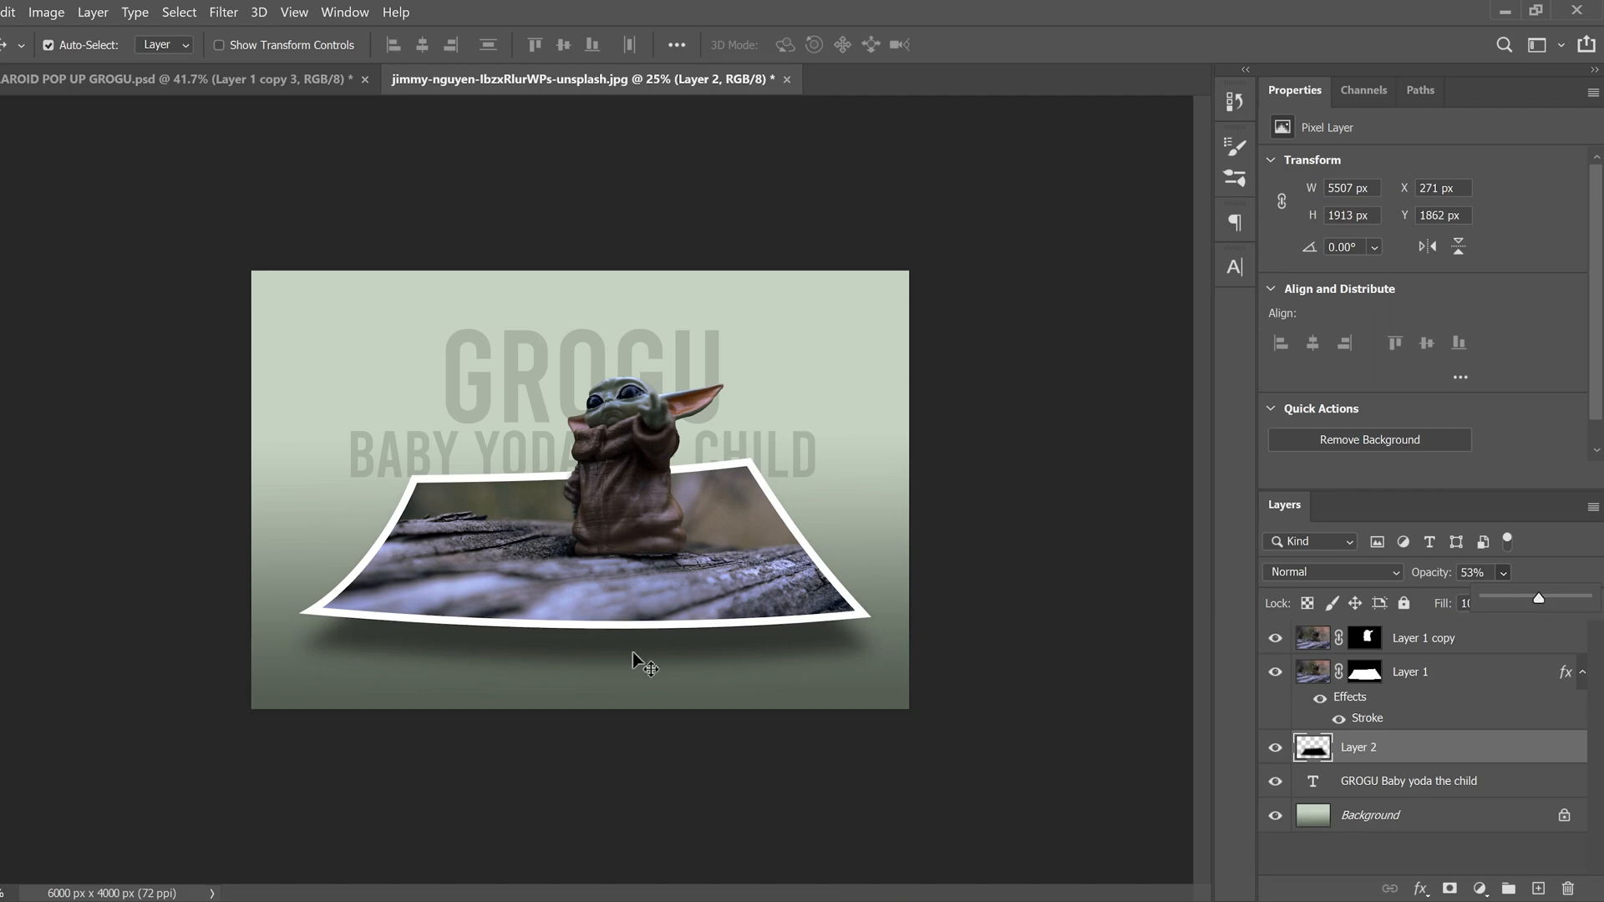